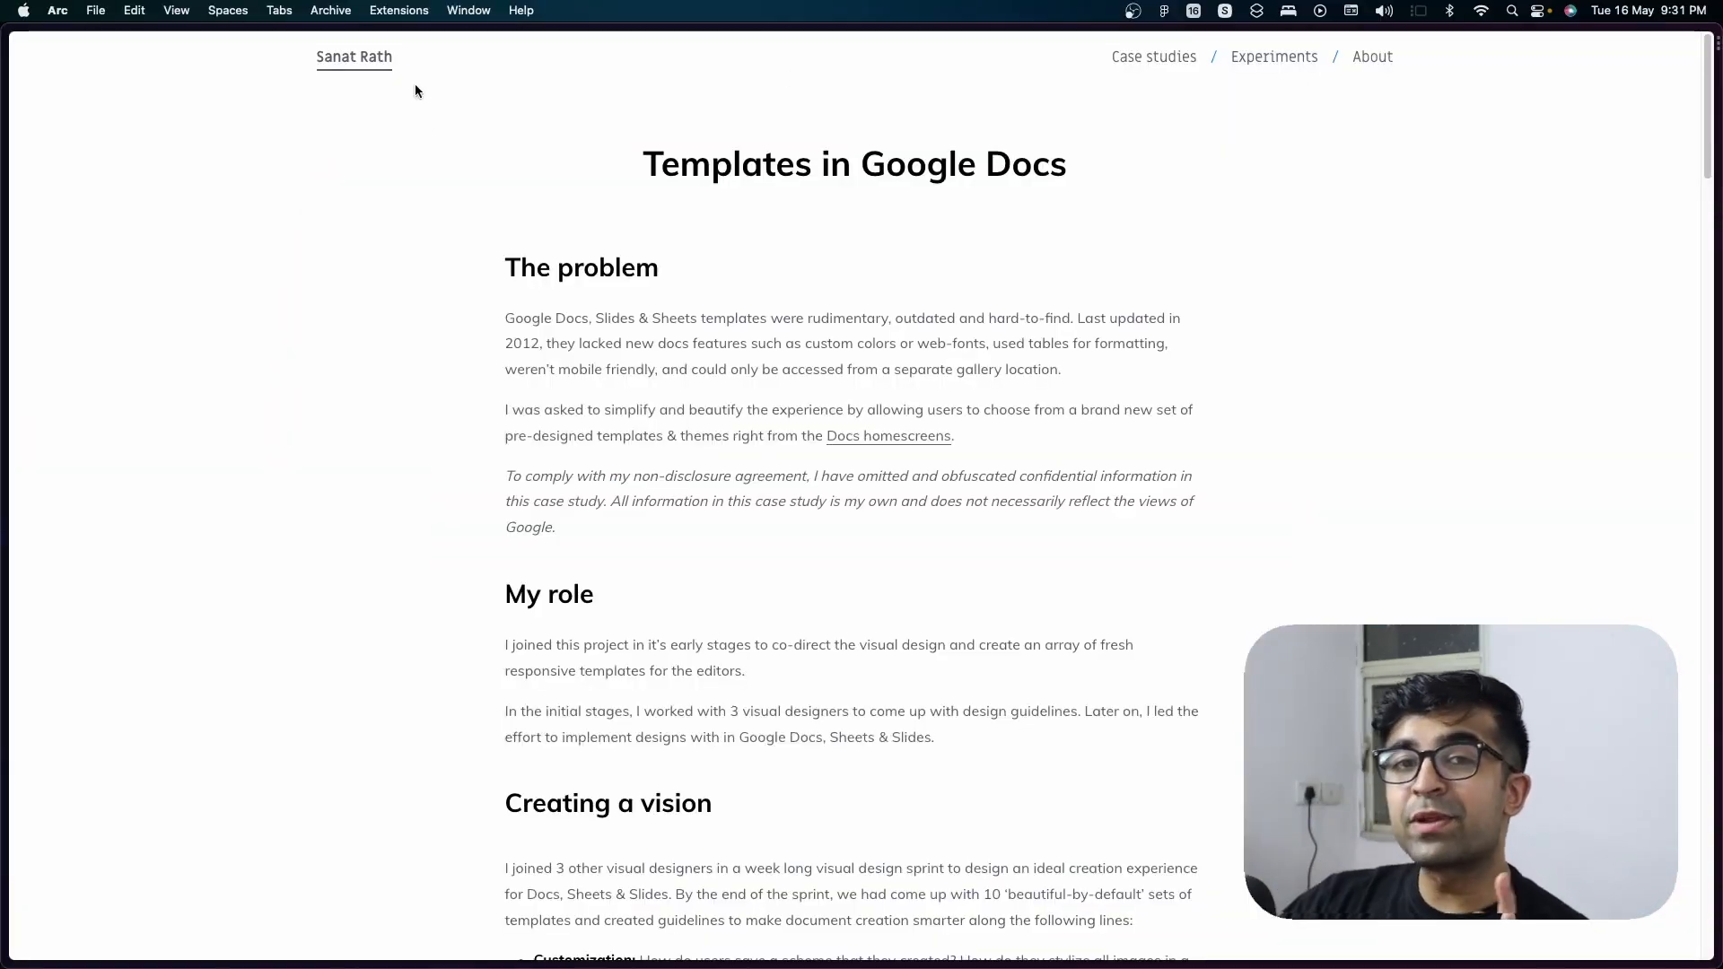
pyautogui.moveTo(368, 68)
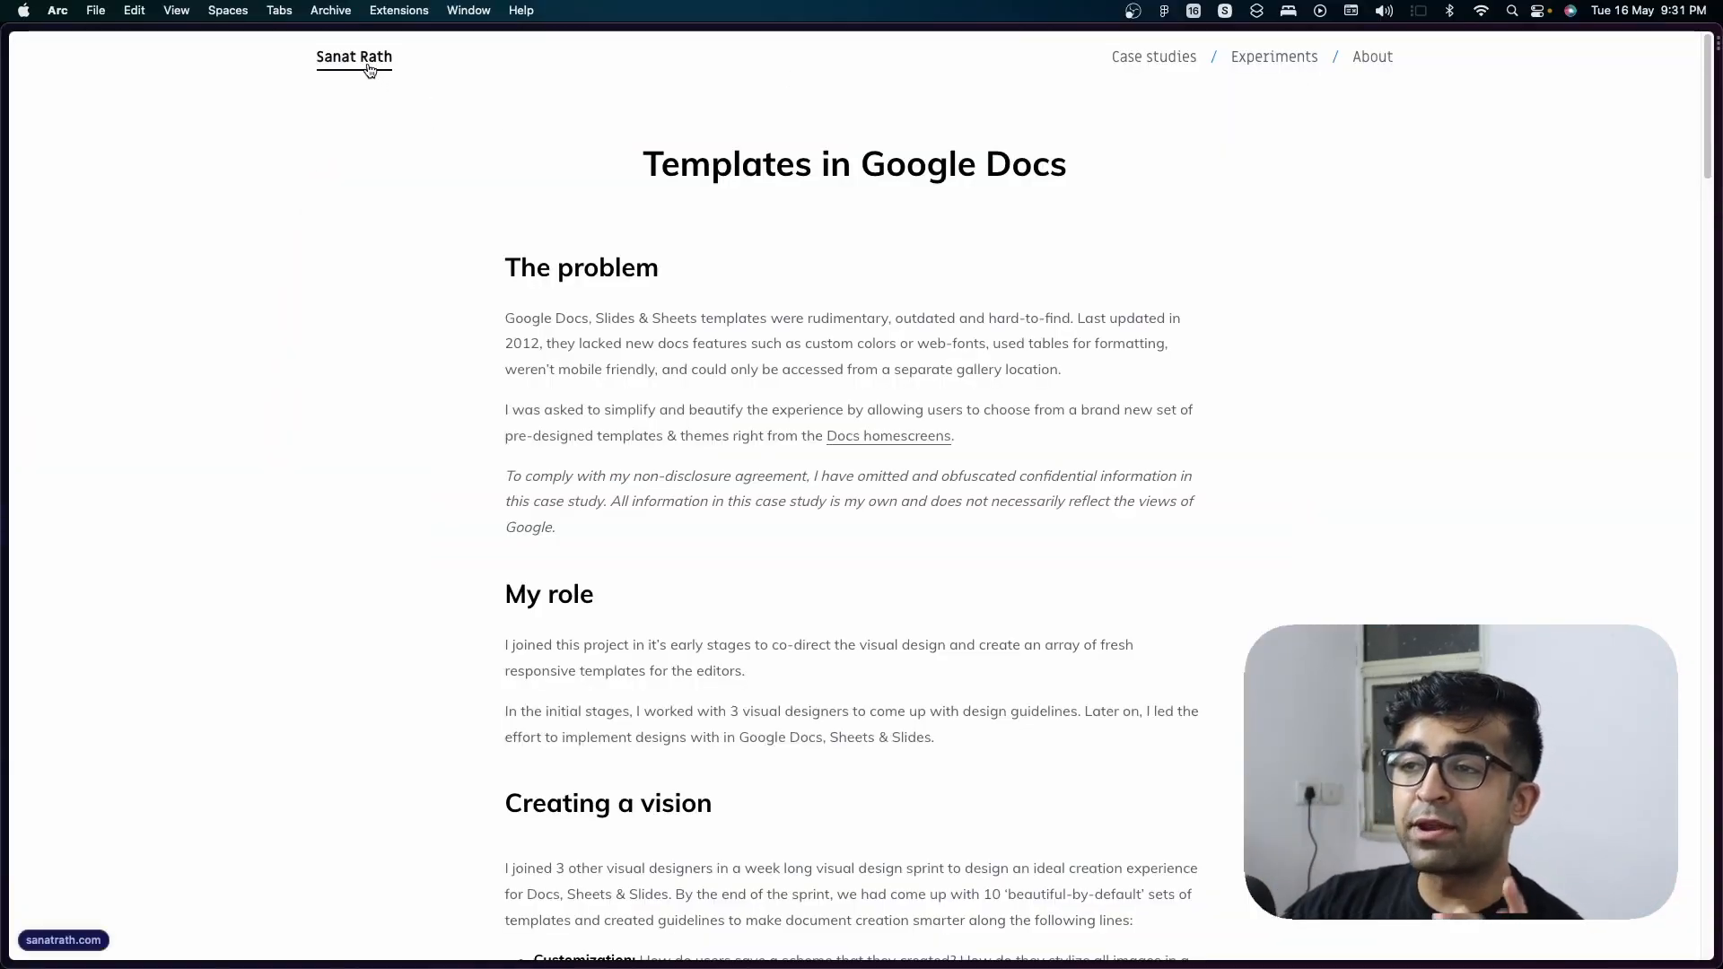
# Highlight and clear sentences in The problem section, then scroll on.
pyautogui.doubleClick(959, 163)
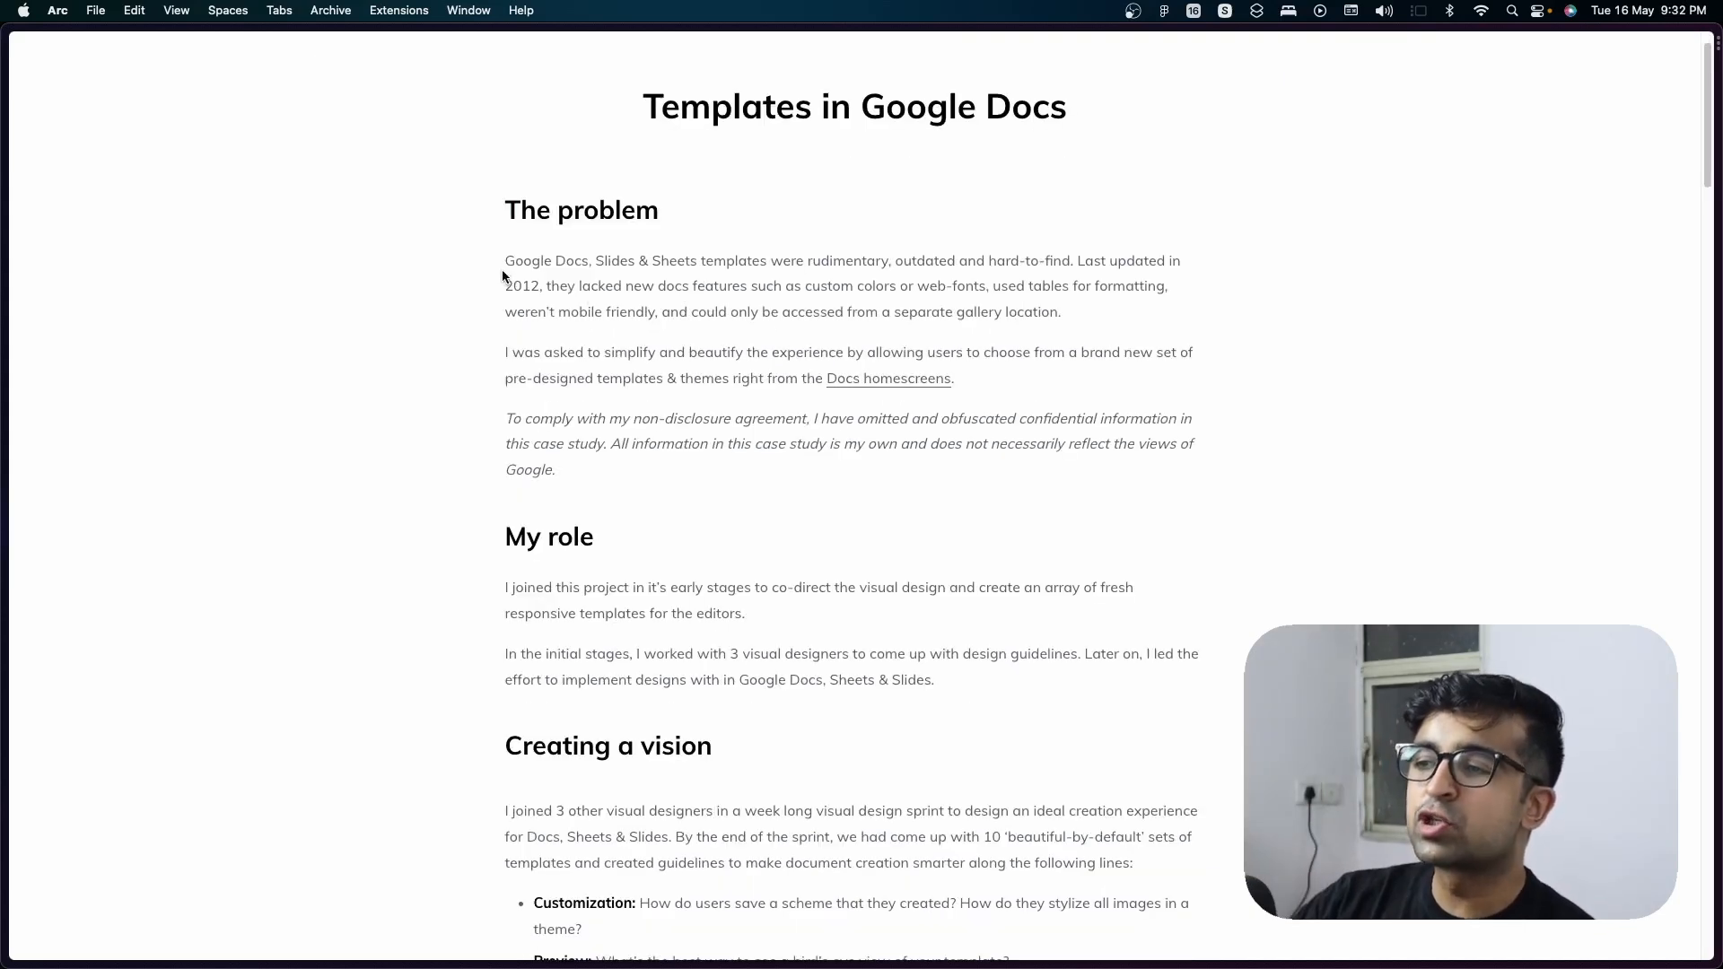
pyautogui.moveTo(504, 260); pyautogui.dragTo(819, 286)
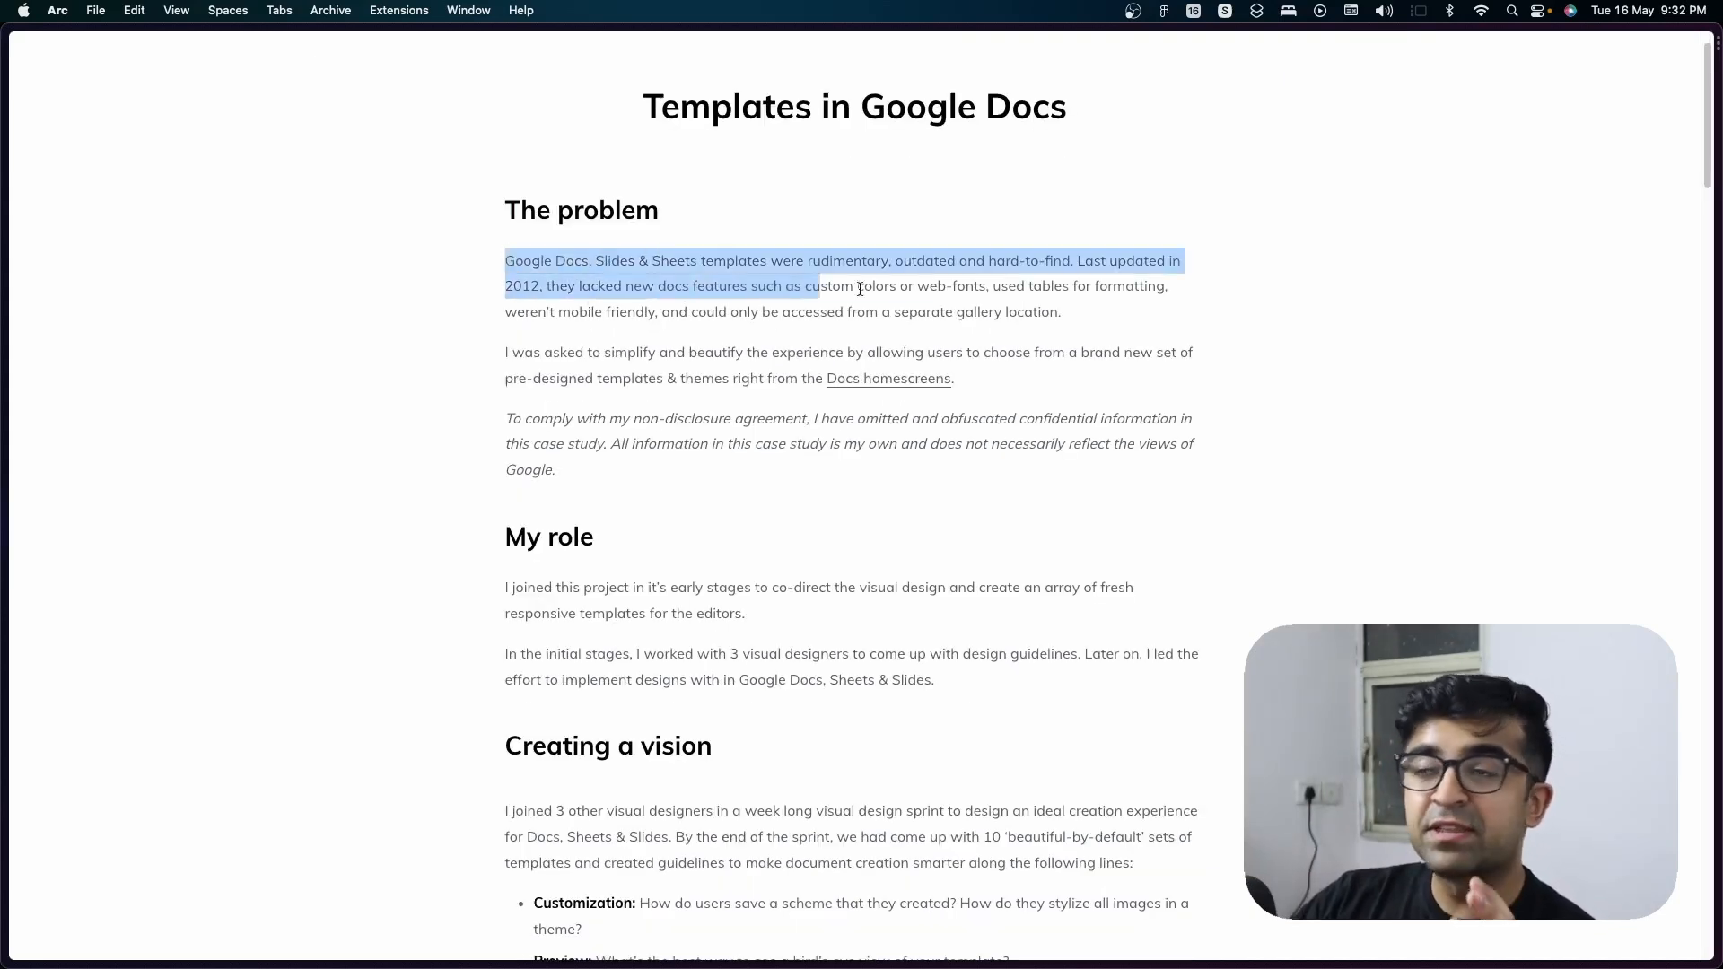
pyautogui.click(1063, 310)
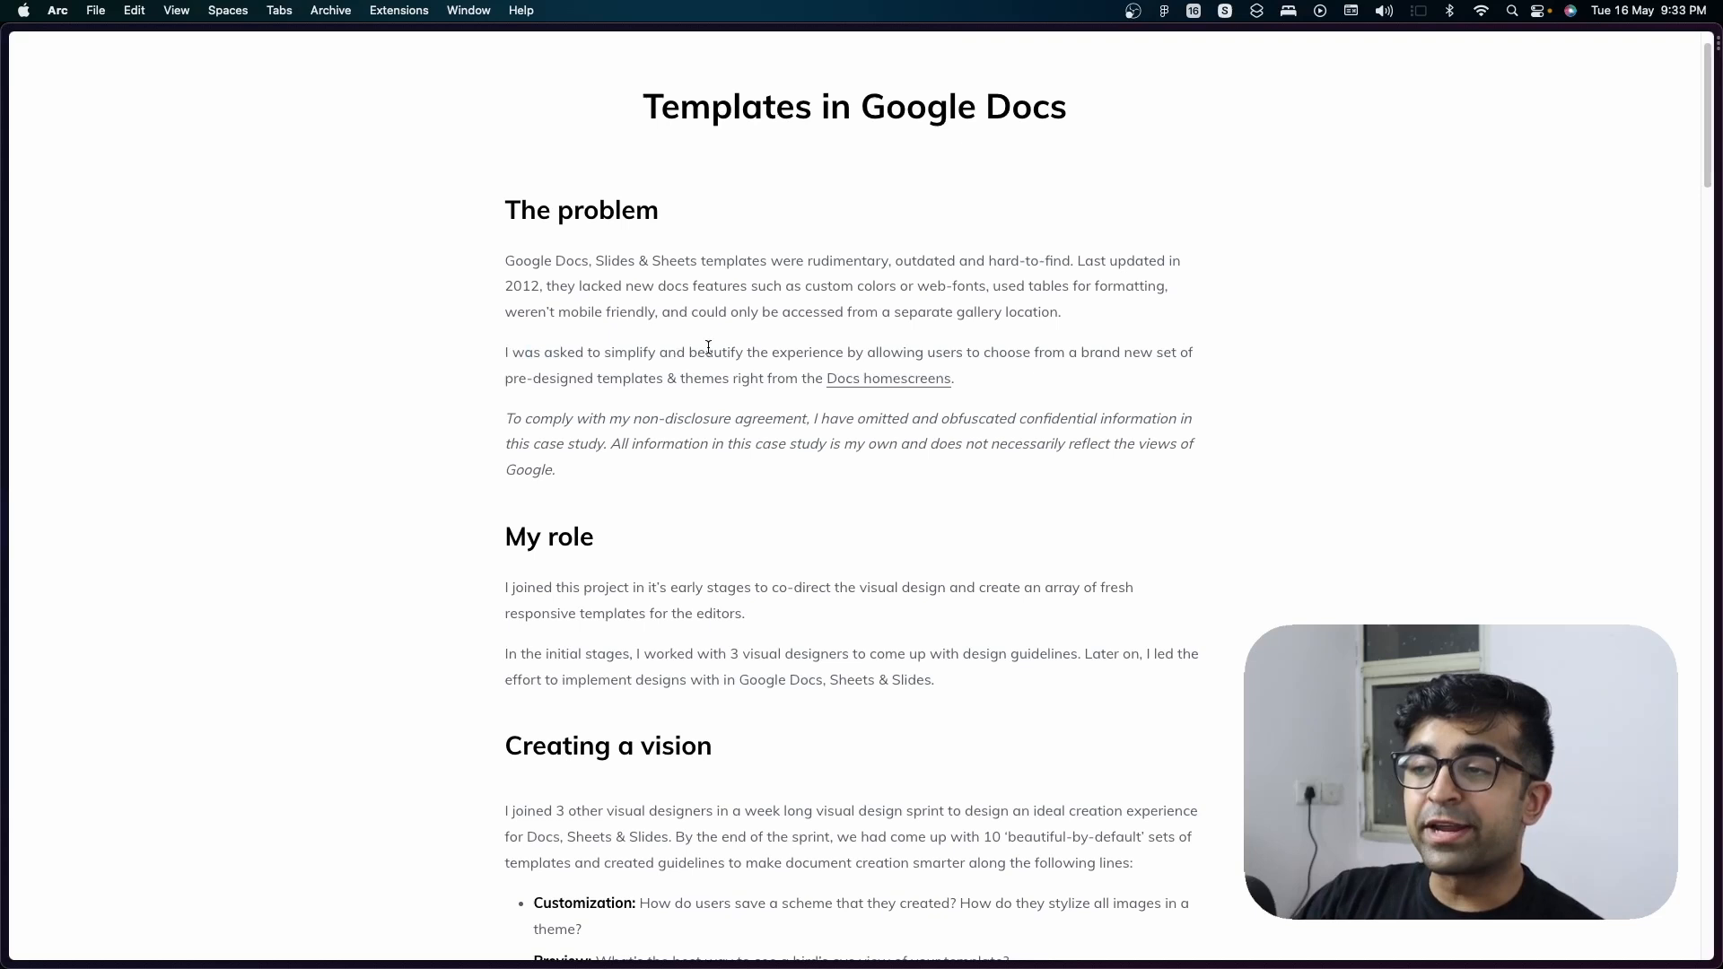
pyautogui.moveTo(648, 359)
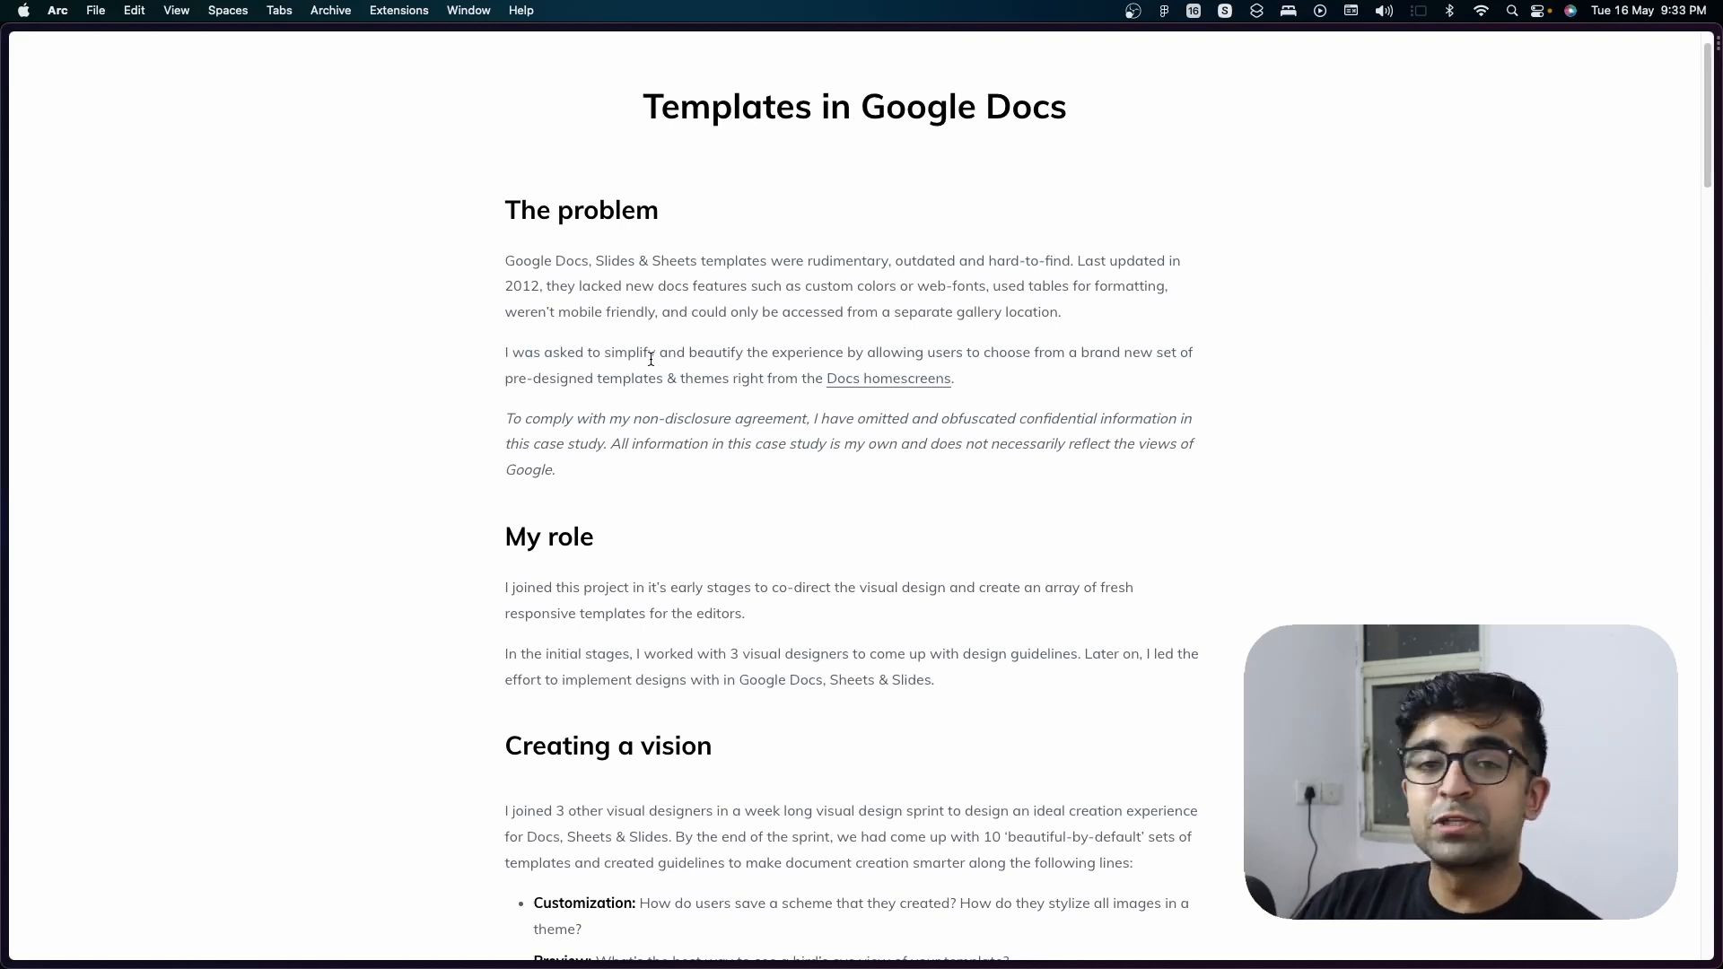
pyautogui.moveTo(848, 328)
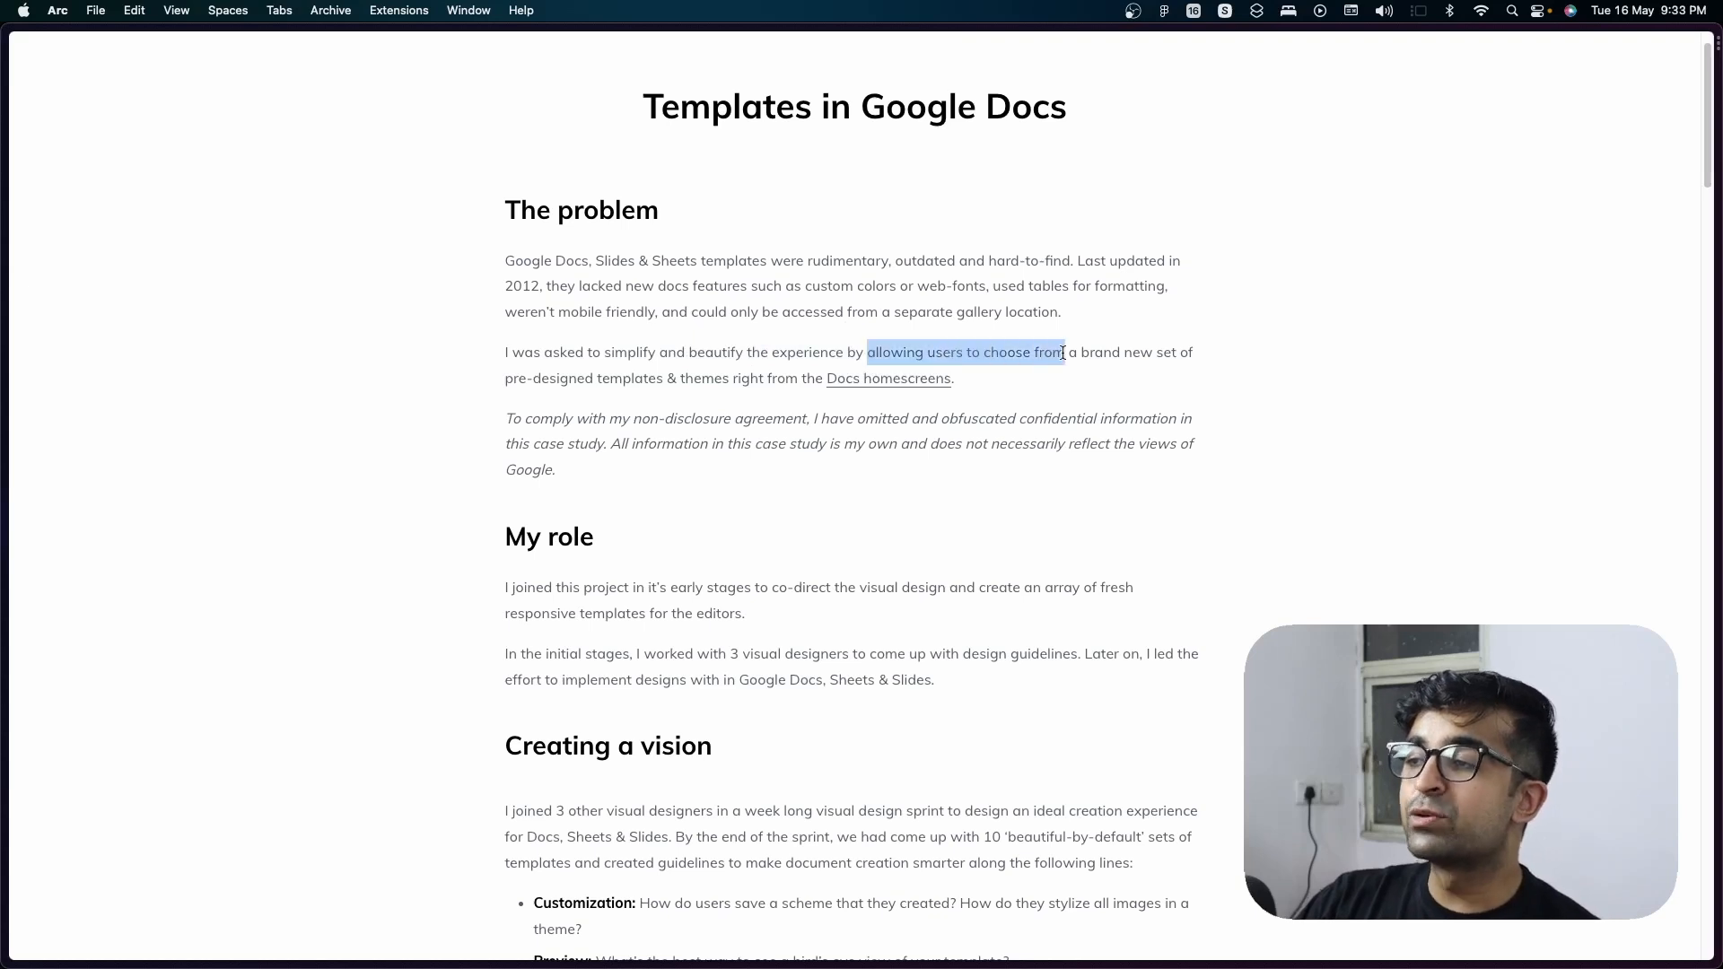
pyautogui.click(692, 398)
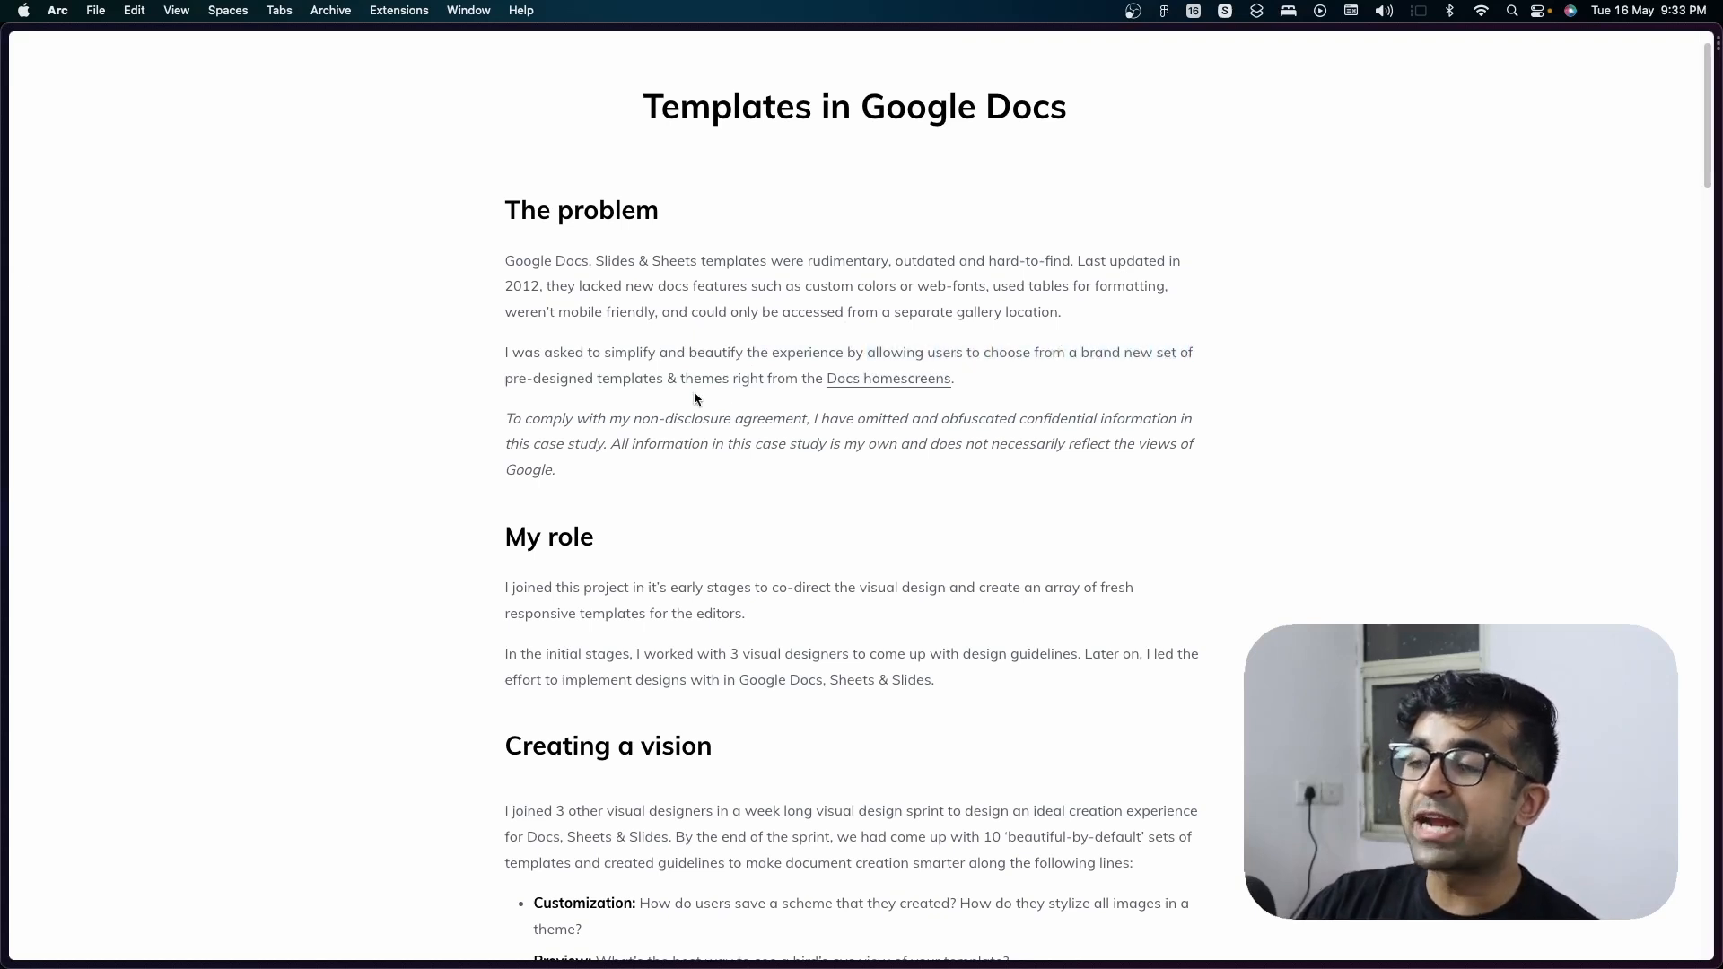
pyautogui.moveTo(887, 378)
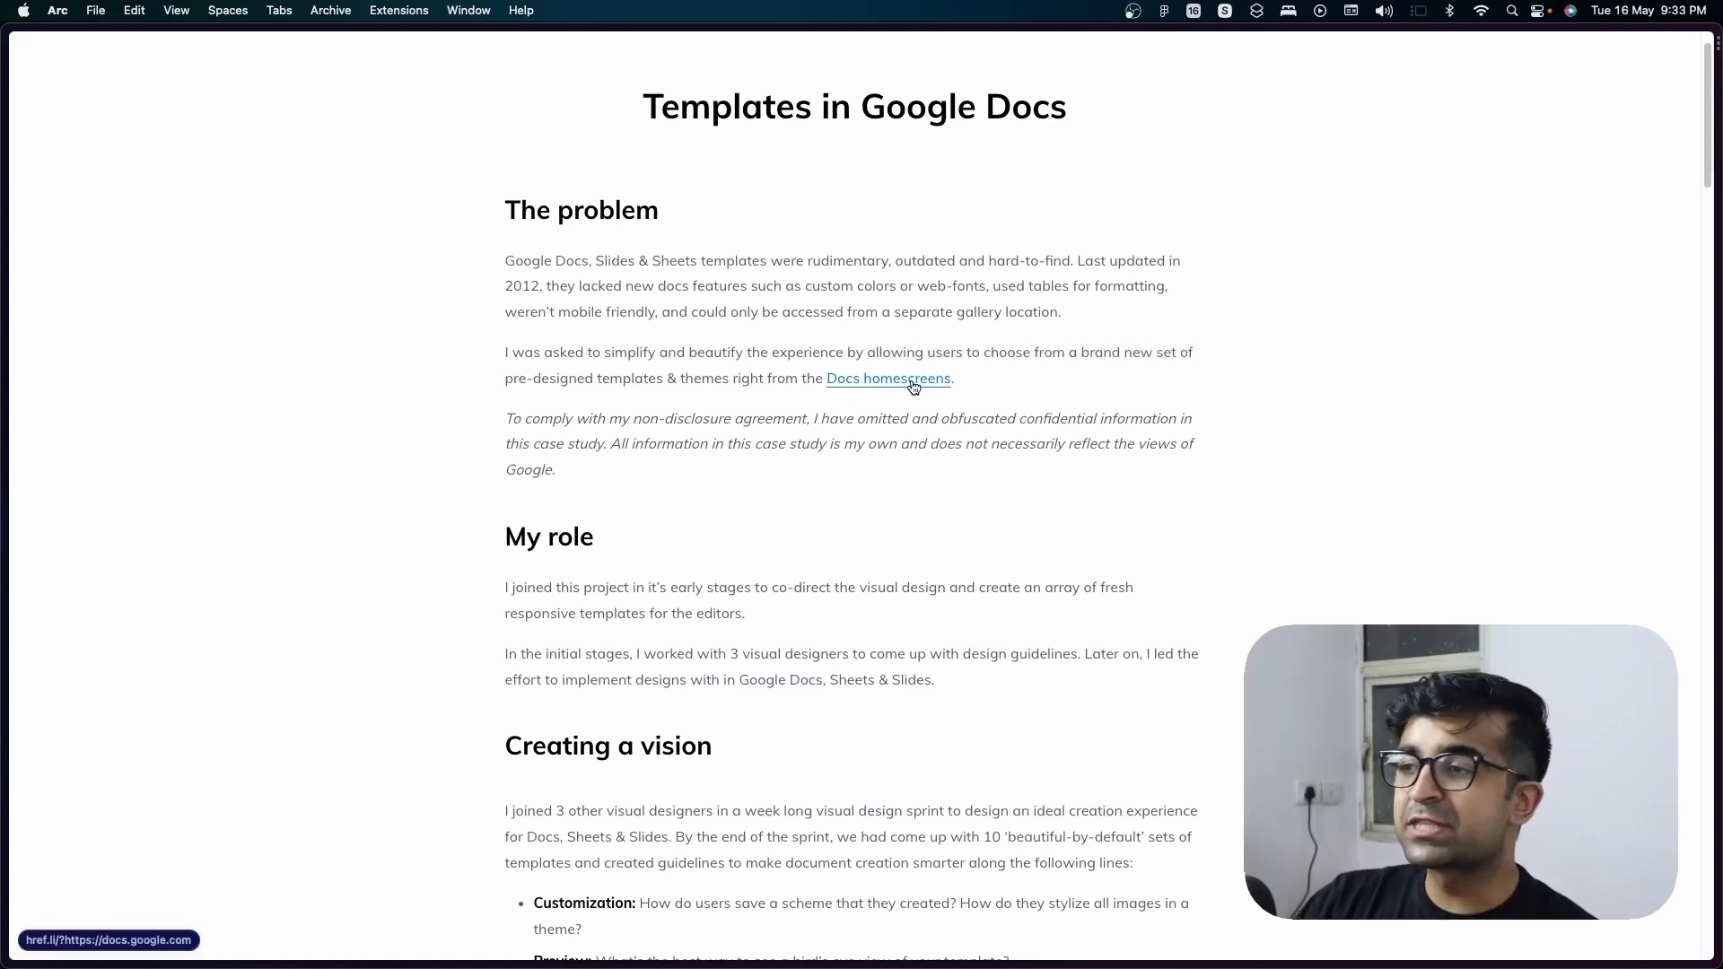
pyautogui.moveTo(863, 393)
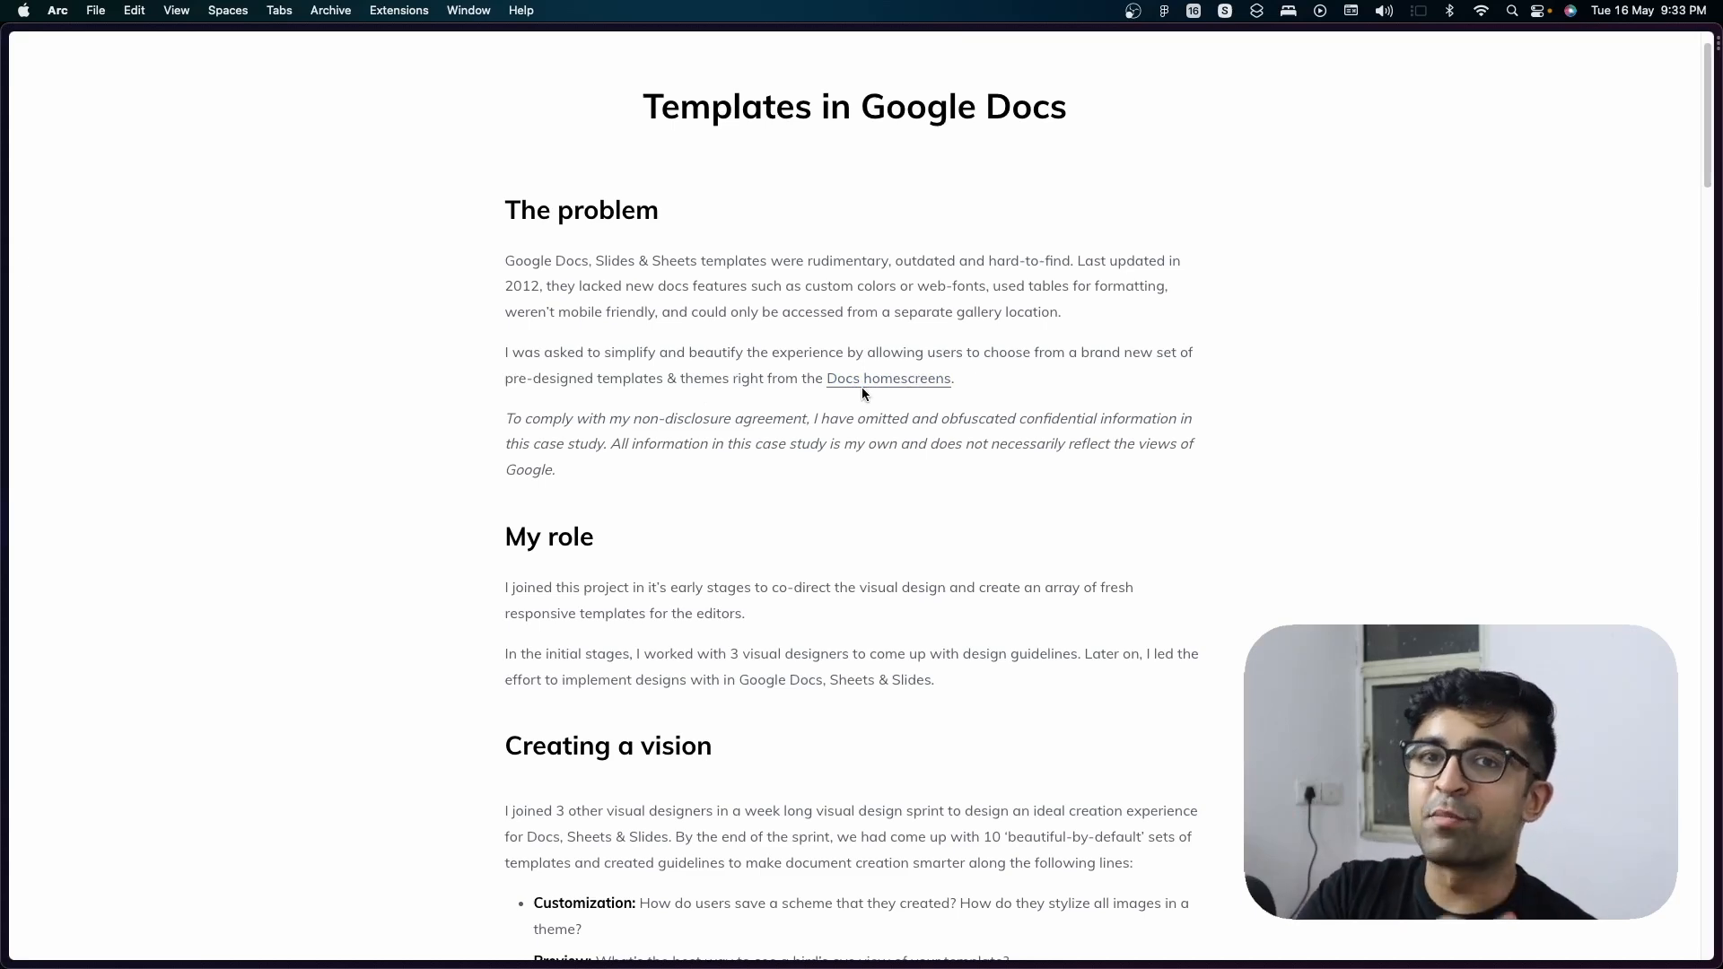
pyautogui.scroll(-3)
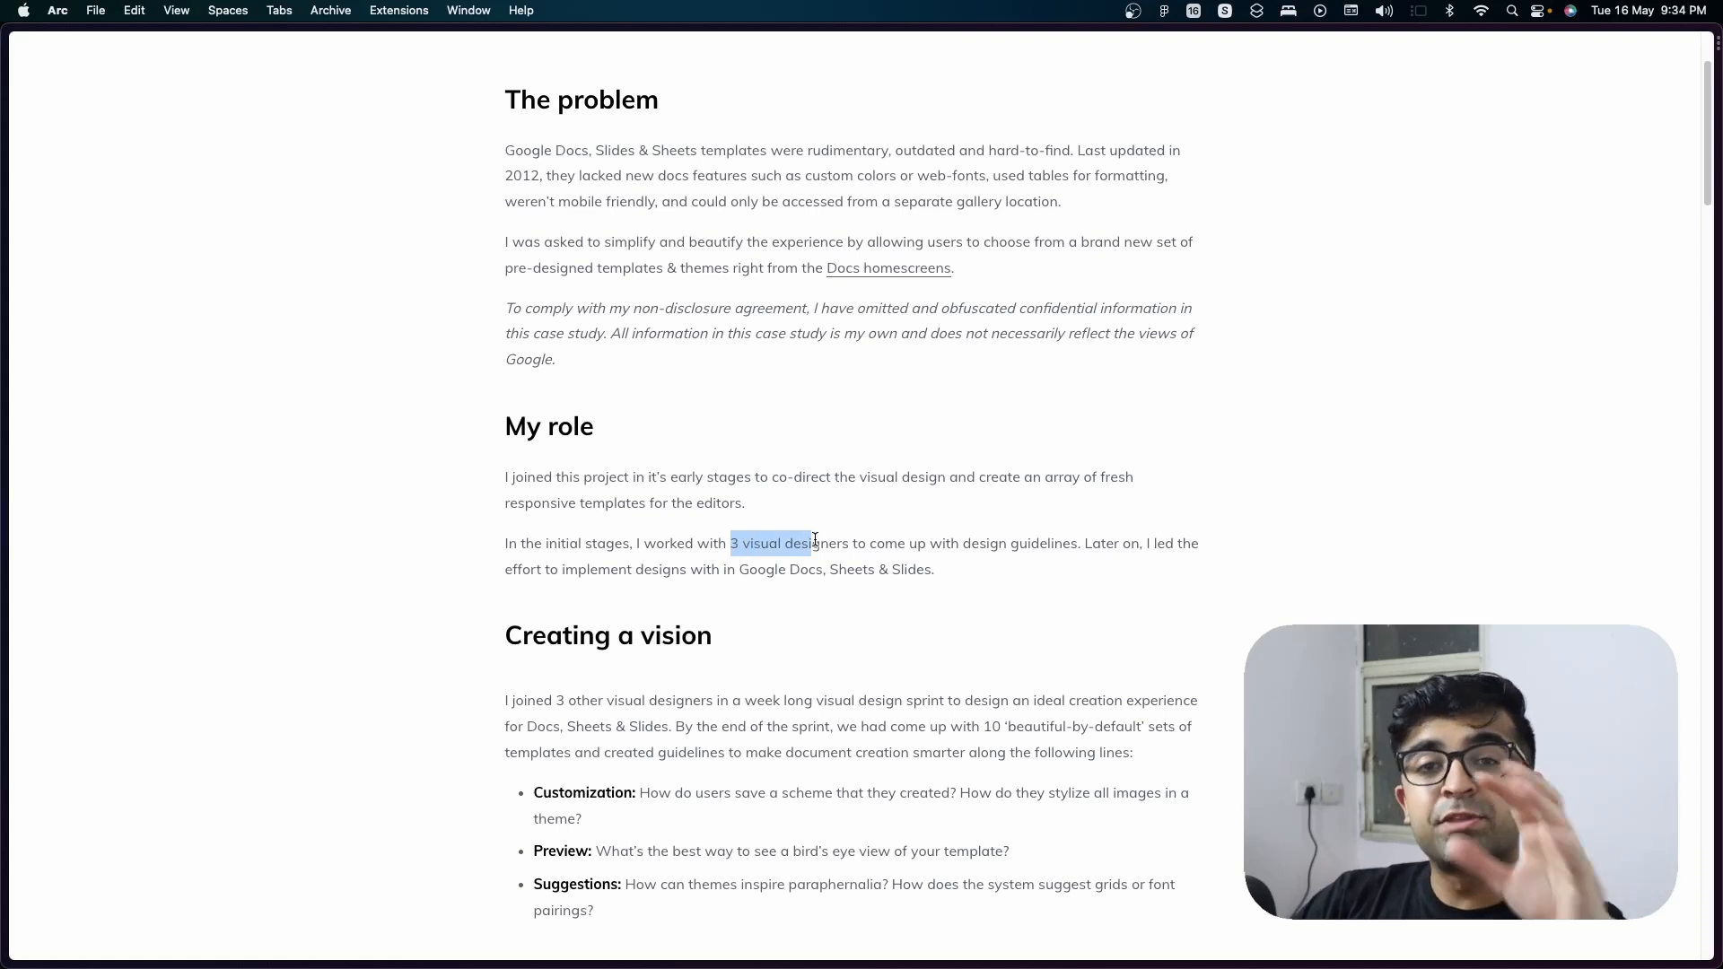
# Scroll down, clearing highlights on '3 visual designers' and the bullet list.
pyautogui.click(799, 529)
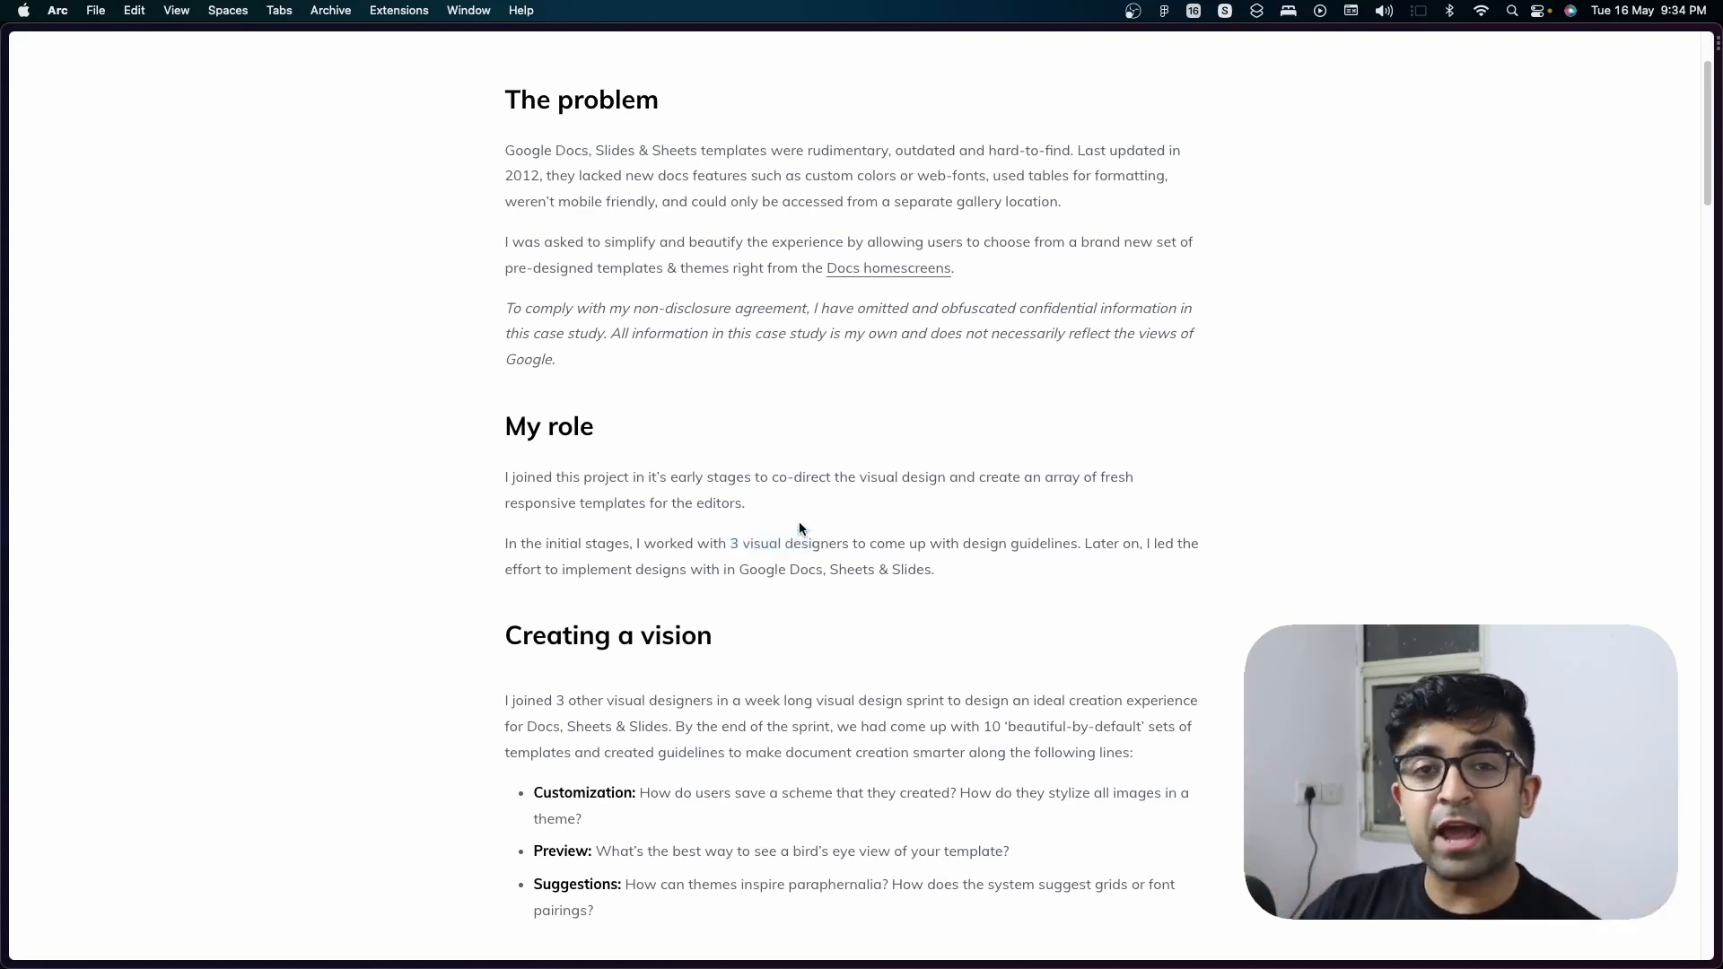
pyautogui.scroll(-3)
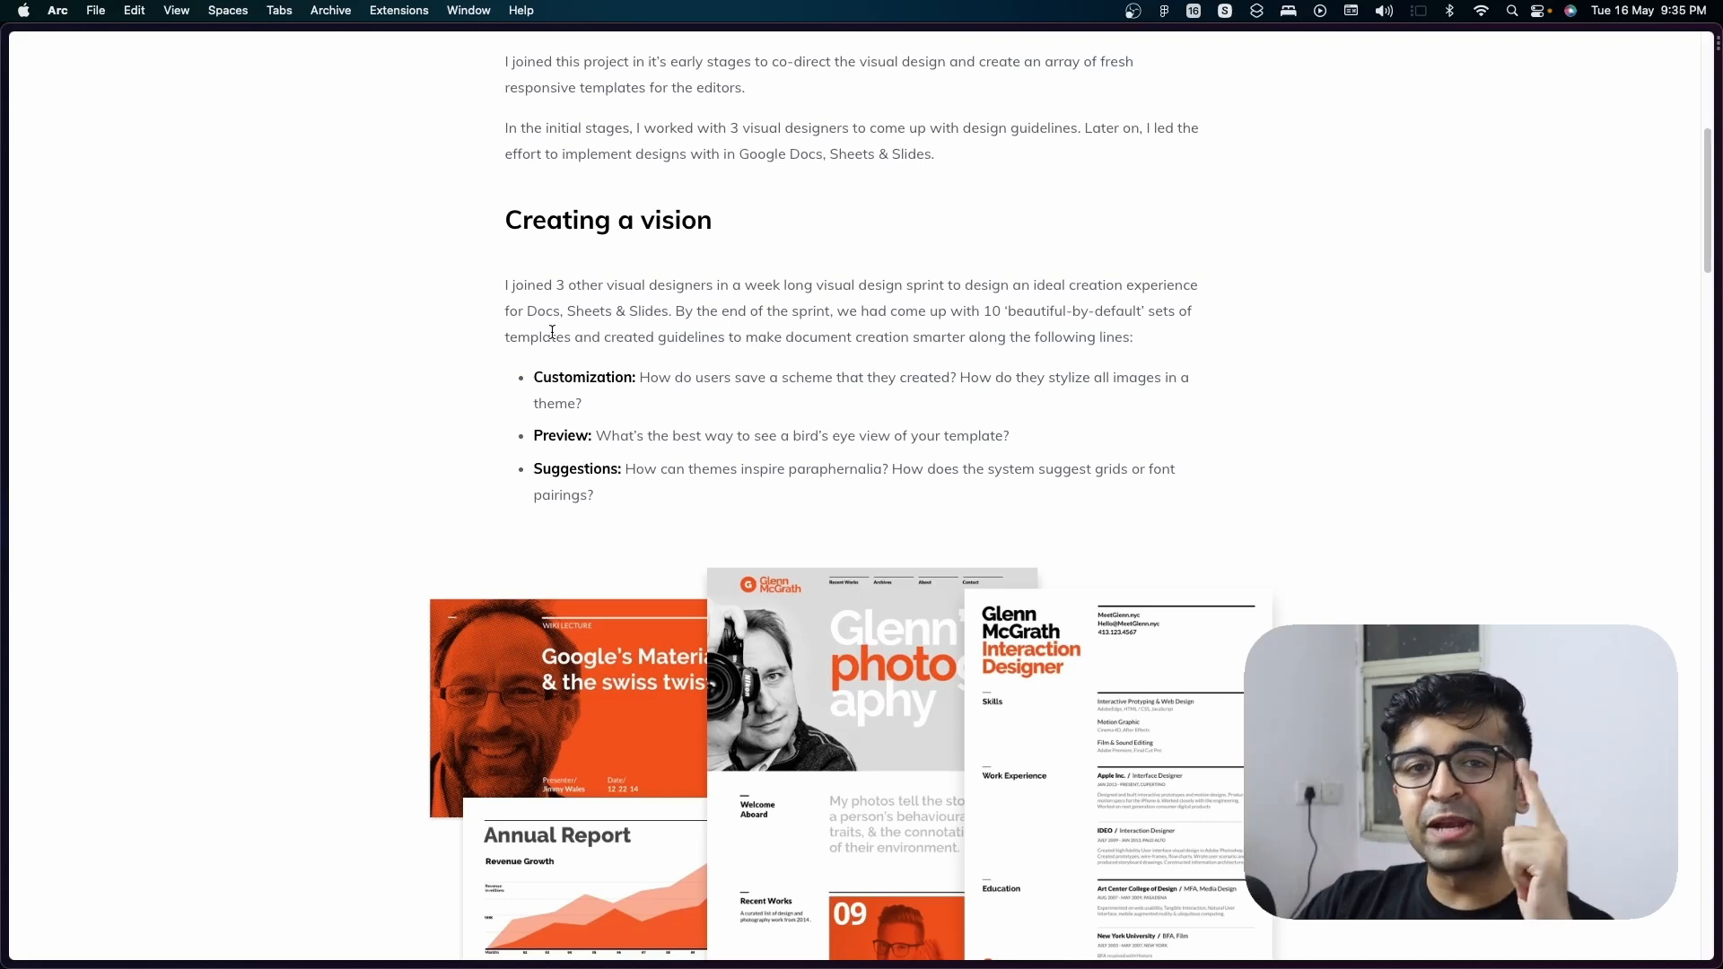
pyautogui.moveTo(504, 283)
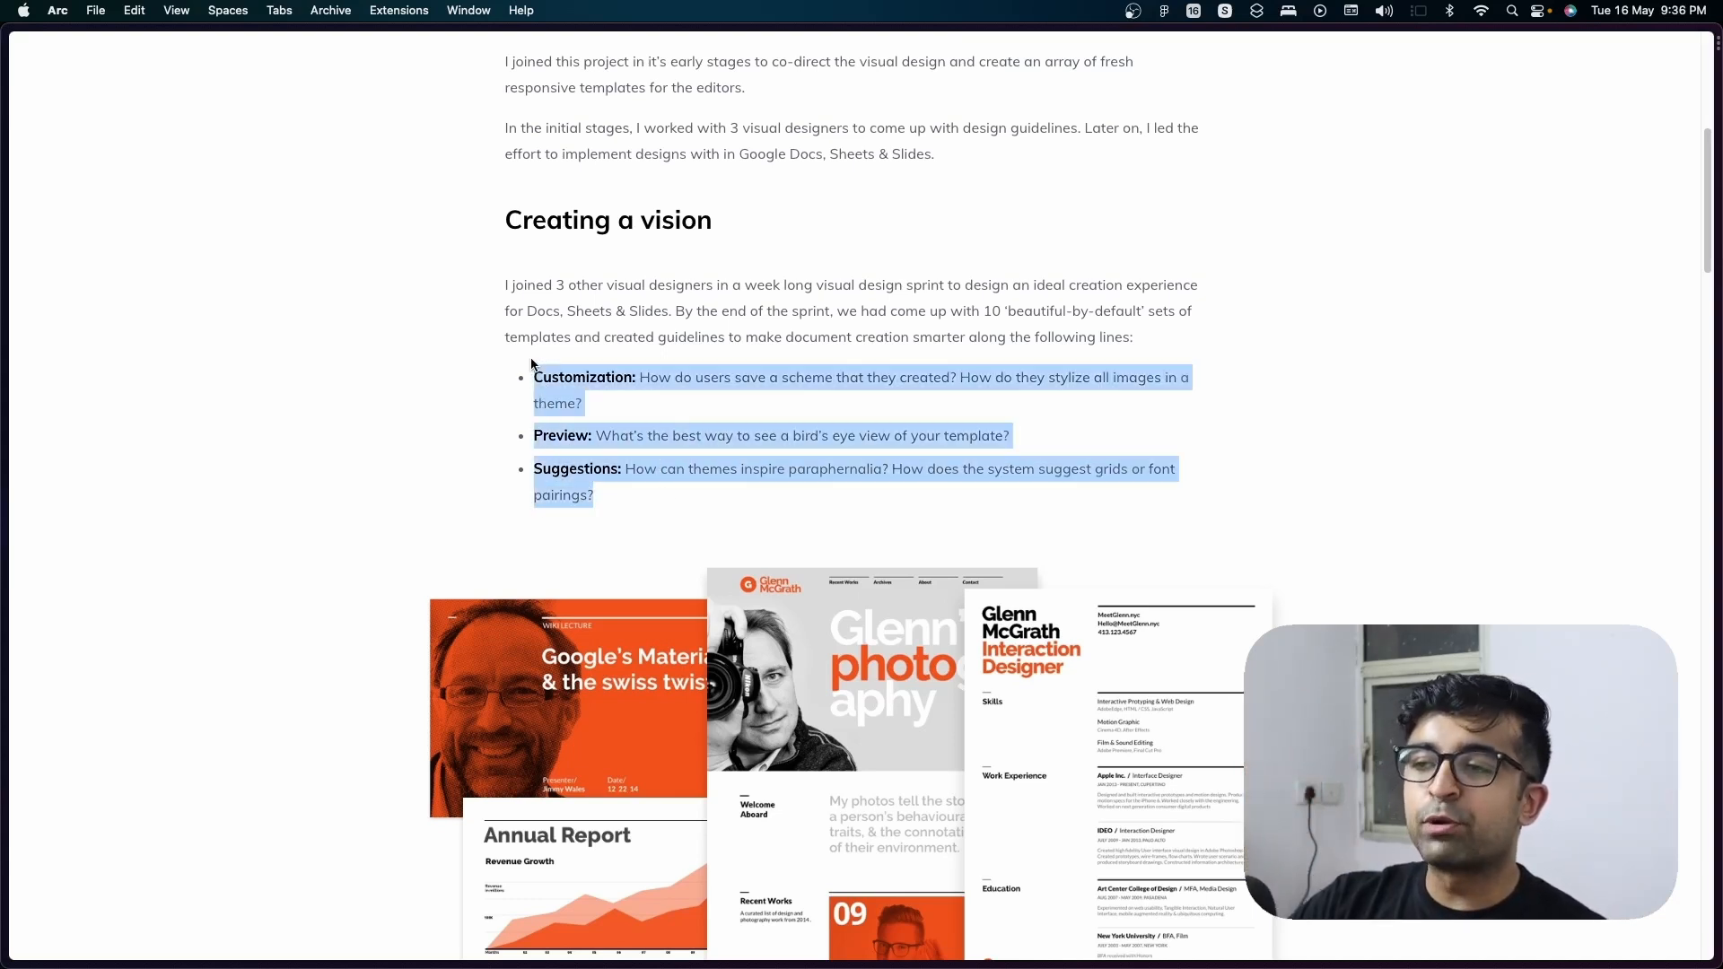
pyautogui.click(543, 363)
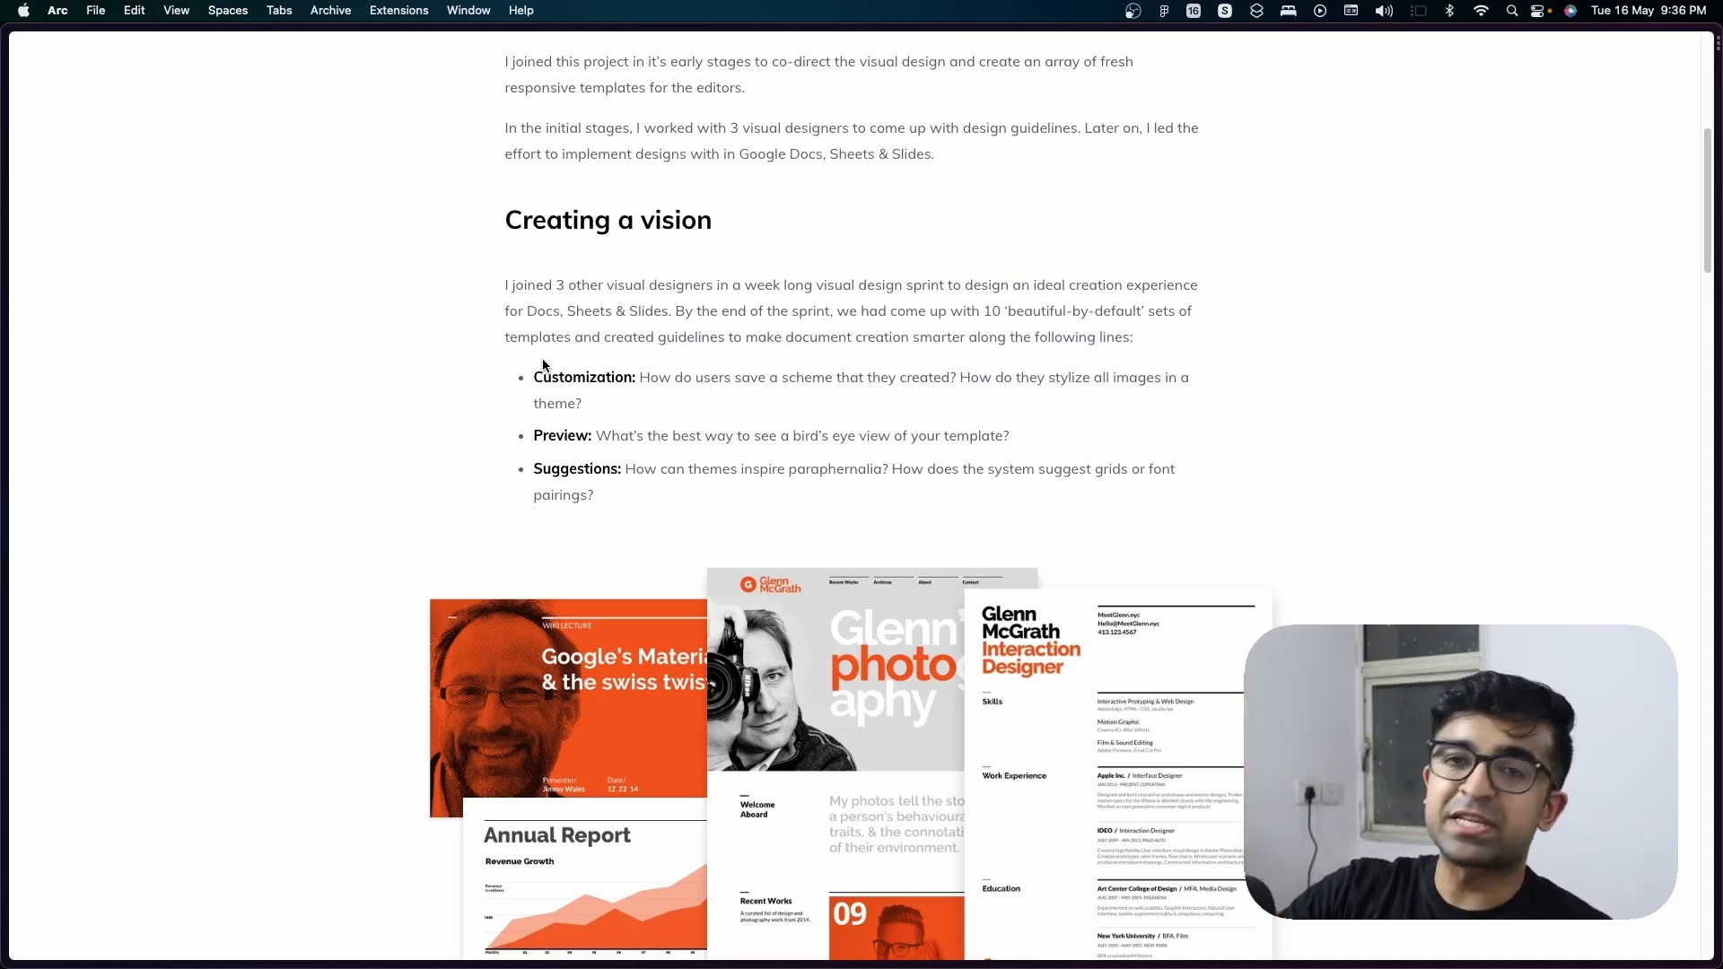
pyautogui.scroll(-3)
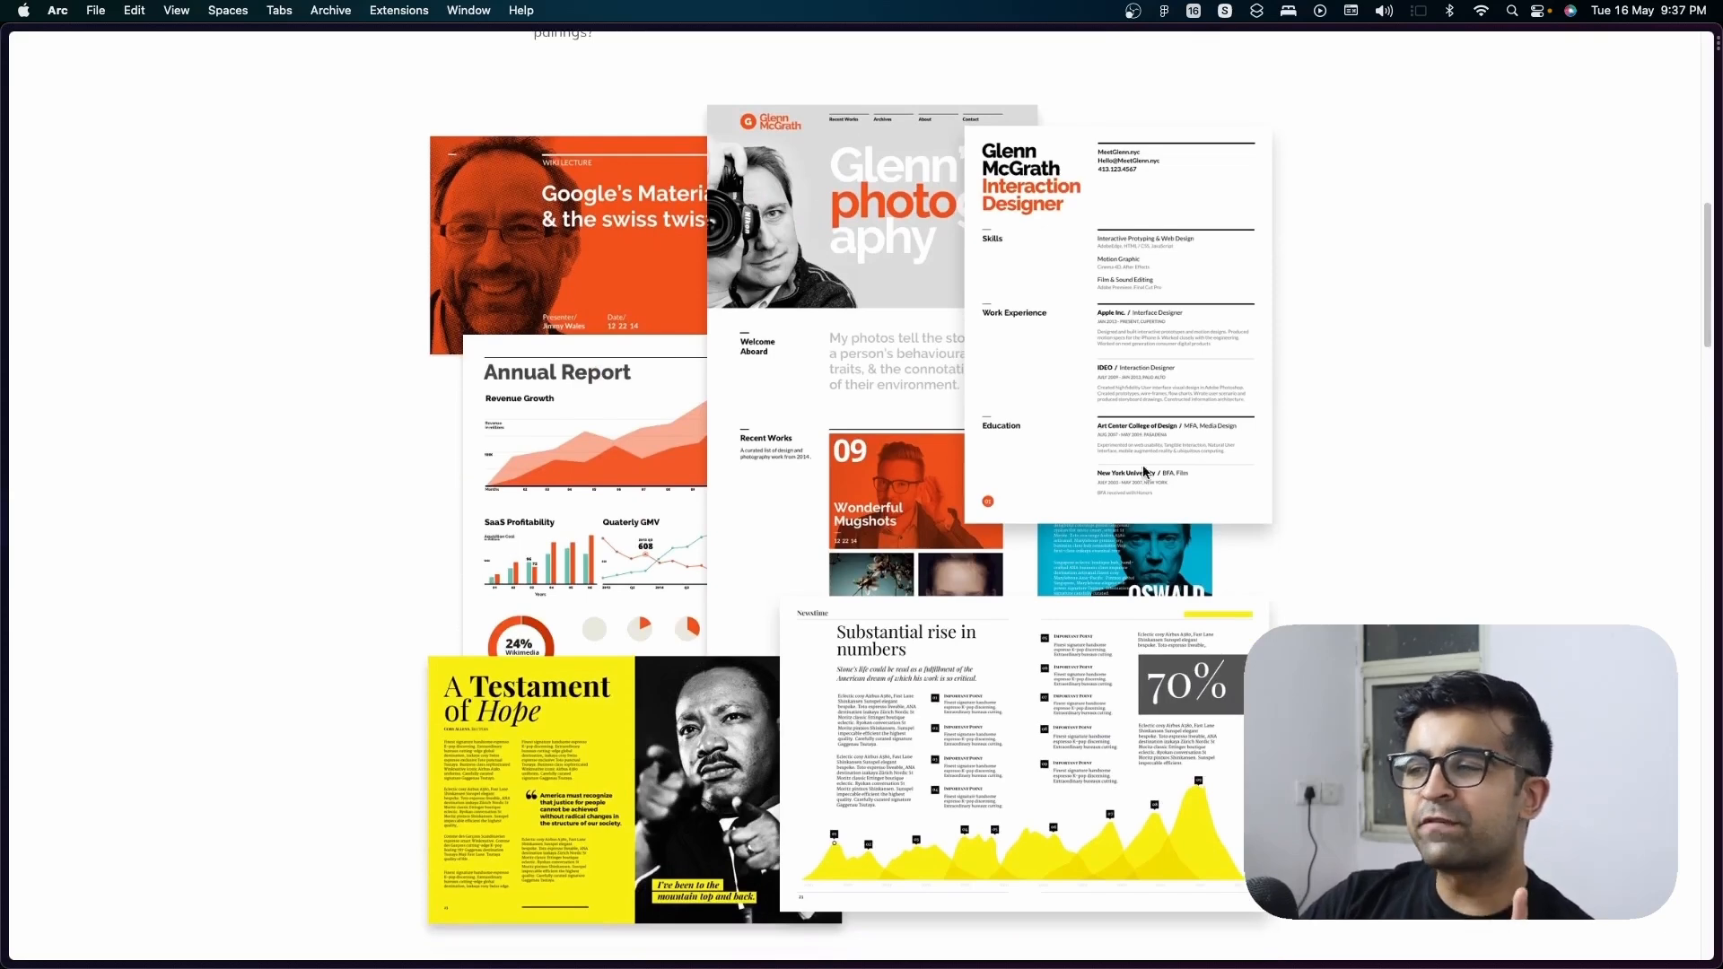
pyautogui.moveTo(792, 630)
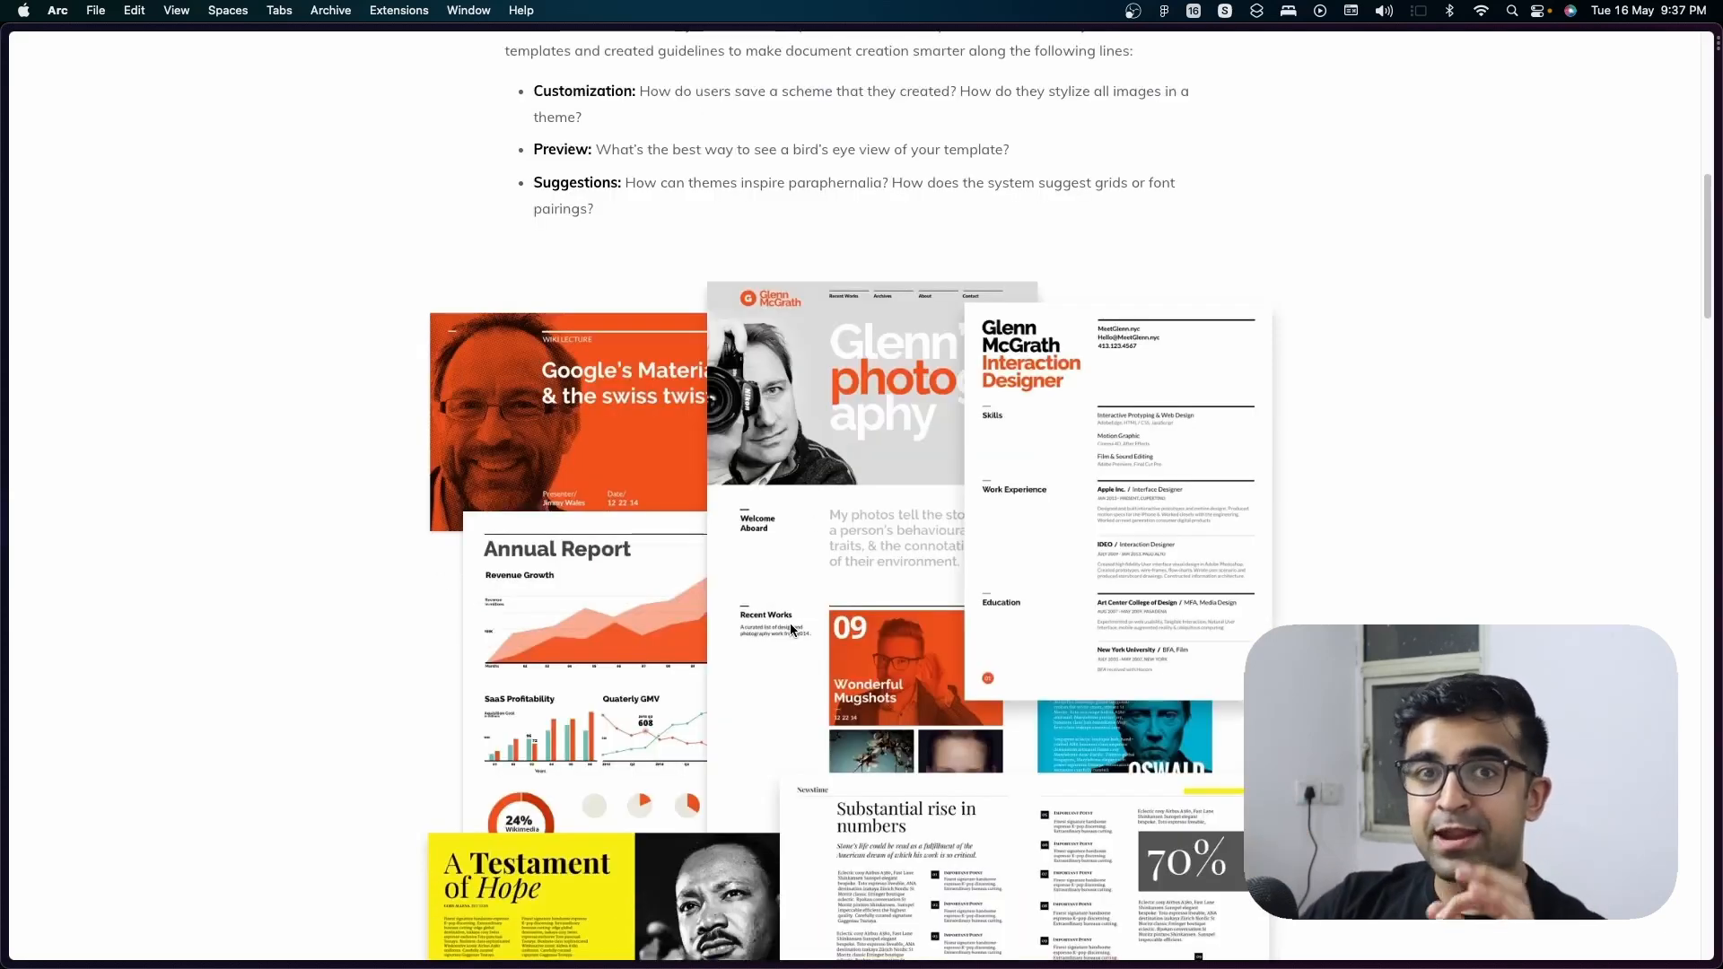
pyautogui.scroll(3)
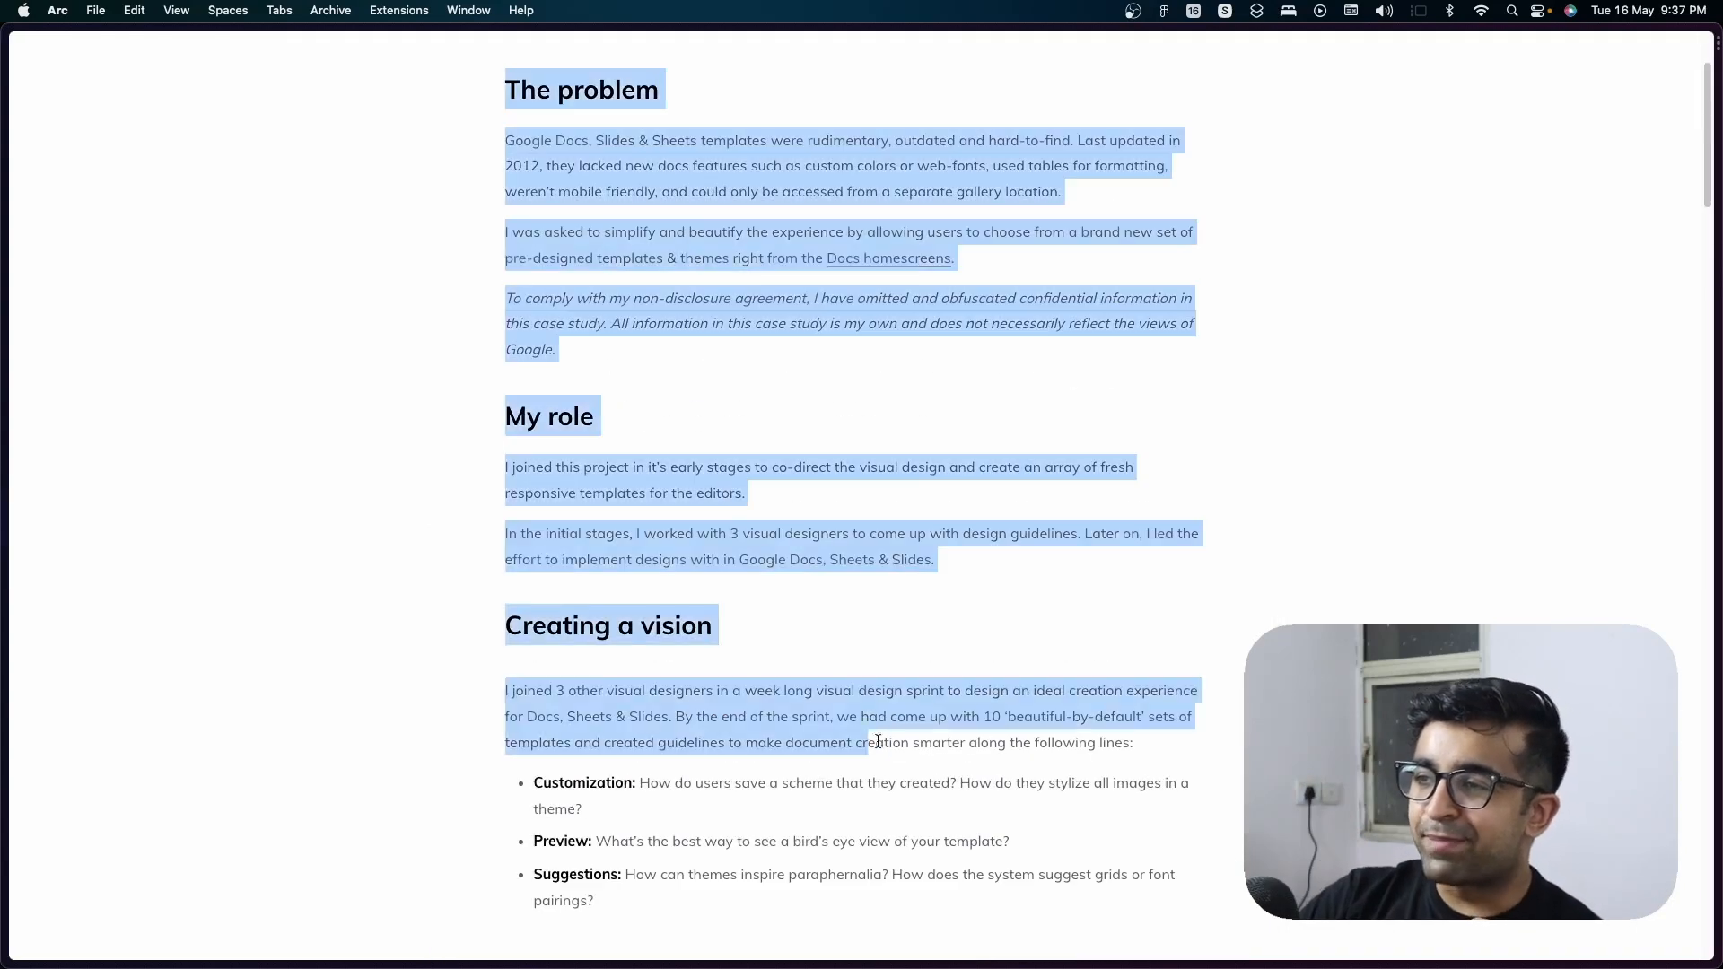
pyautogui.scroll(-3)
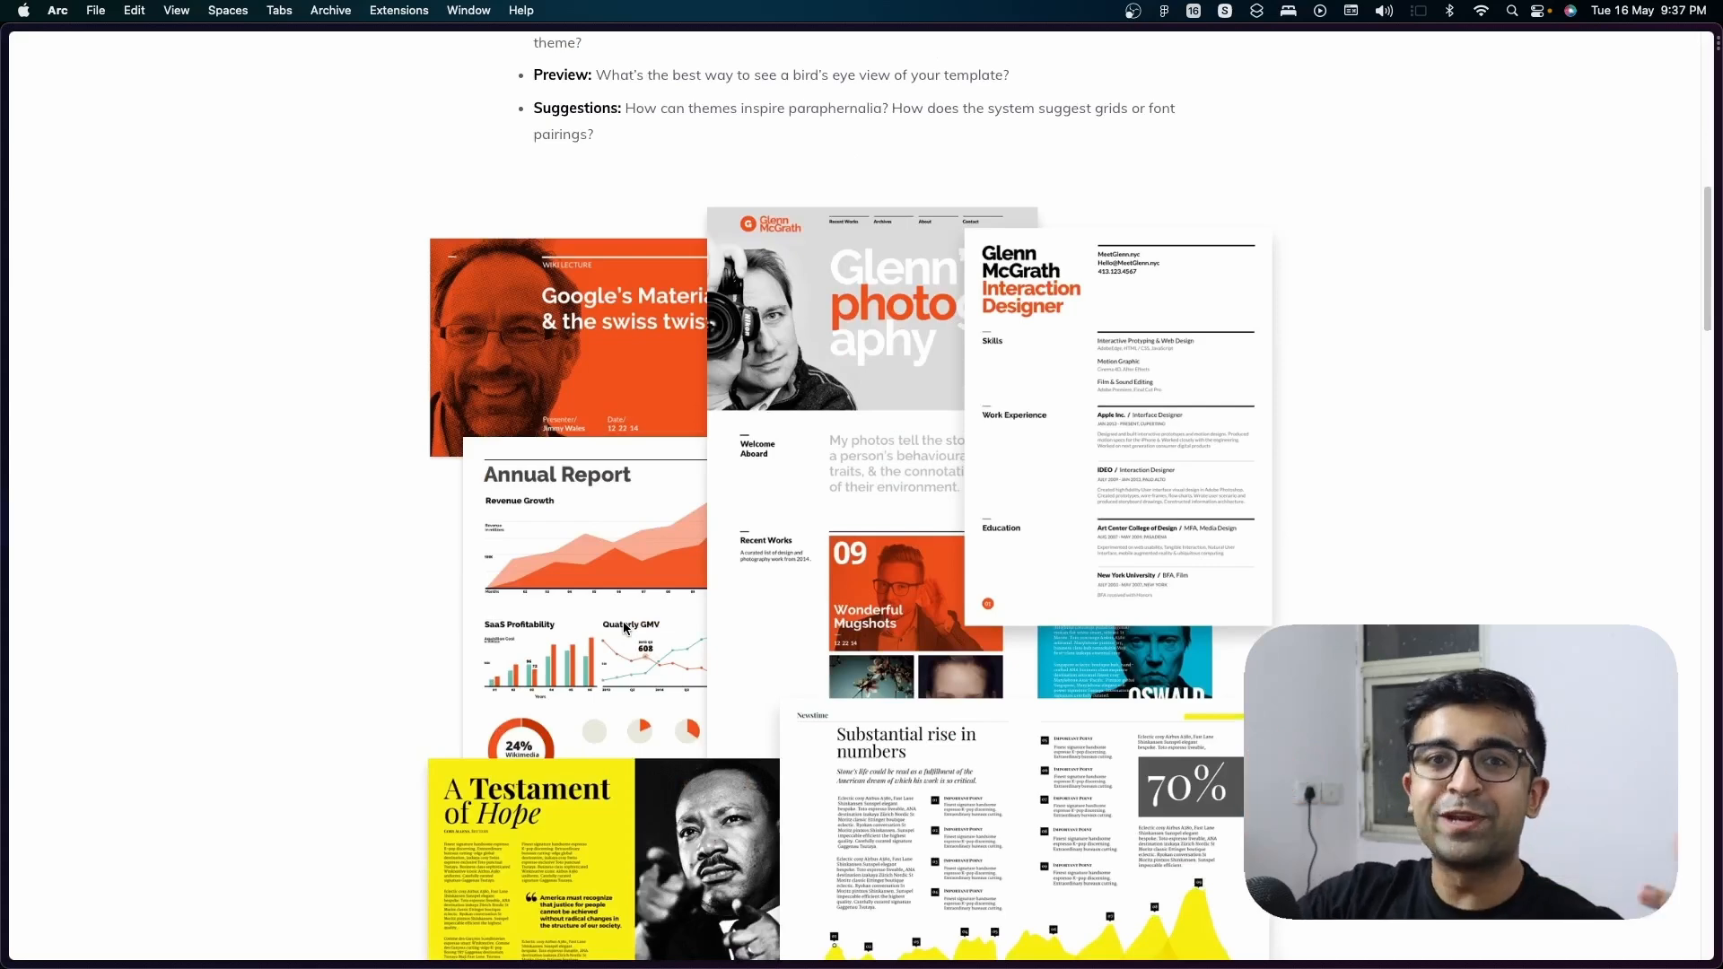
pyautogui.scroll(-3)
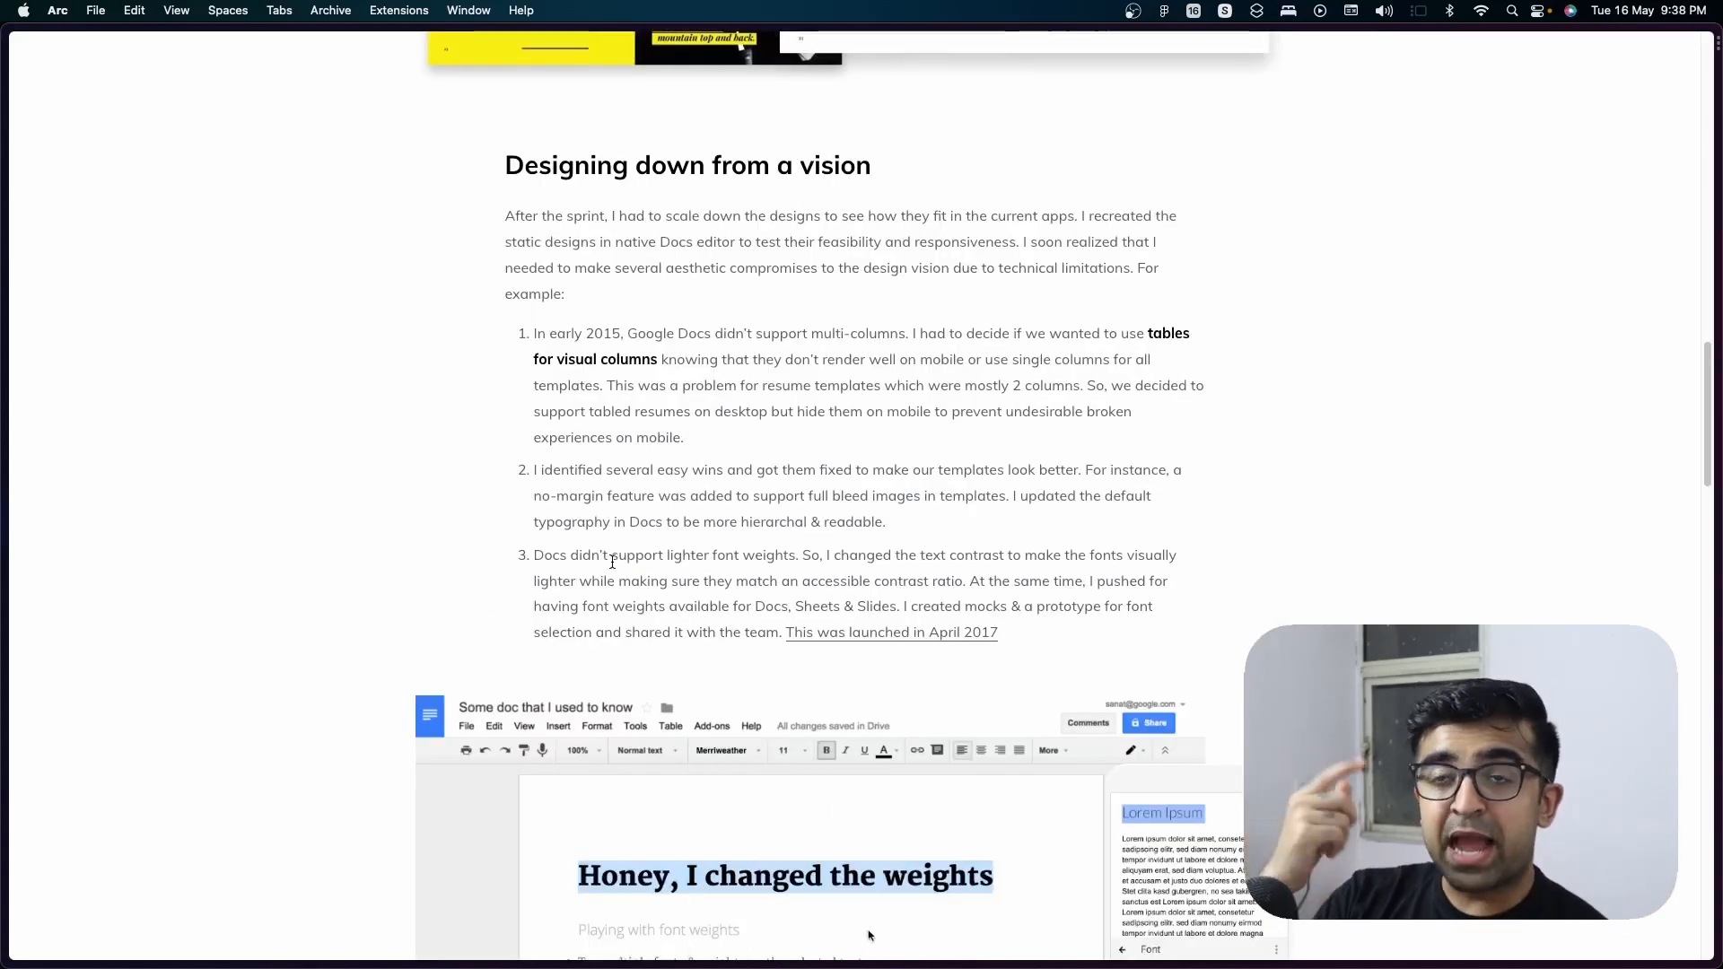
# Repeatedly click around the looping font-weight prototype and numbered list, highlighting 2015.
pyautogui.click(726, 750)
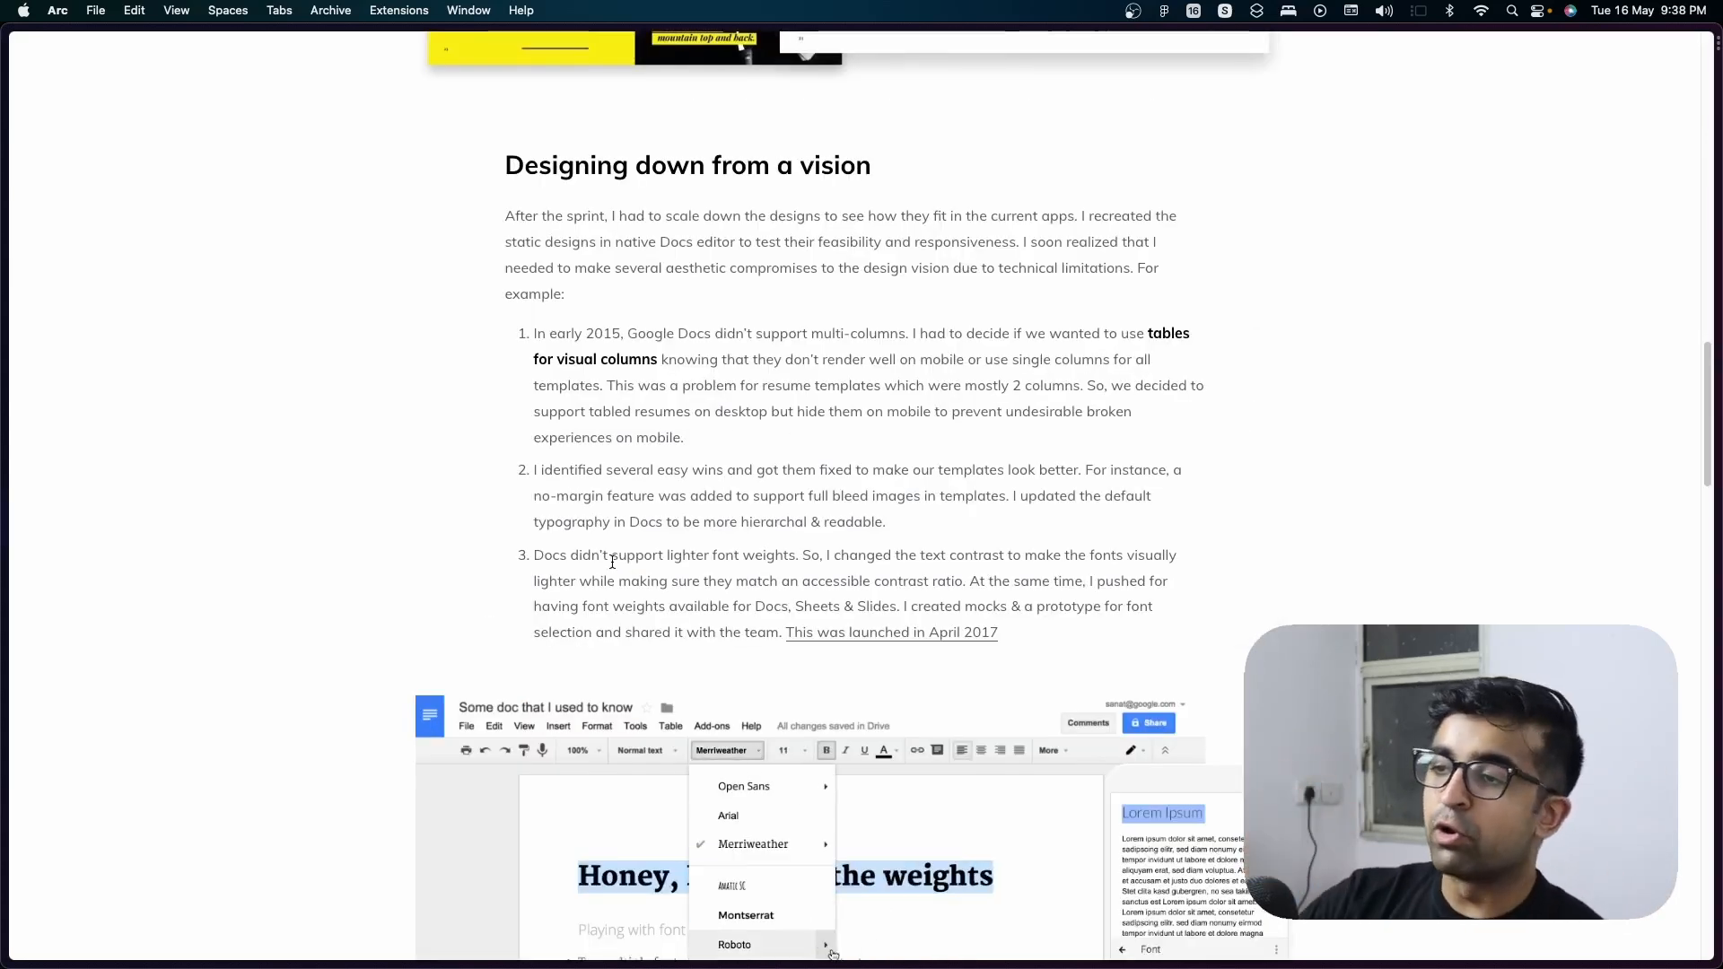
pyautogui.click(734, 944)
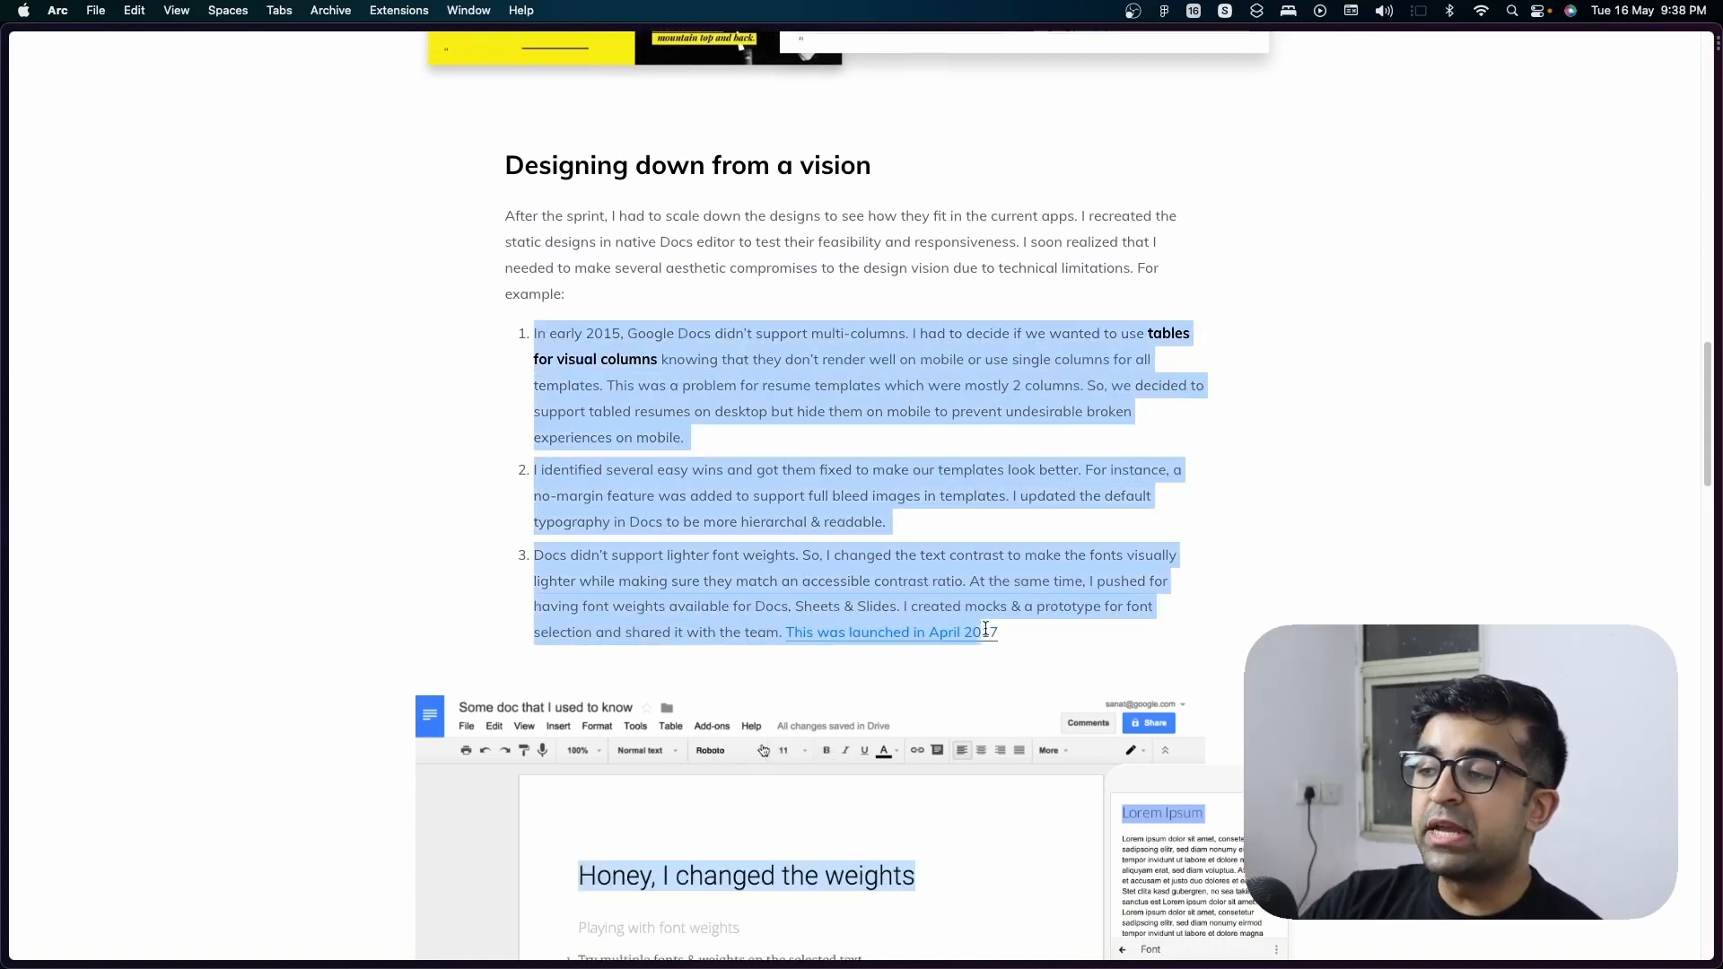
pyautogui.click(724, 749)
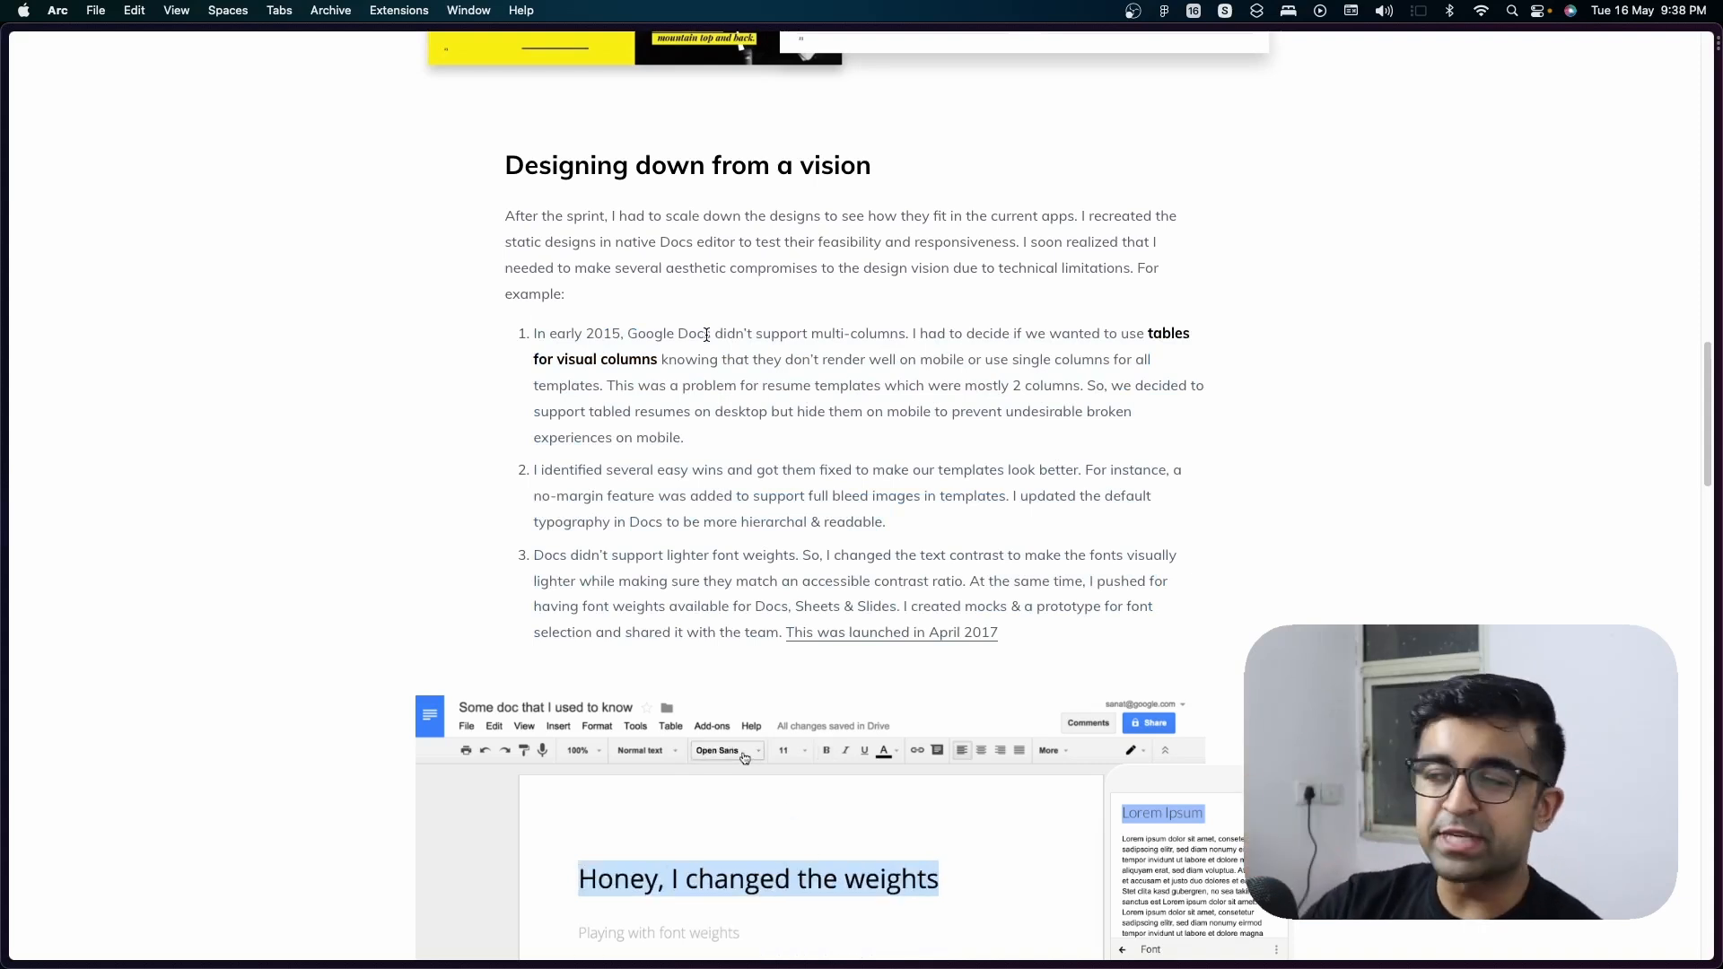
pyautogui.click(715, 750)
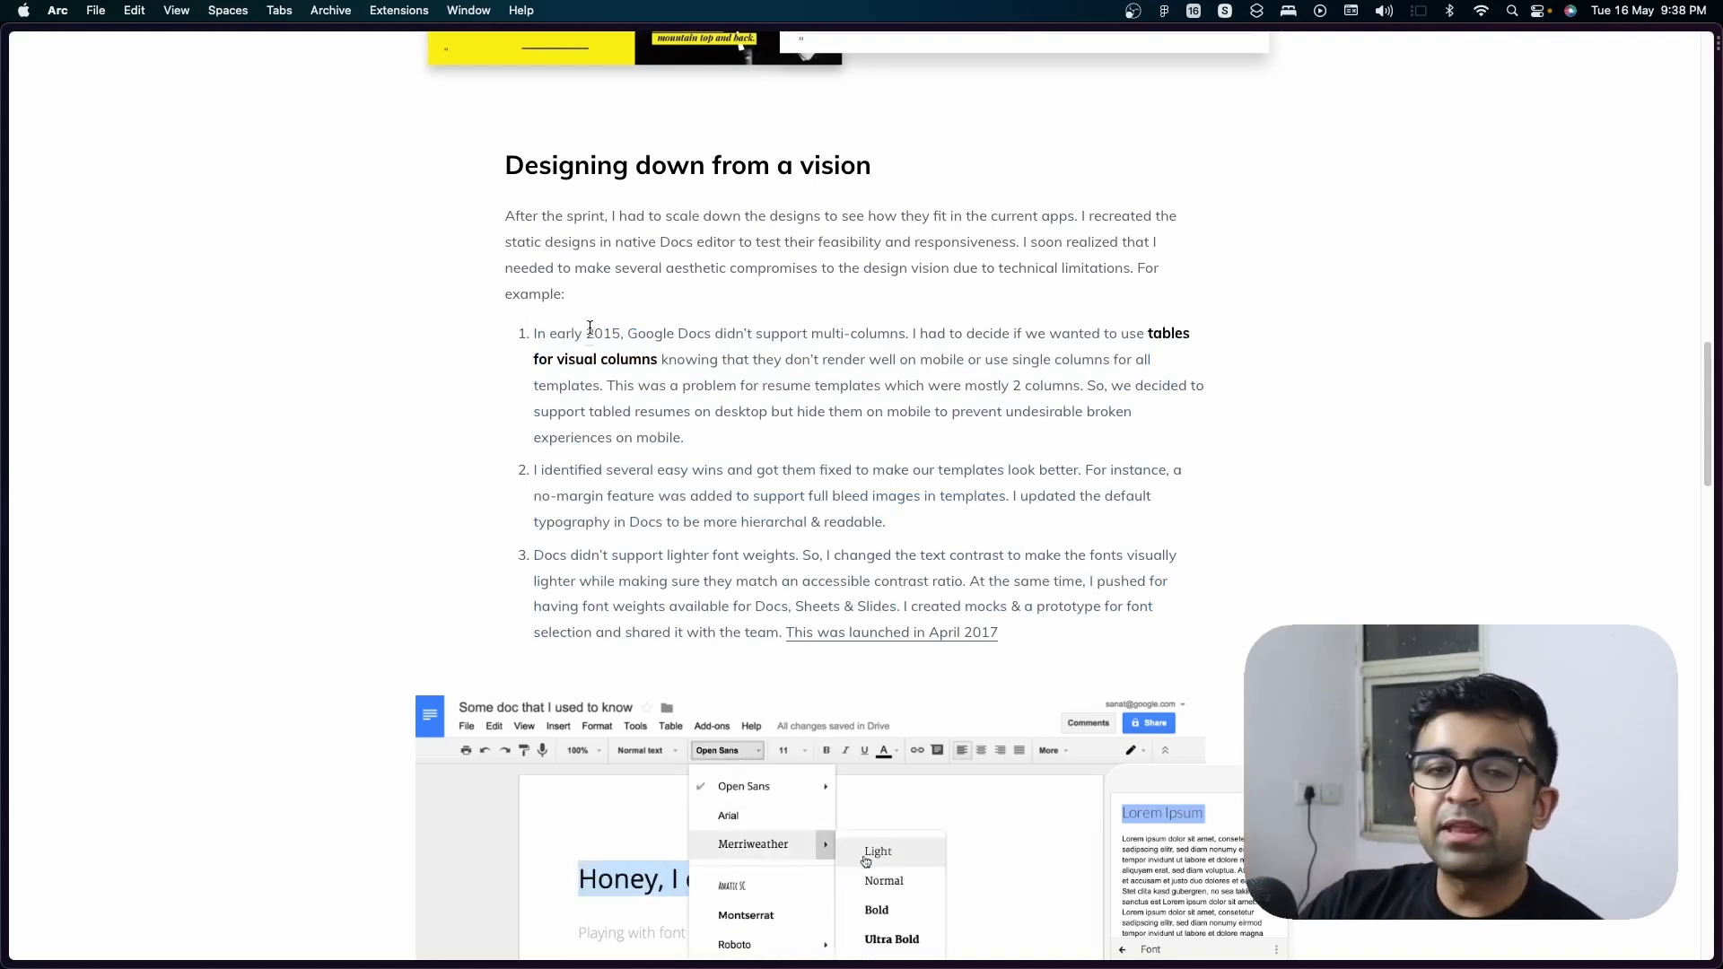
pyautogui.click(884, 880)
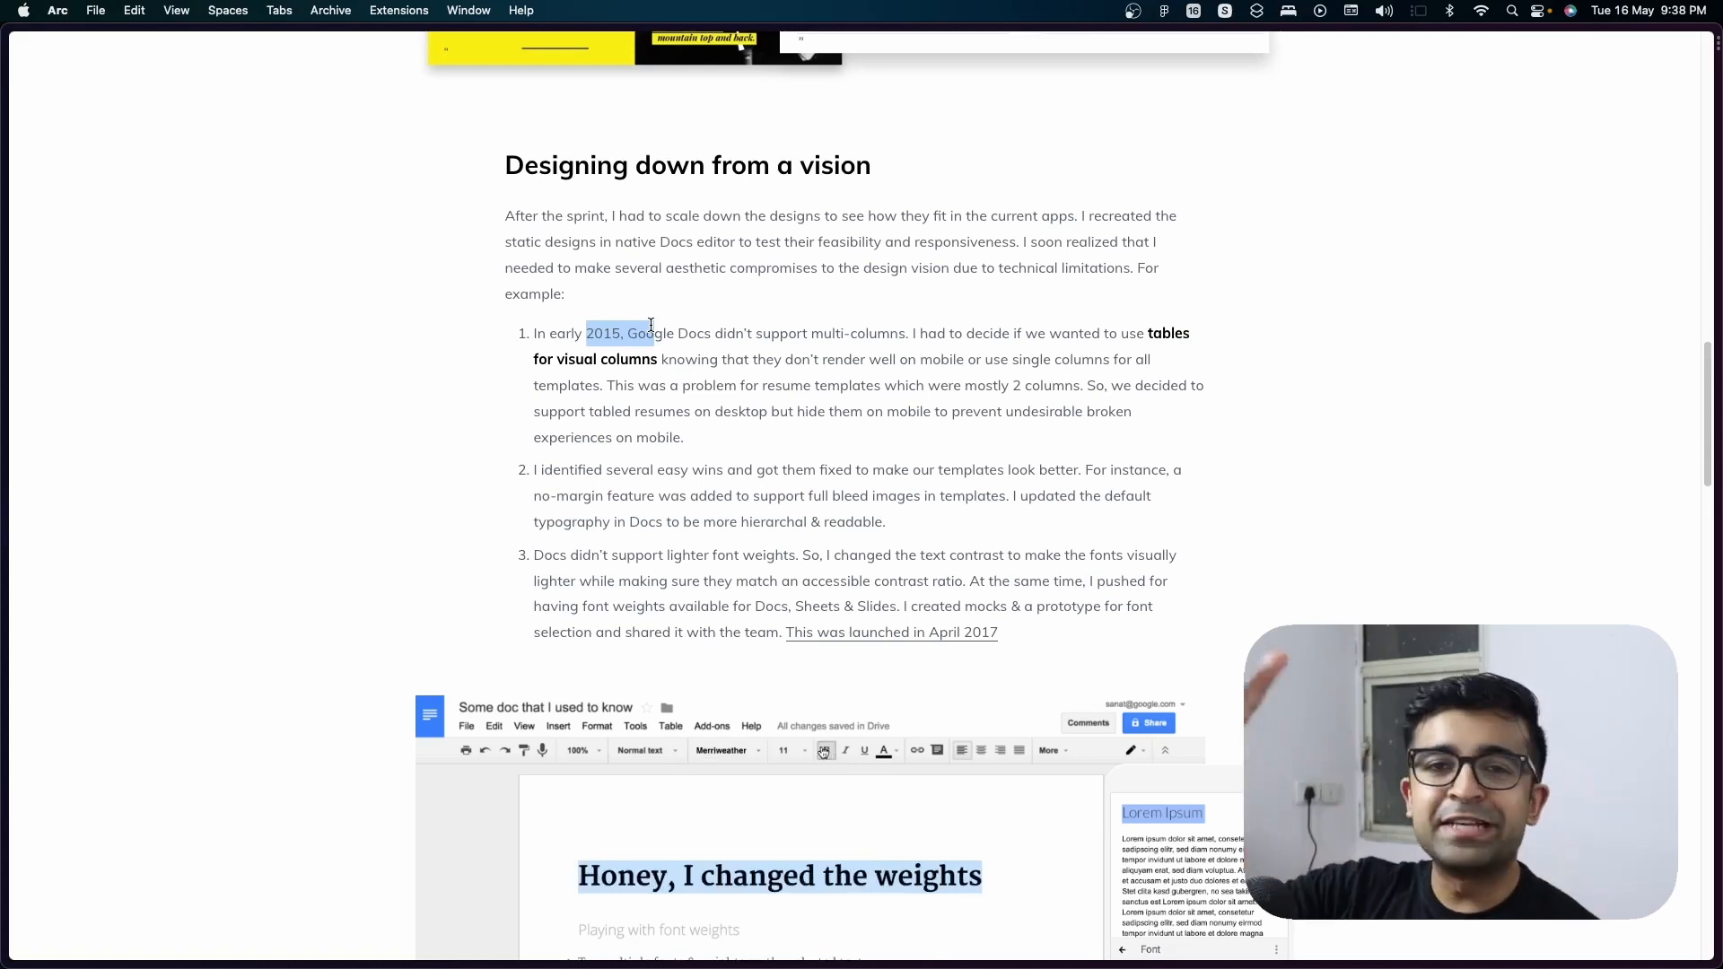
pyautogui.click(725, 751)
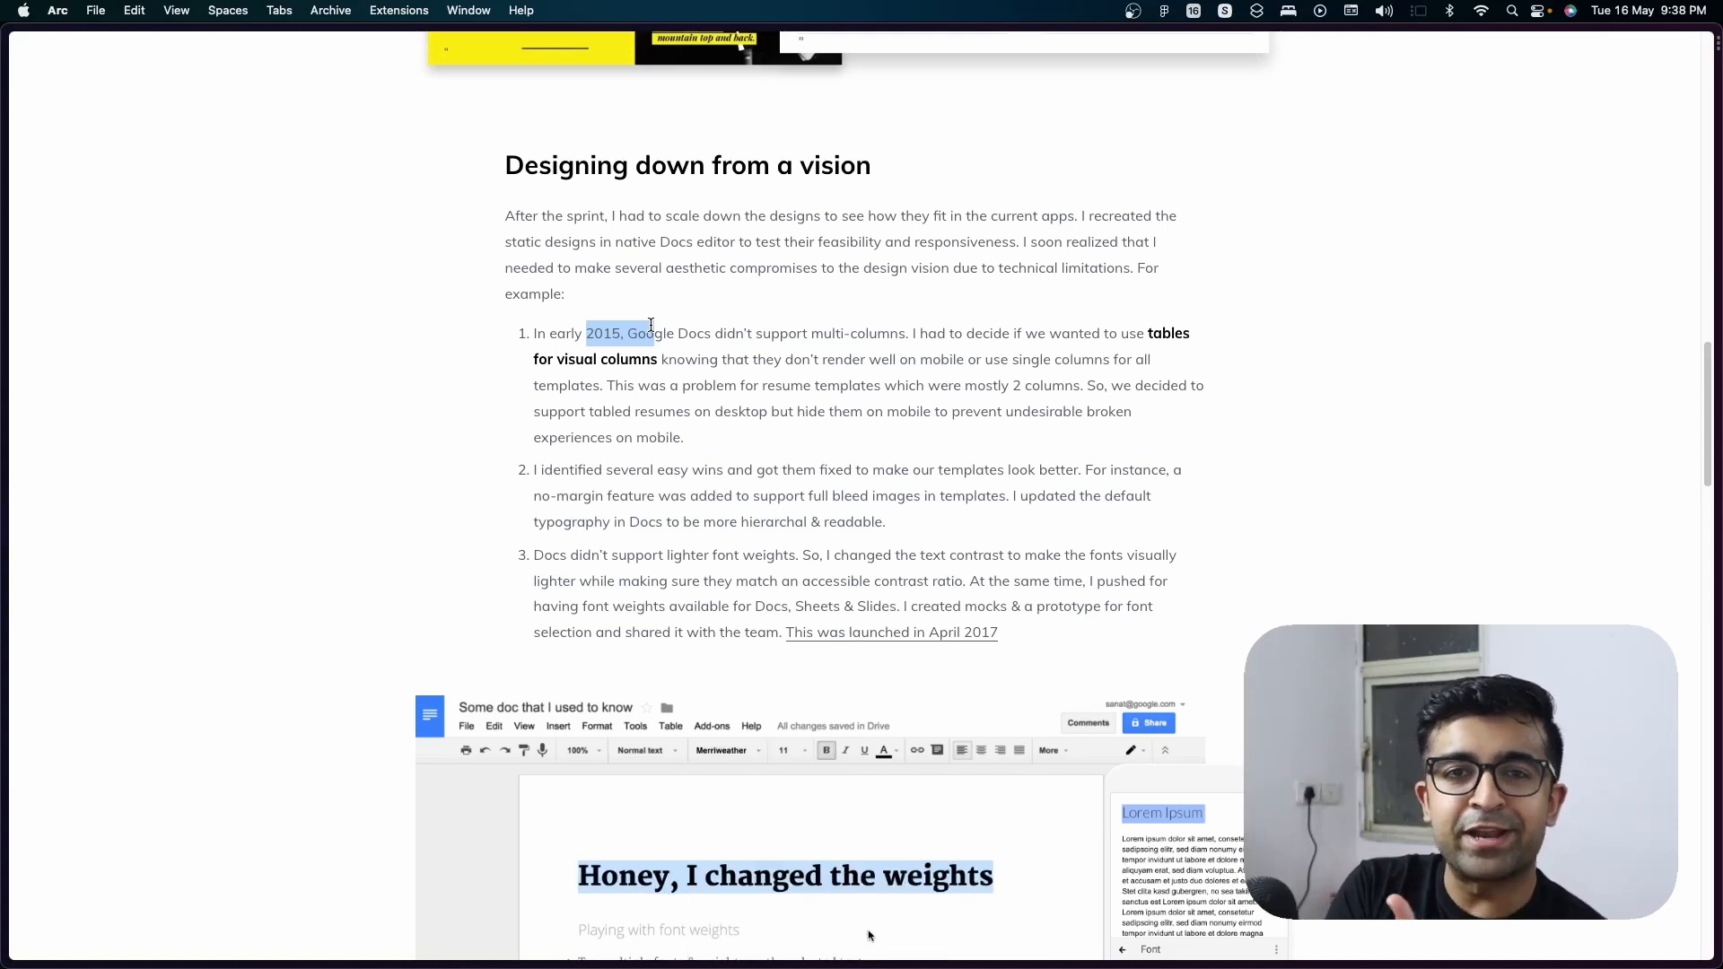
pyautogui.click(725, 750)
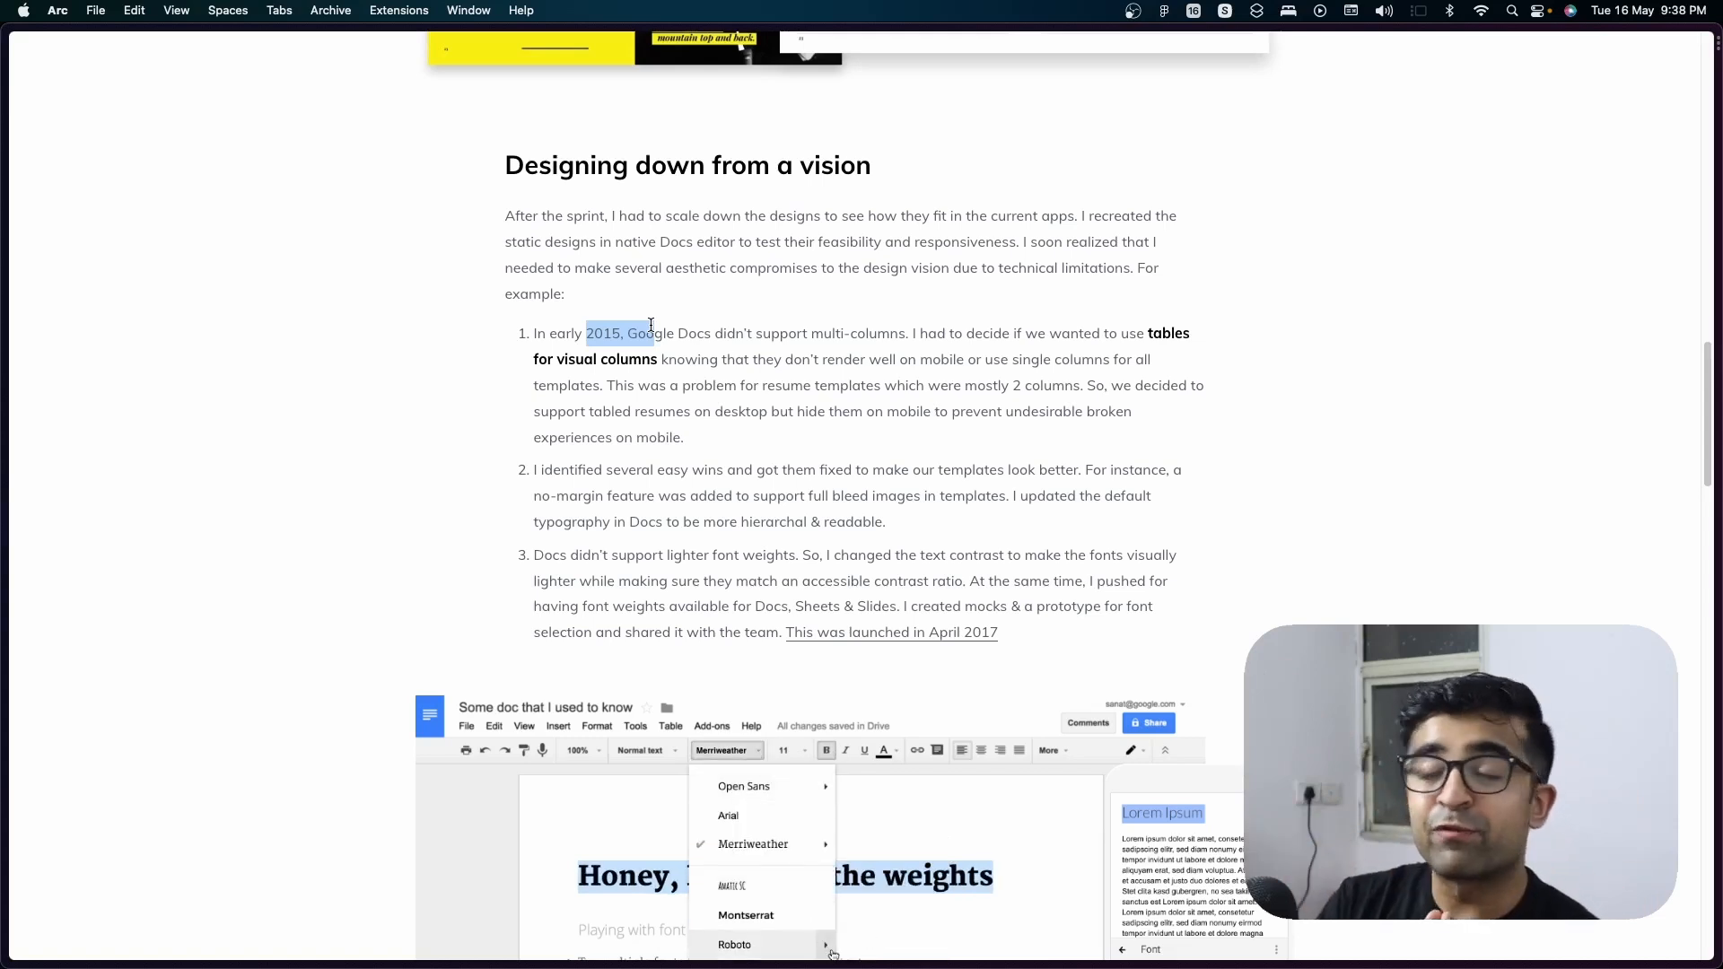
pyautogui.click(734, 945)
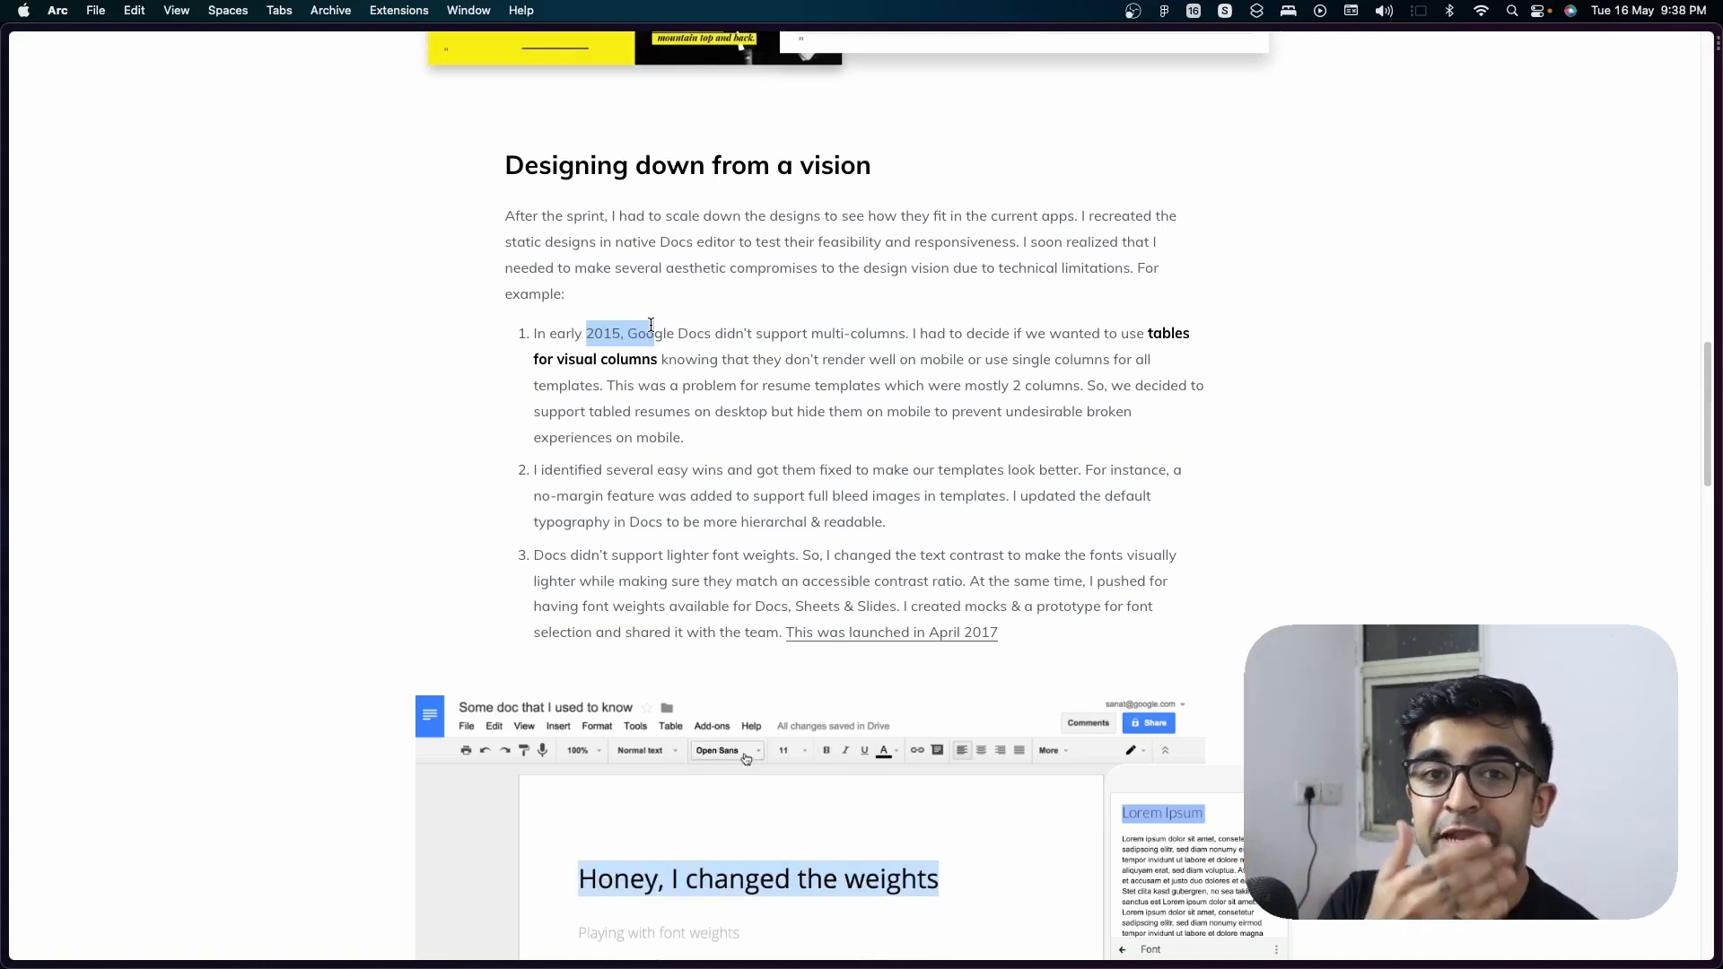
pyautogui.click(723, 750)
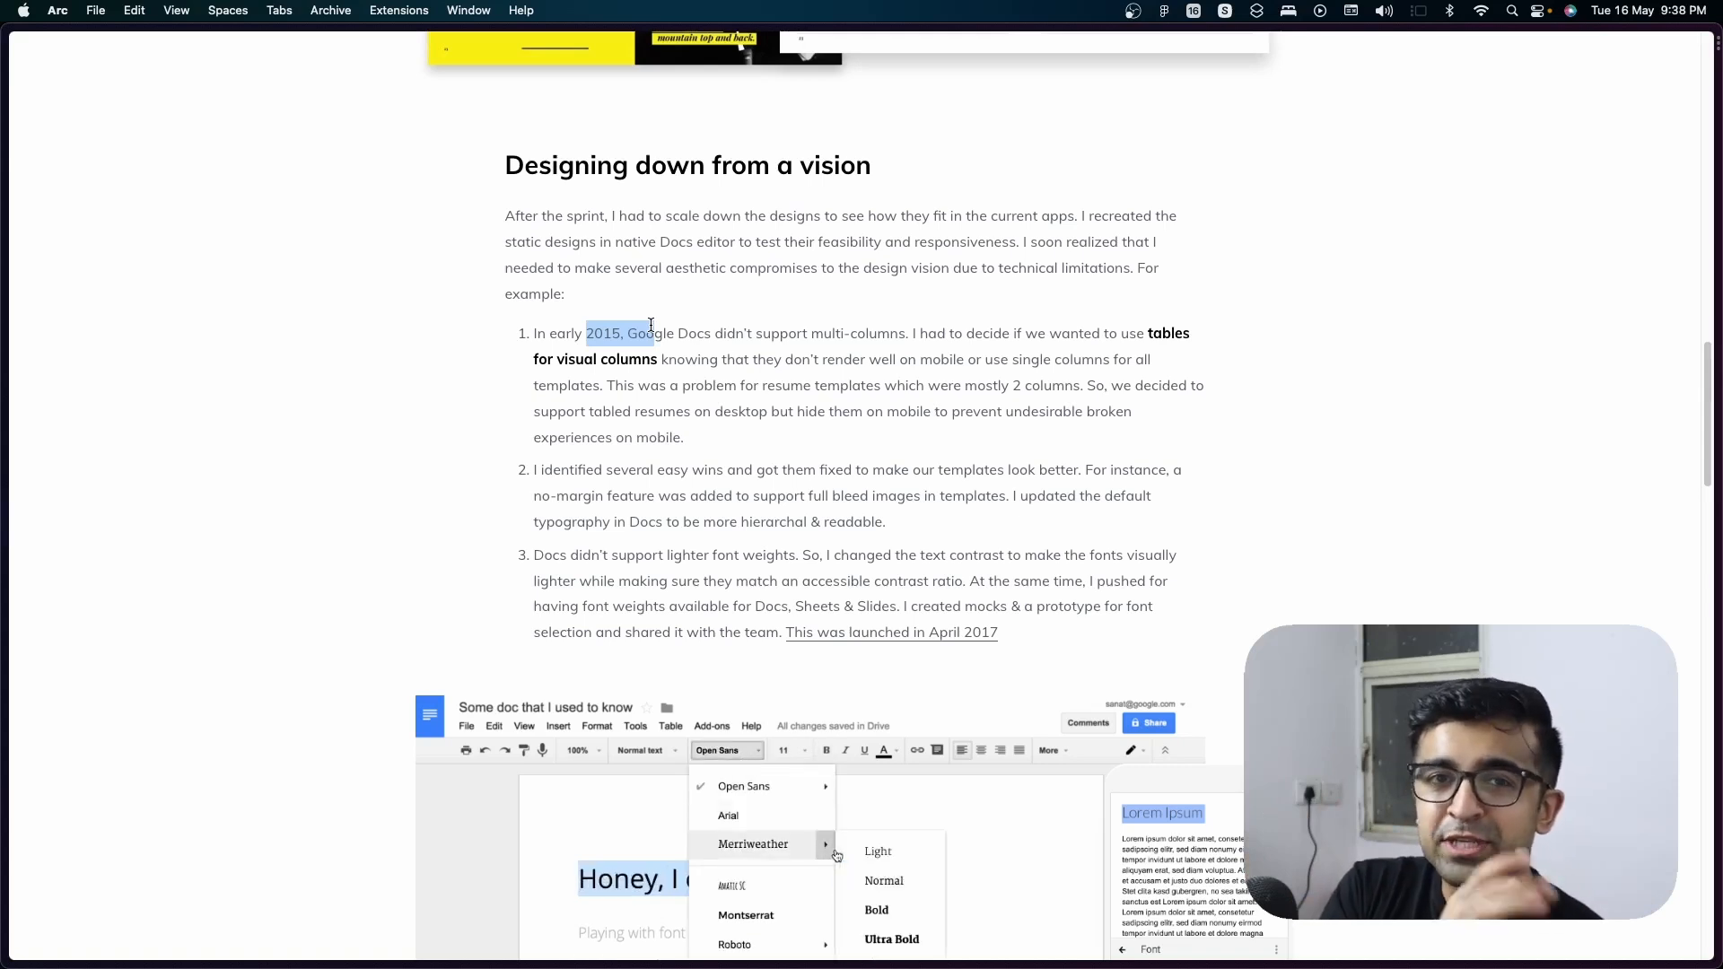
pyautogui.click(753, 843)
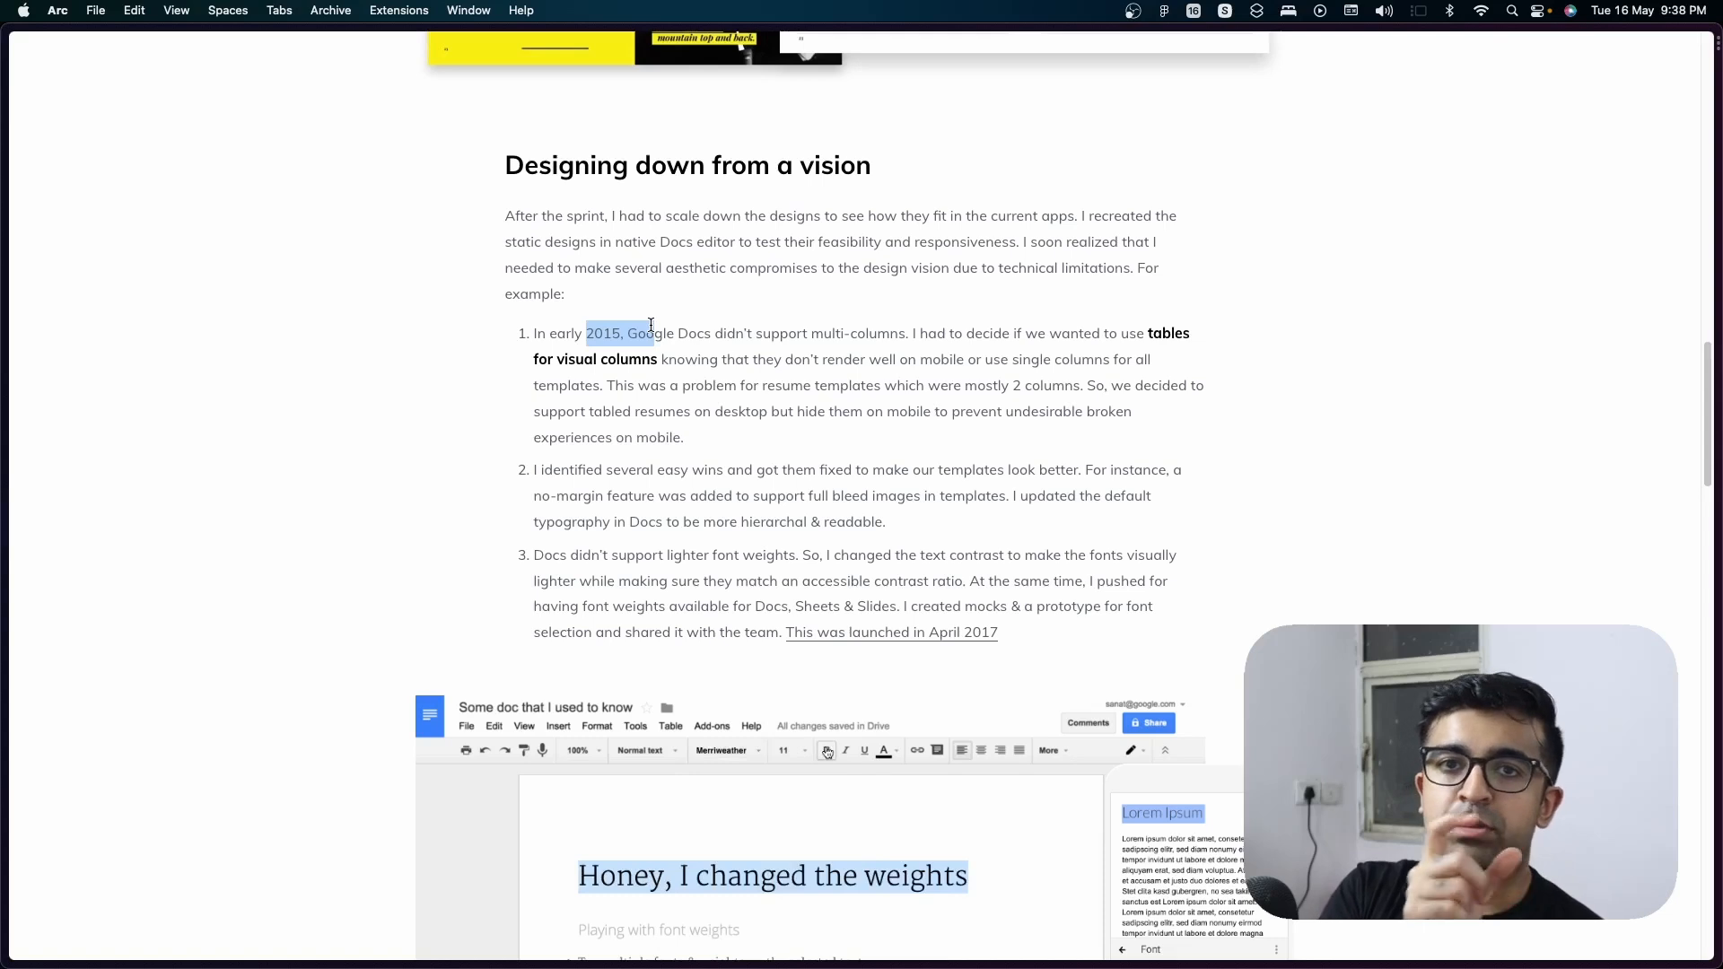
pyautogui.click(726, 750)
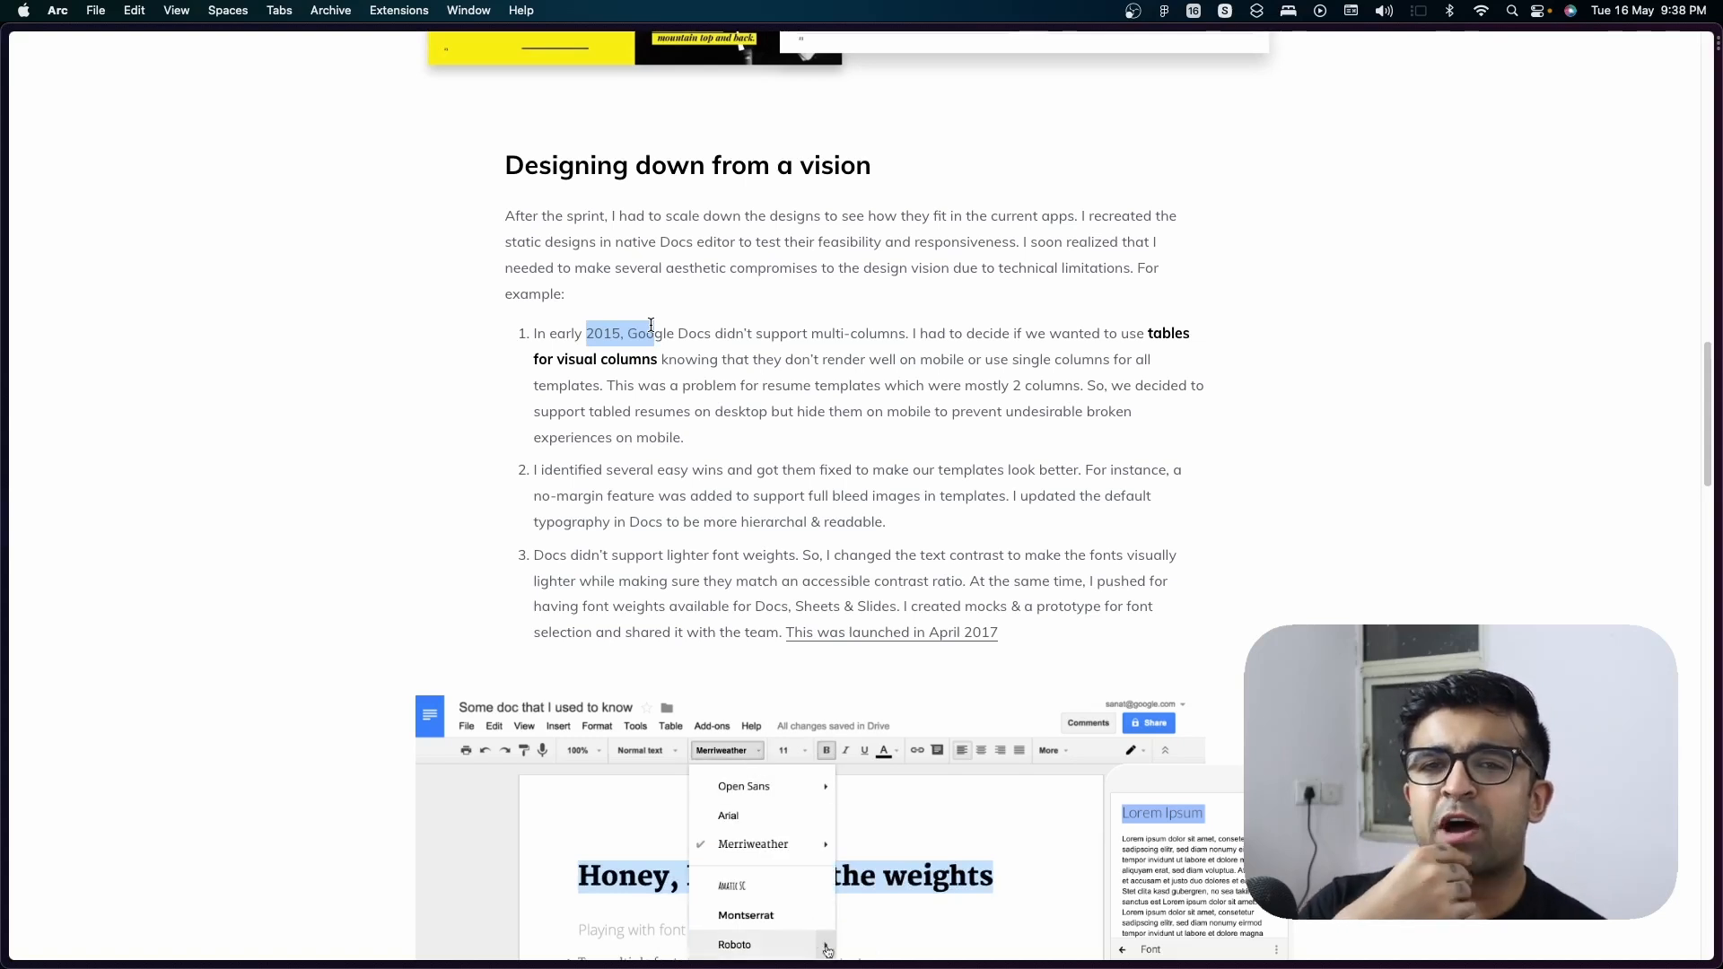
pyautogui.click(734, 944)
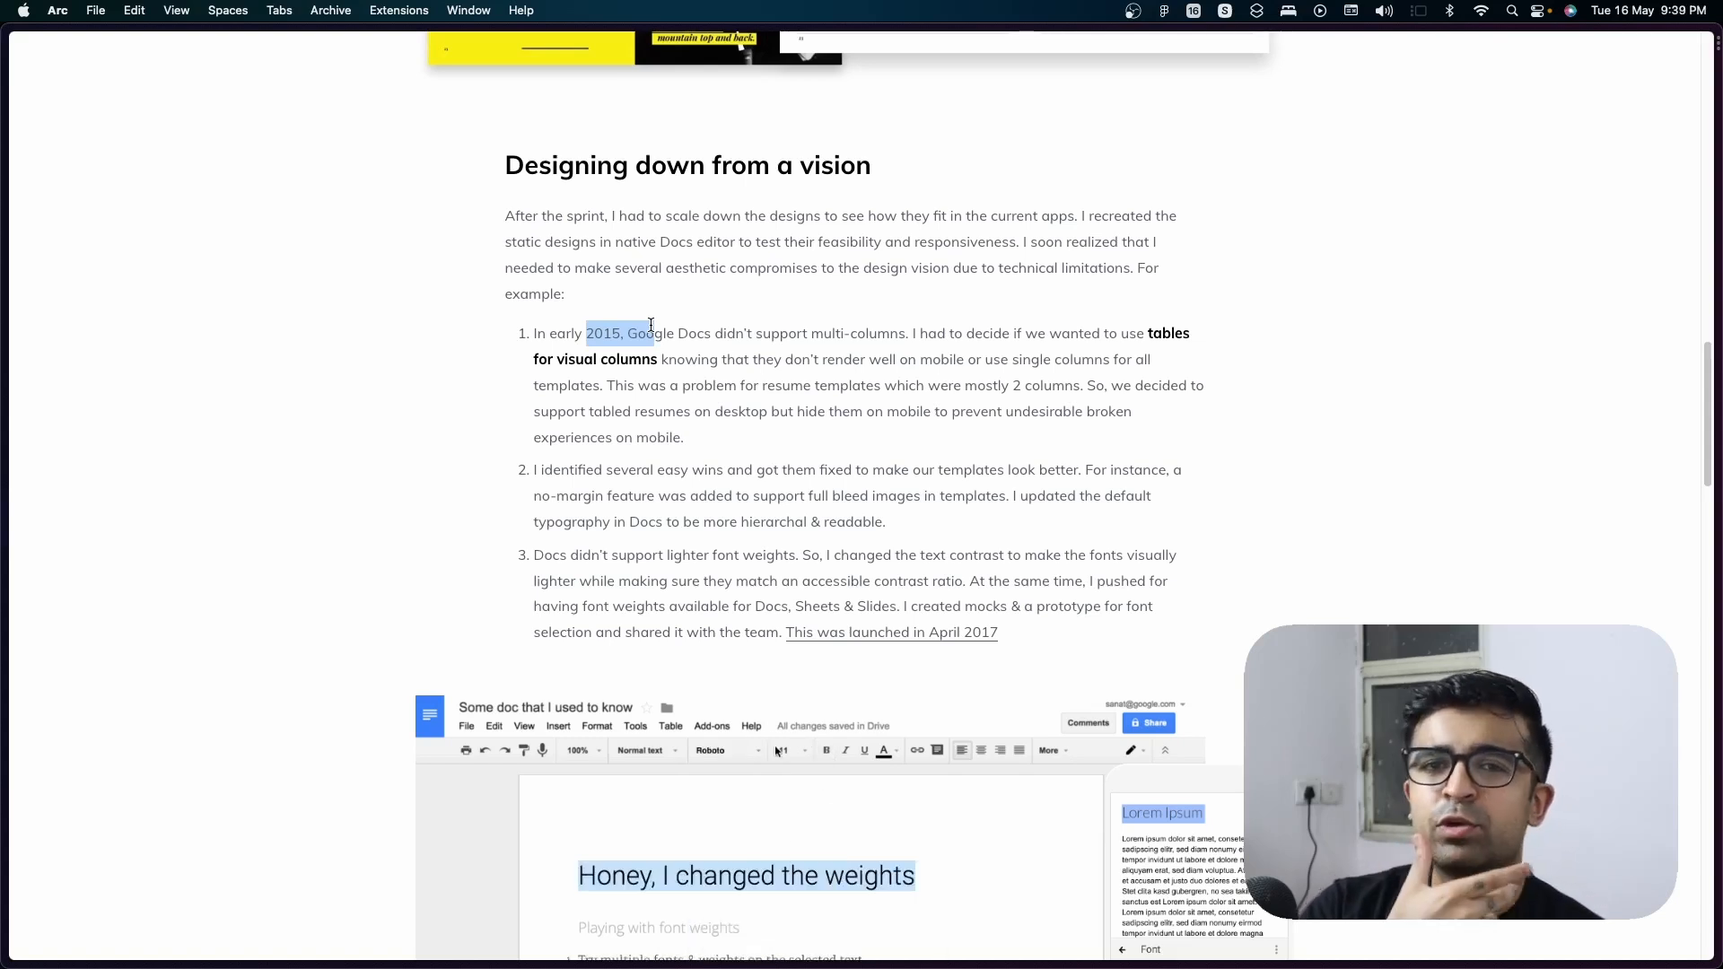
pyautogui.click(724, 749)
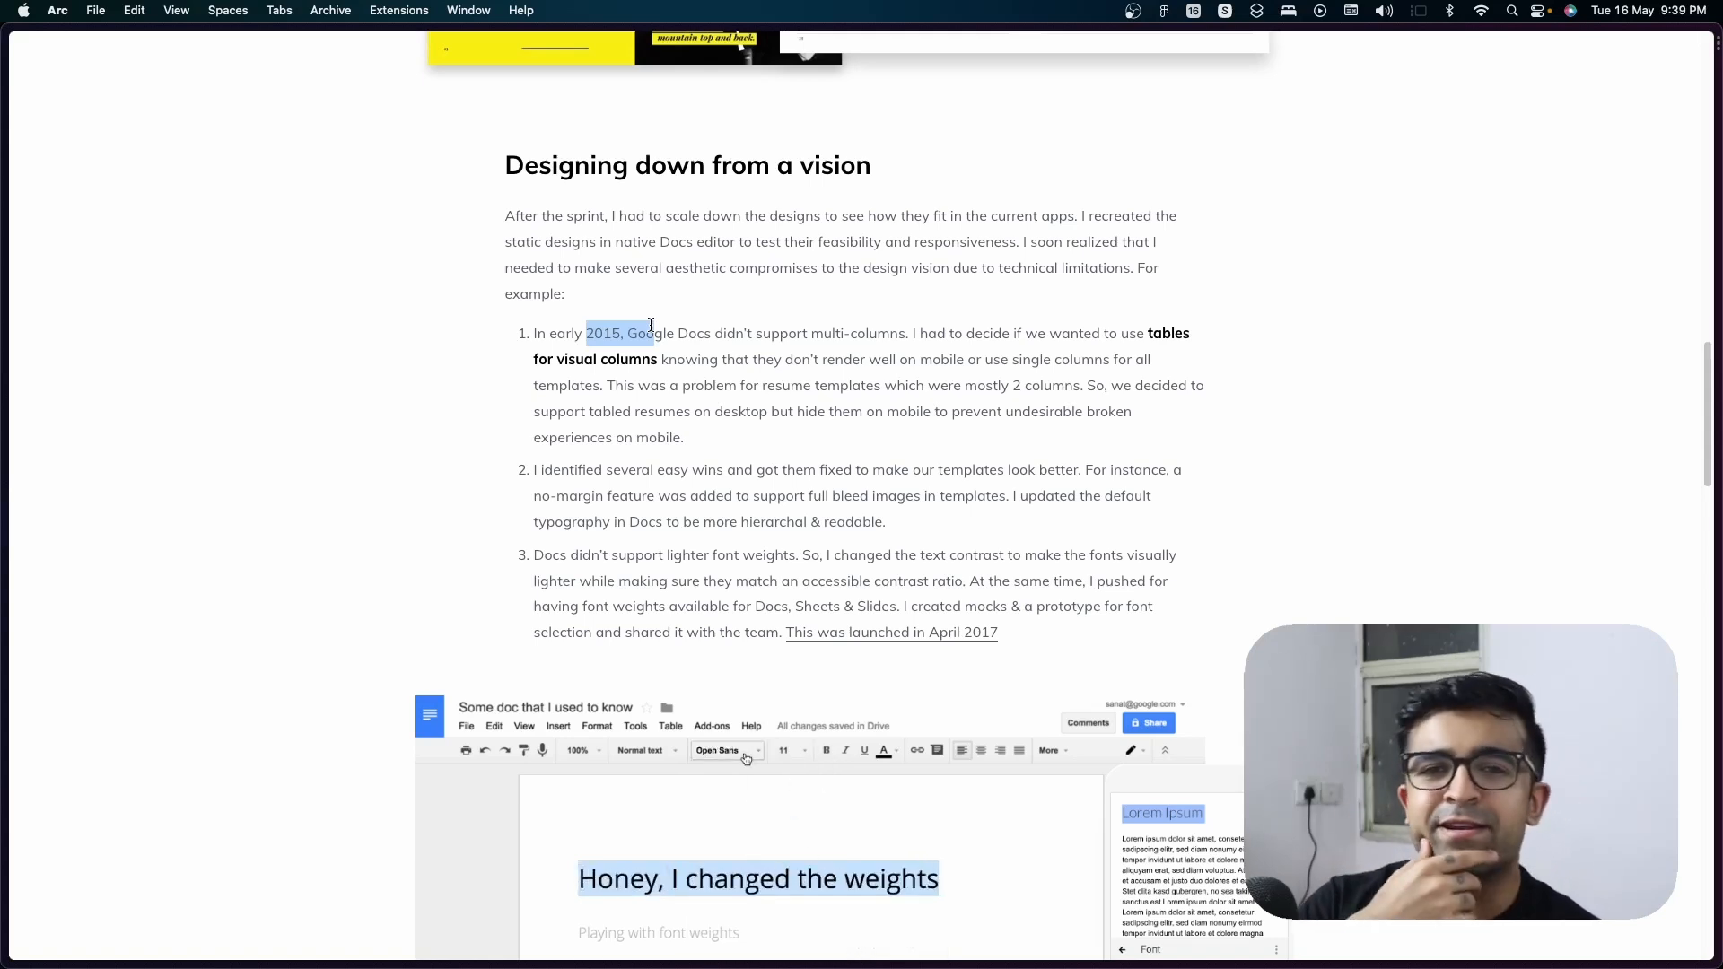
pyautogui.click(718, 749)
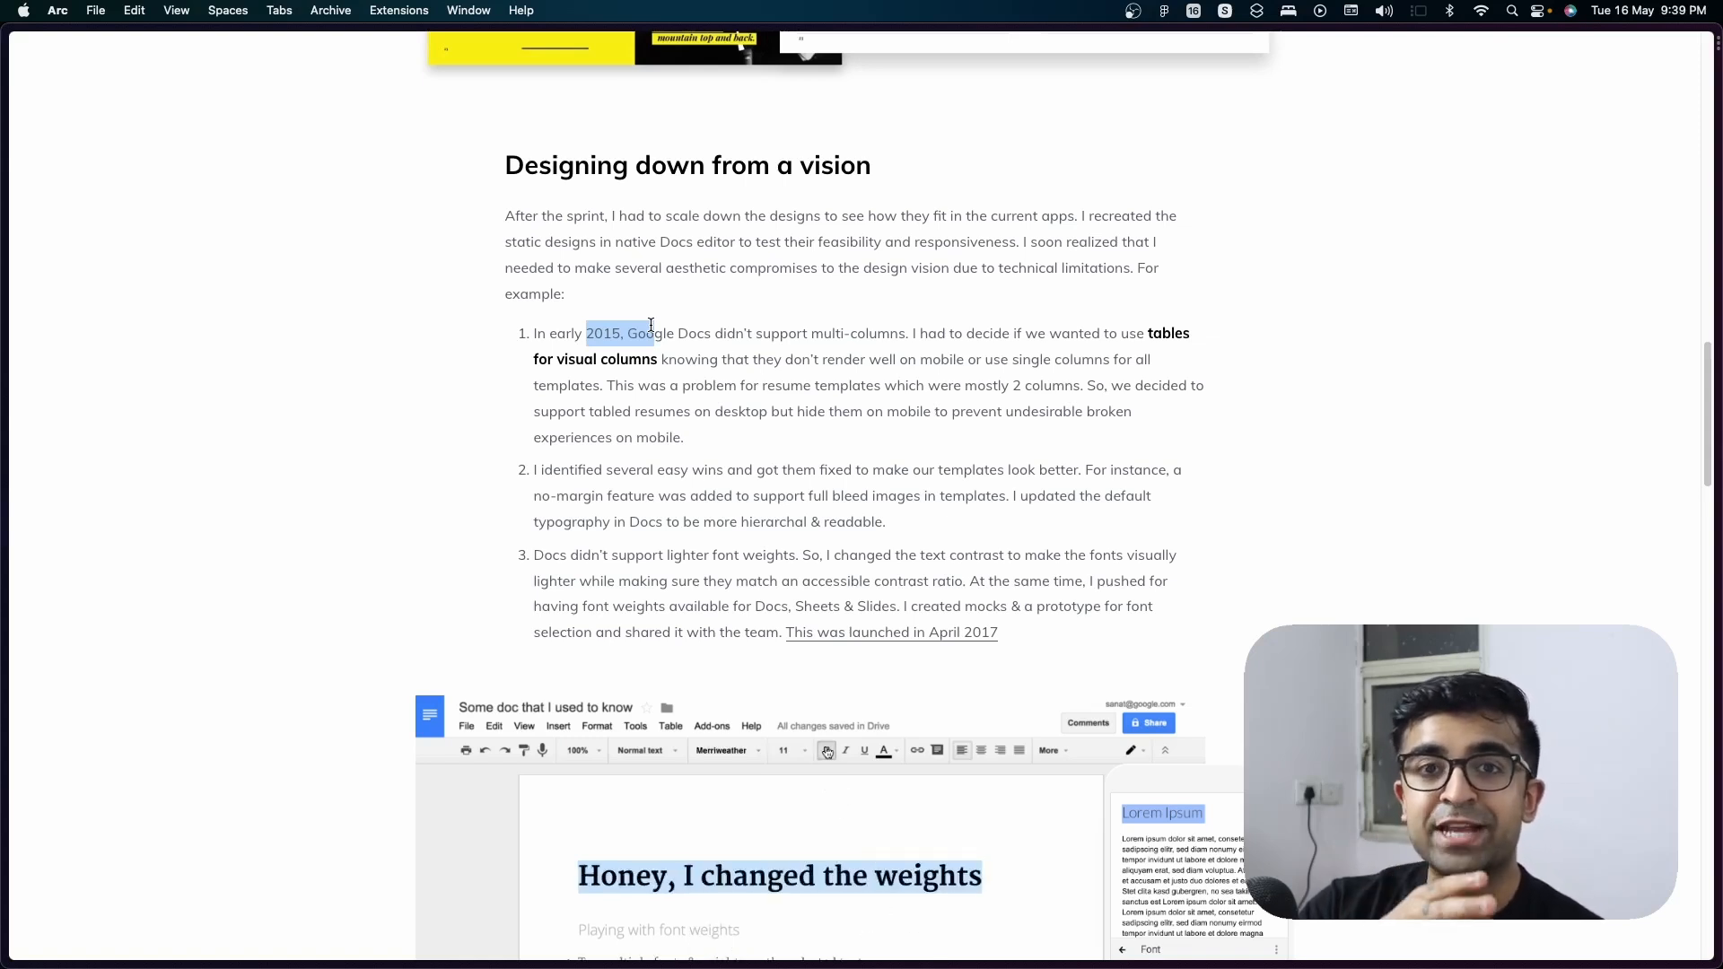
pyautogui.click(726, 750)
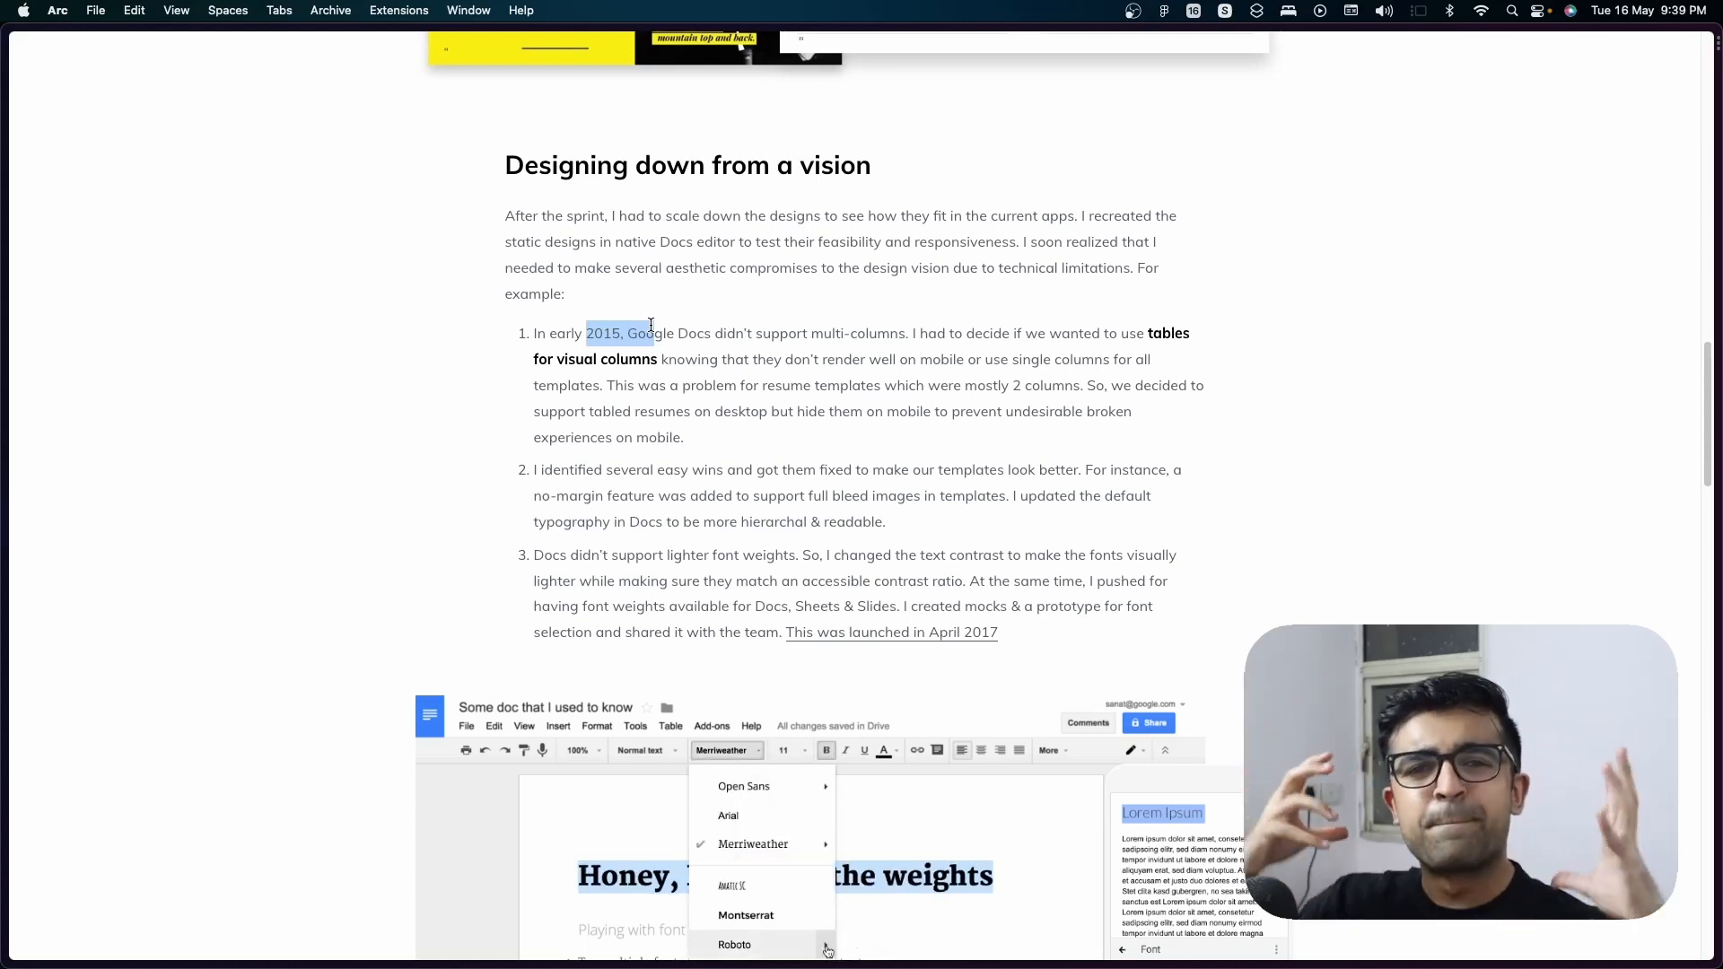
pyautogui.click(734, 944)
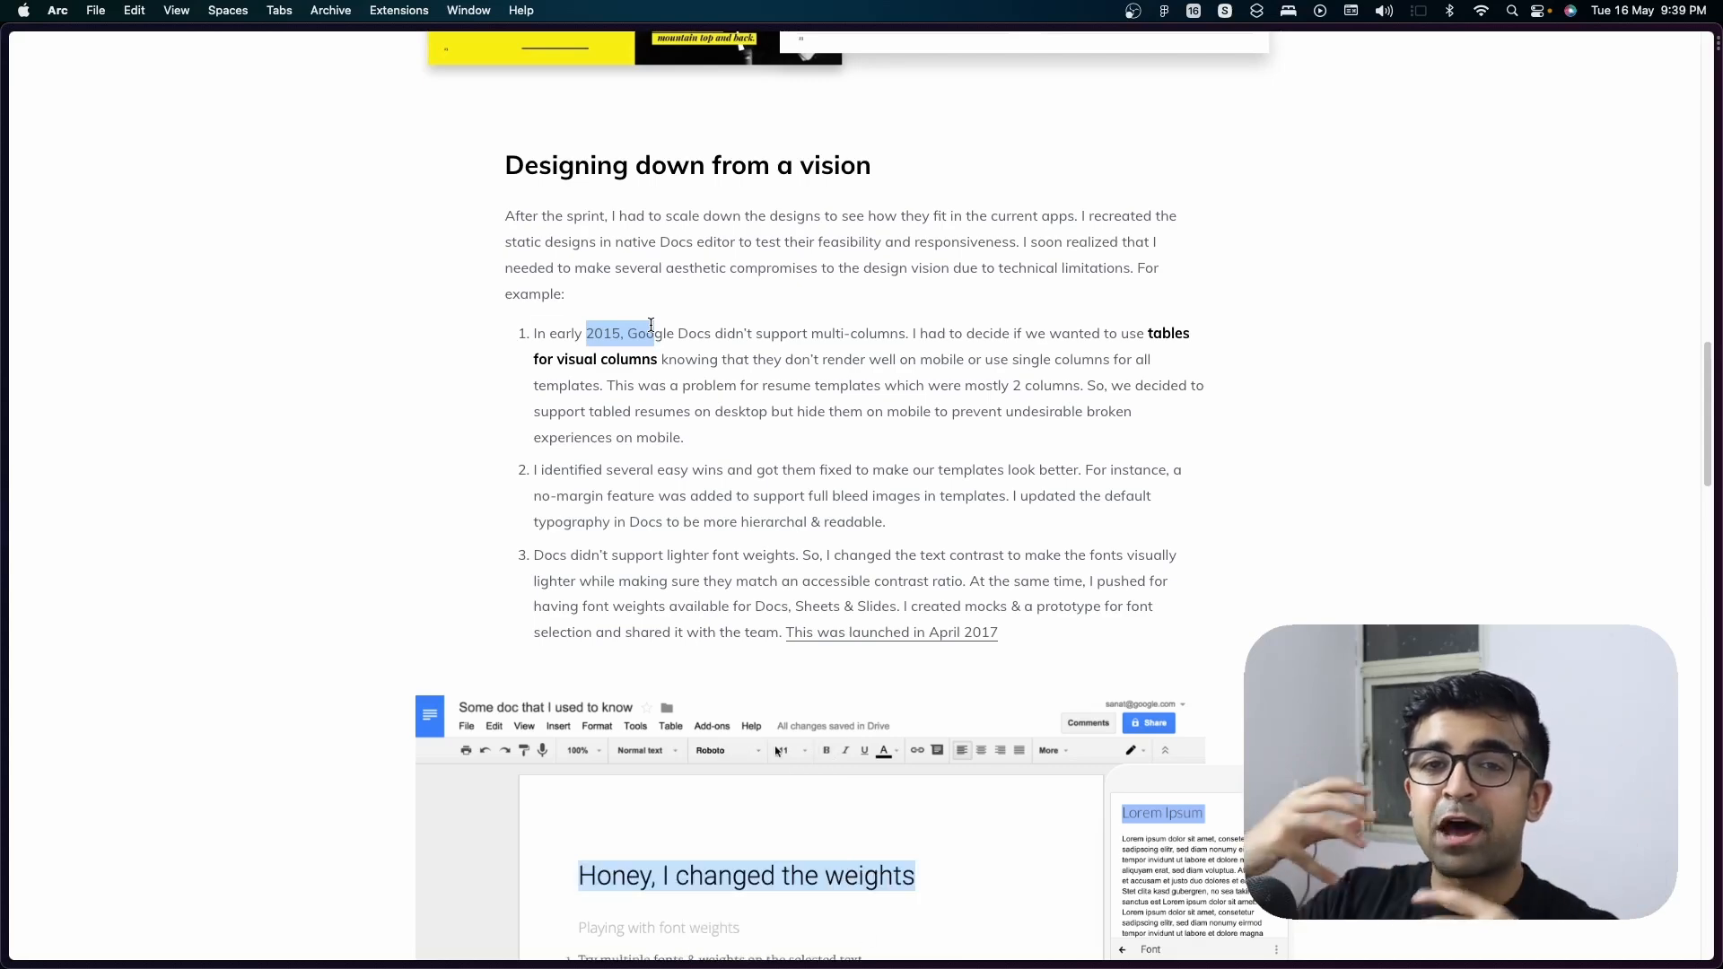
pyautogui.click(726, 750)
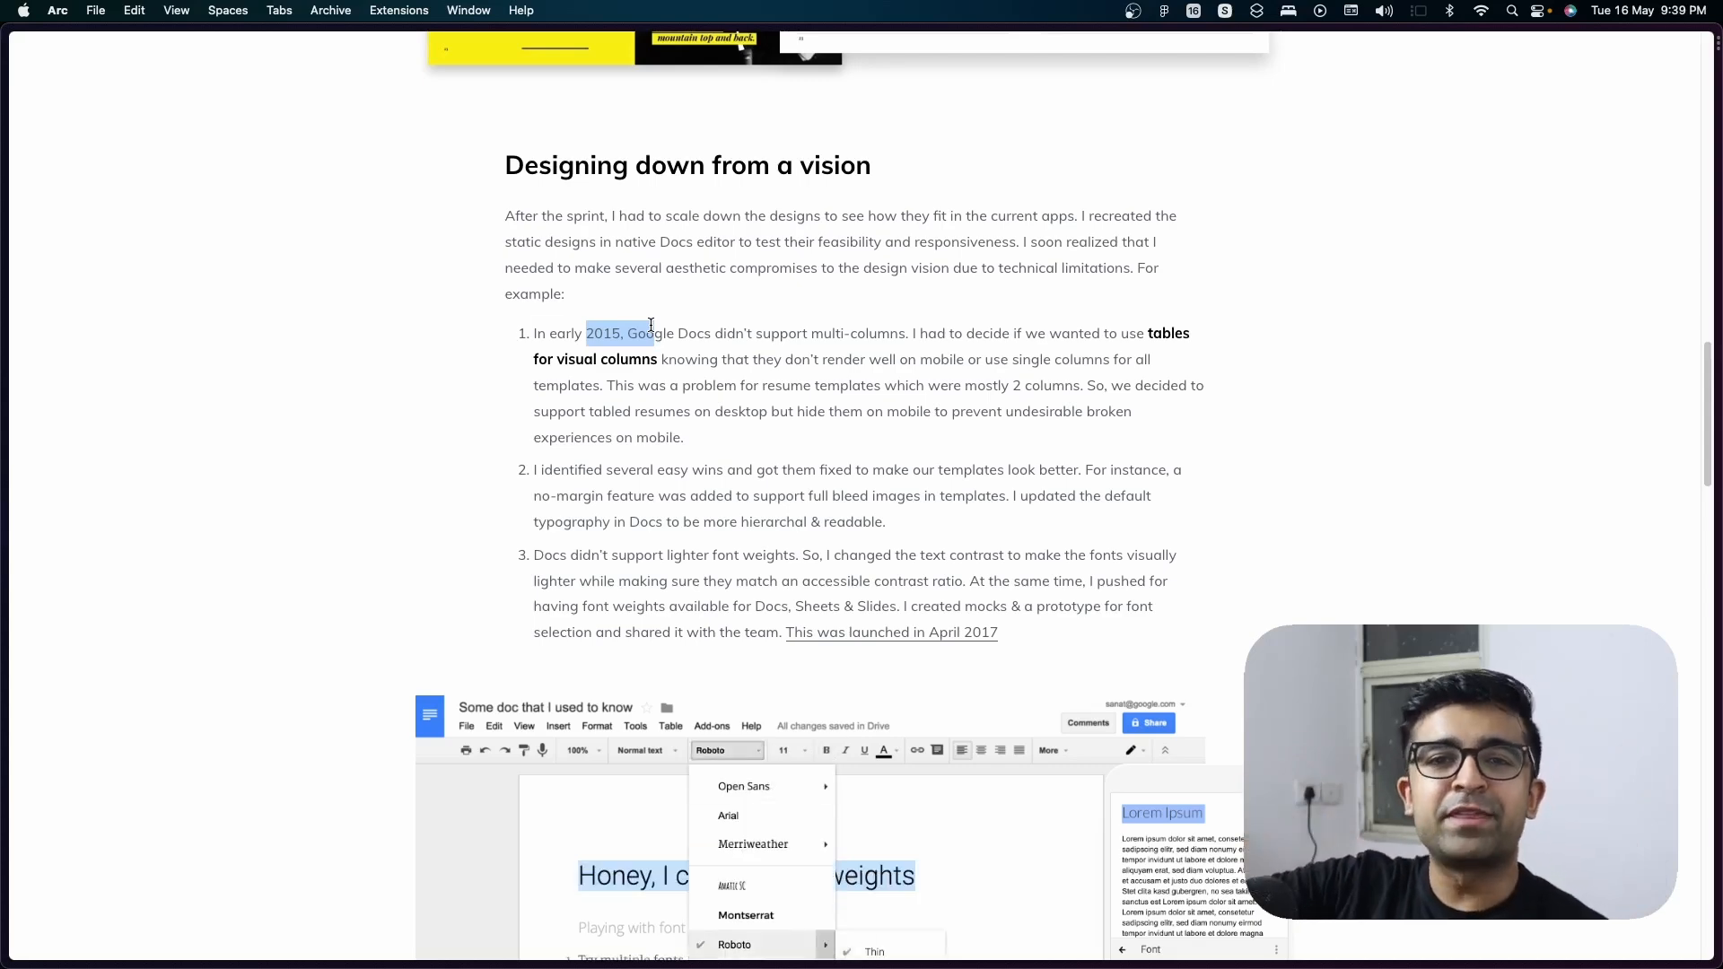
# Scroll past the prototype to the illustration repository paragraph and collage.
pyautogui.scroll(-3)
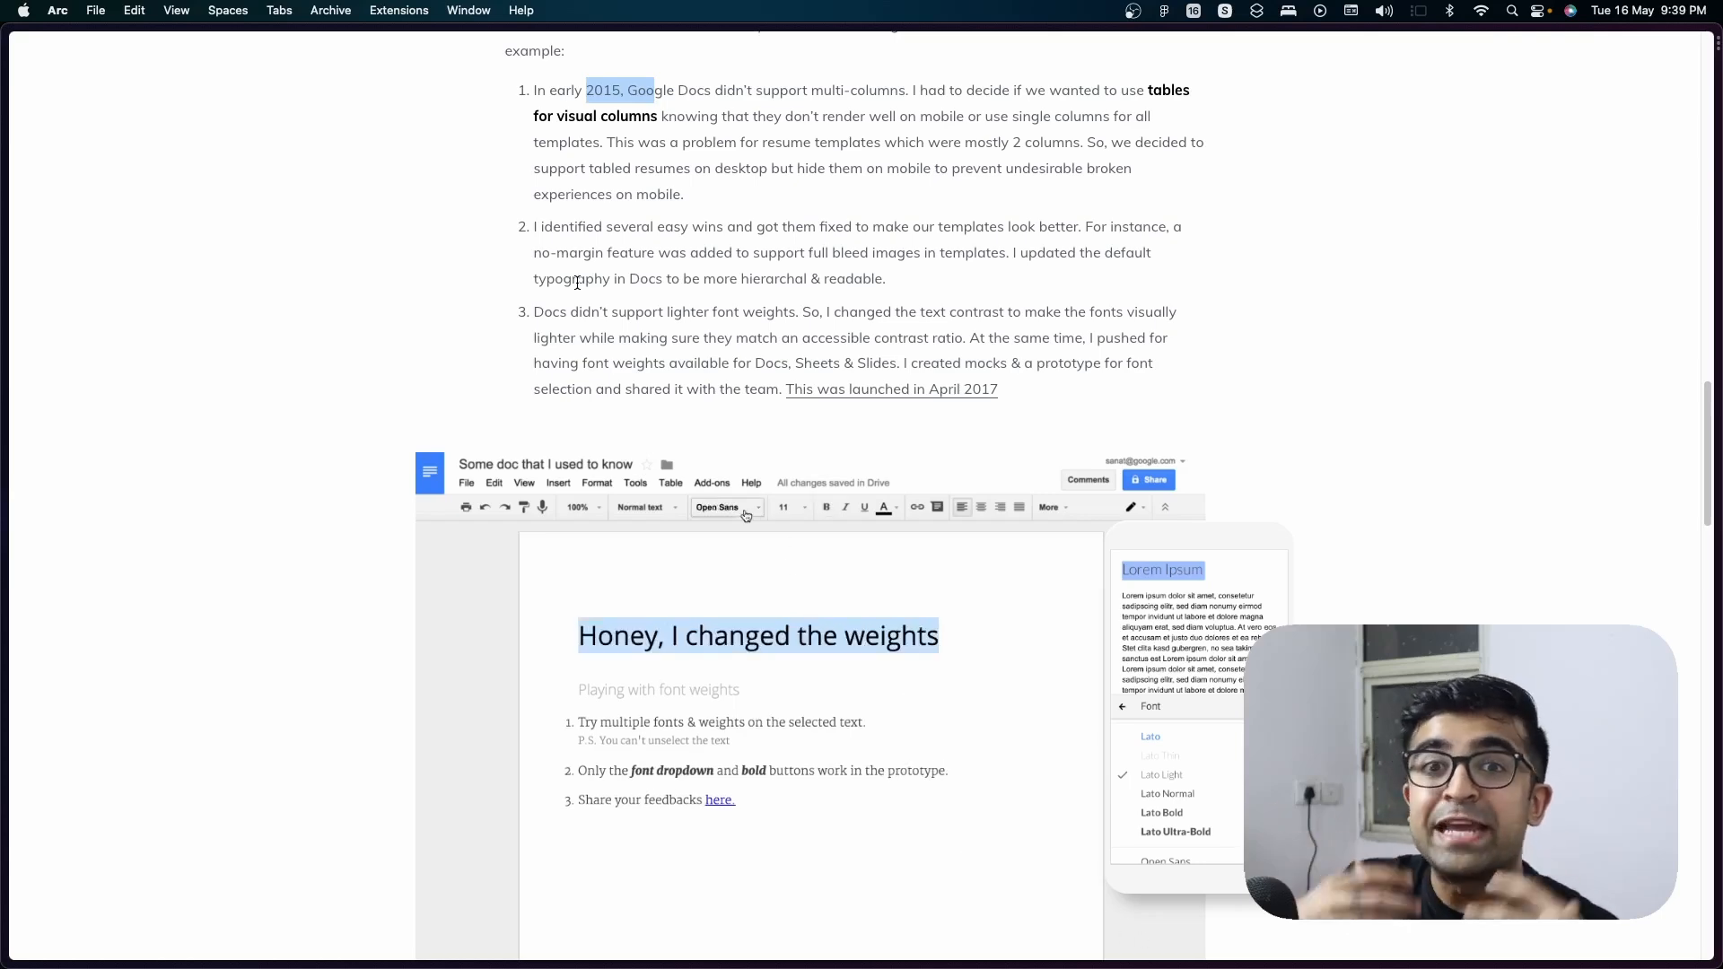
pyautogui.click(725, 506)
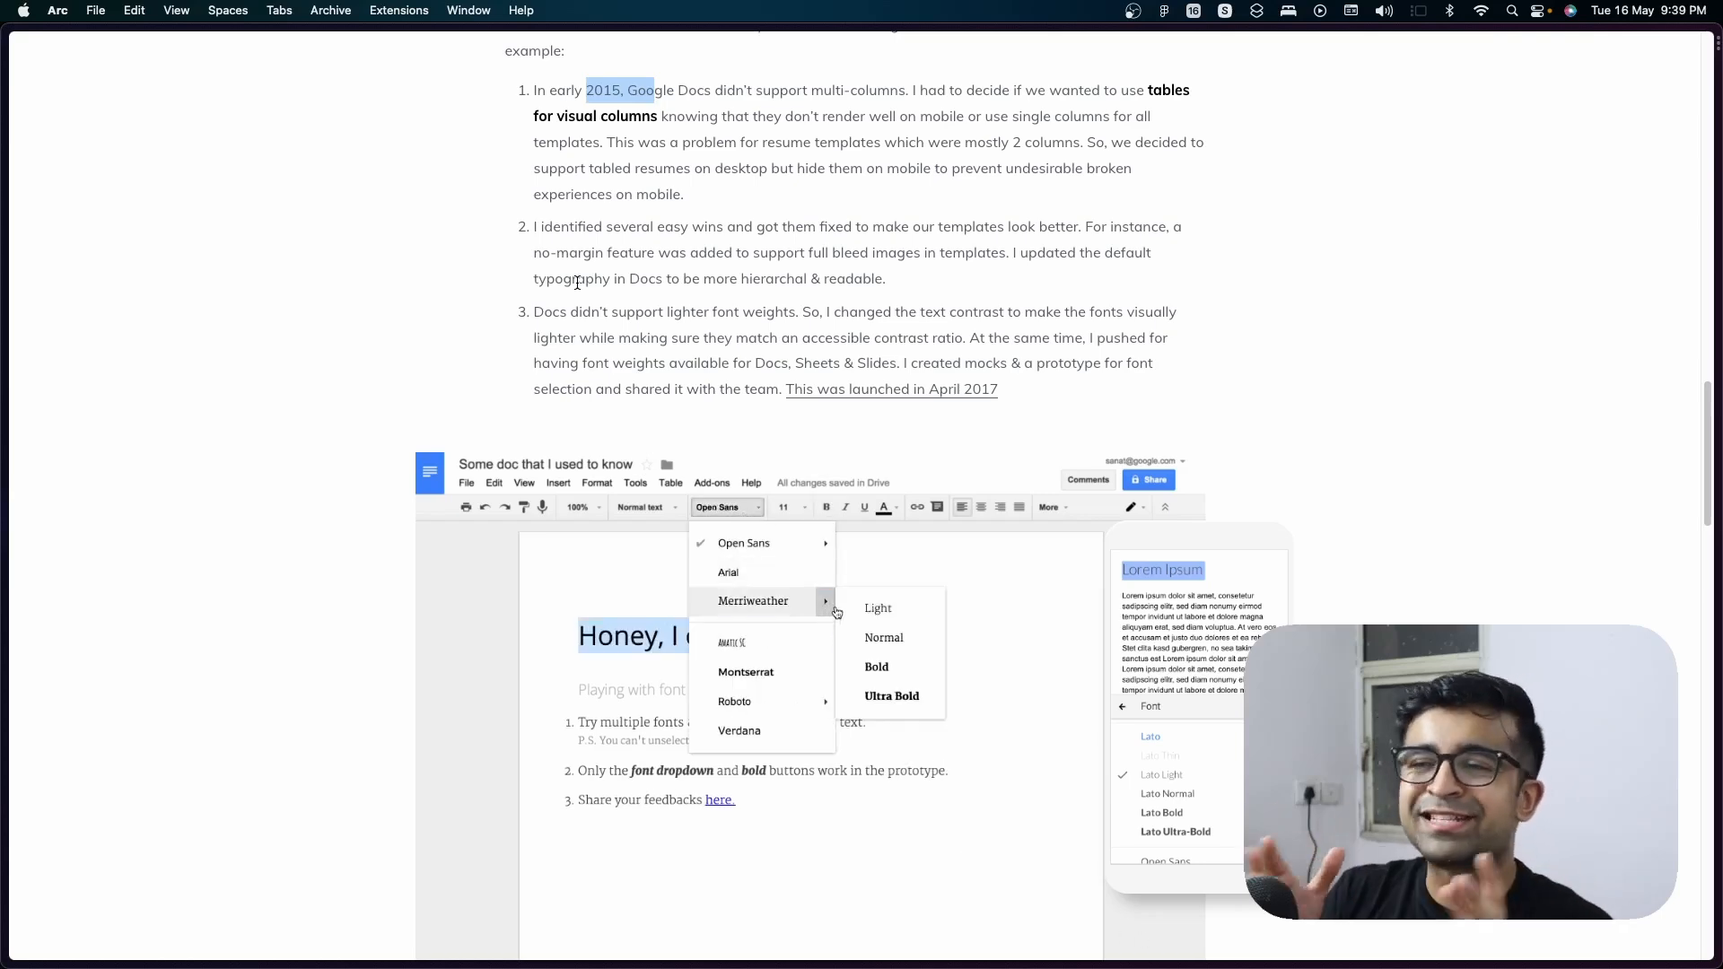
pyautogui.scroll(-3)
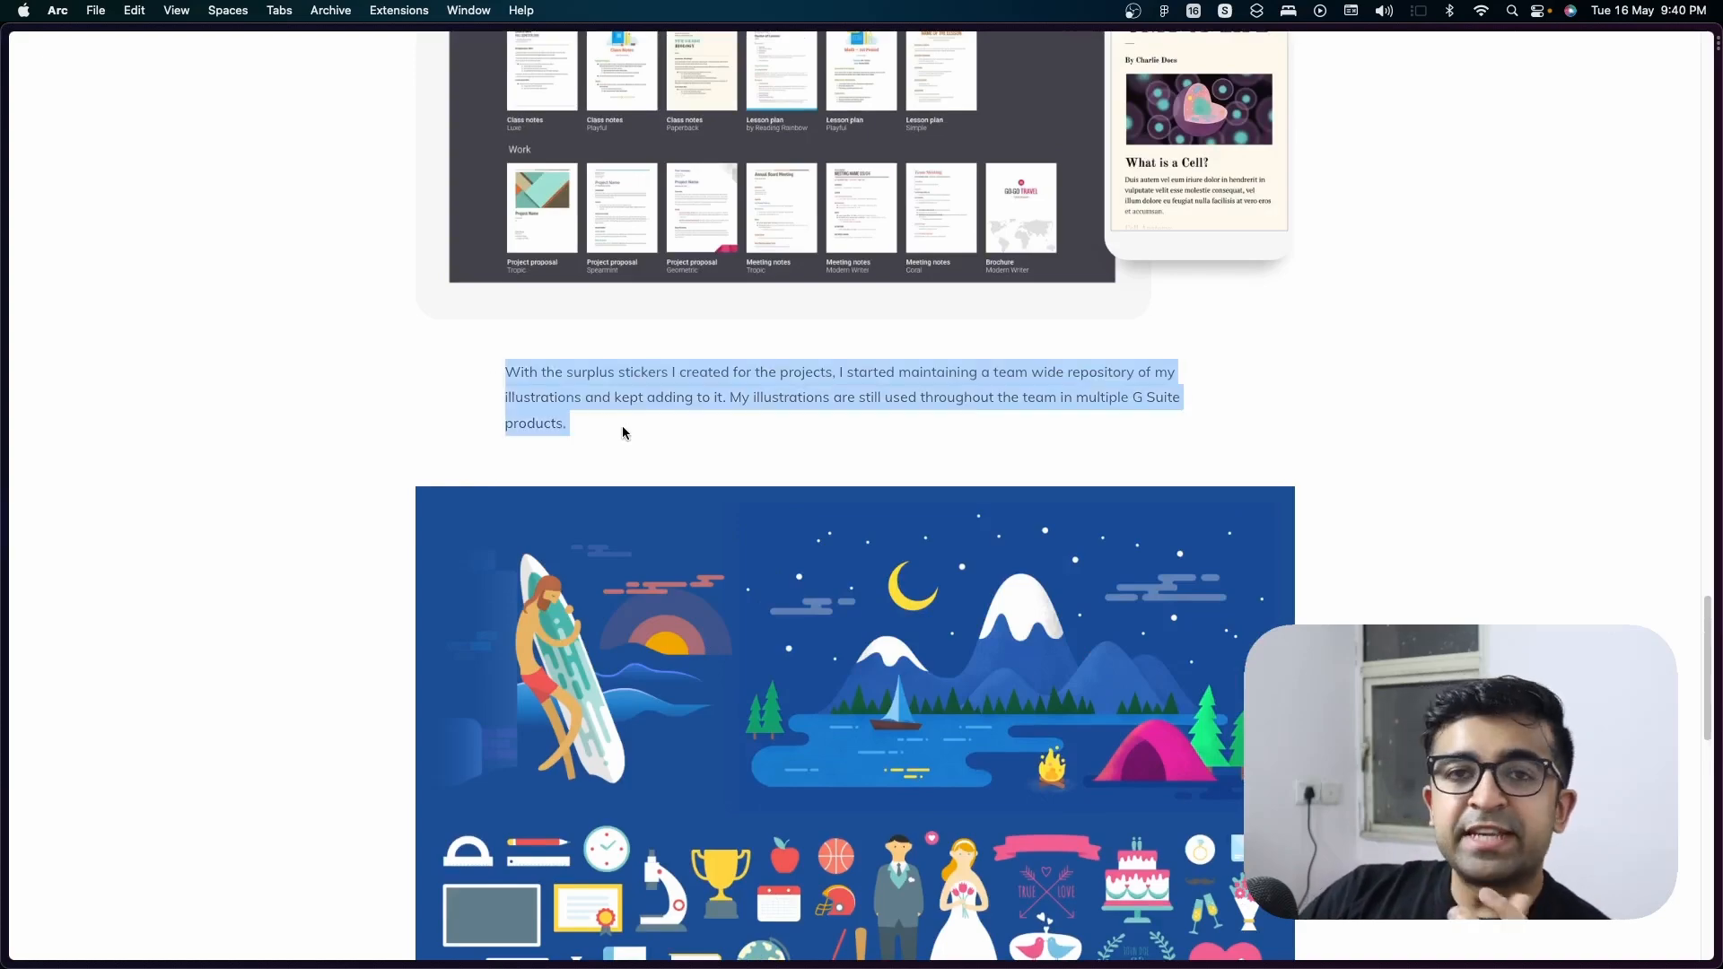
# Scroll down through the illustrations collage toward The impact section.
pyautogui.scroll(3)
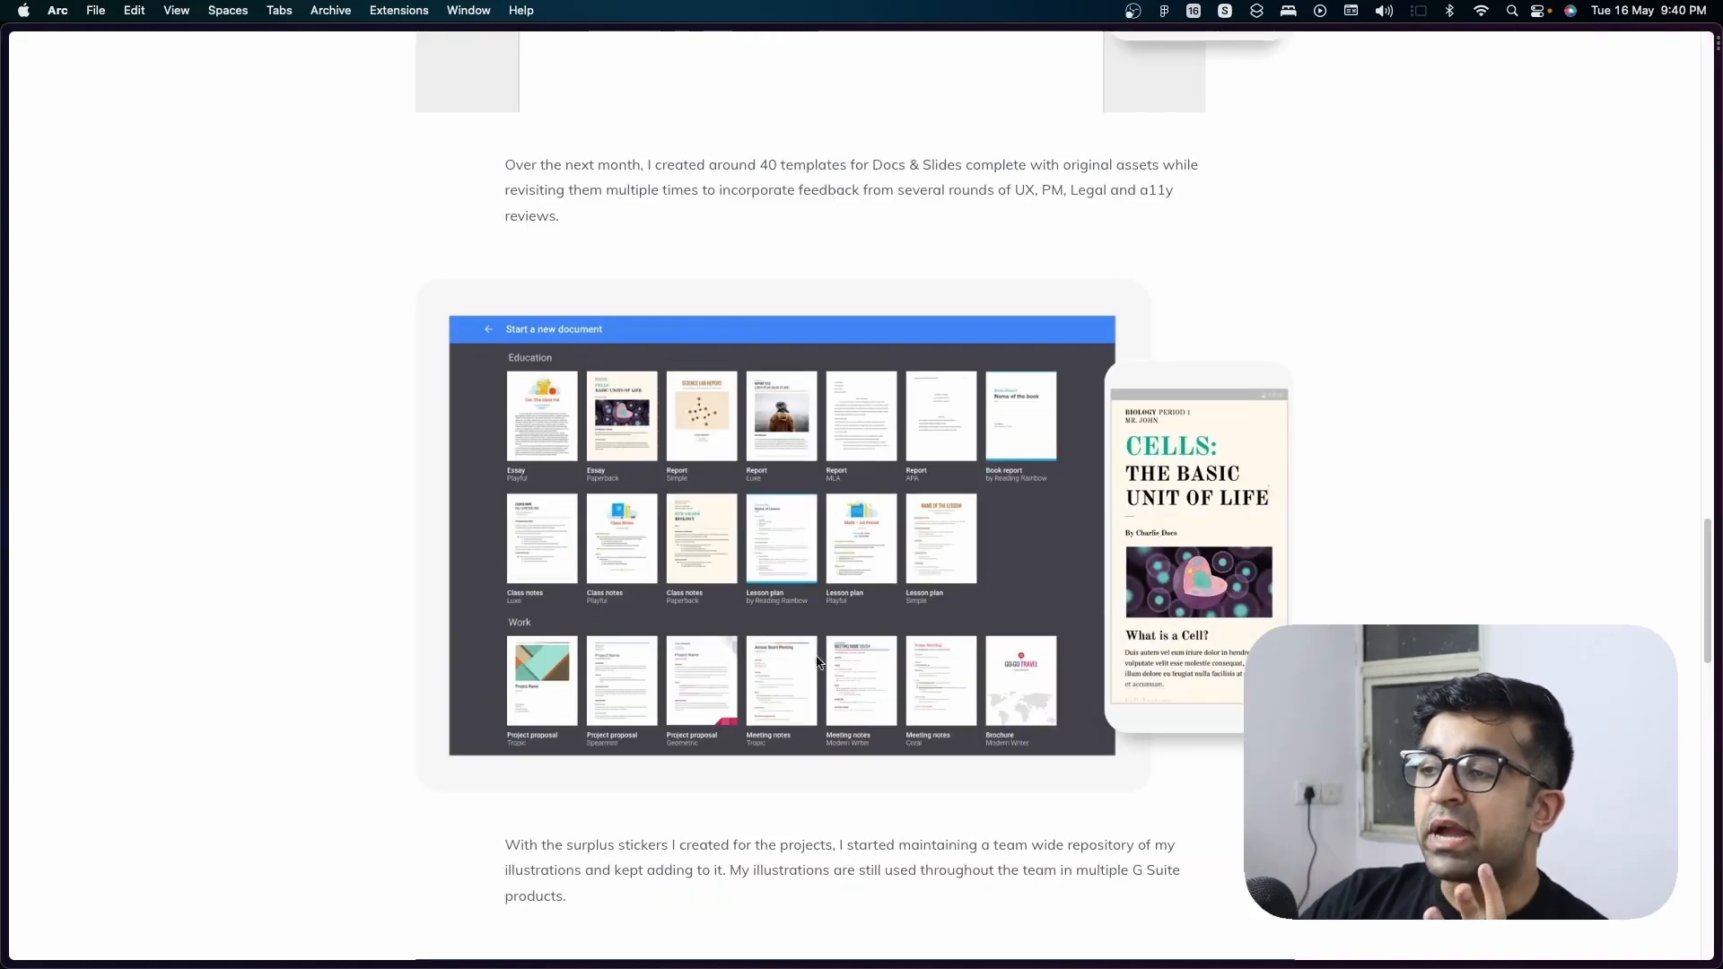
pyautogui.scroll(-3)
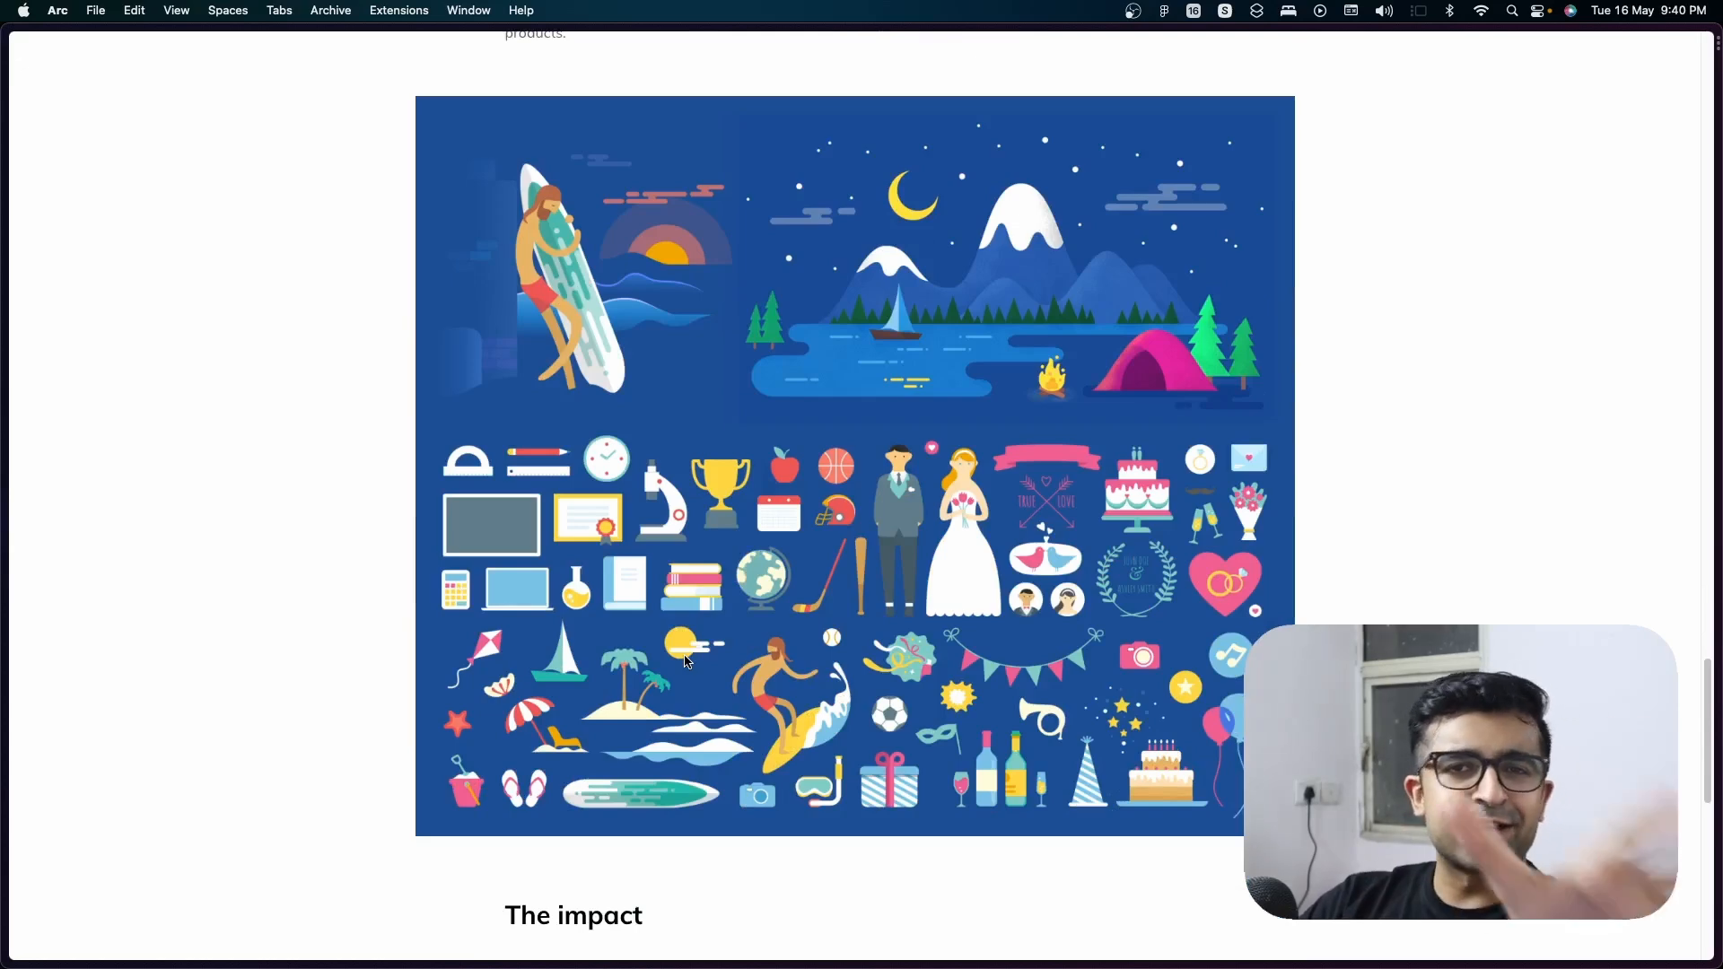
pyautogui.moveTo(1000, 613)
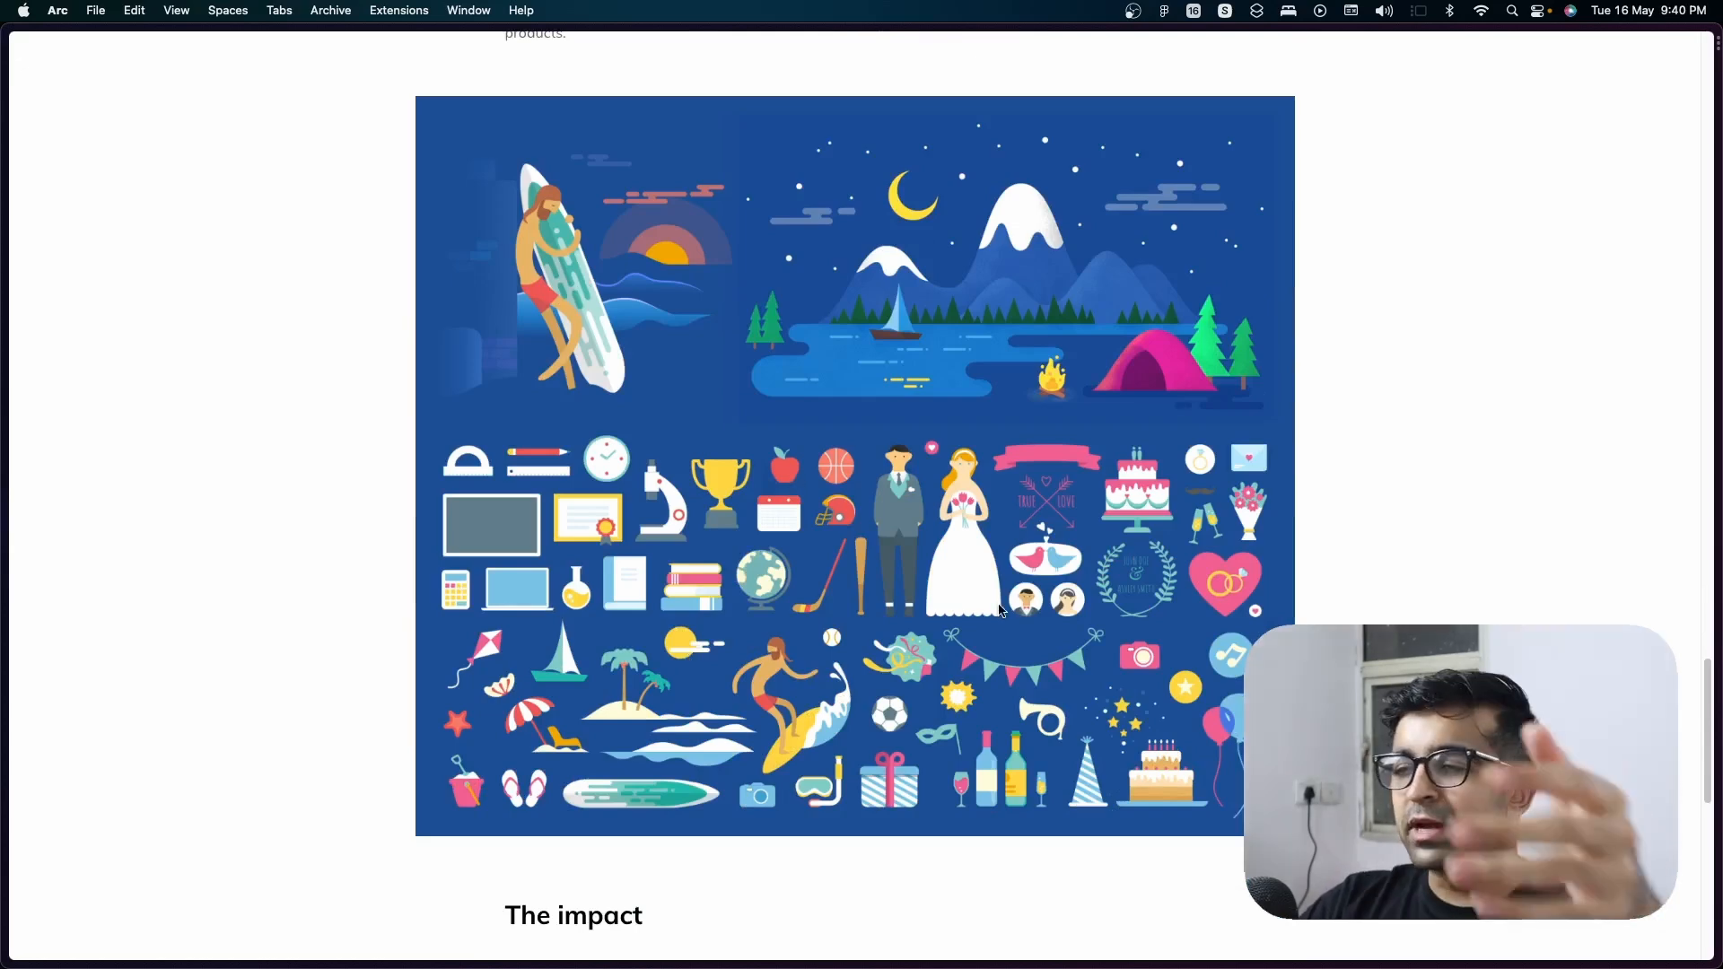
pyautogui.scroll(-3)
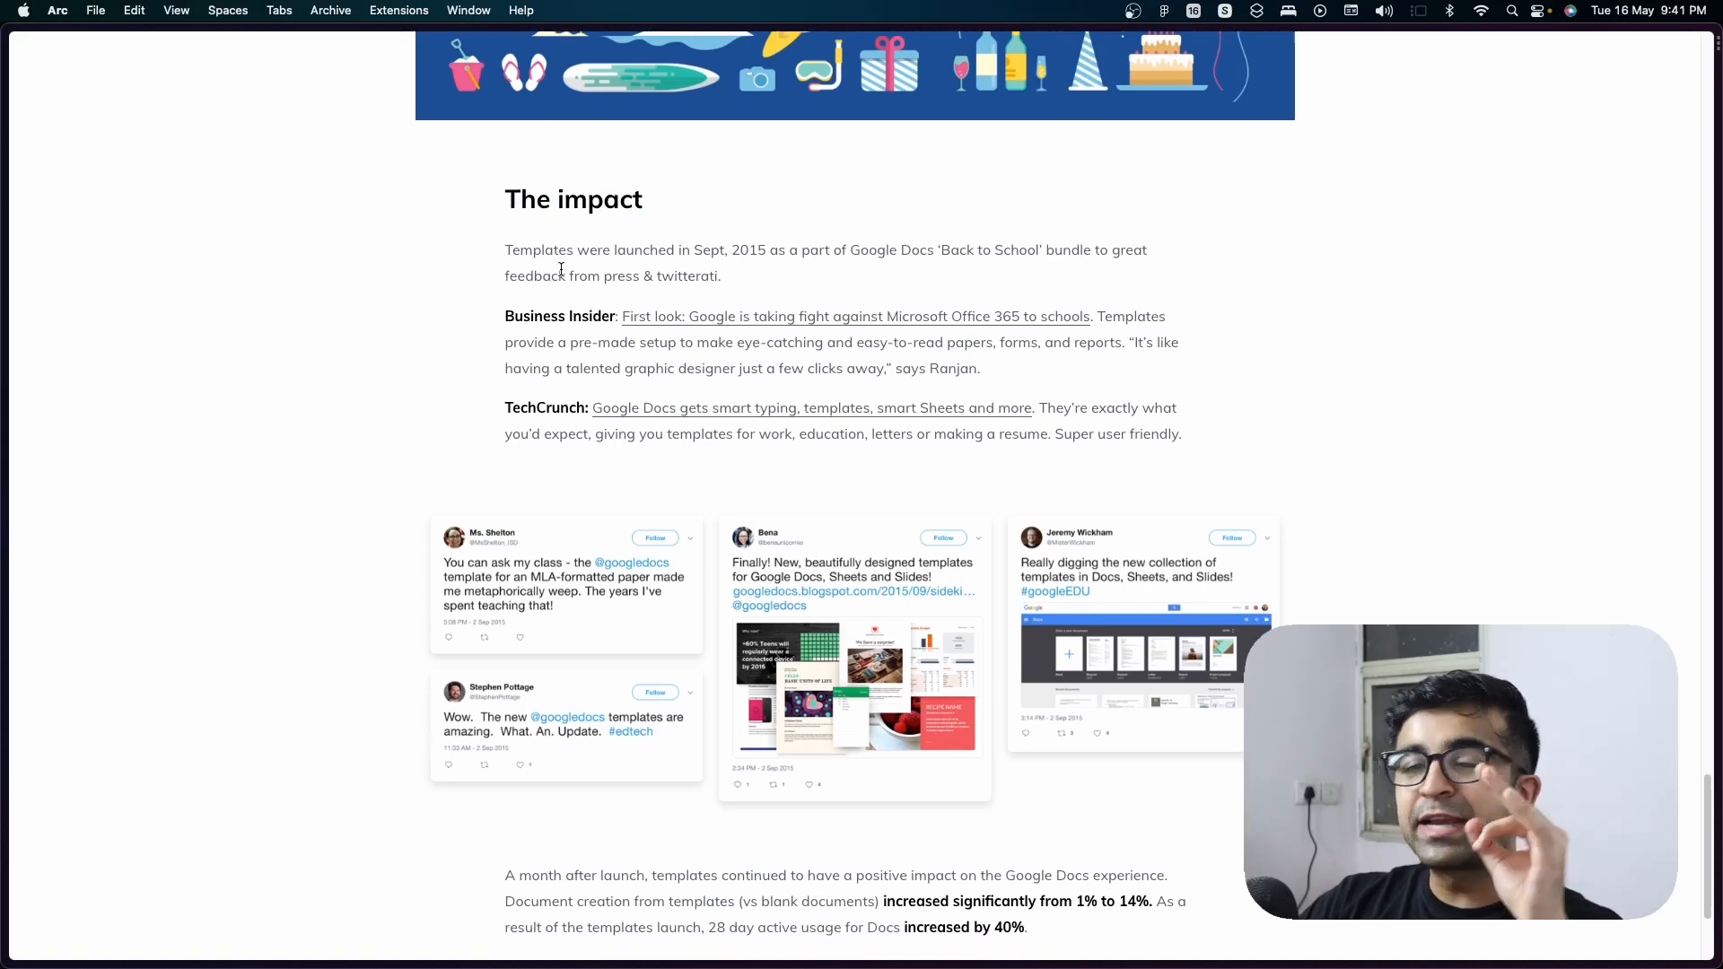
pyautogui.scroll(-3)
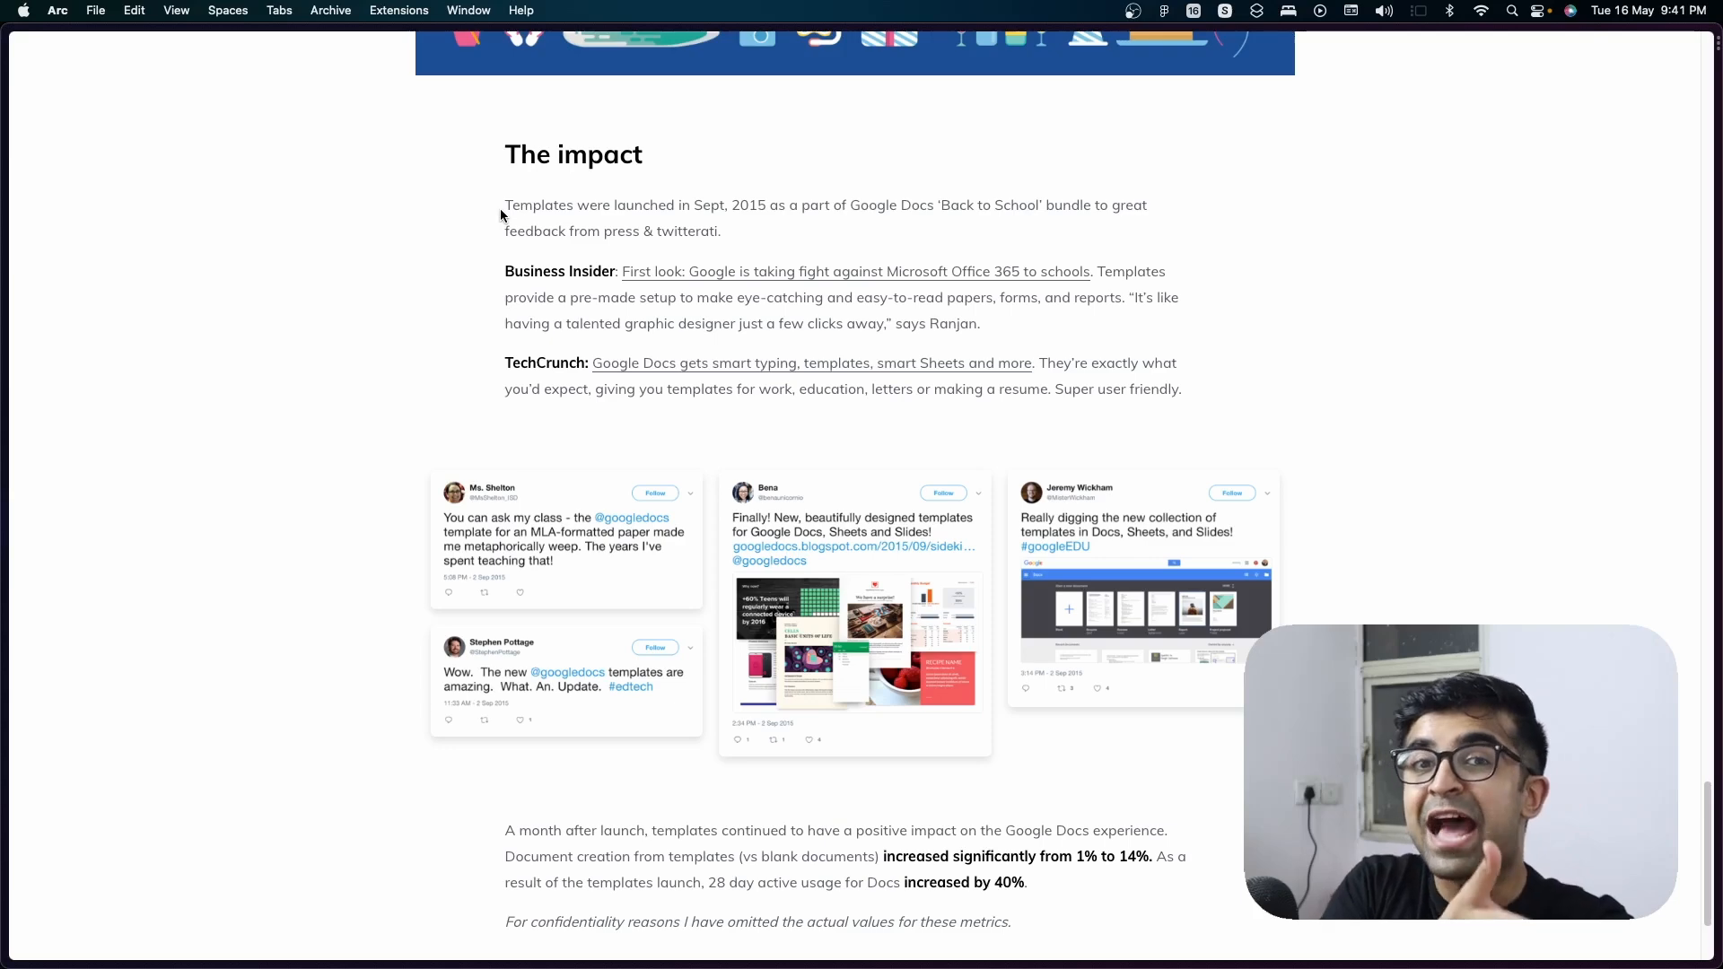
pyautogui.scroll(-3)
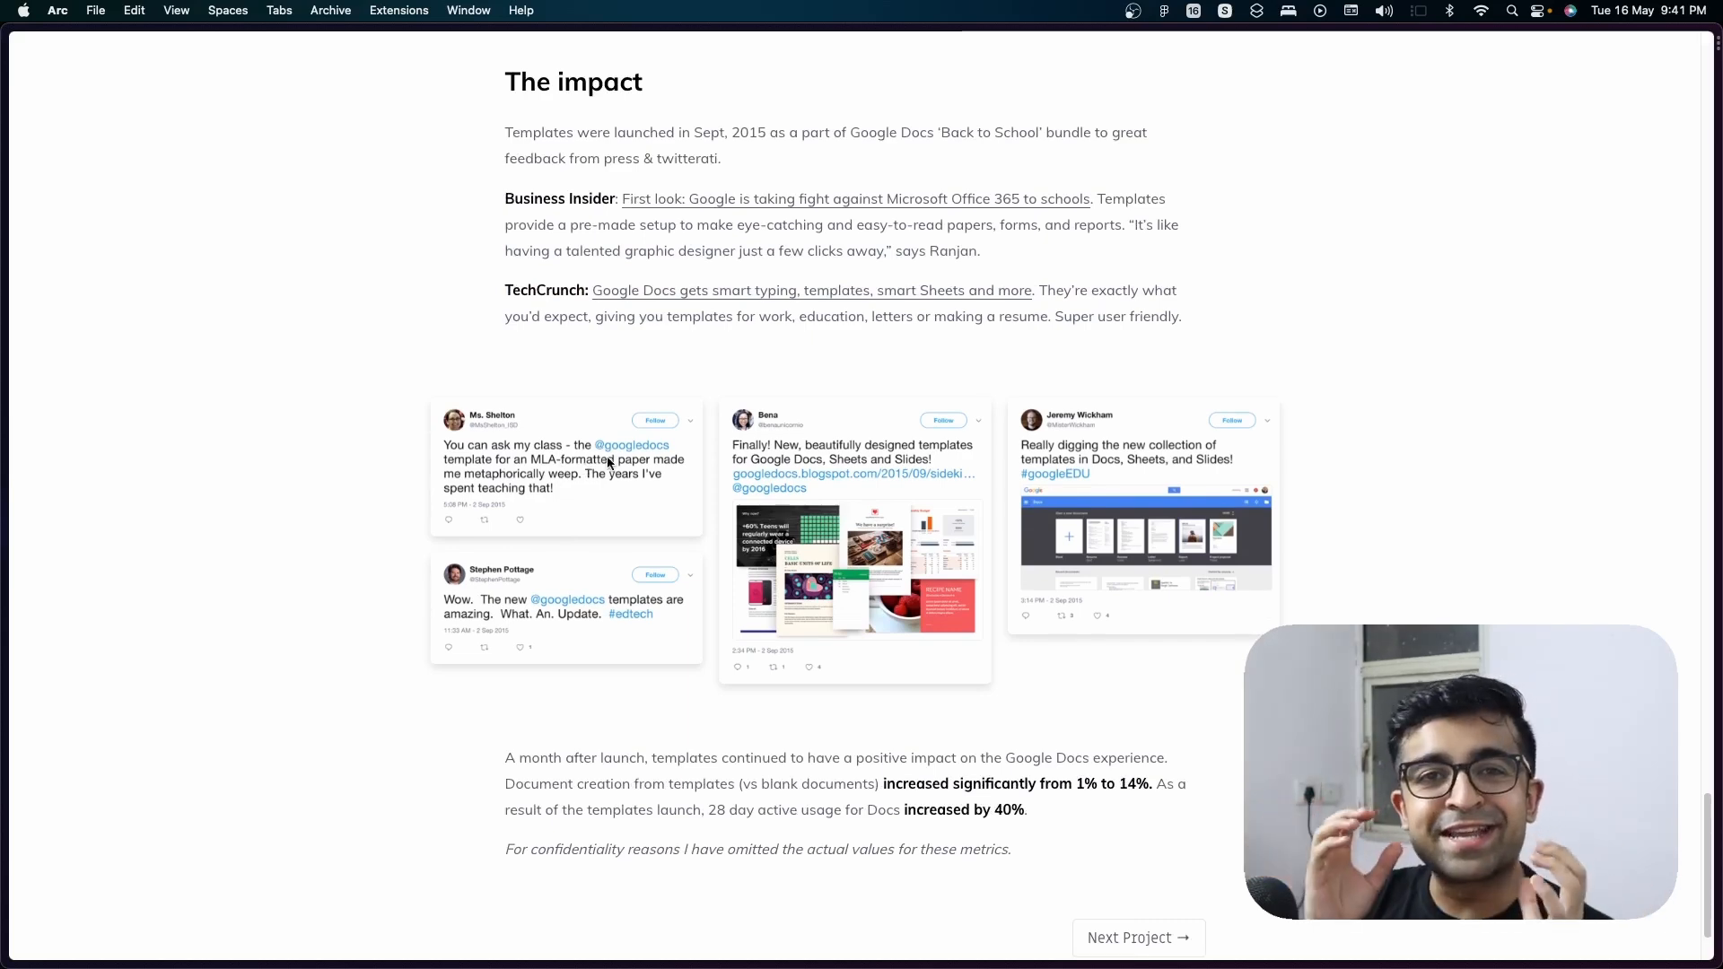
pyautogui.scroll(-3)
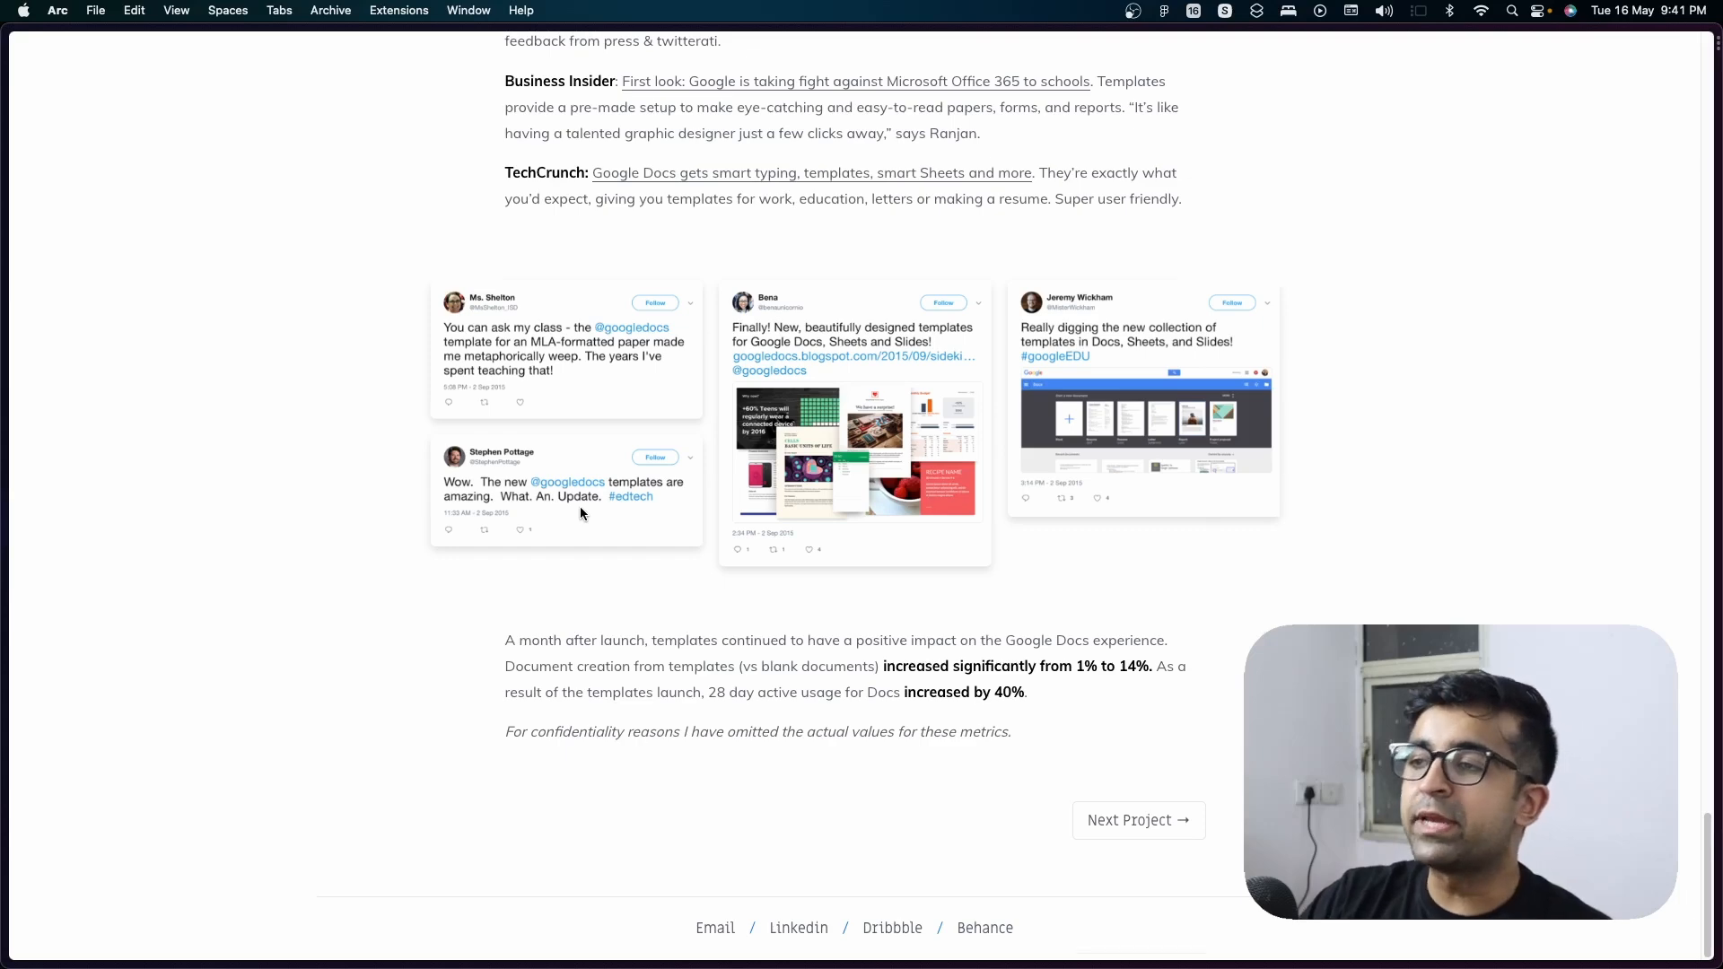
# Highlight the TechCrunch quote, then clear the highlight on the metrics sentence.
pyautogui.scroll(3)
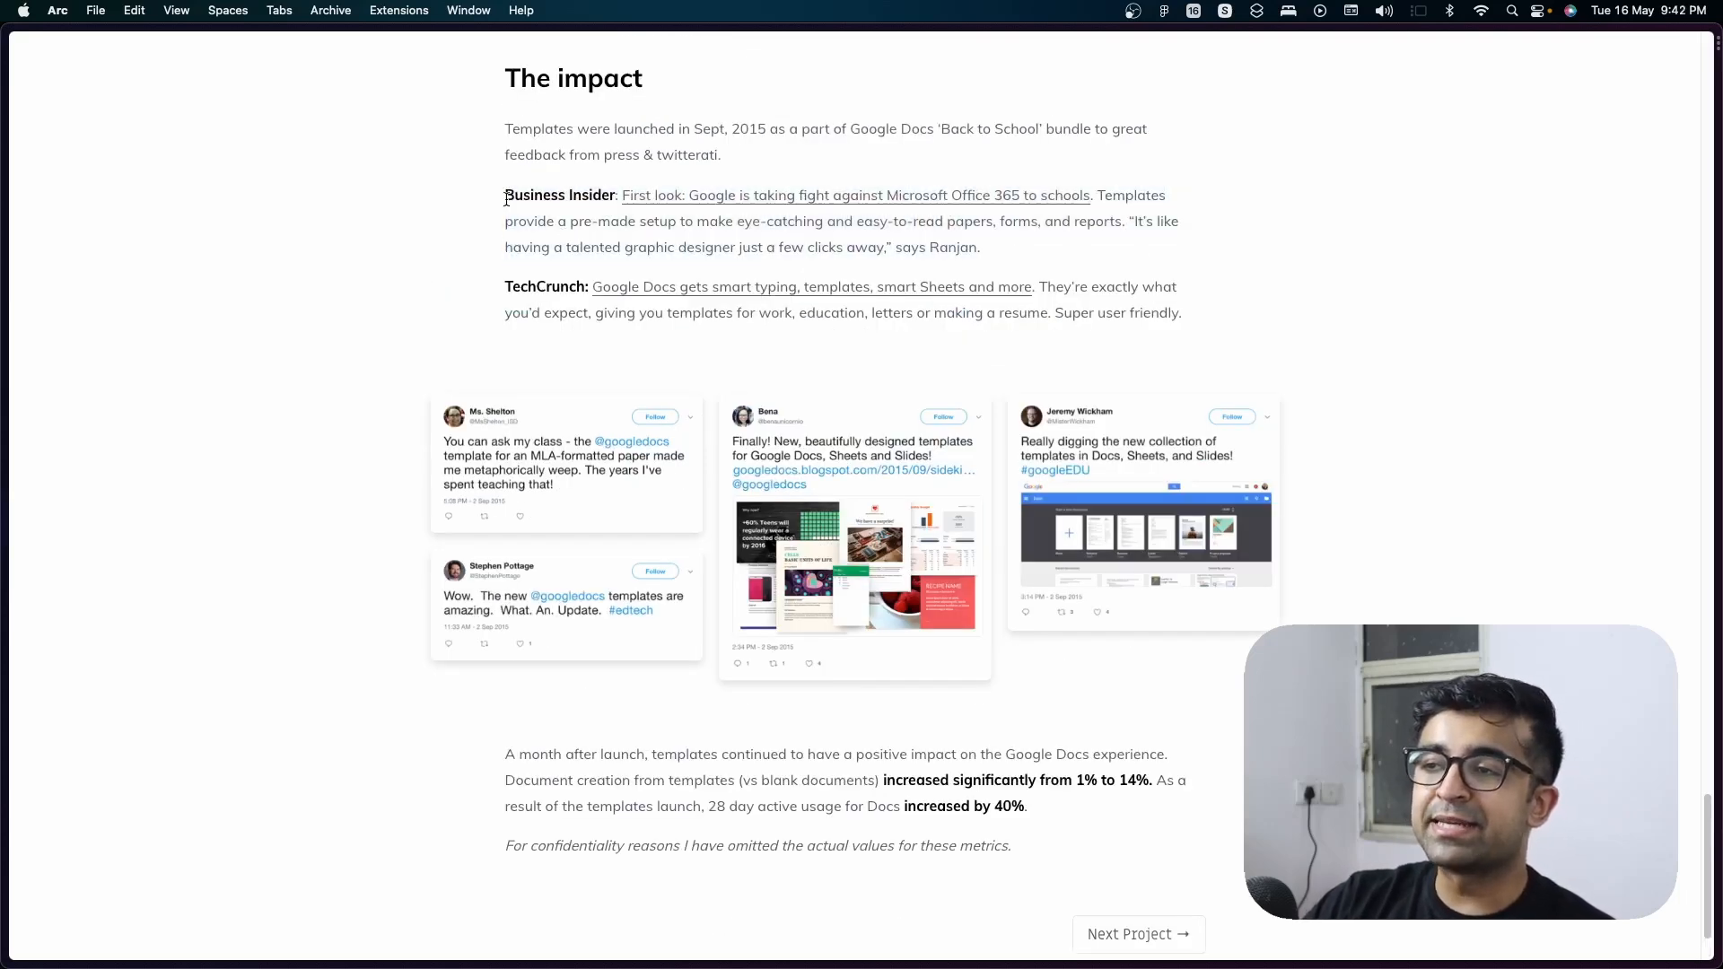
pyautogui.moveTo(505, 288); pyautogui.dragTo(630, 313)
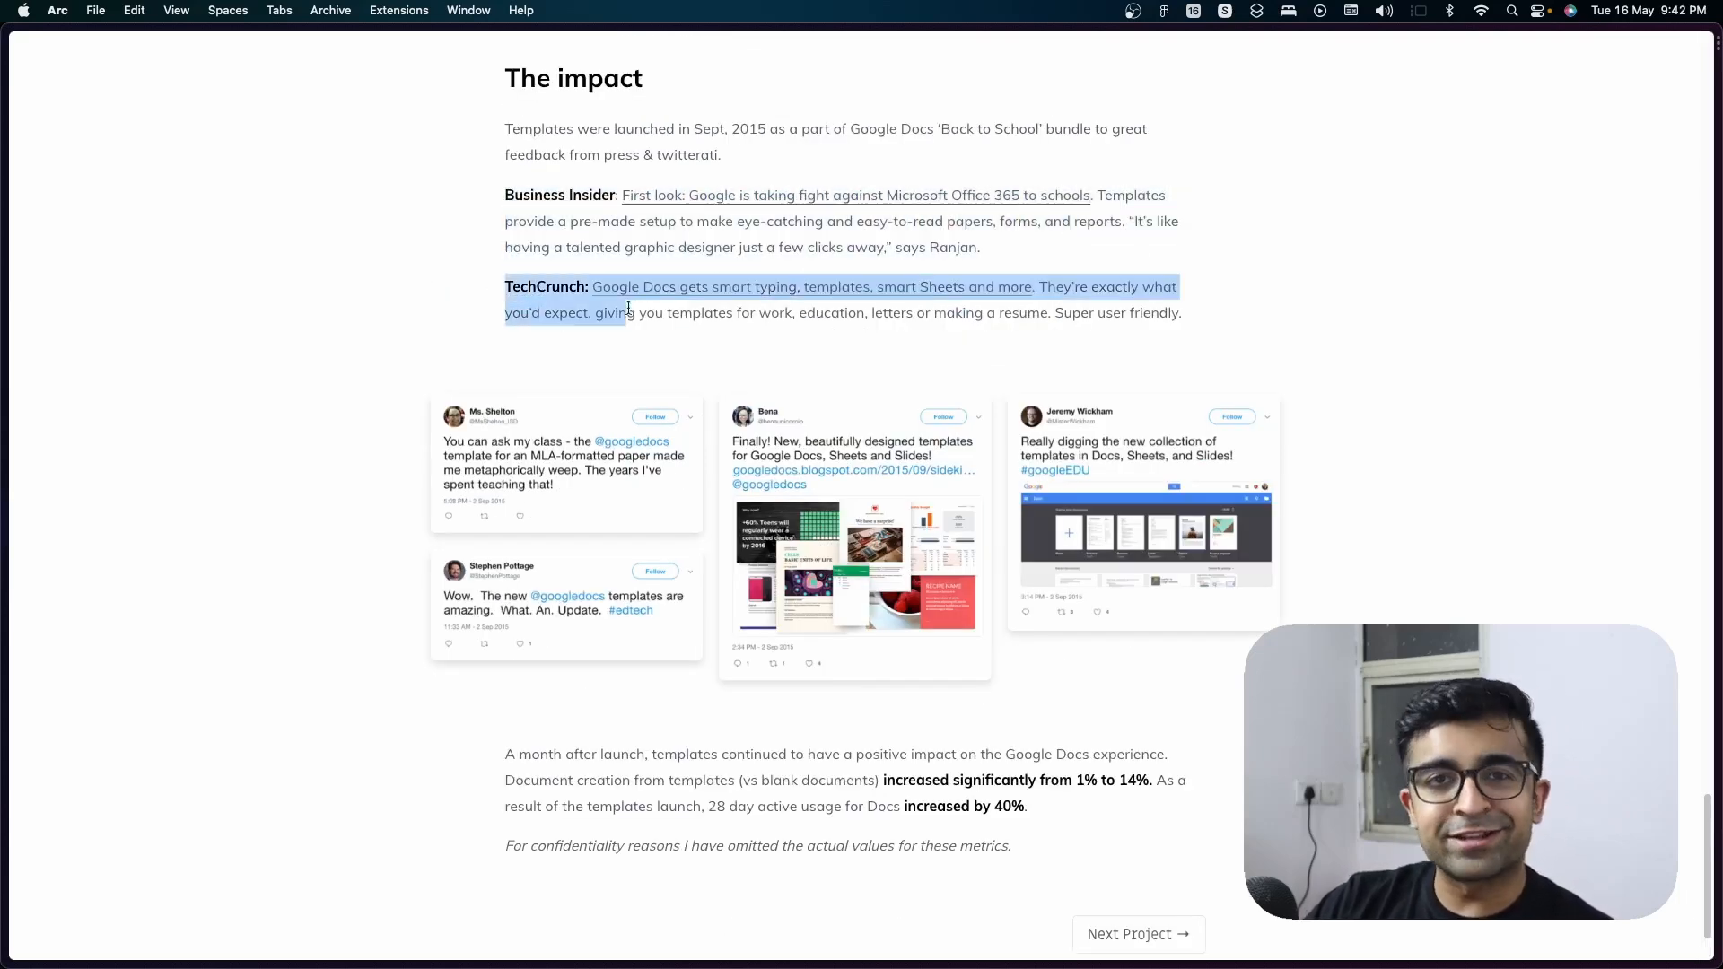
pyautogui.scroll(-3)
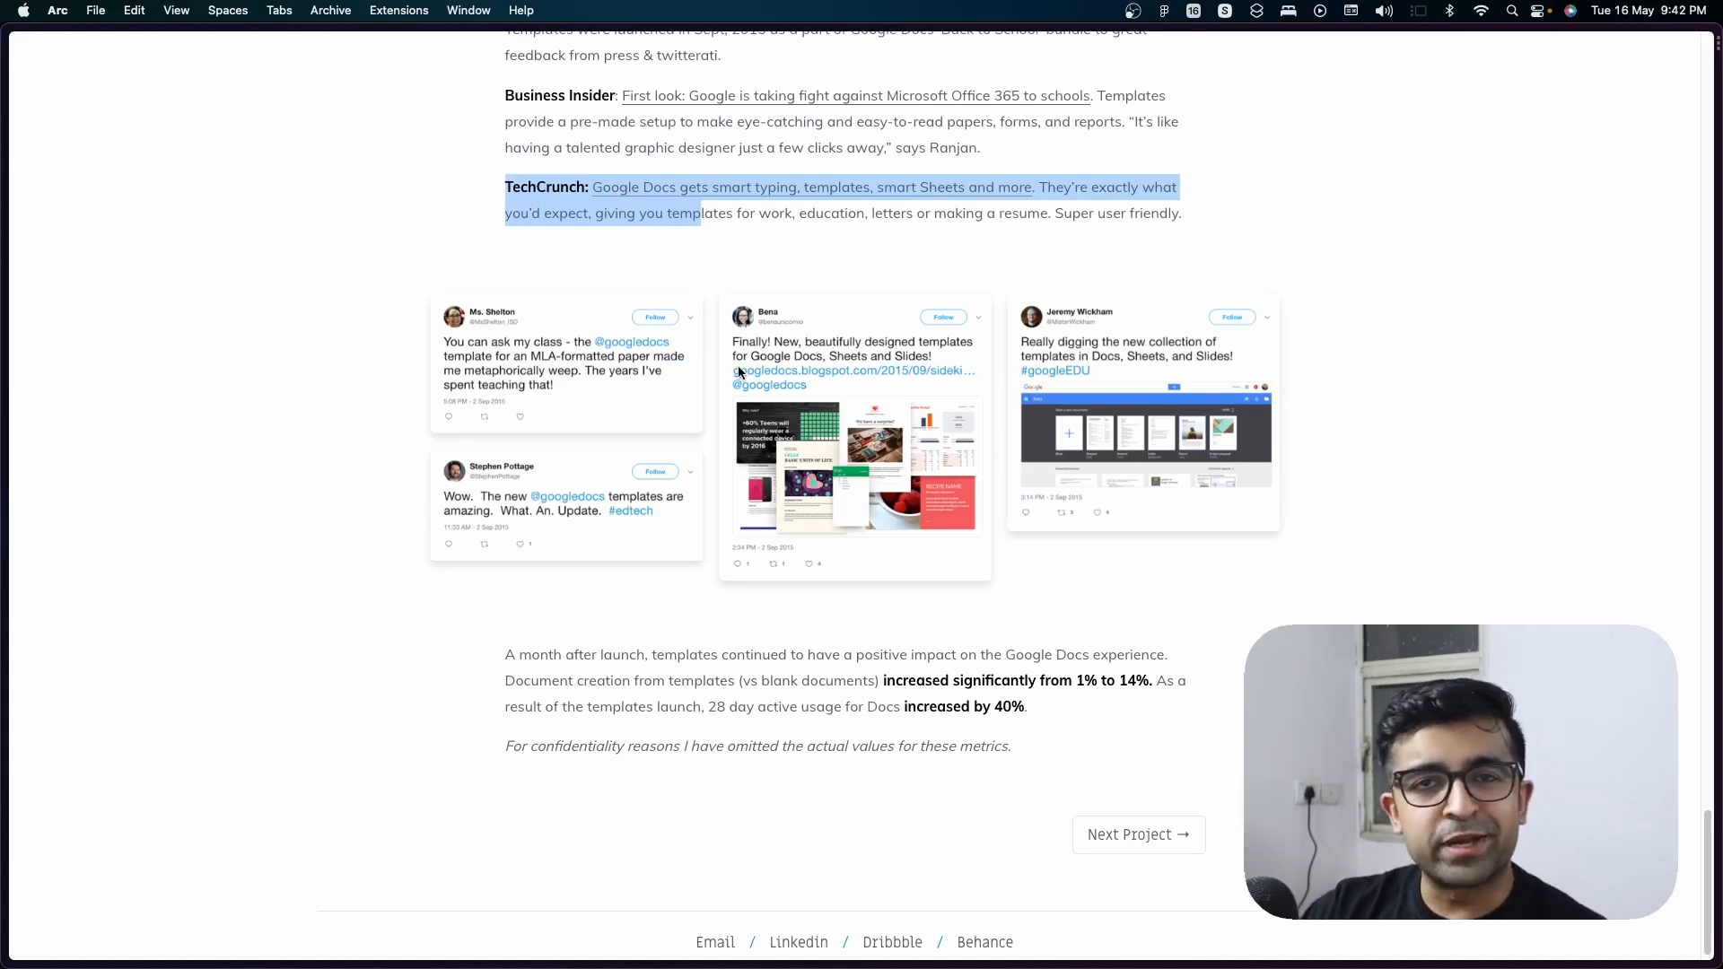
pyautogui.moveTo(711, 328)
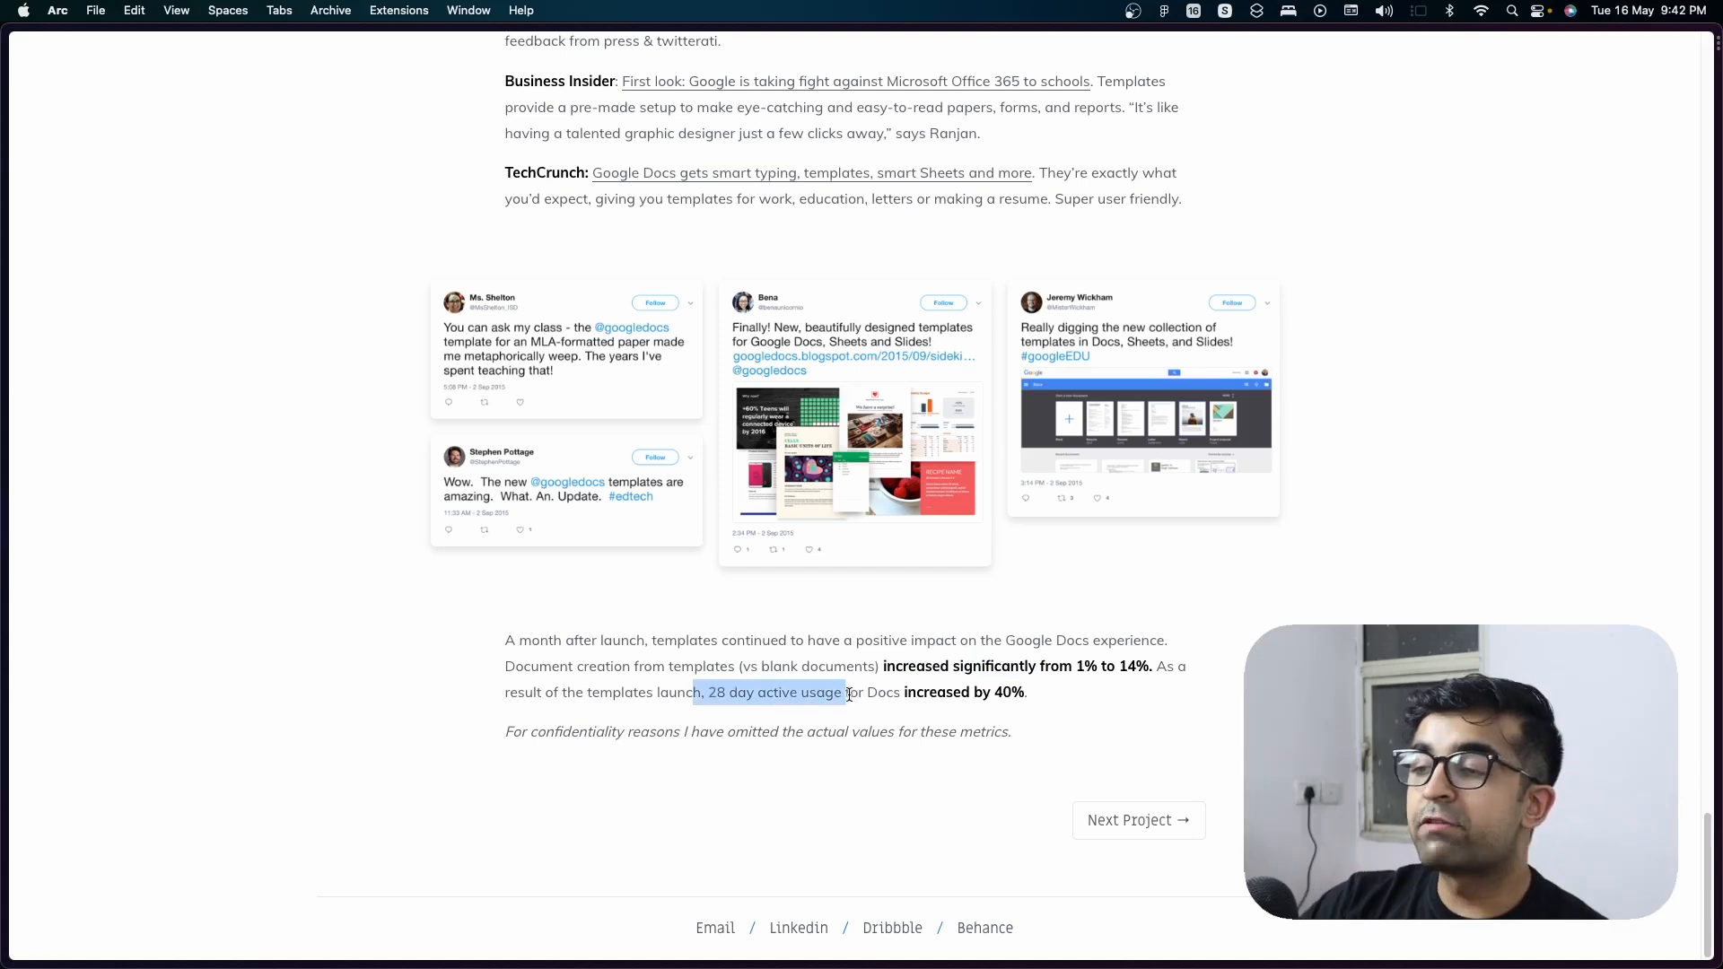
pyautogui.click(880, 640)
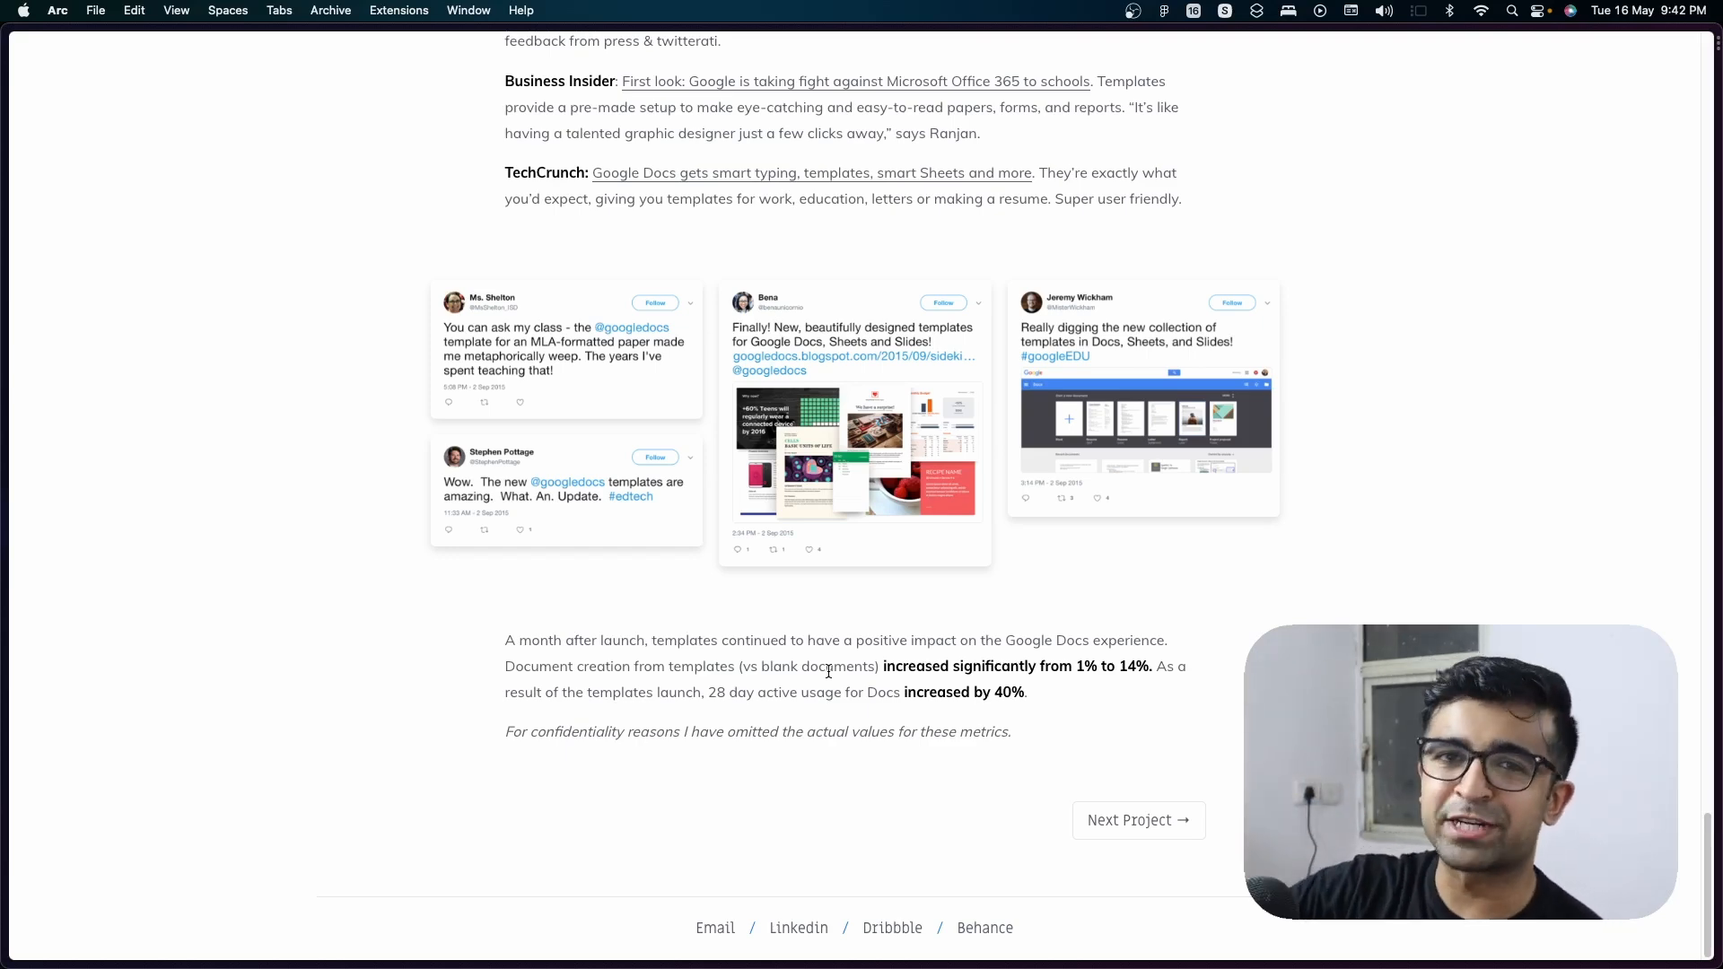
pyautogui.scroll(3)
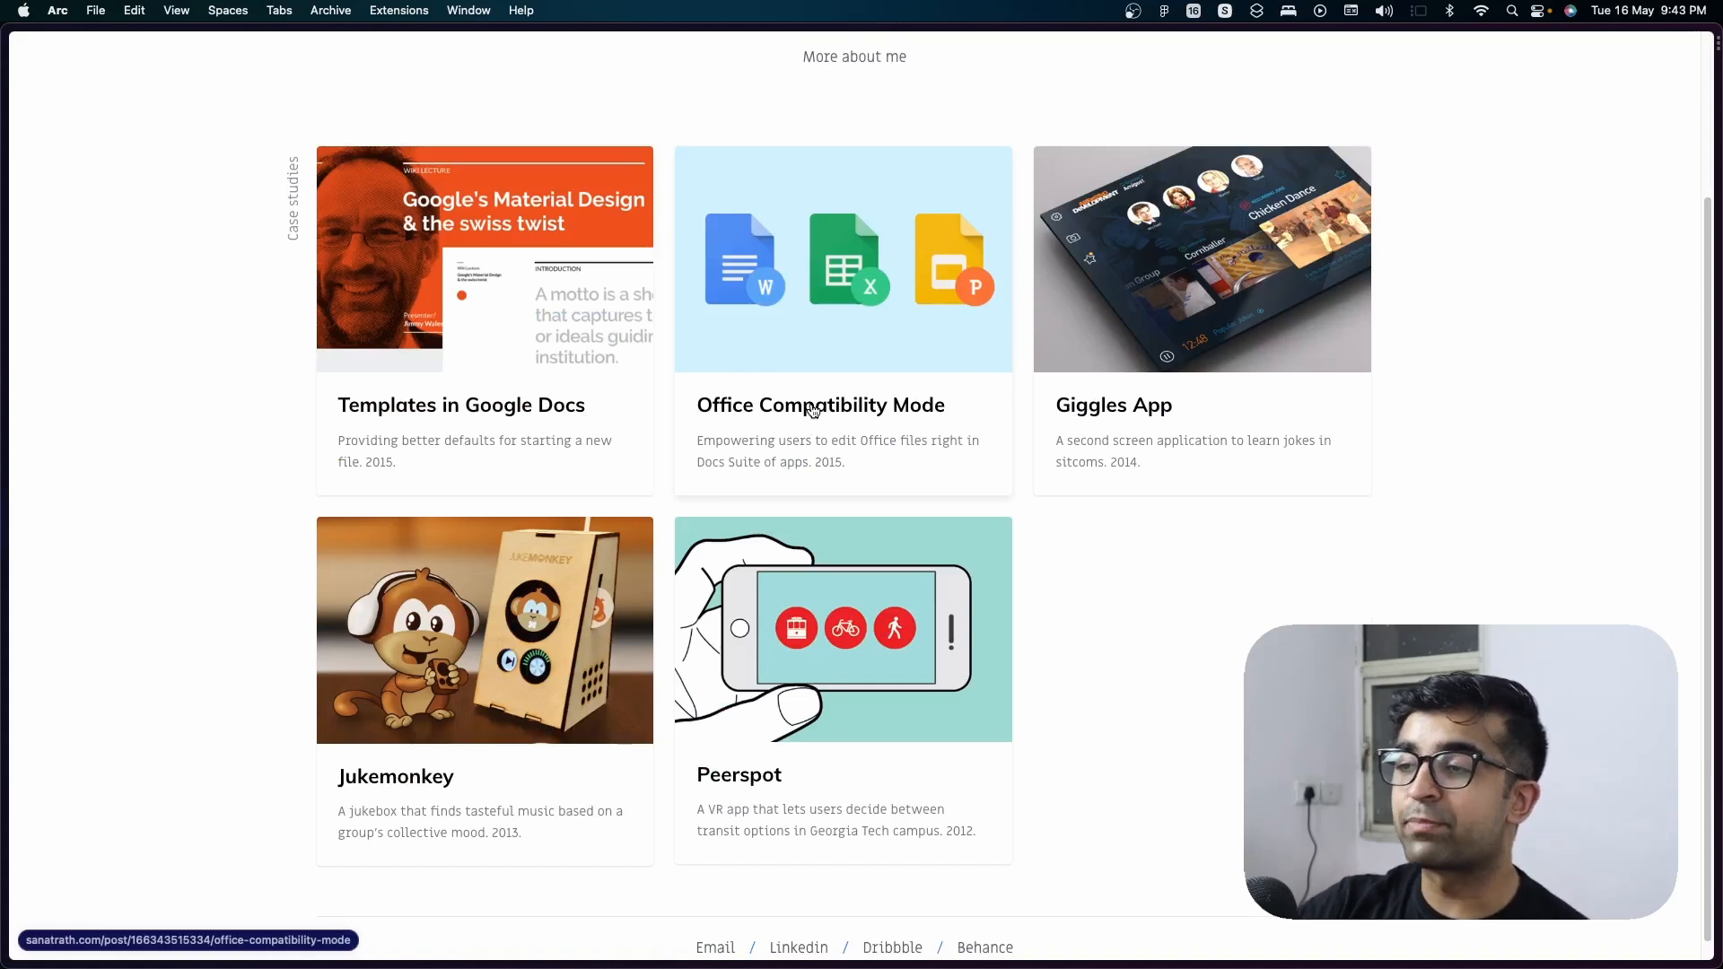
pyautogui.moveTo(760, 312)
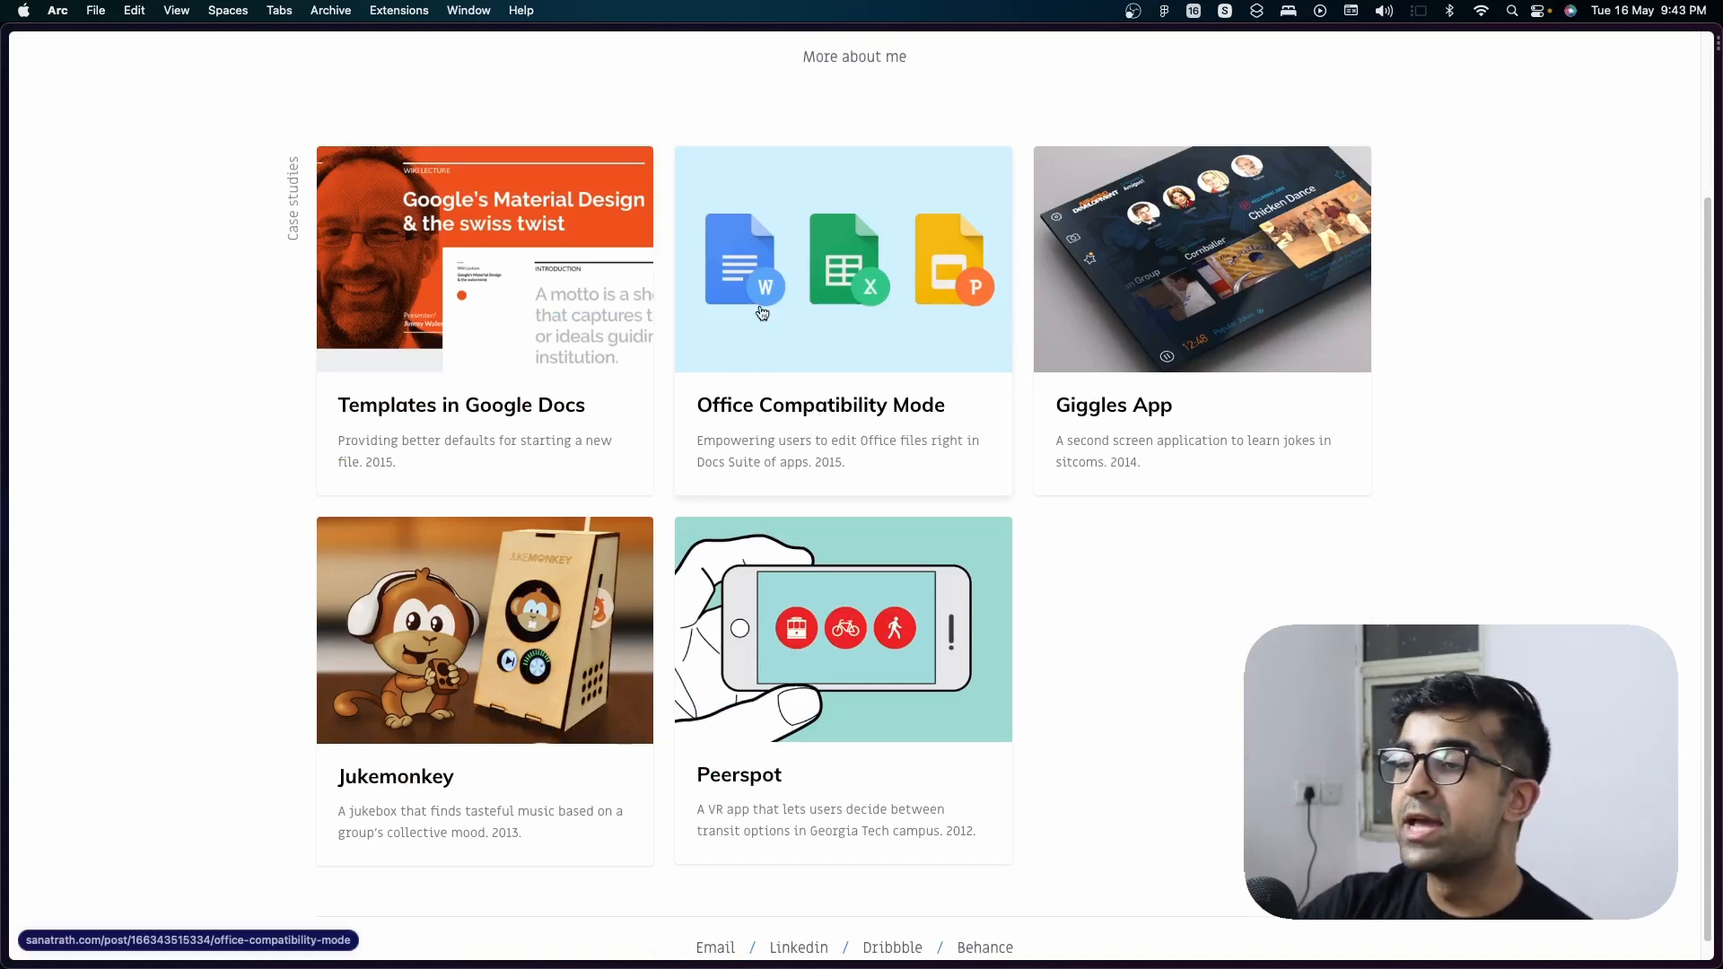
pyautogui.moveTo(755, 313)
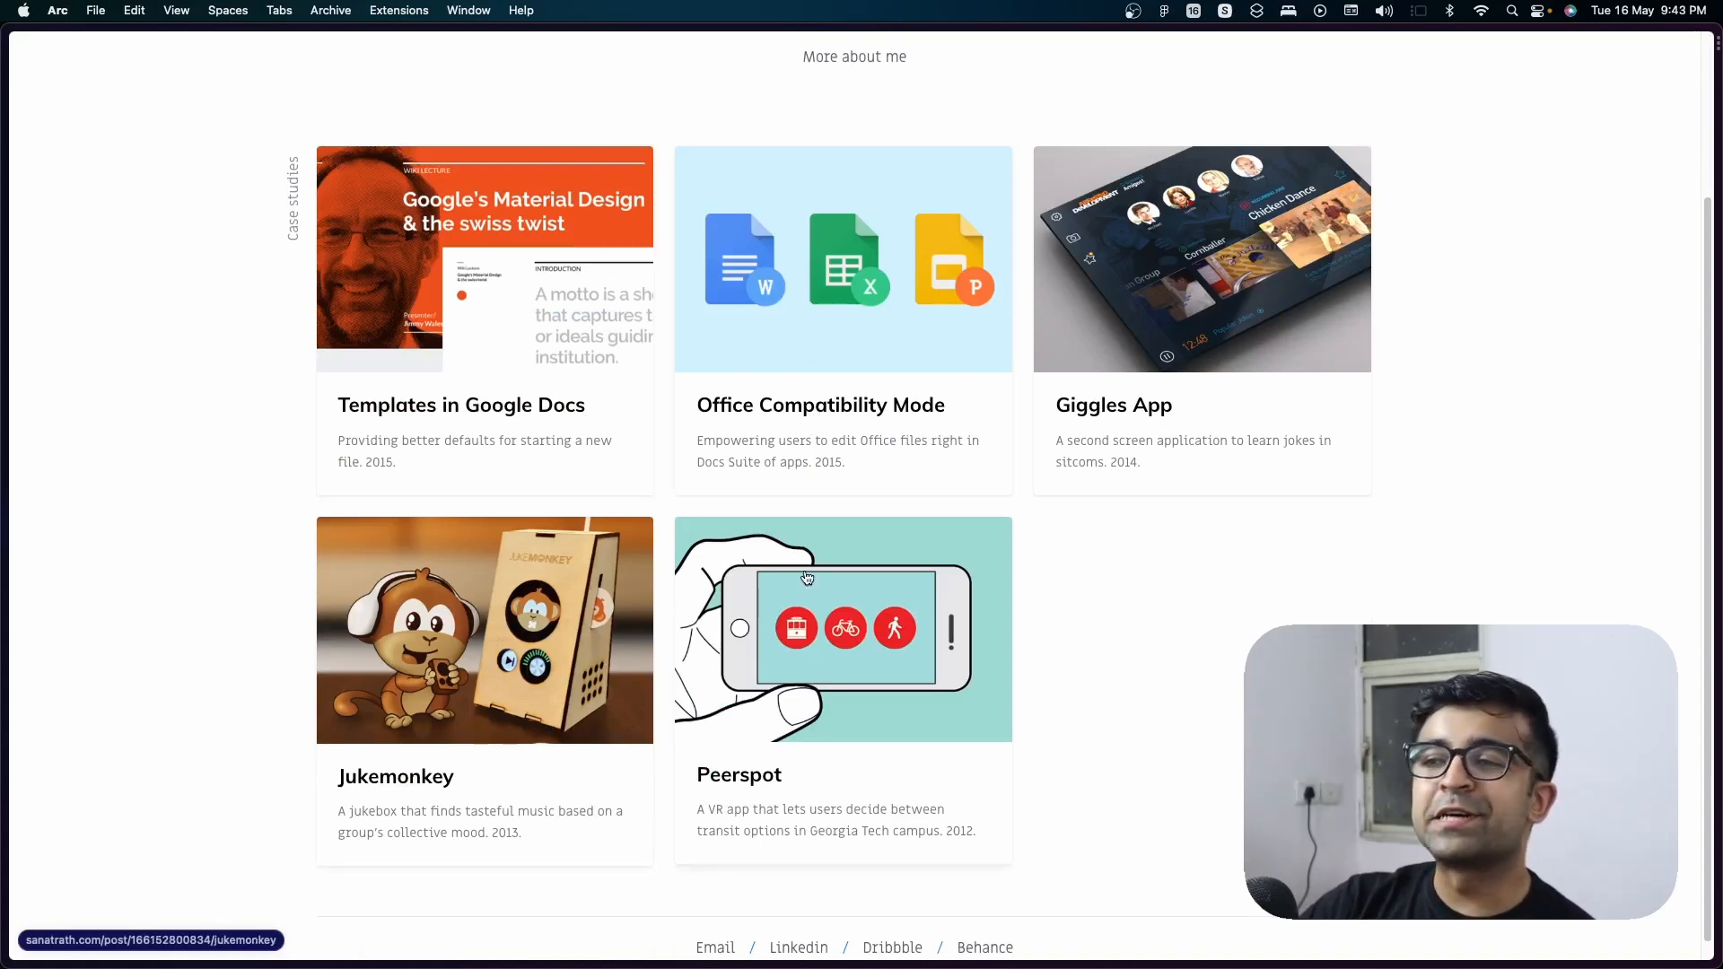
pyautogui.moveTo(416, 521)
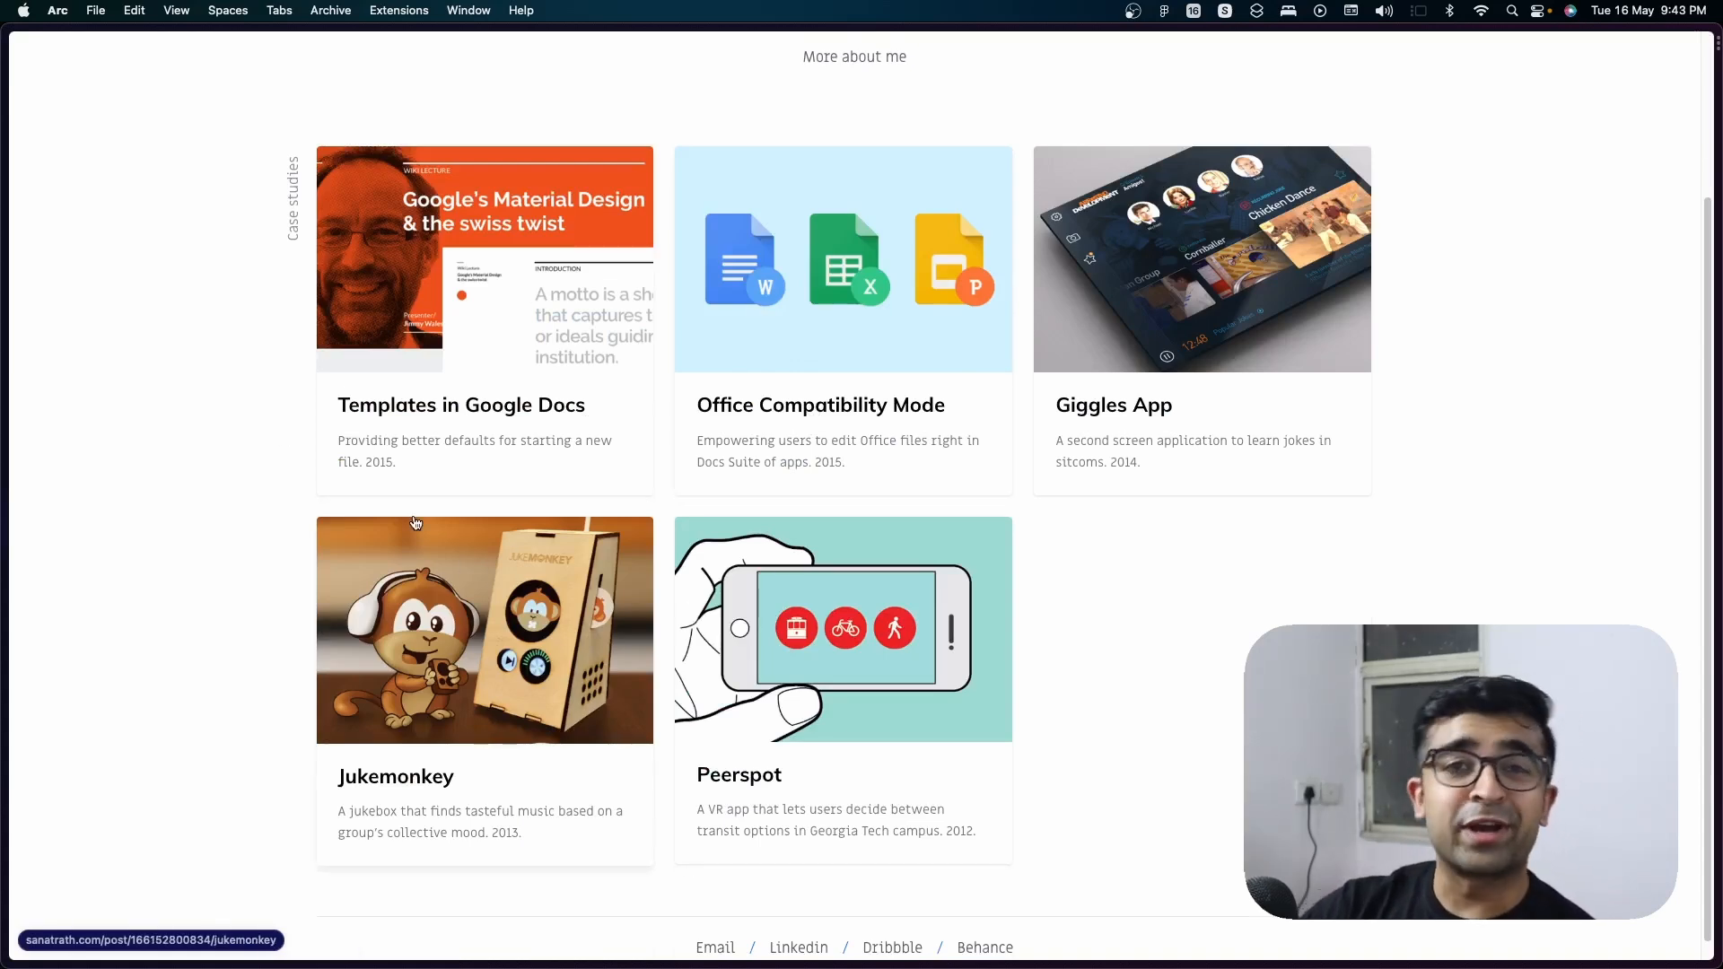
pyautogui.scroll(3)
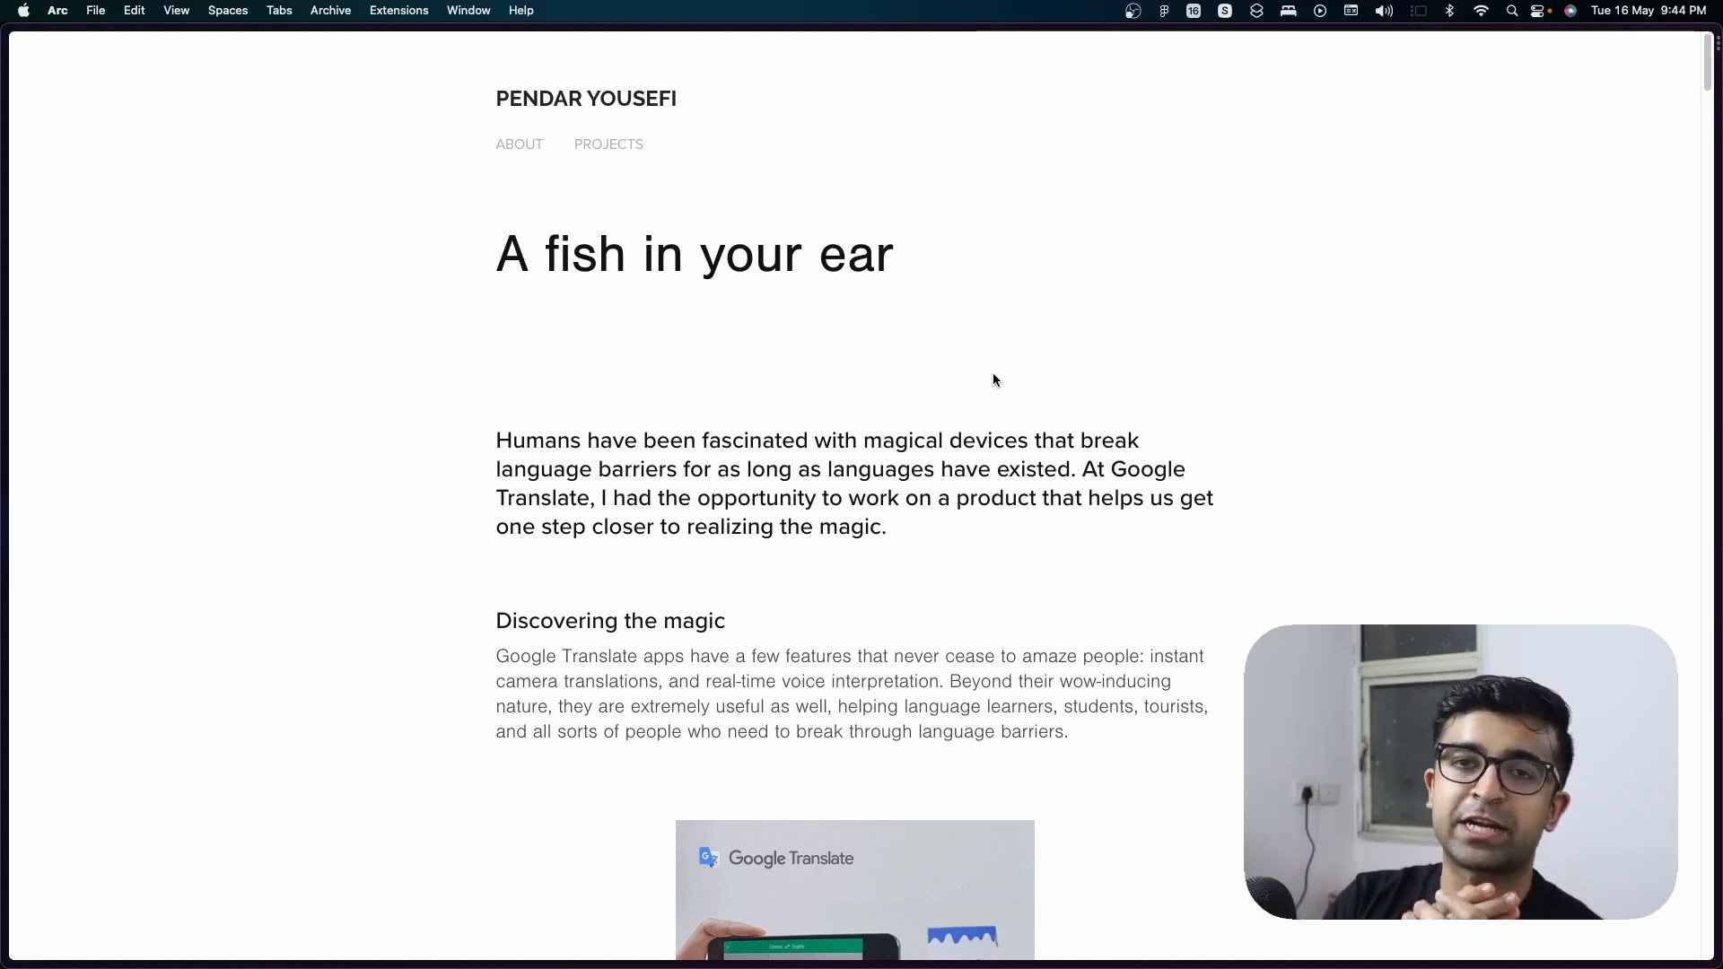
pyautogui.moveTo(528, 377)
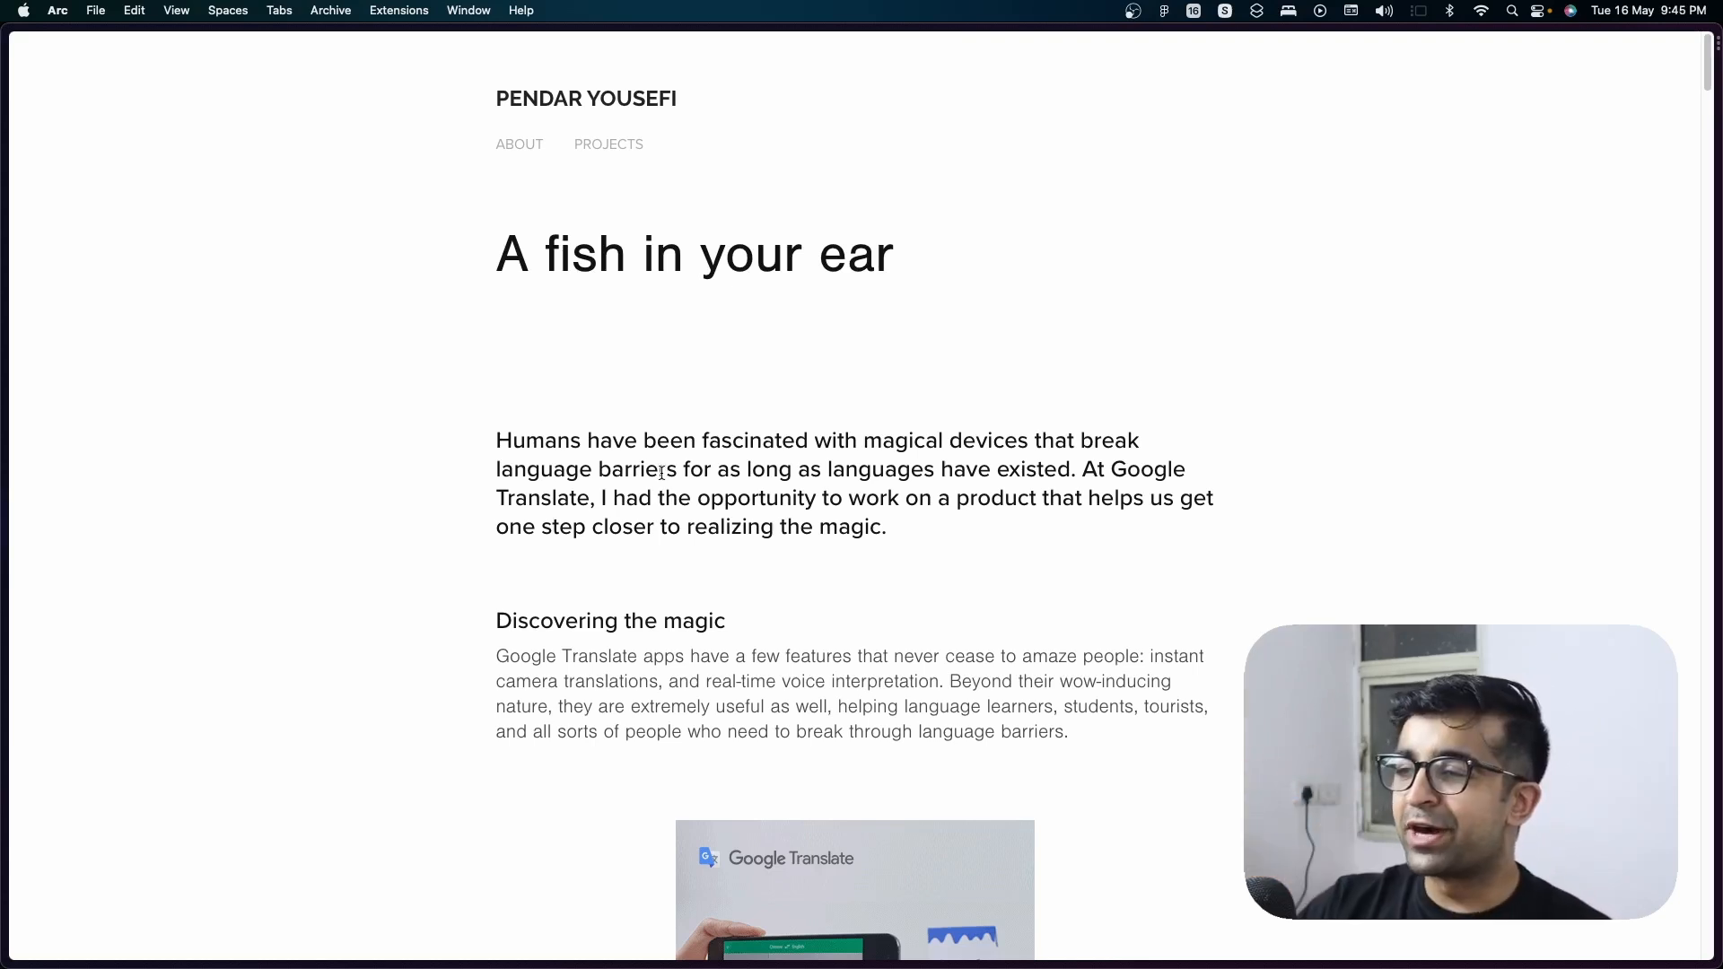
# Scroll 'A fish in your ear' through Discovering the magic to The problem.
pyautogui.scroll(-3)
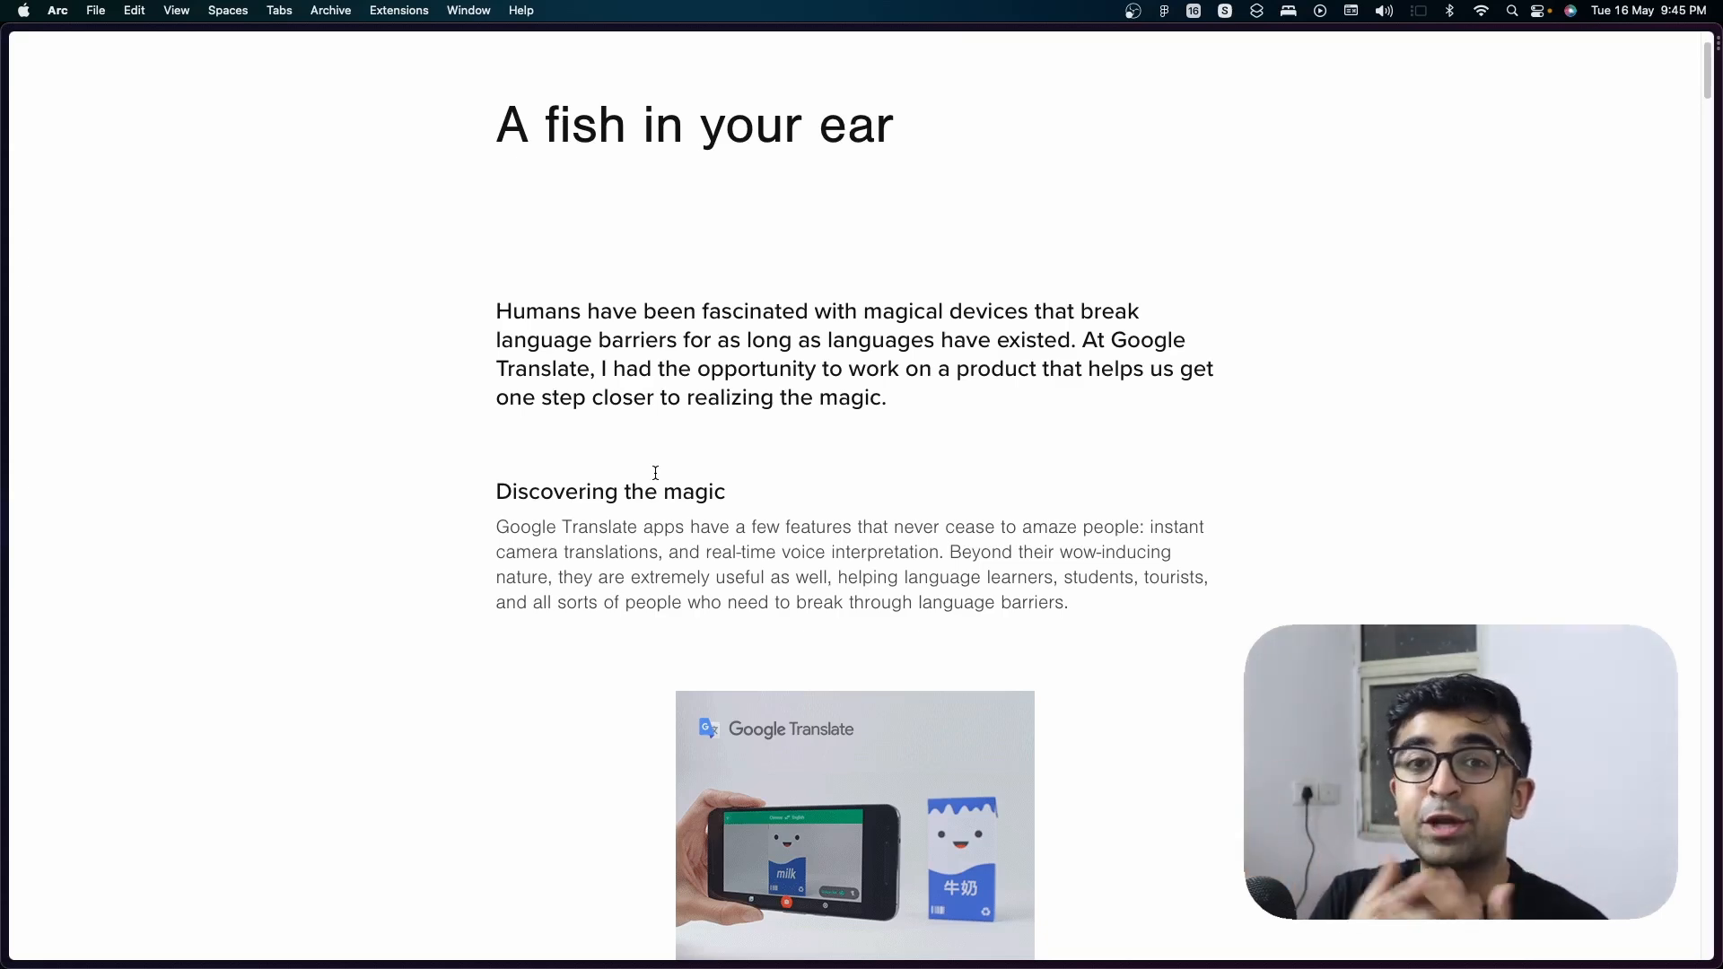
pyautogui.scroll(-3)
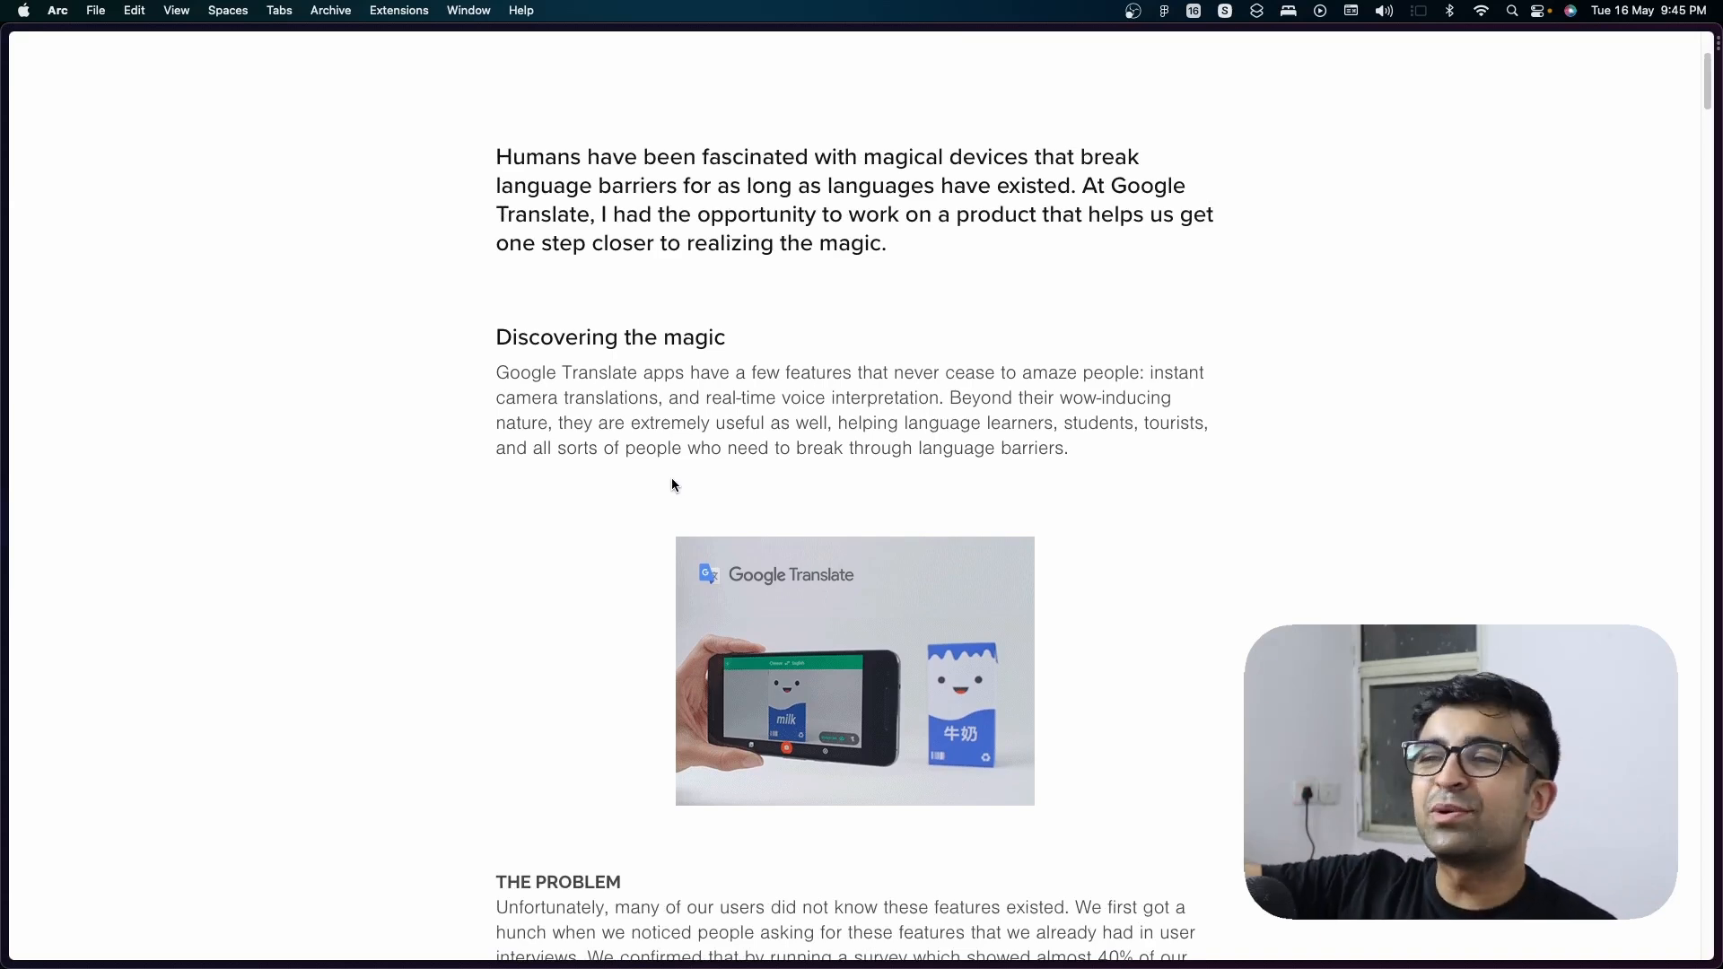
pyautogui.scroll(-3)
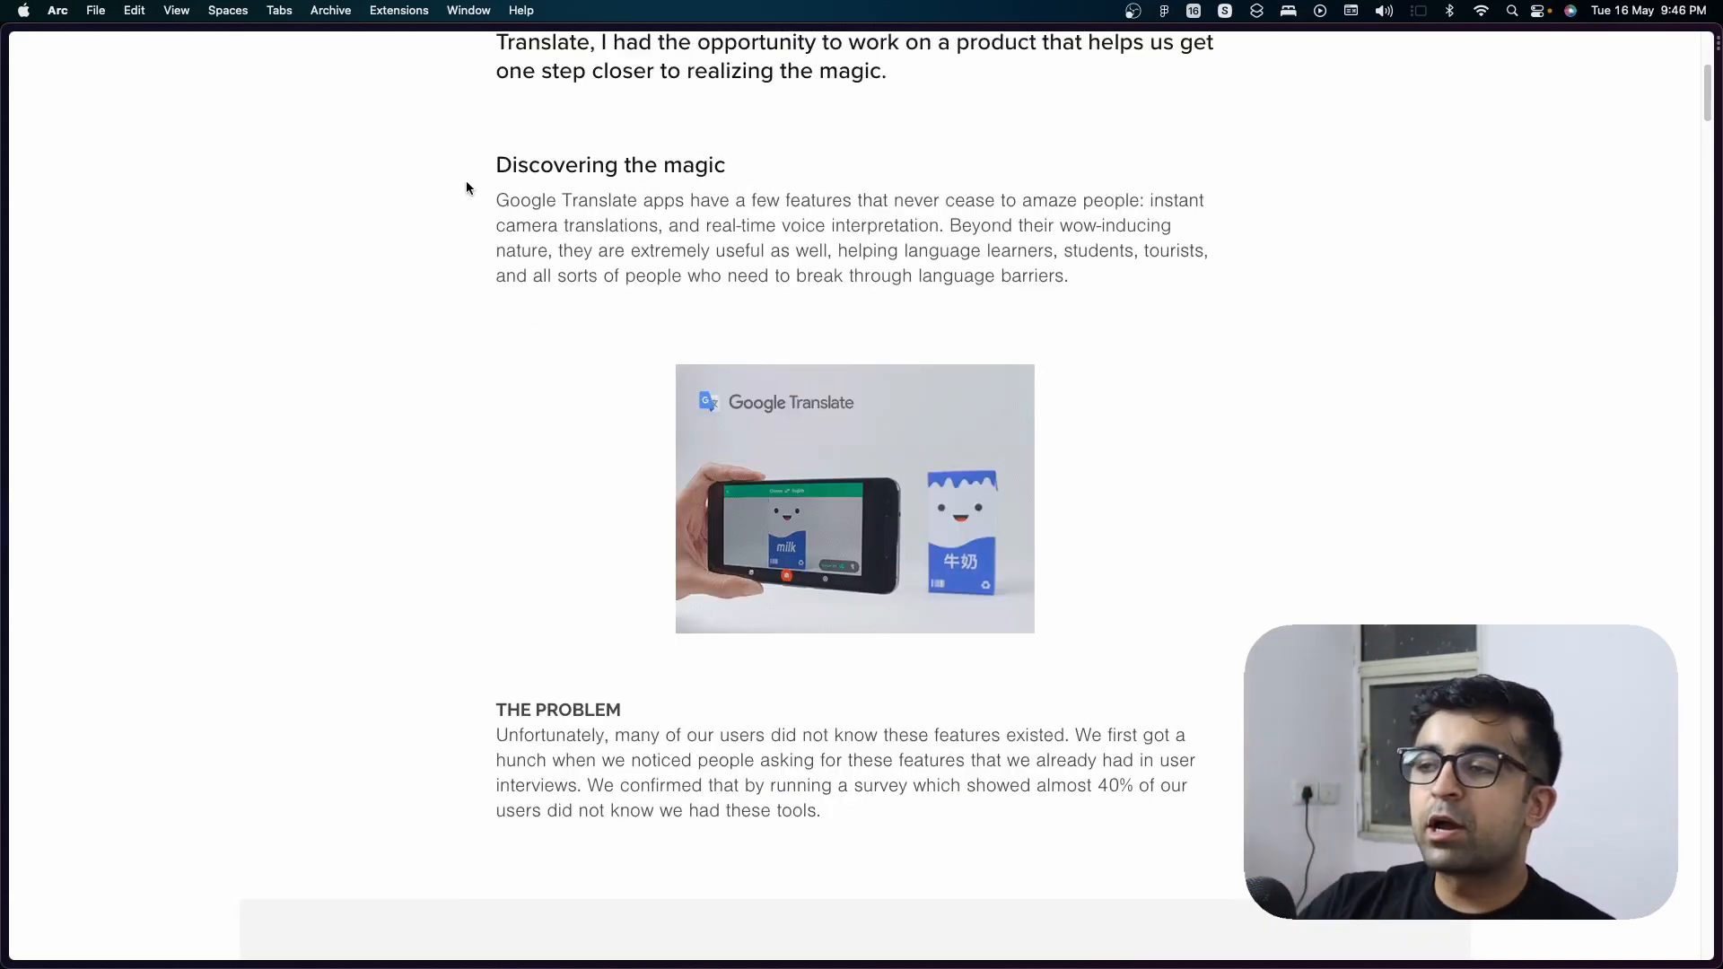
pyautogui.moveTo(476, 179)
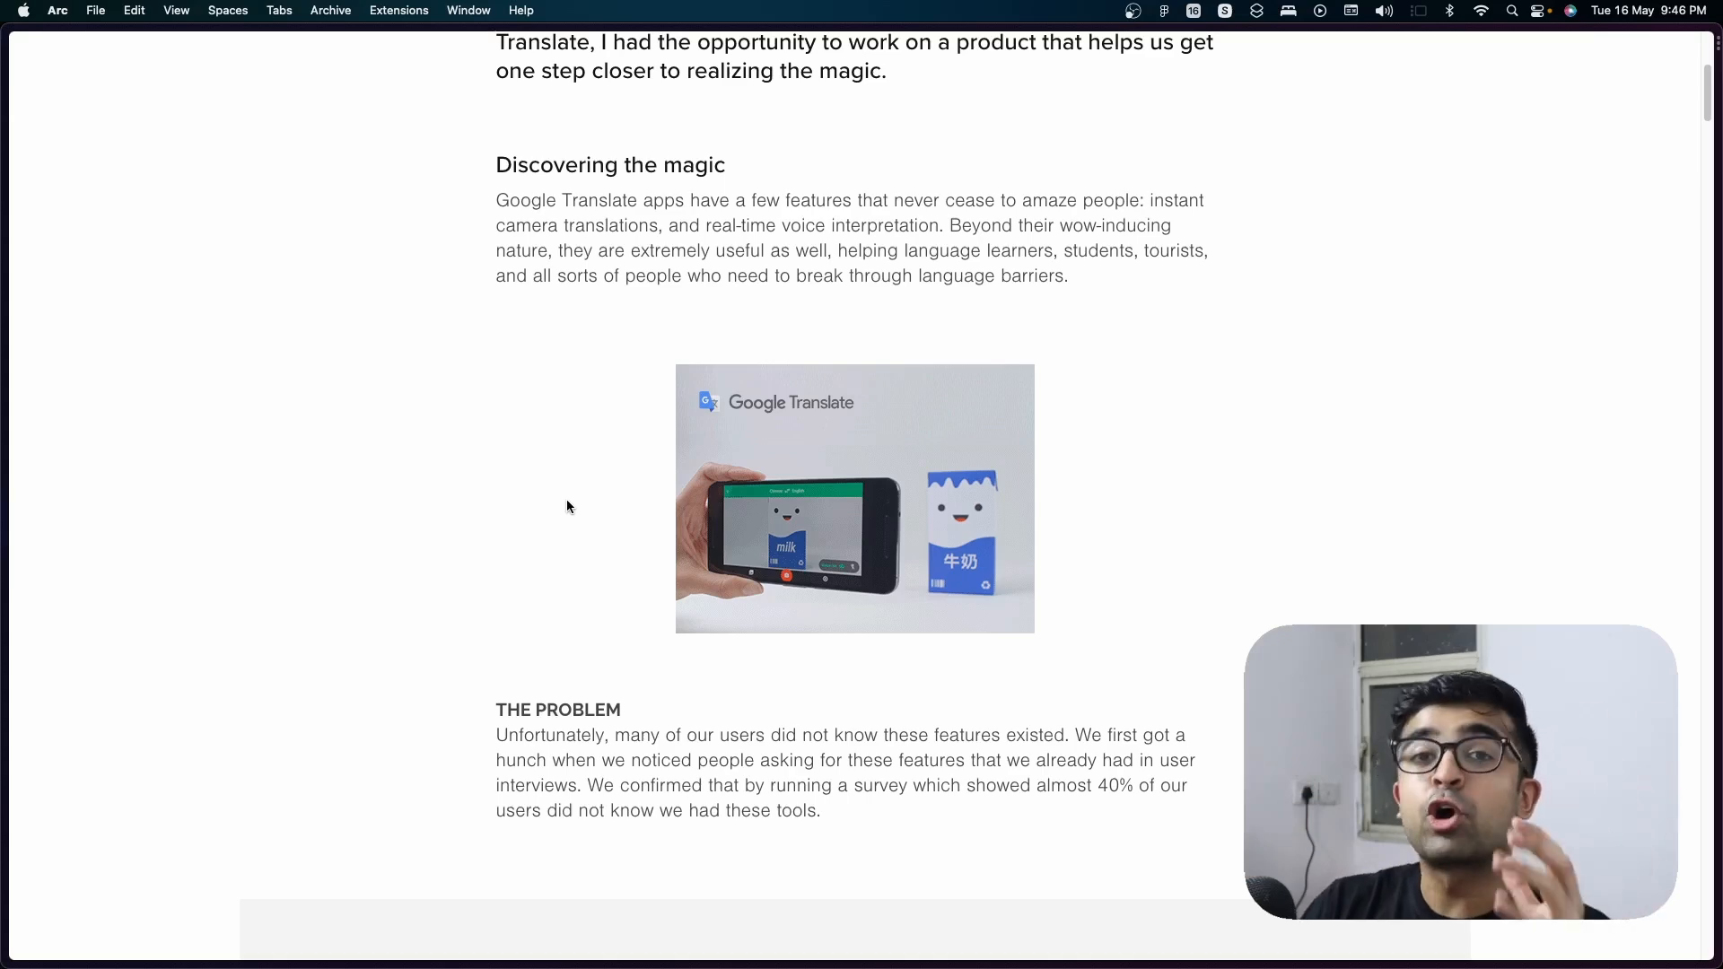
pyautogui.moveTo(582, 591)
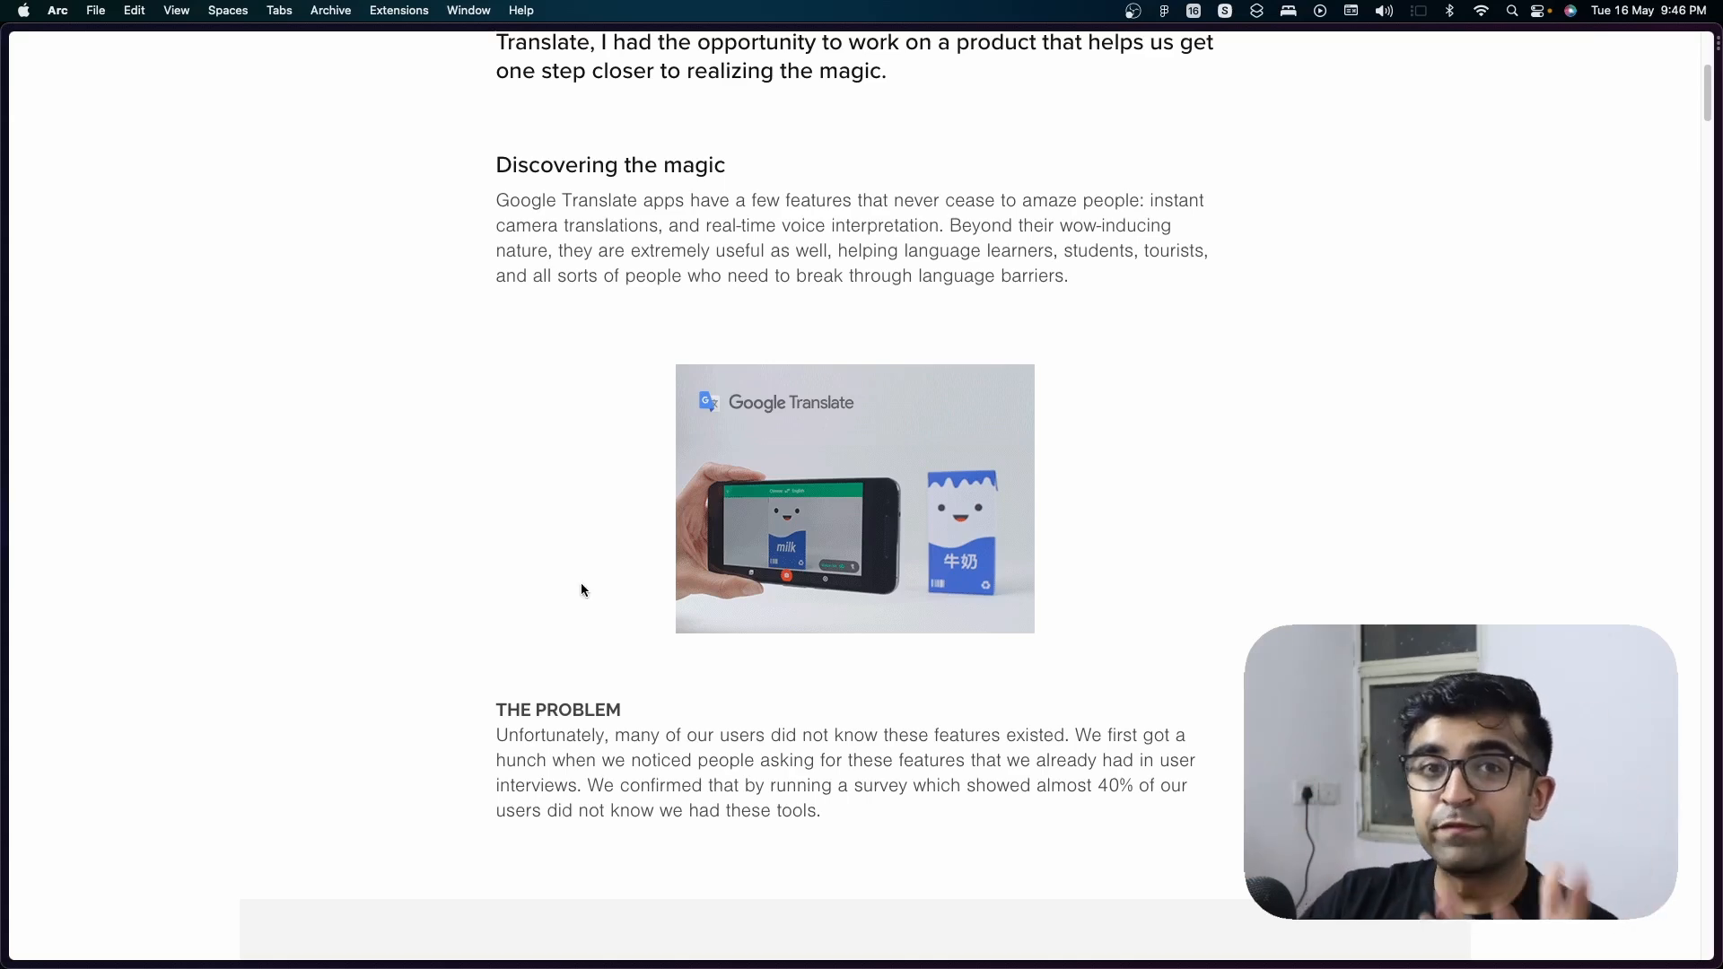
pyautogui.scroll(-3)
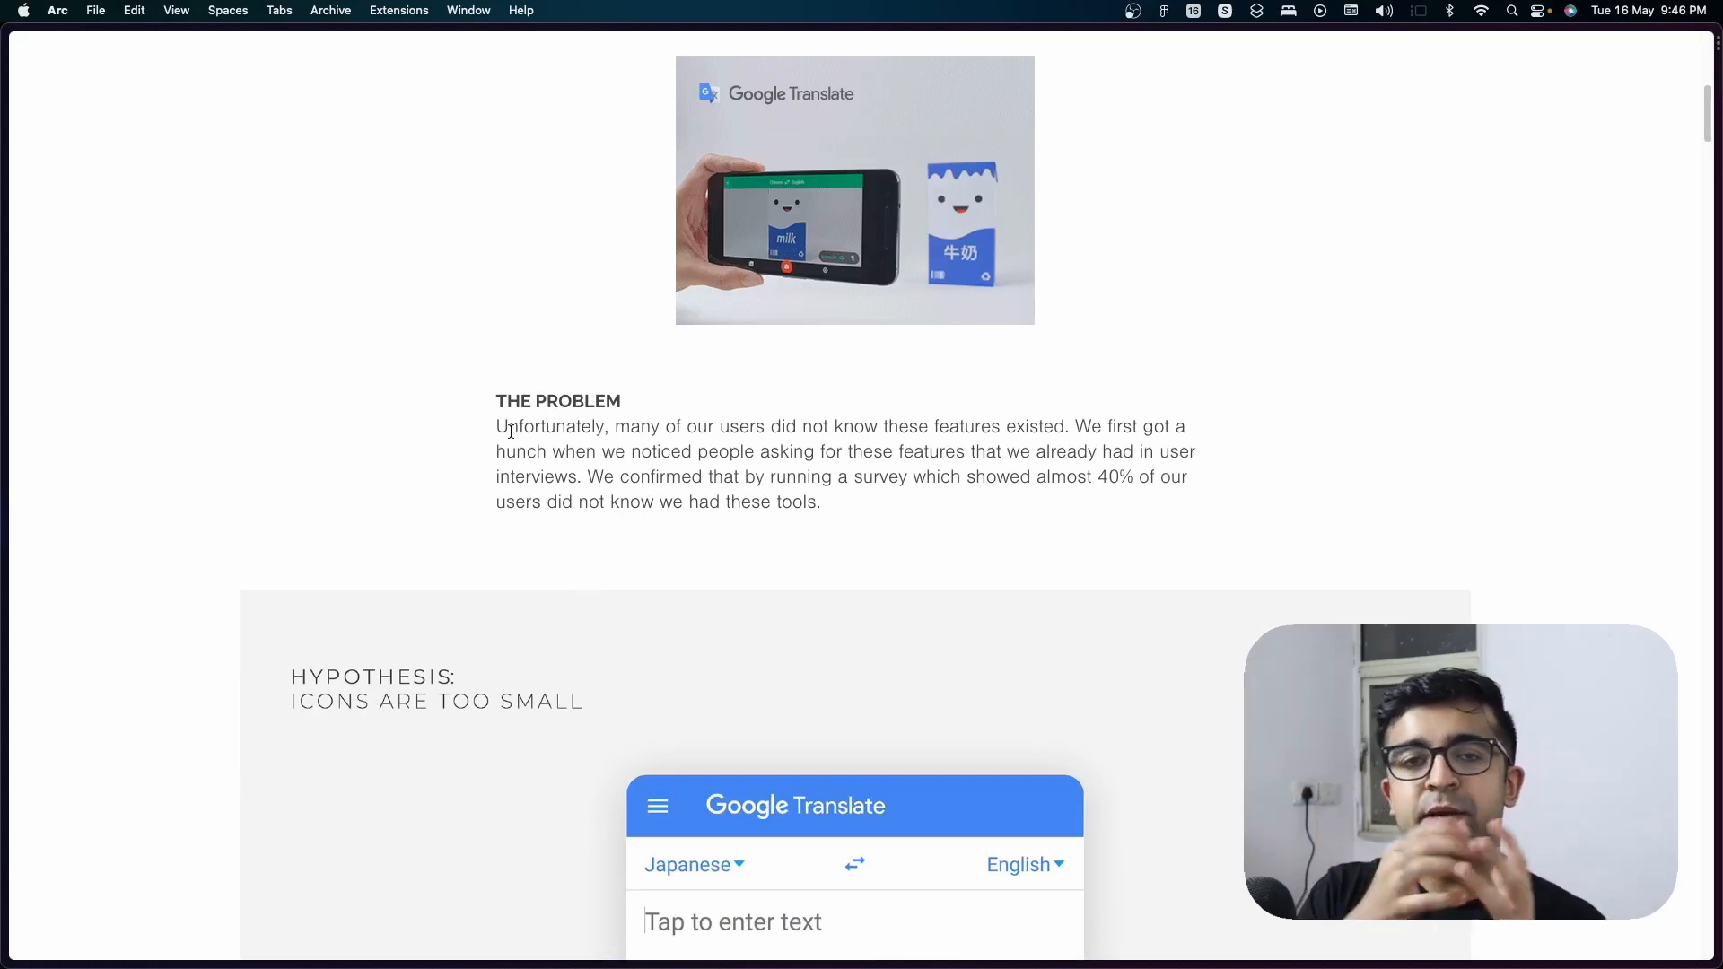
pyautogui.moveTo(381, 452)
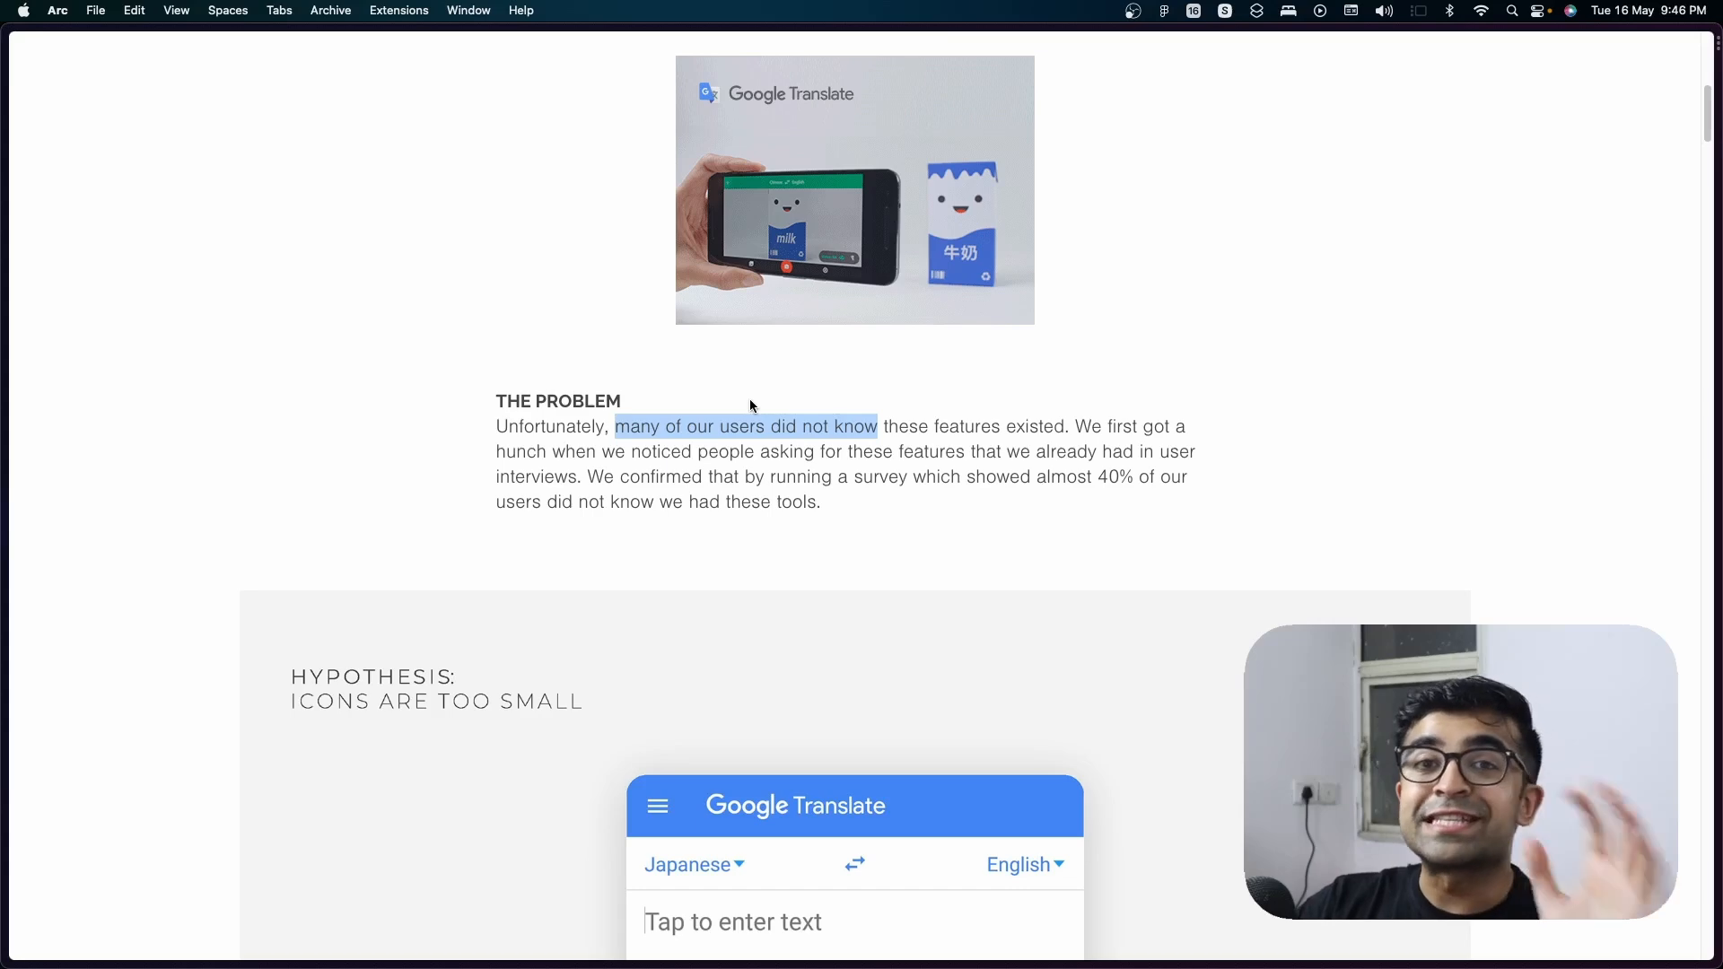
# Scroll past the icons-too-small hypothesis panel to the First attempts section.
pyautogui.scroll(3)
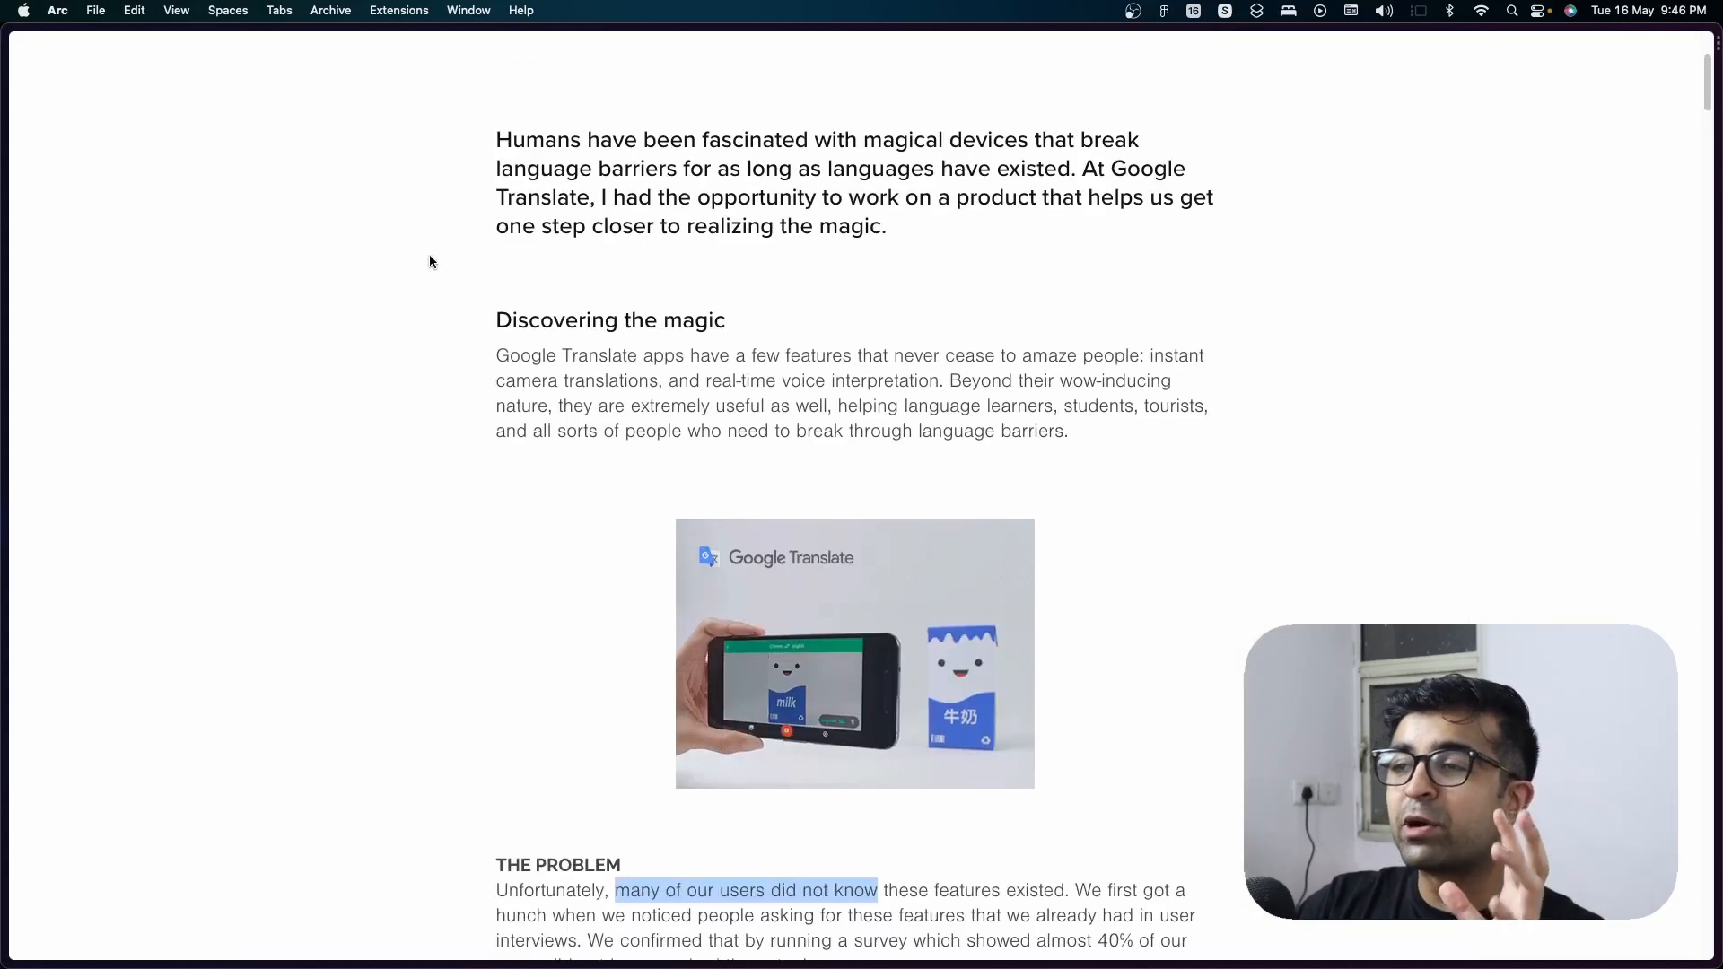
pyautogui.scroll(-3)
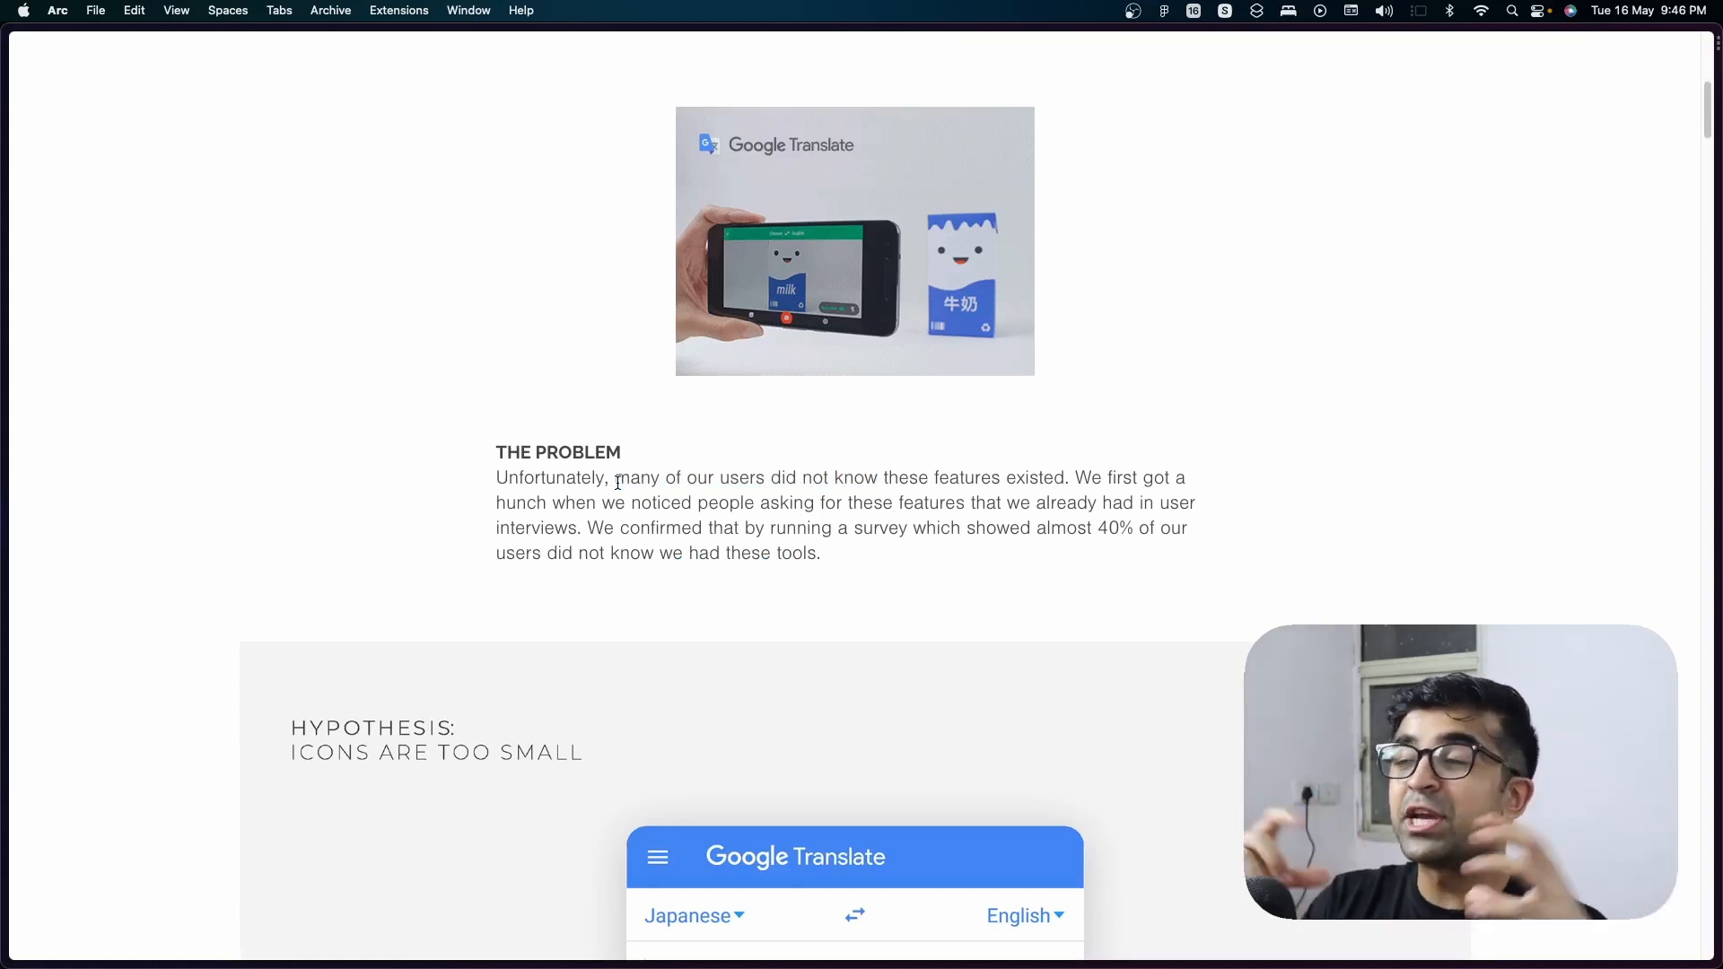
pyautogui.scroll(-3)
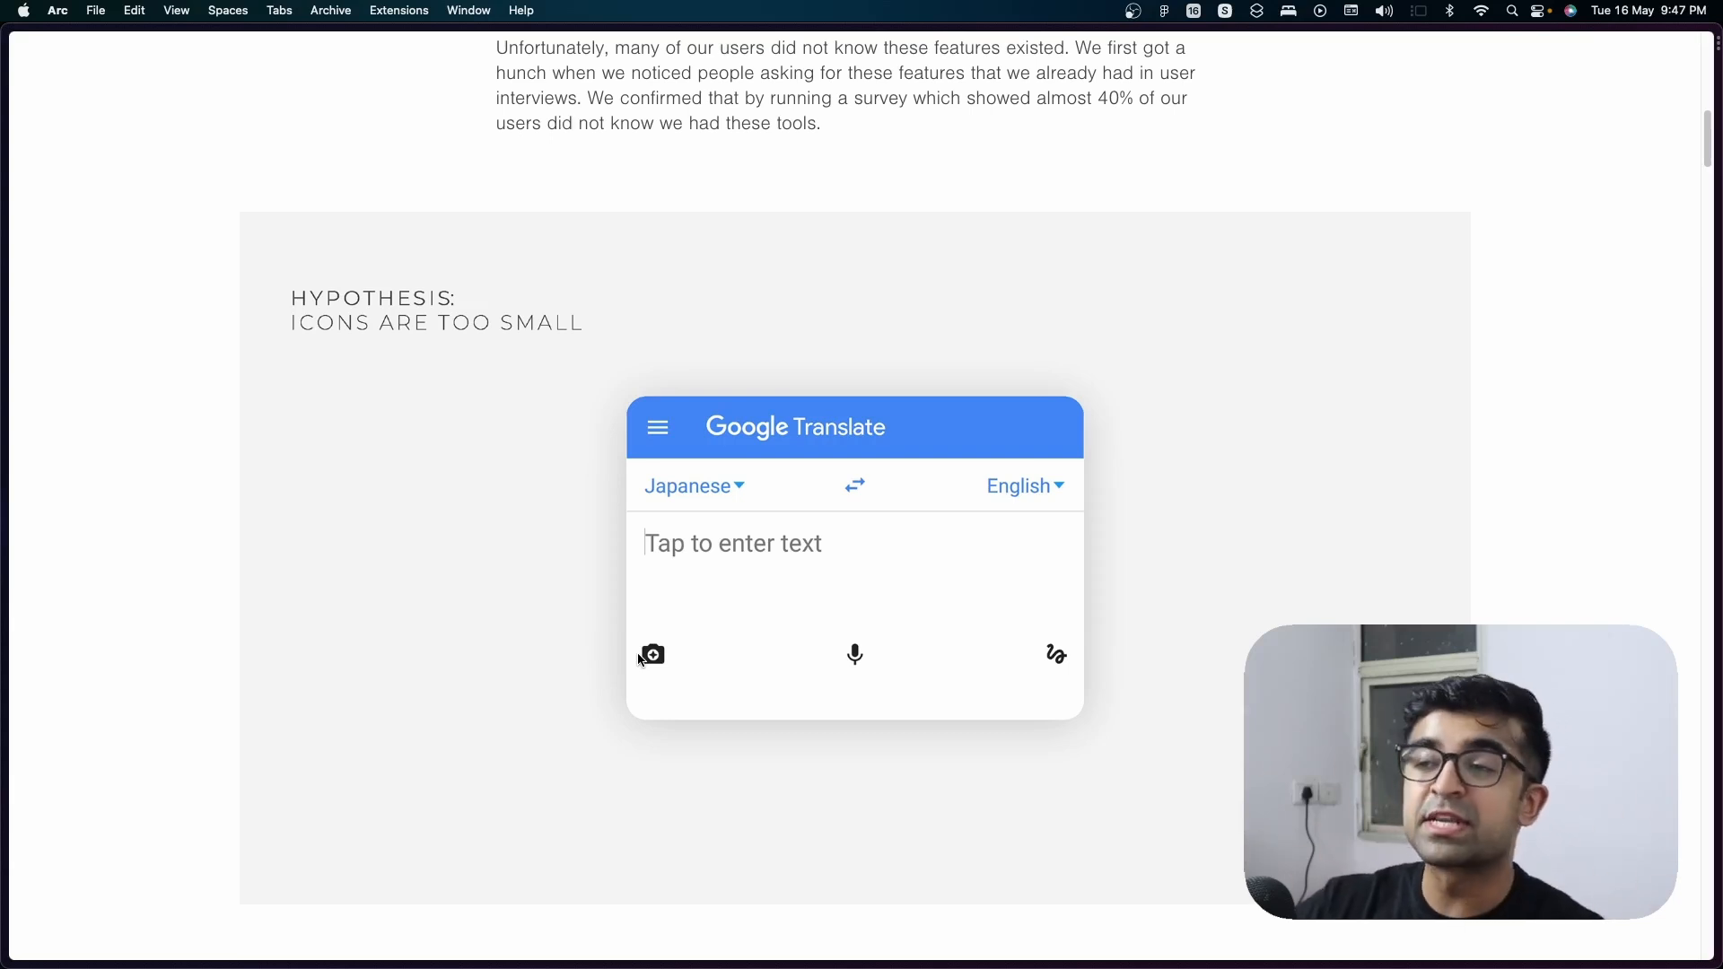
pyautogui.scroll(-3)
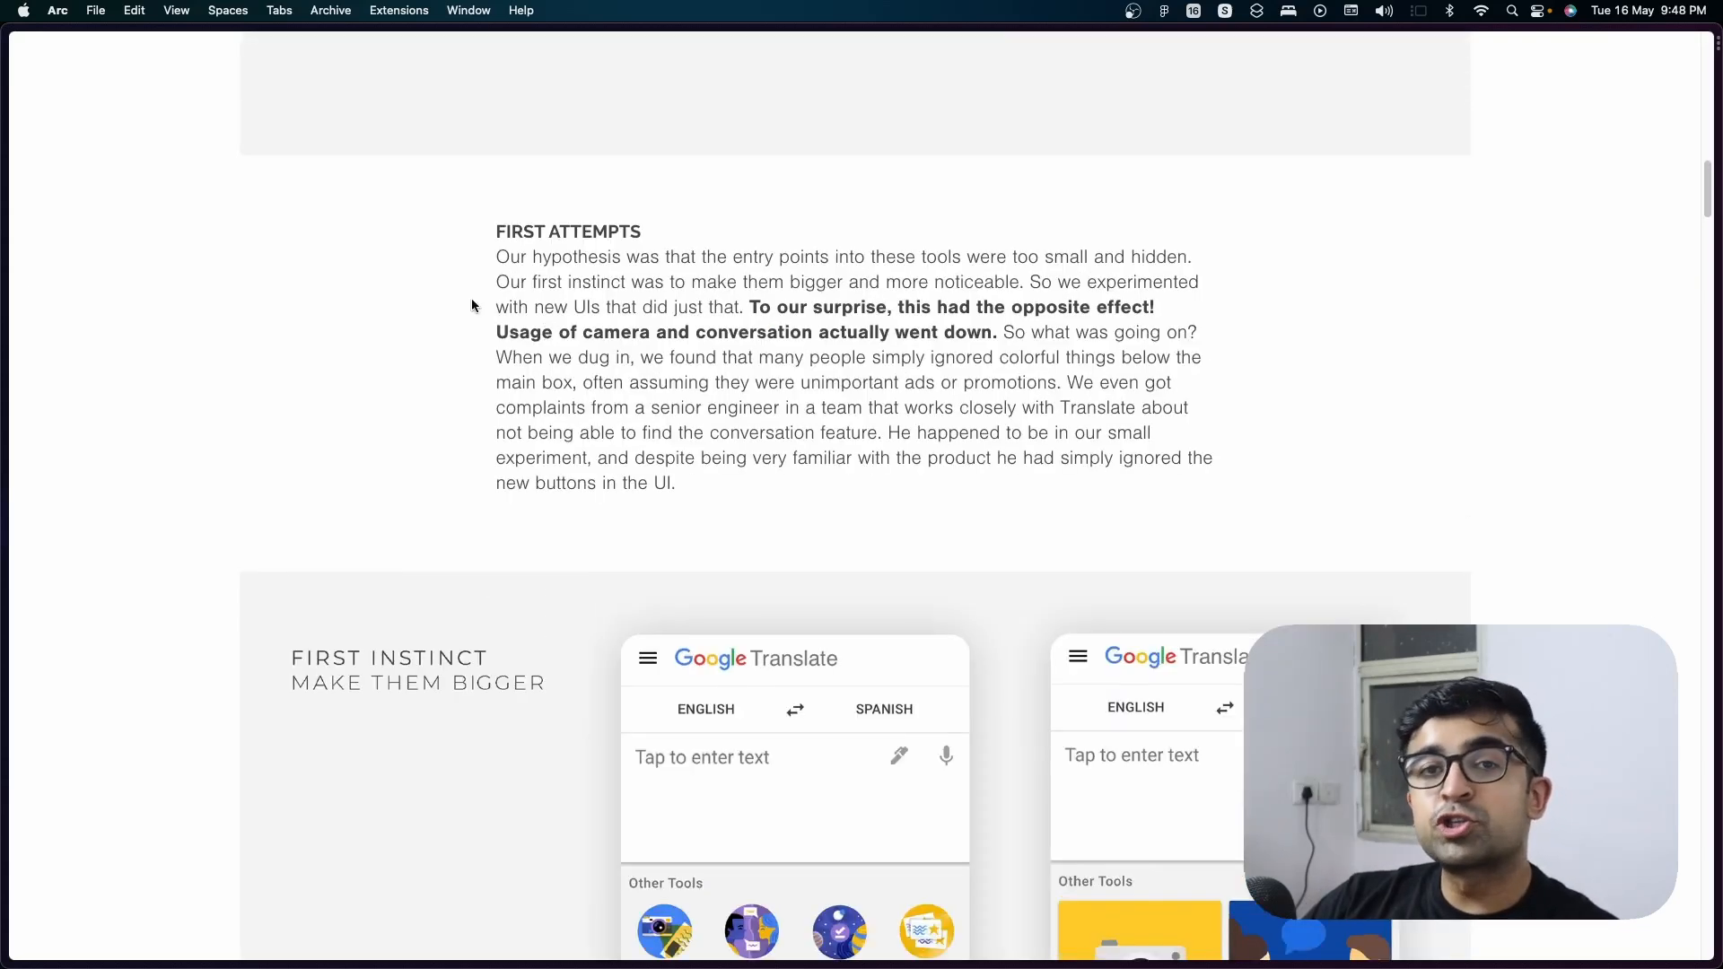
pyautogui.moveTo(607, 335)
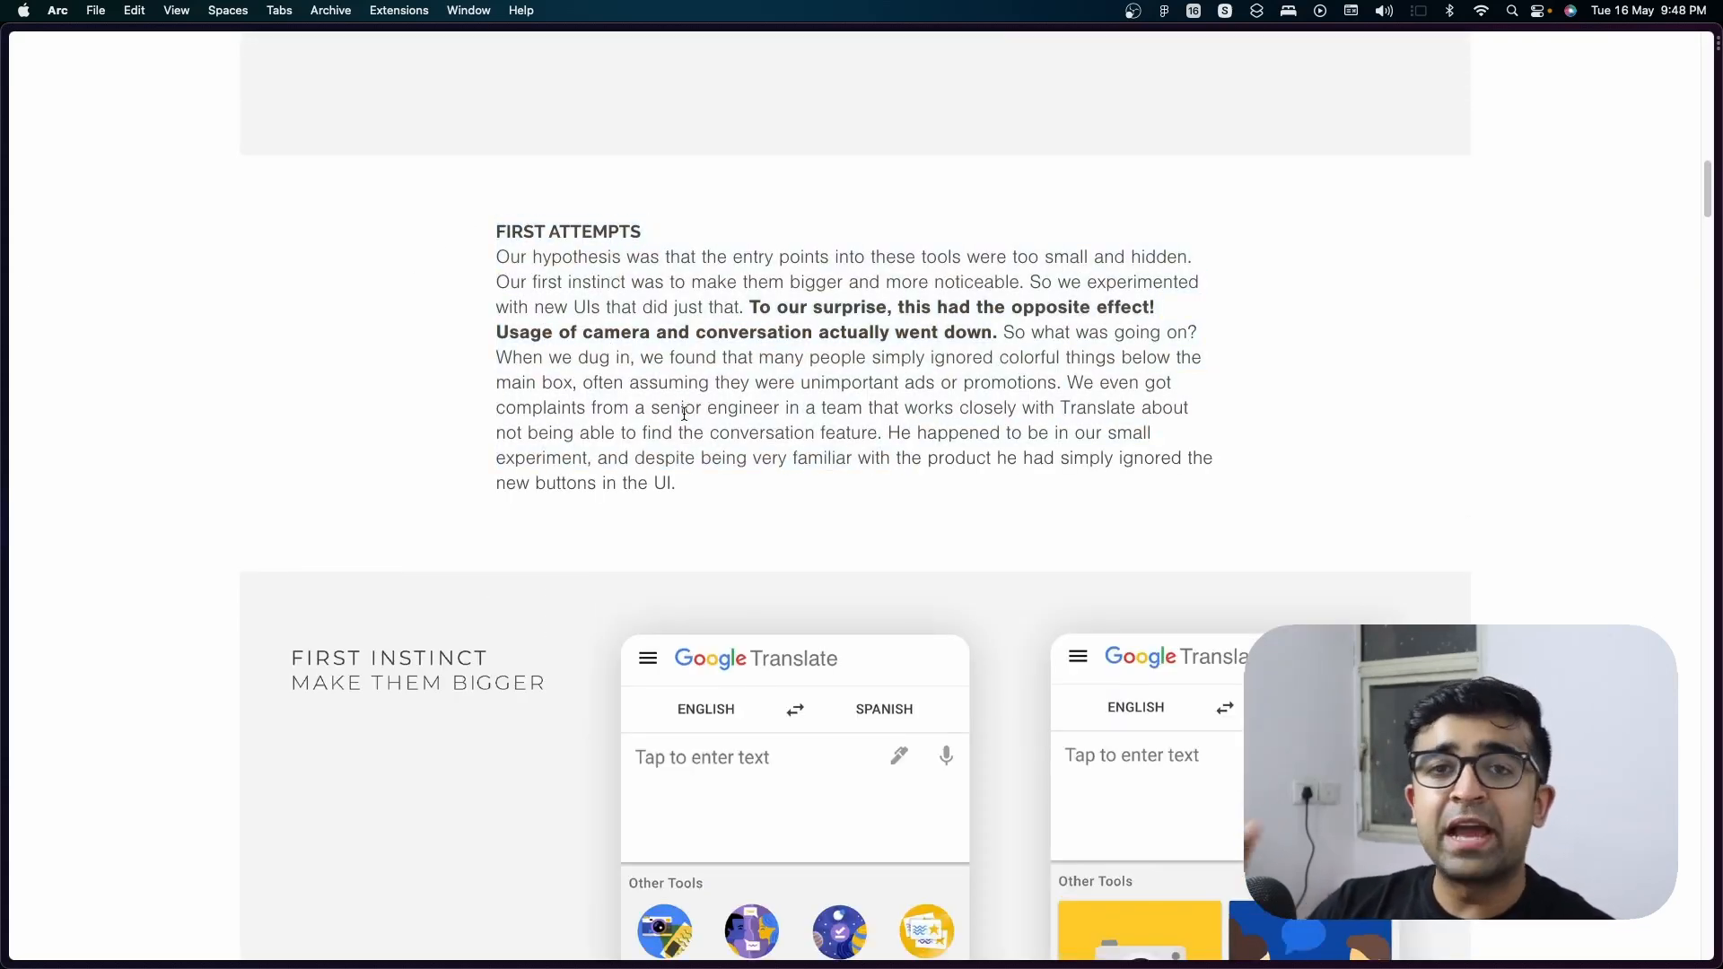
pyautogui.moveTo(467, 248)
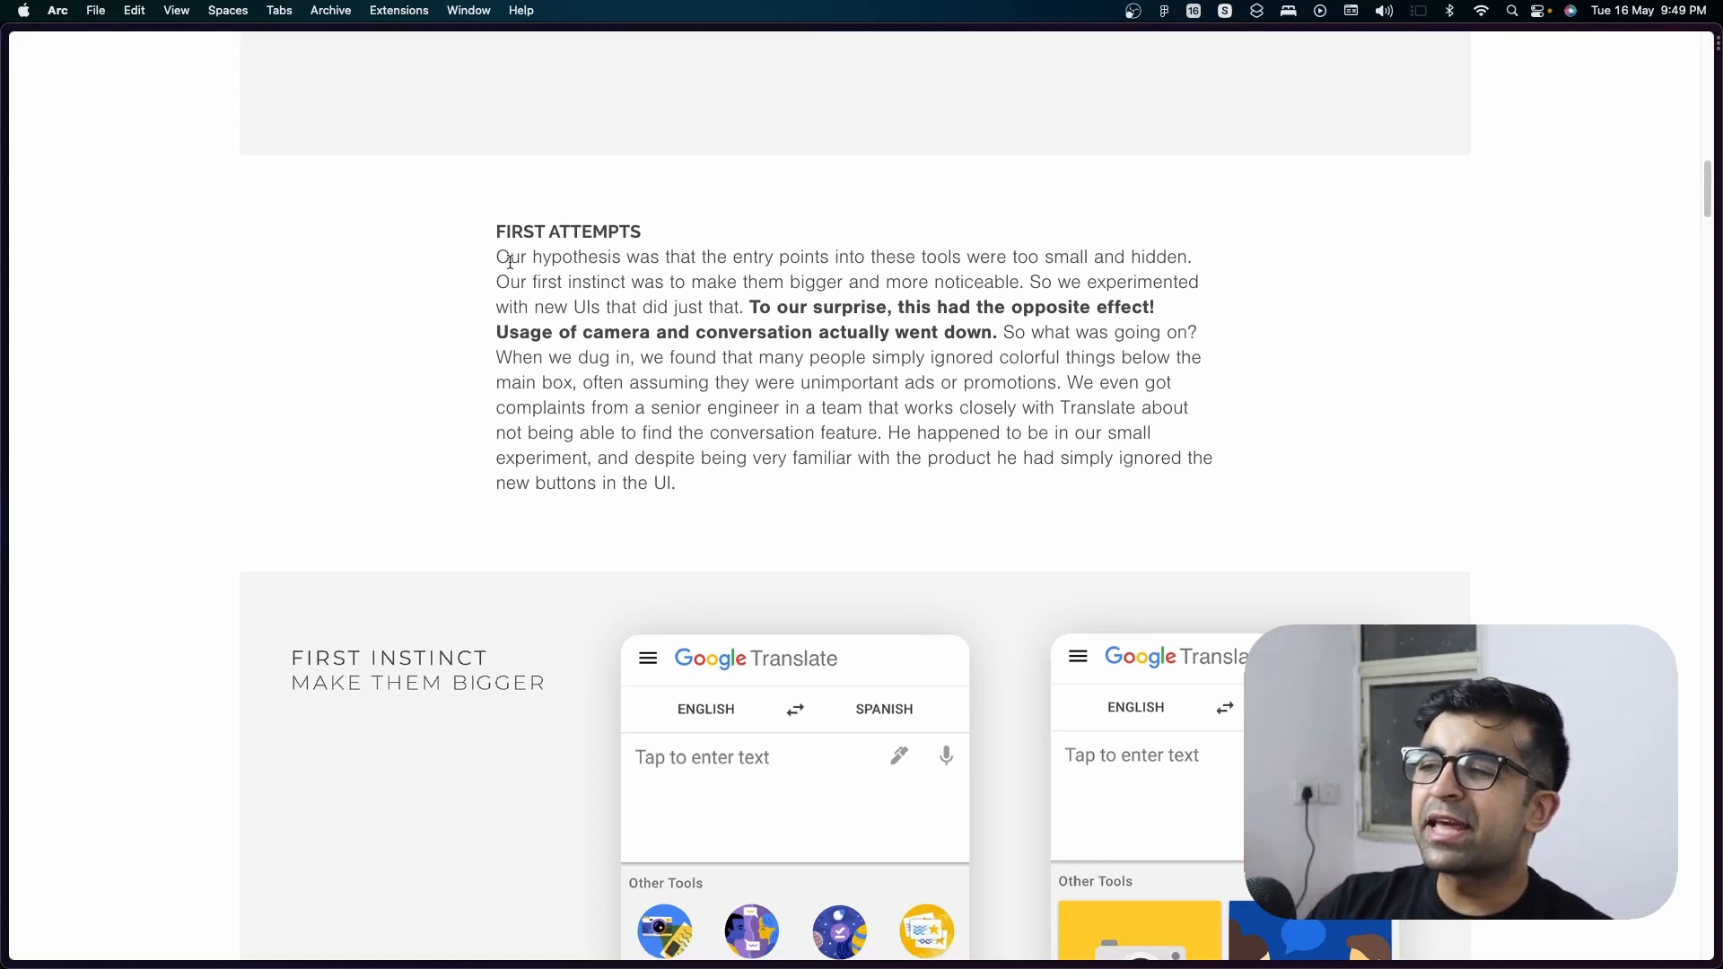
pyautogui.moveTo(710, 461)
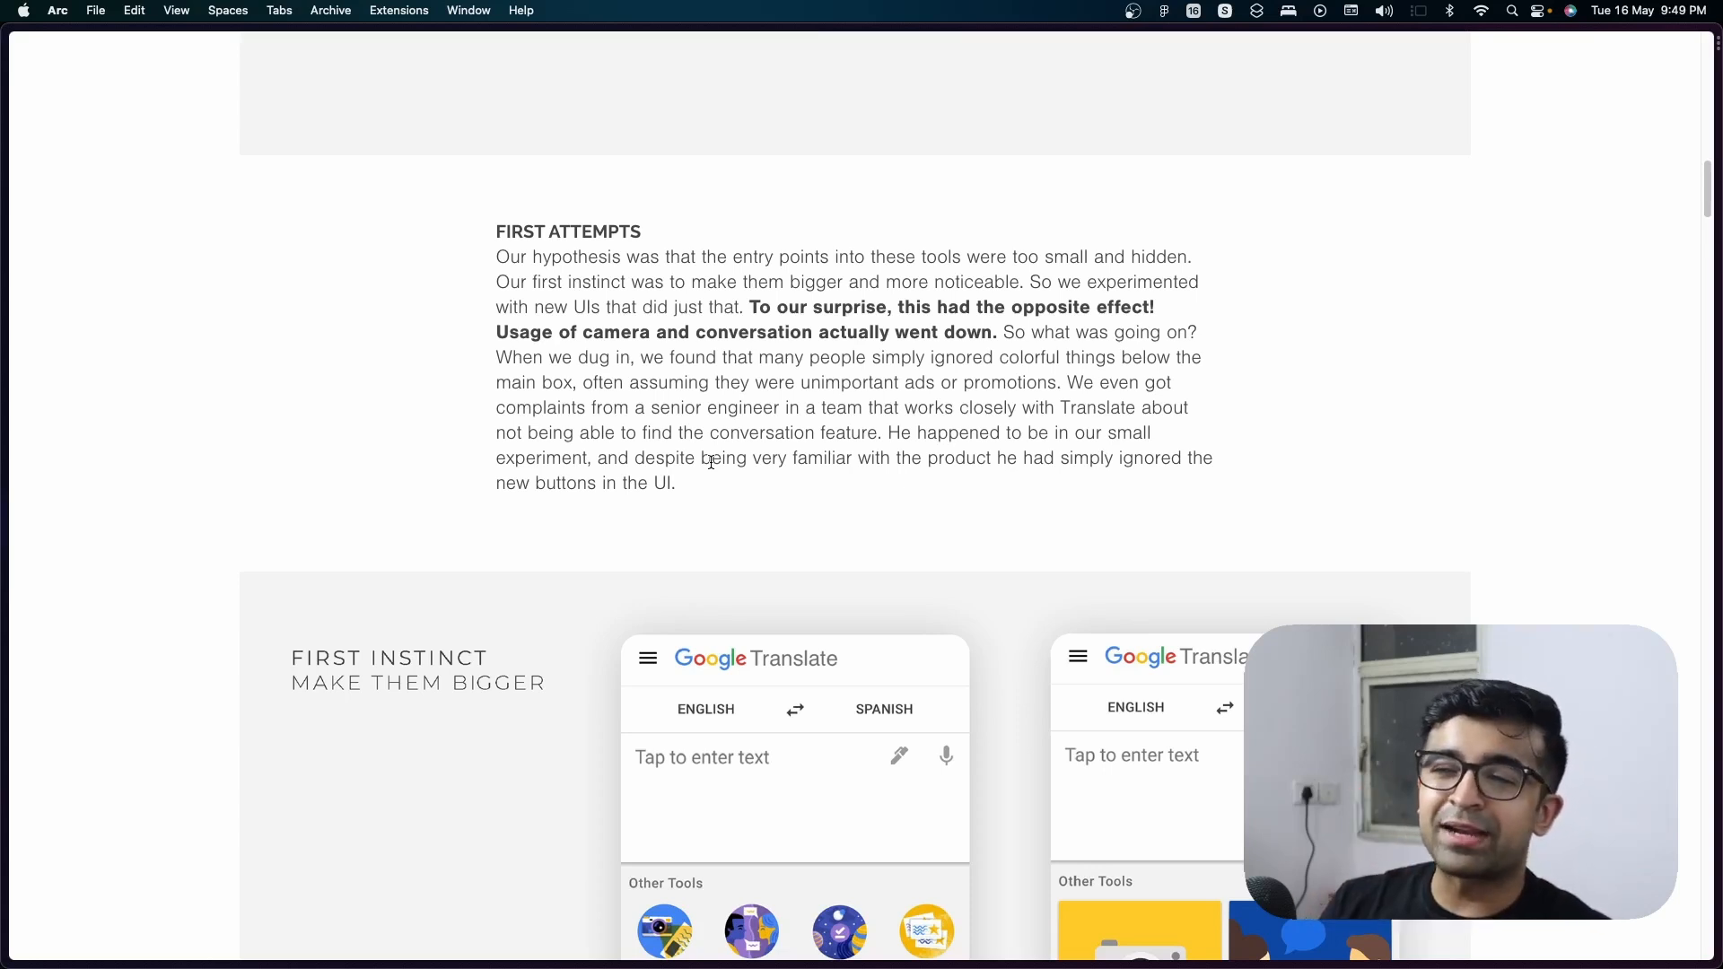
# Scroll past the First Instinct mockups to the 'Why? What users saw' diagram.
pyautogui.scroll(-3)
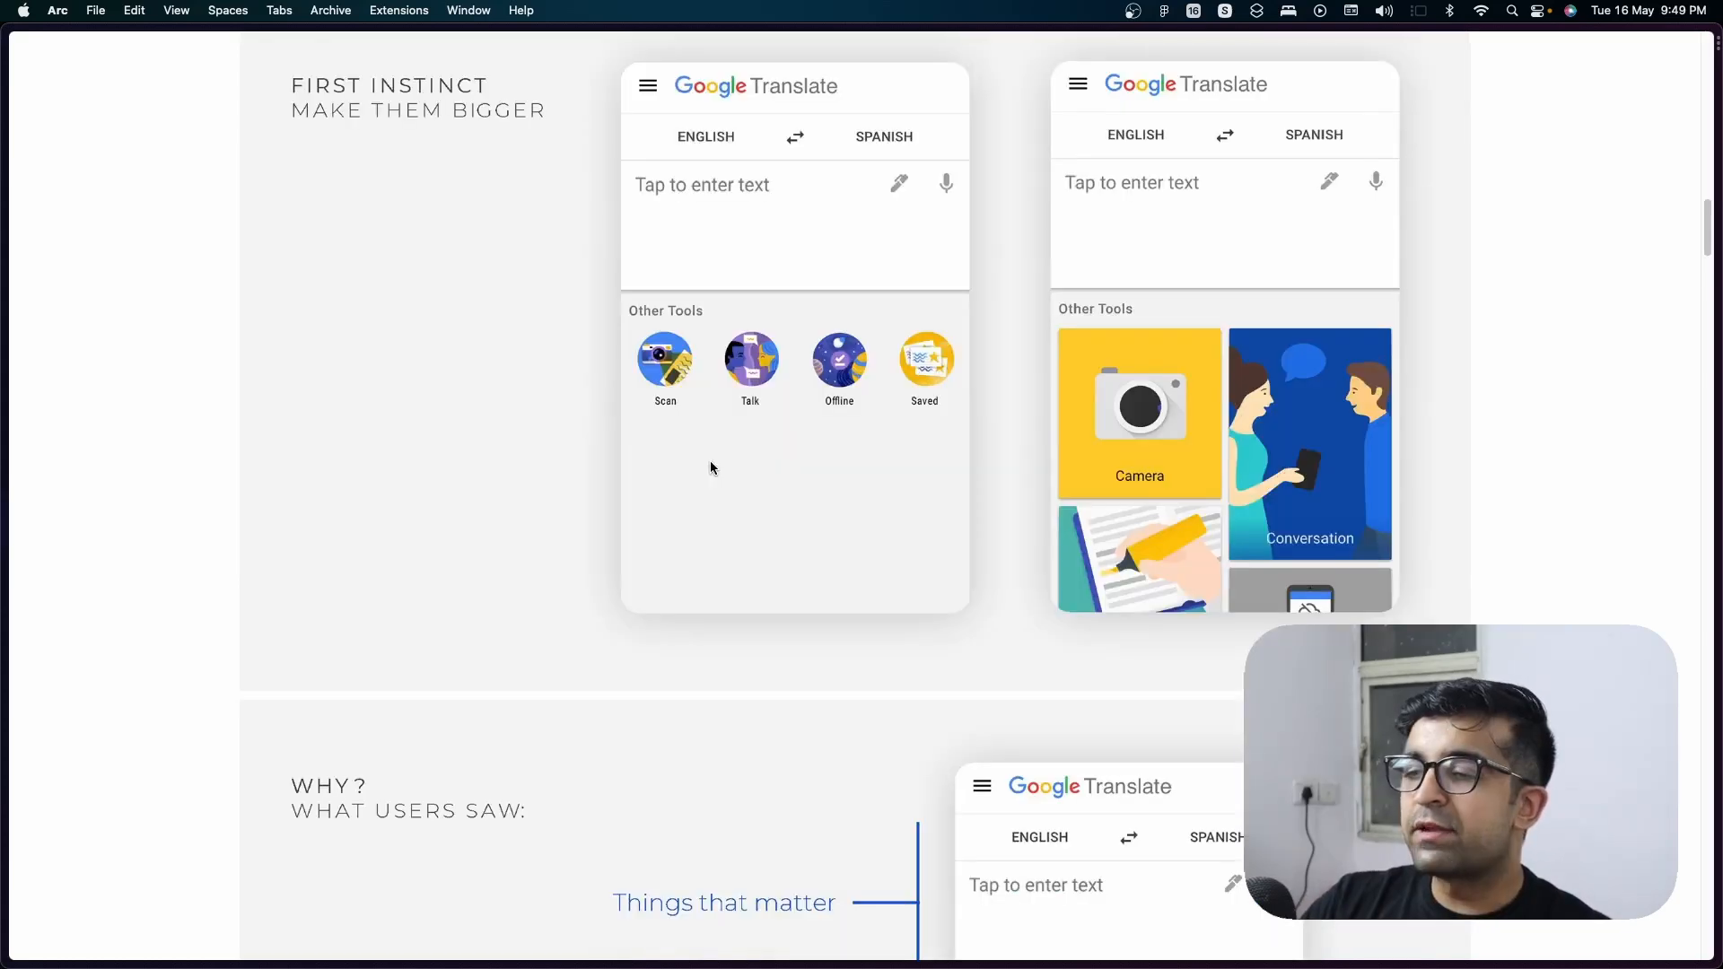
pyautogui.scroll(-3)
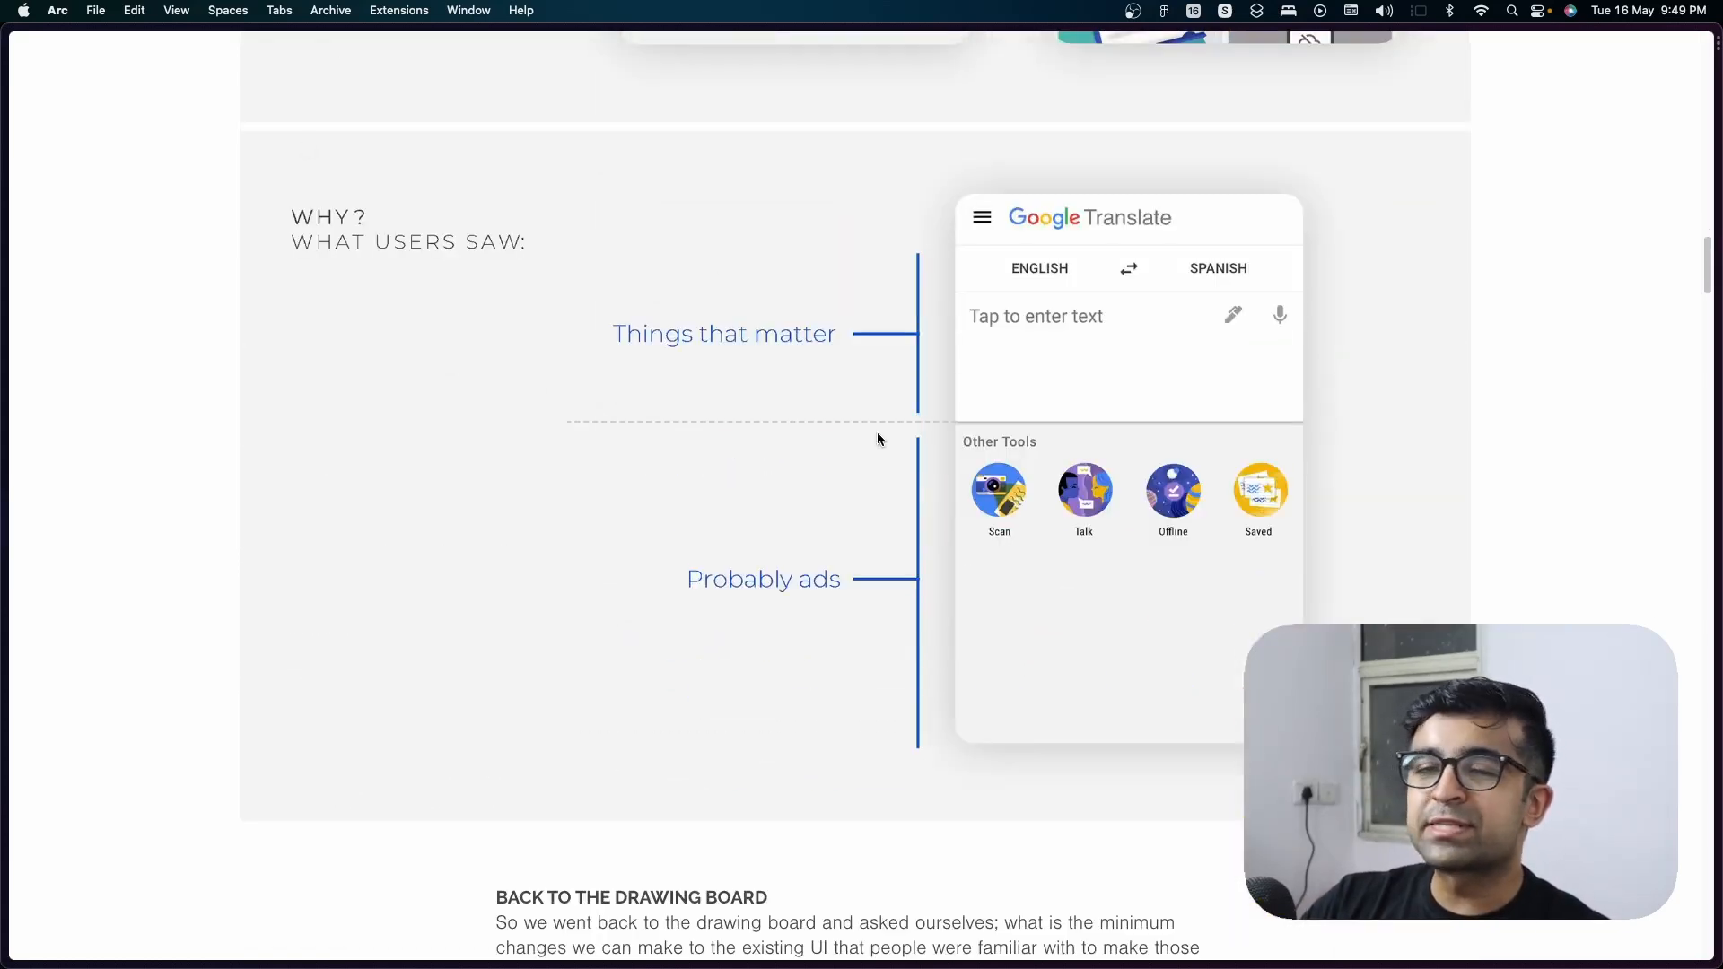
pyautogui.moveTo(627, 548)
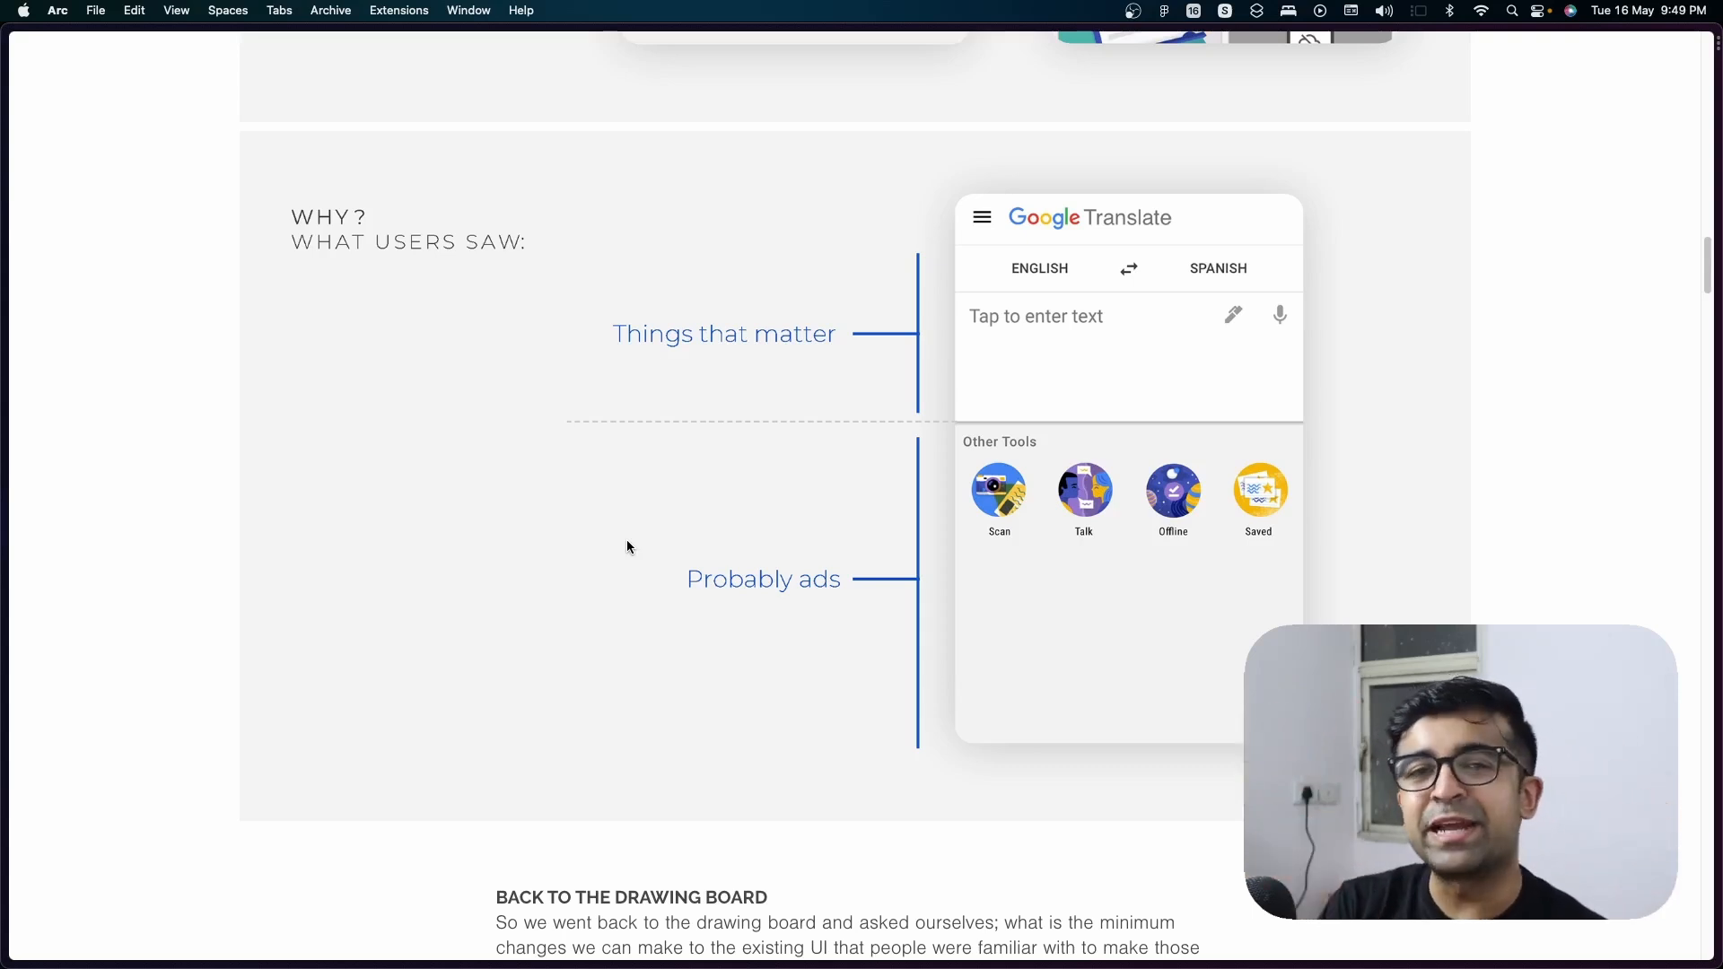
# Scroll down to the Take 2: Before & After comparison.
pyautogui.scroll(-3)
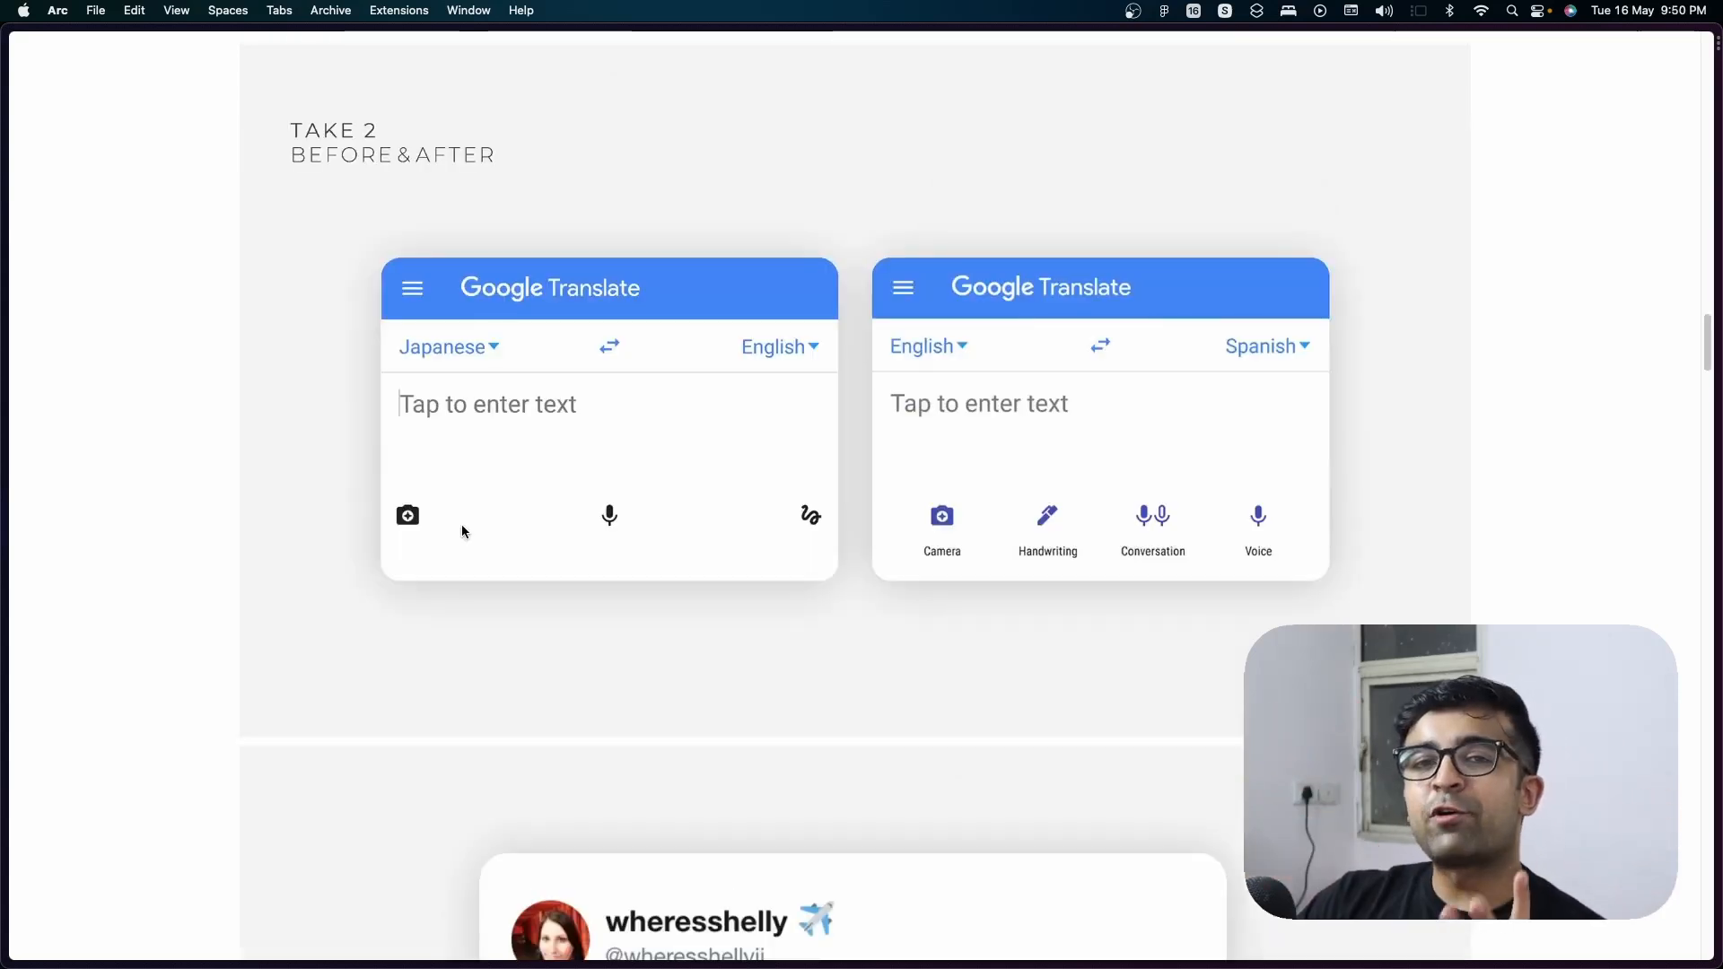
pyautogui.moveTo(436, 443)
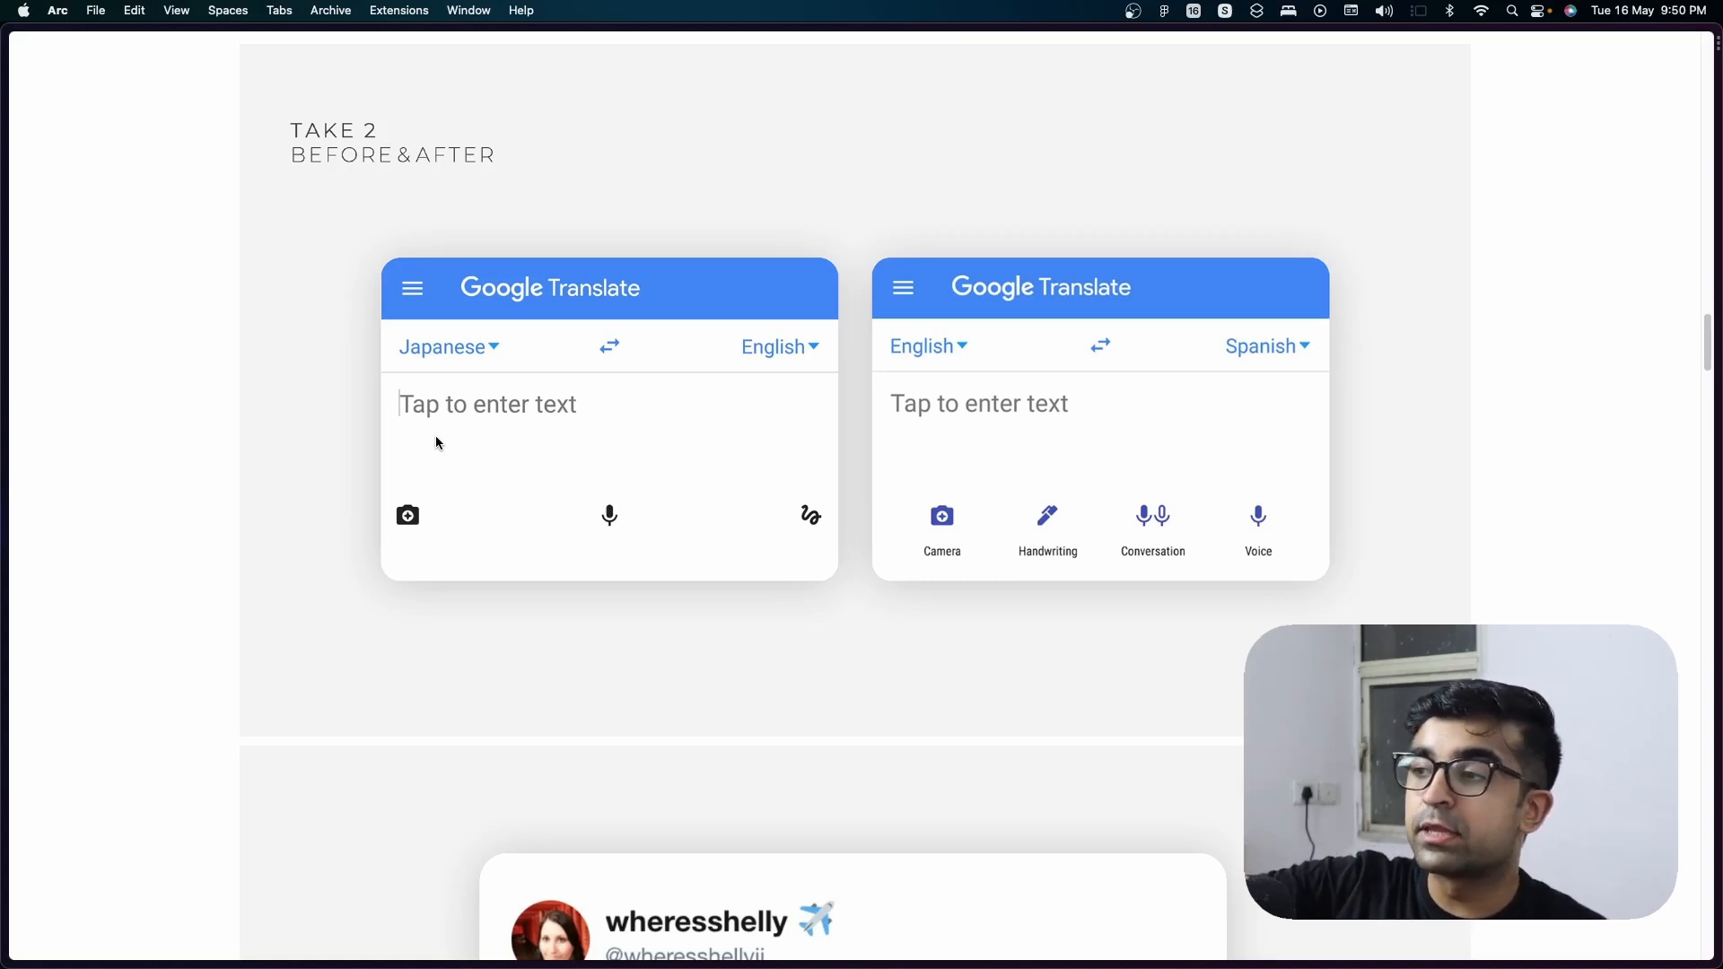
pyautogui.moveTo(942, 517)
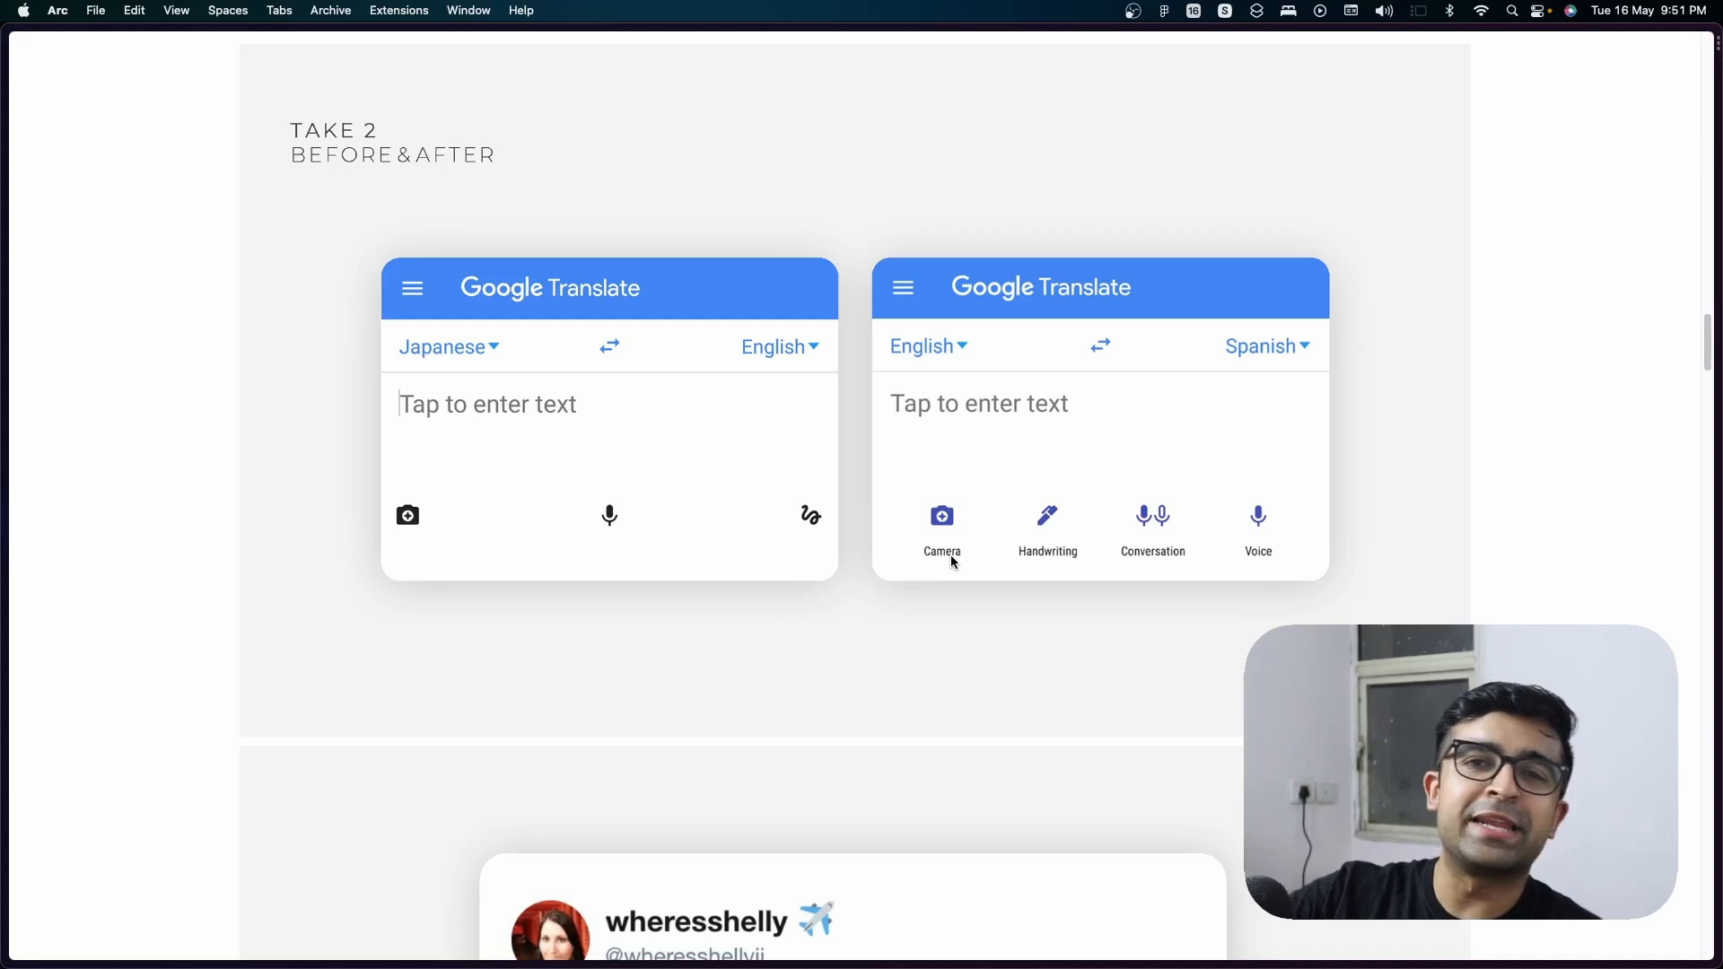
pyautogui.scroll(-3)
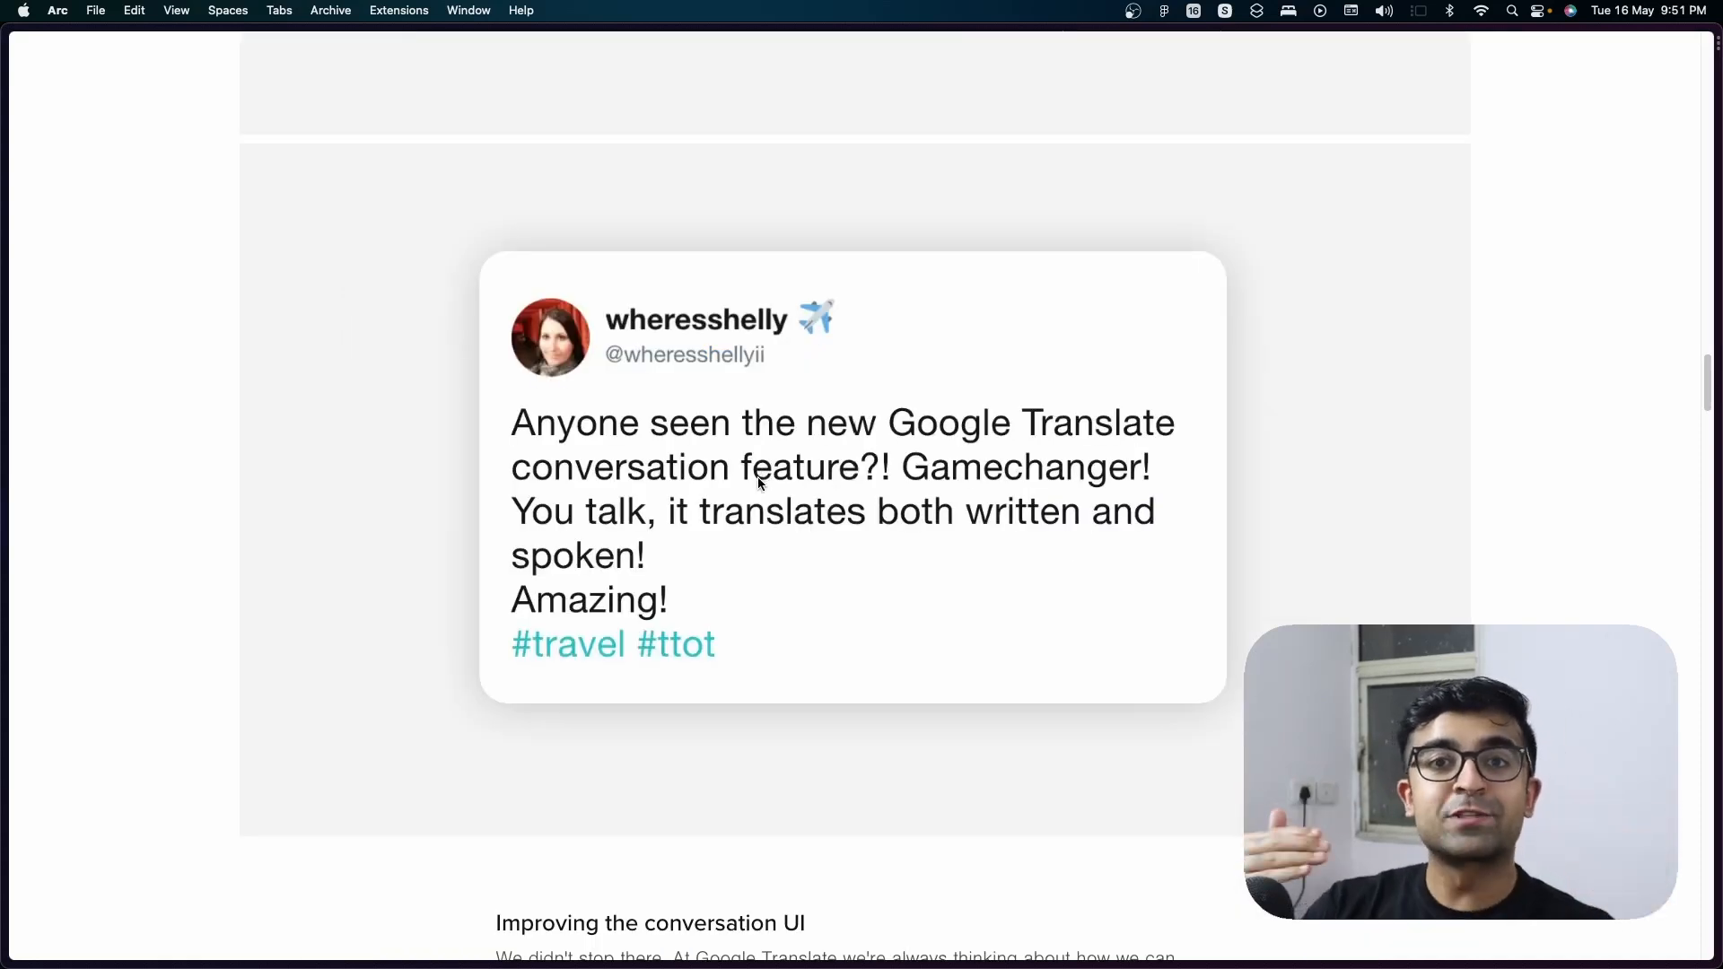
pyautogui.scroll(-3)
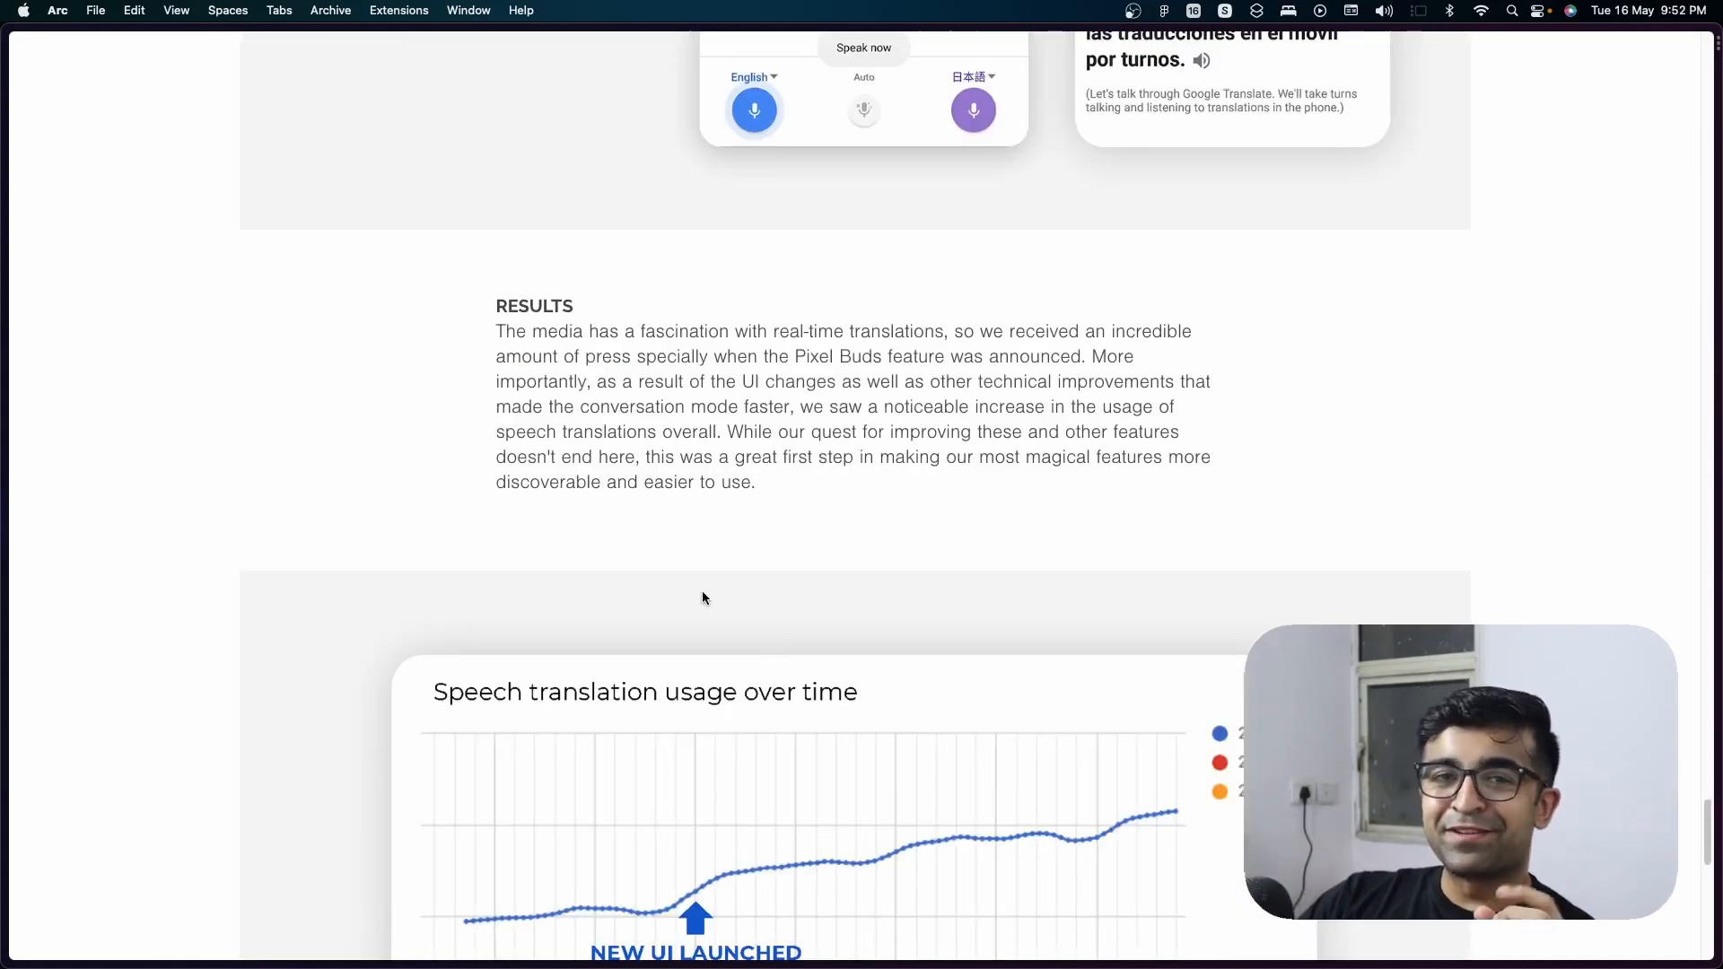
pyautogui.scroll(-3)
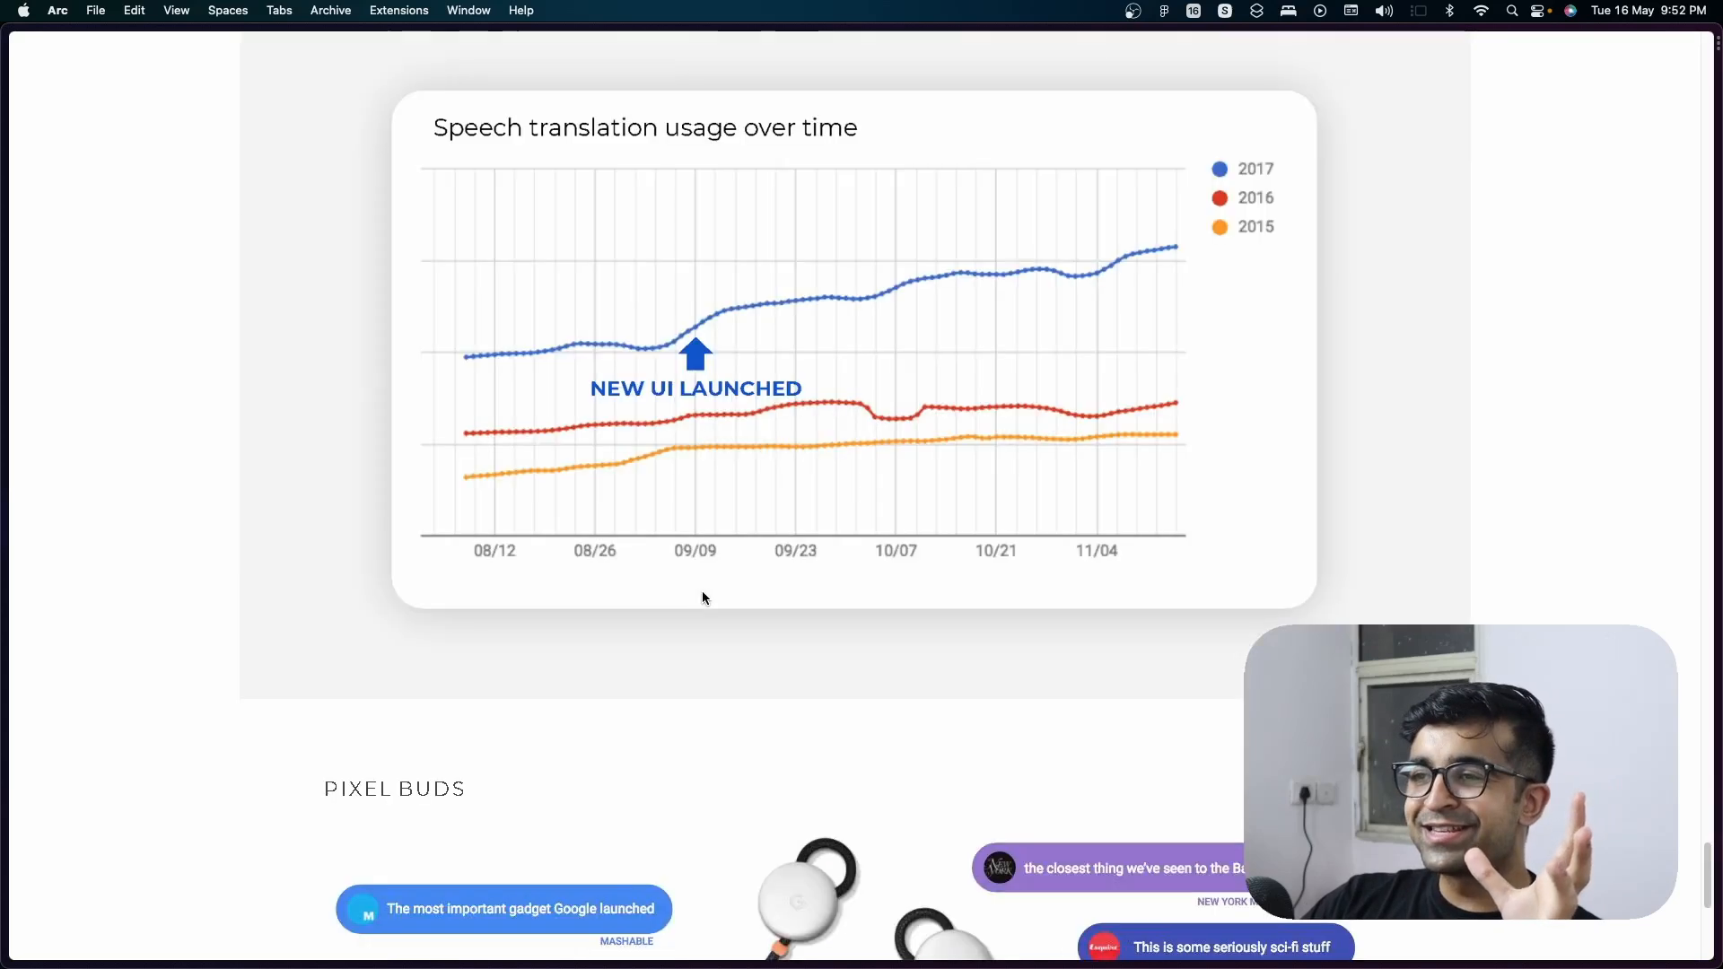
pyautogui.scroll(-3)
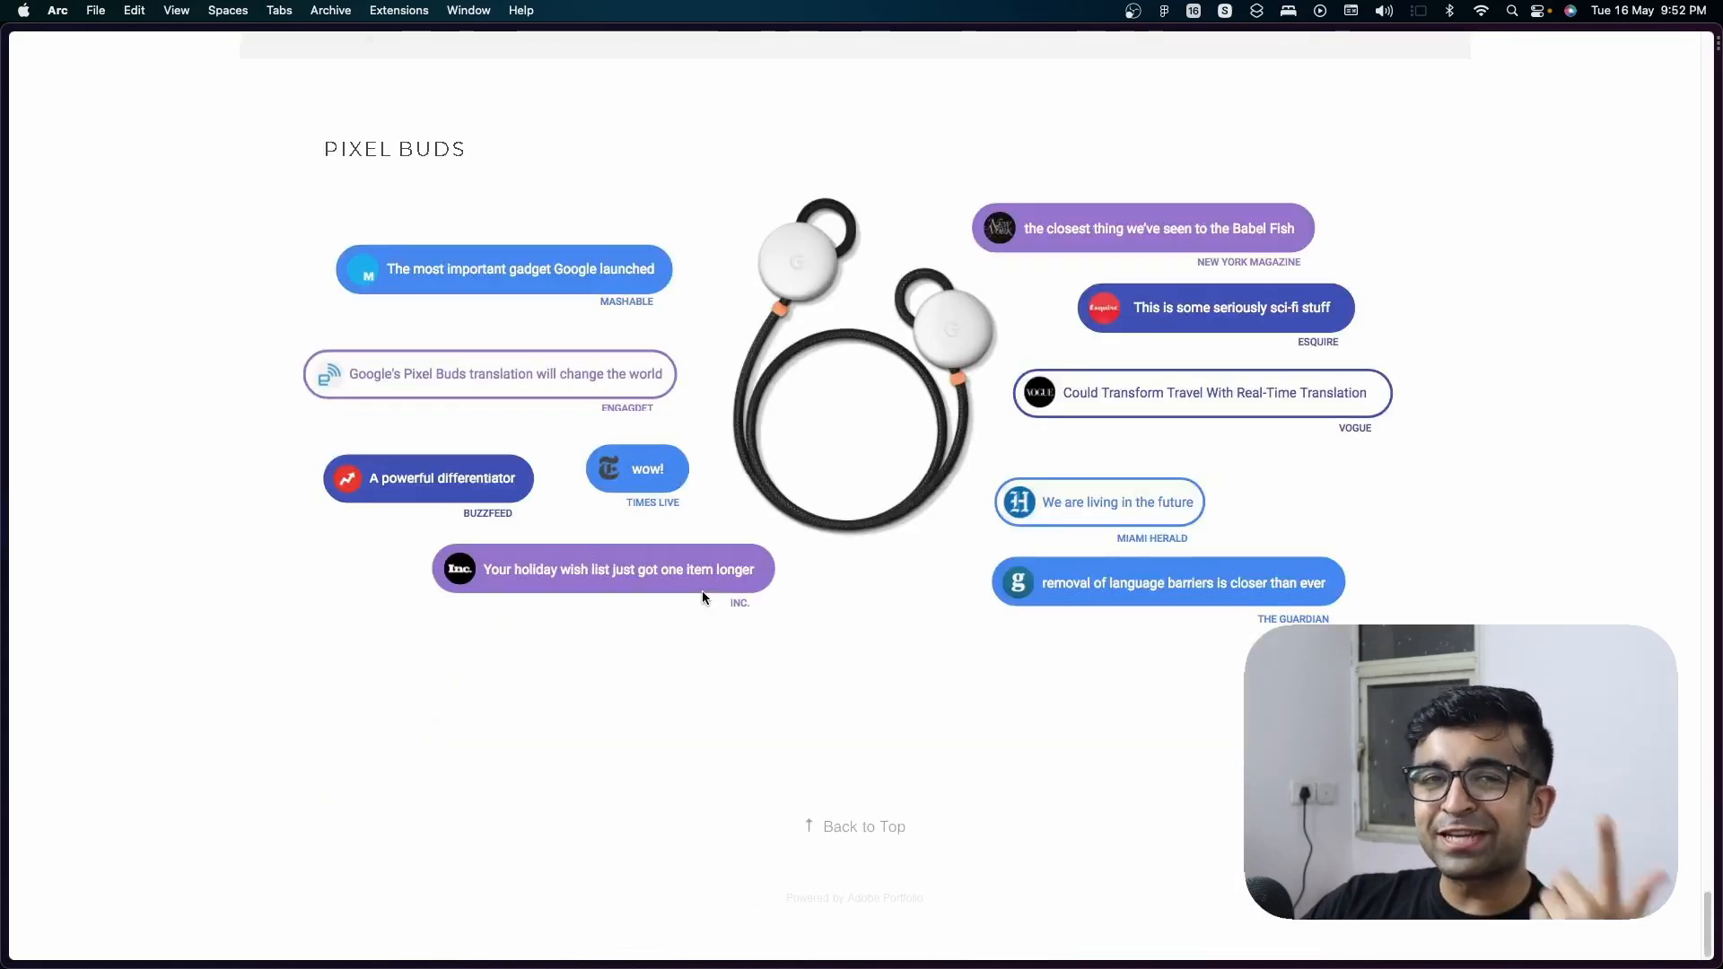
pyautogui.scroll(3)
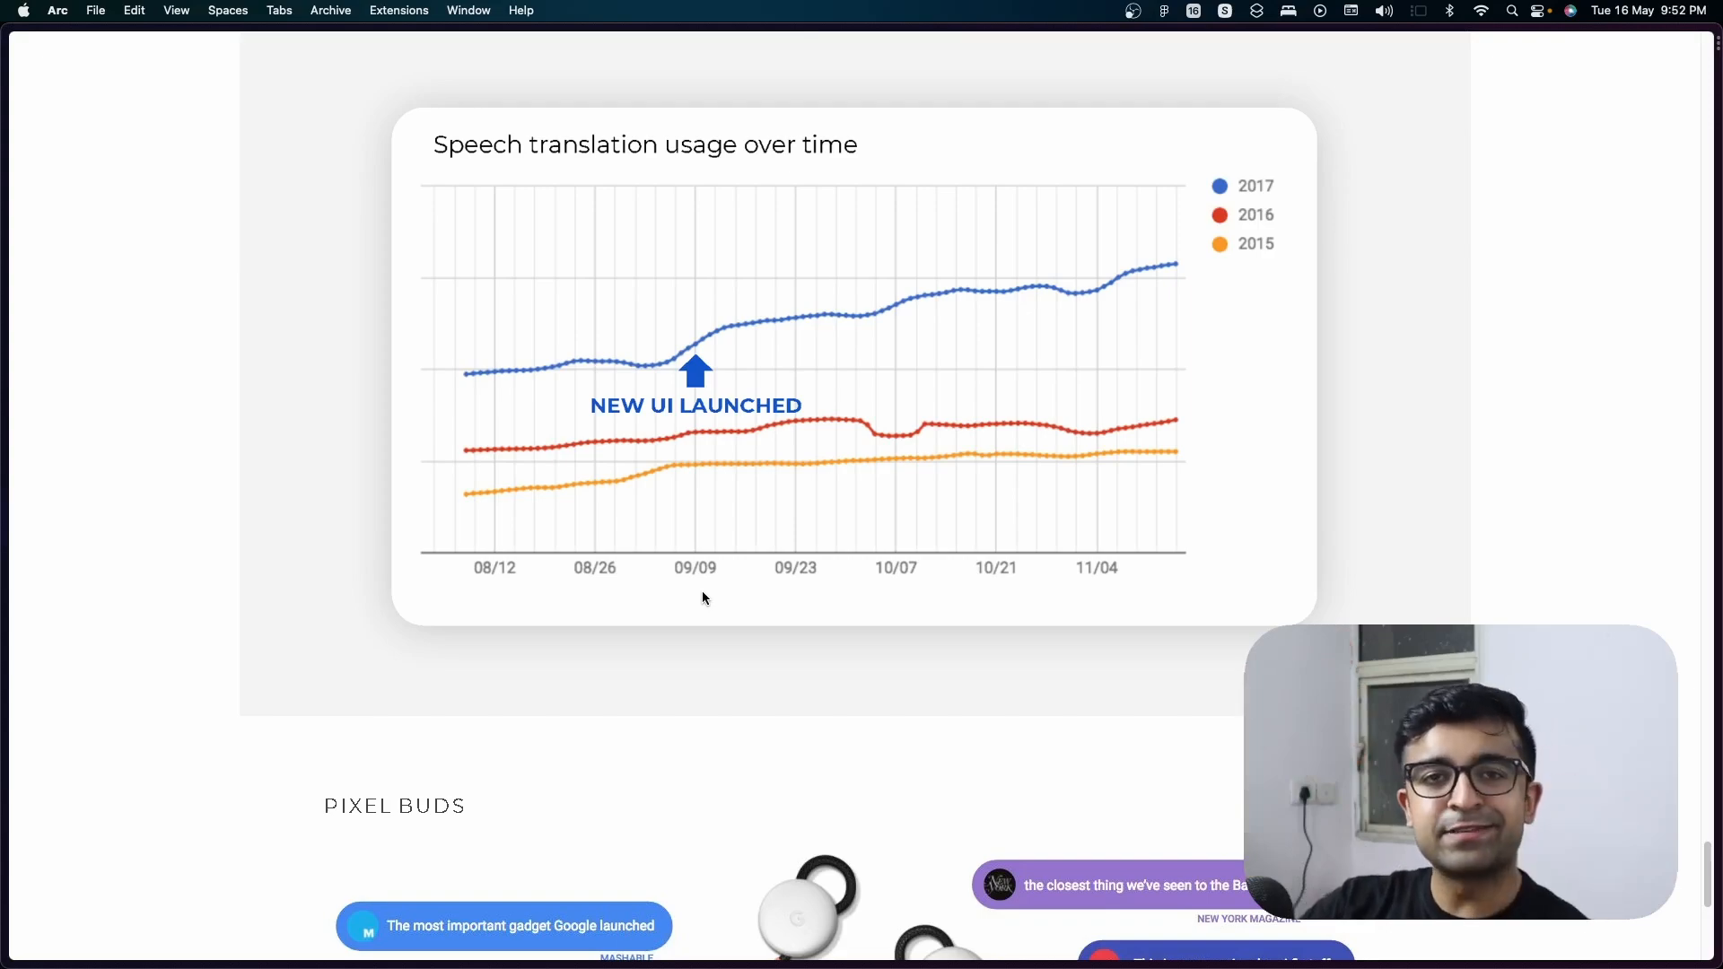
pyautogui.scroll(-3)
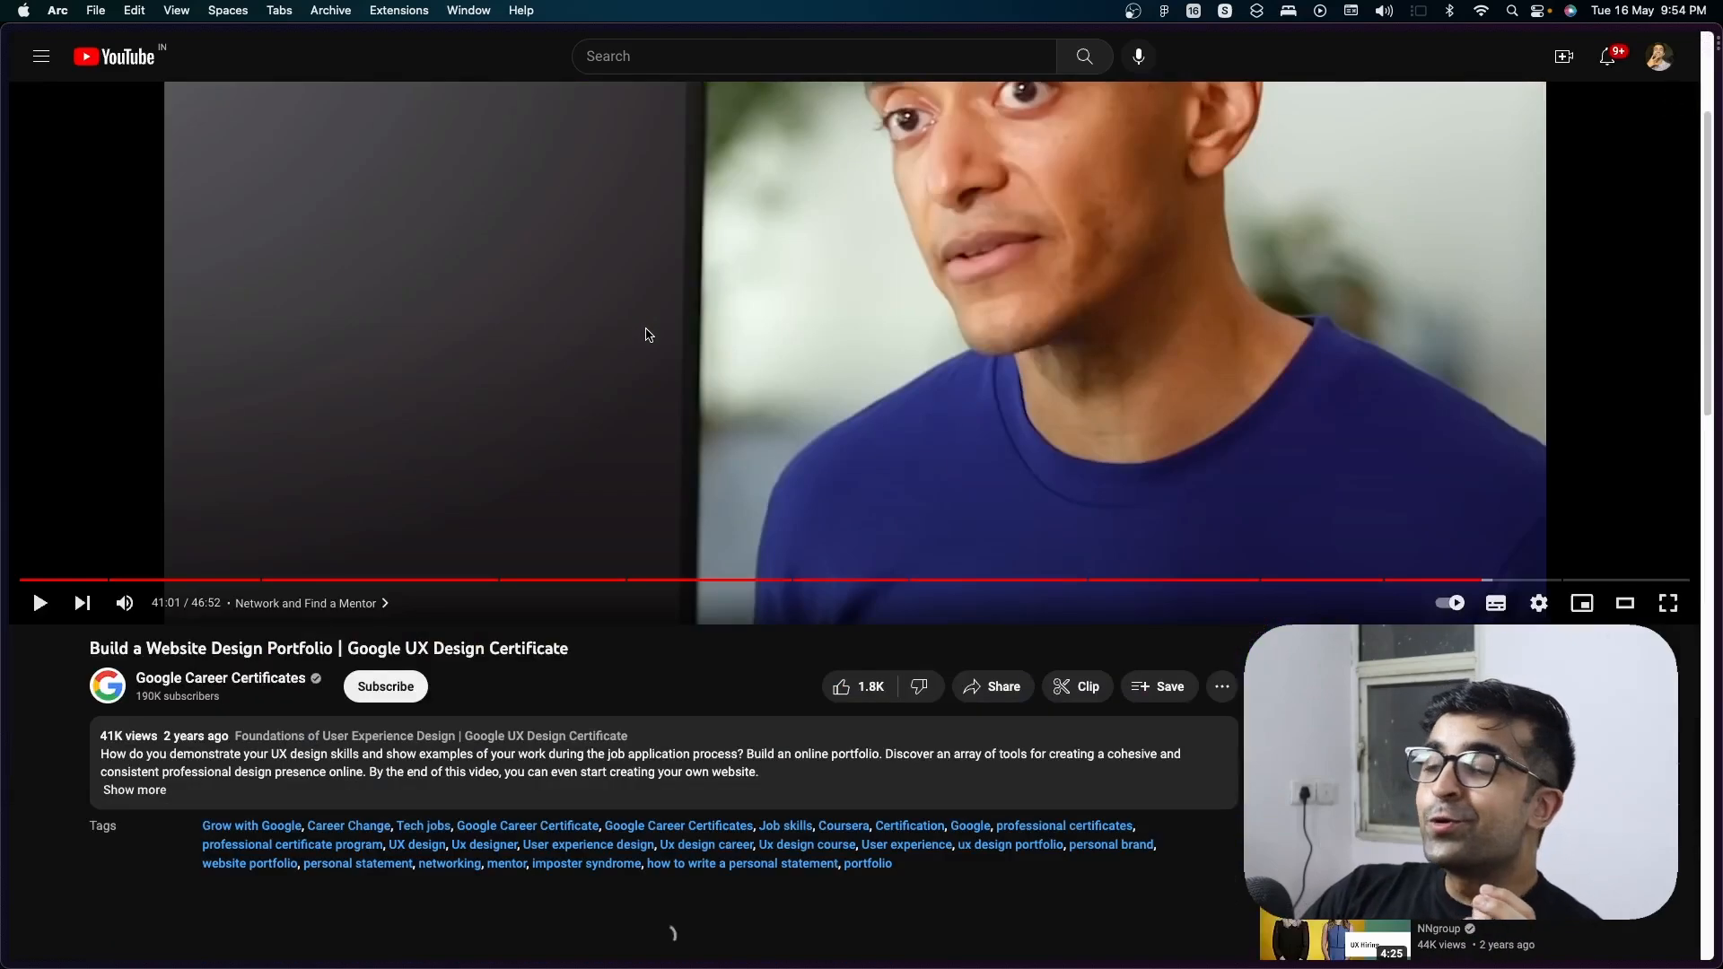
# Seek the portfolio video from its opening to the best-practices portfolio tips chapter.
pyautogui.scroll(-3)
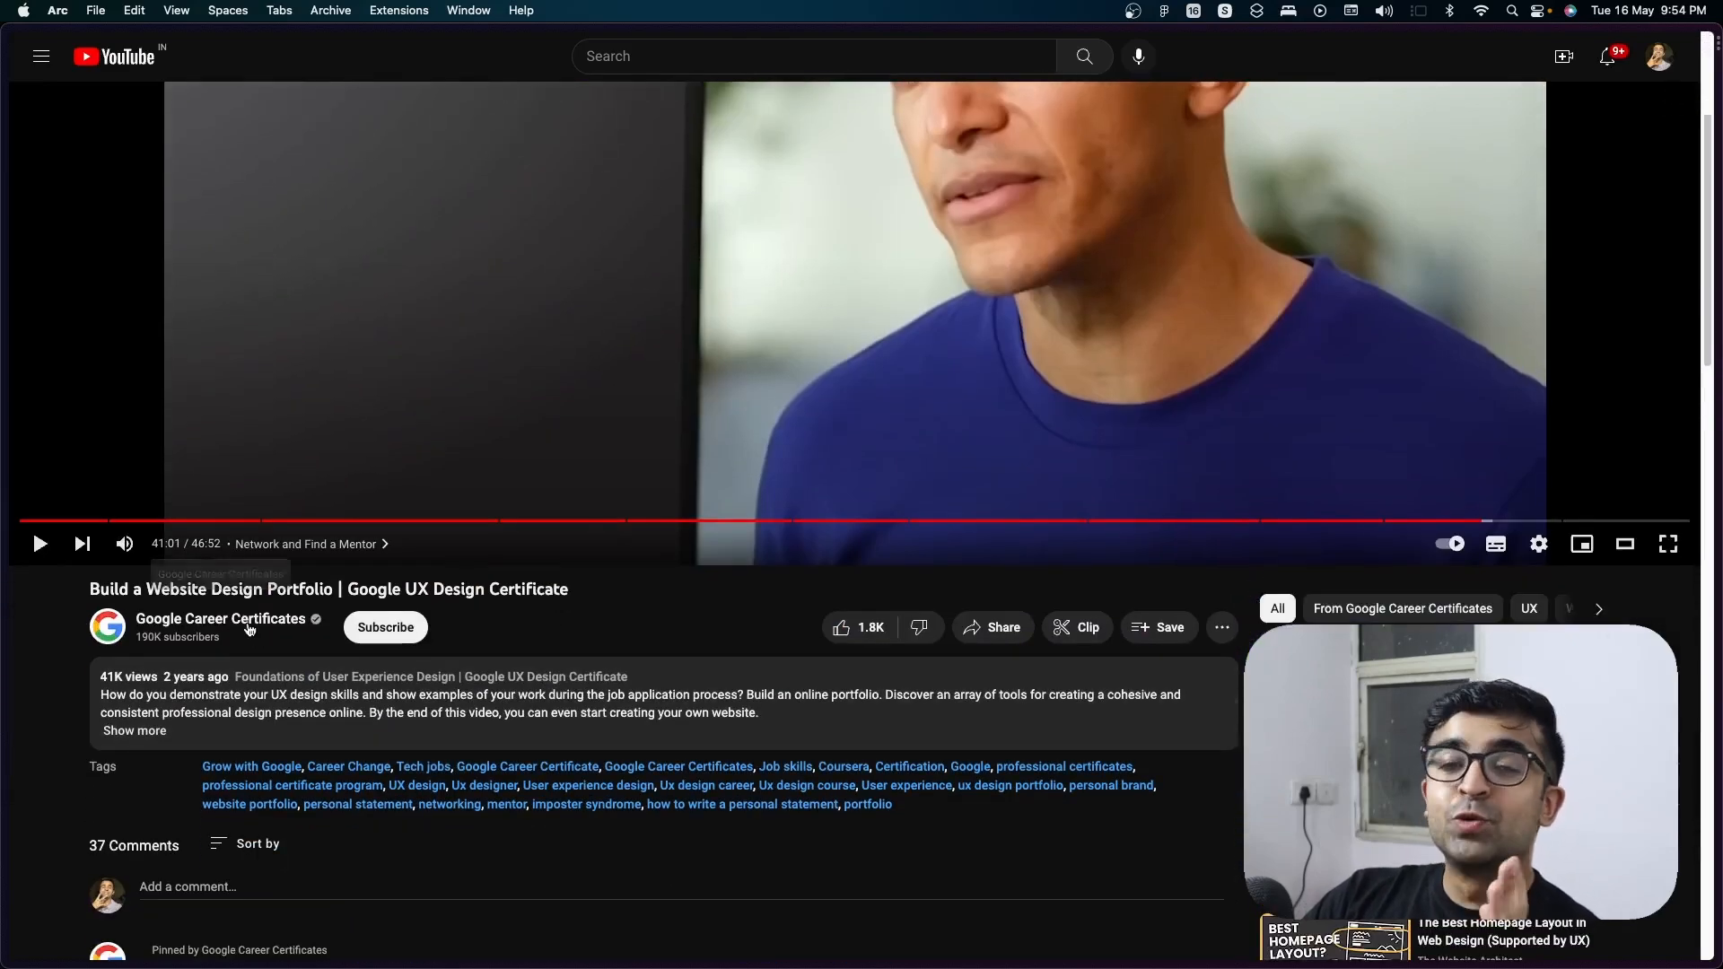
pyautogui.moveTo(582, 610)
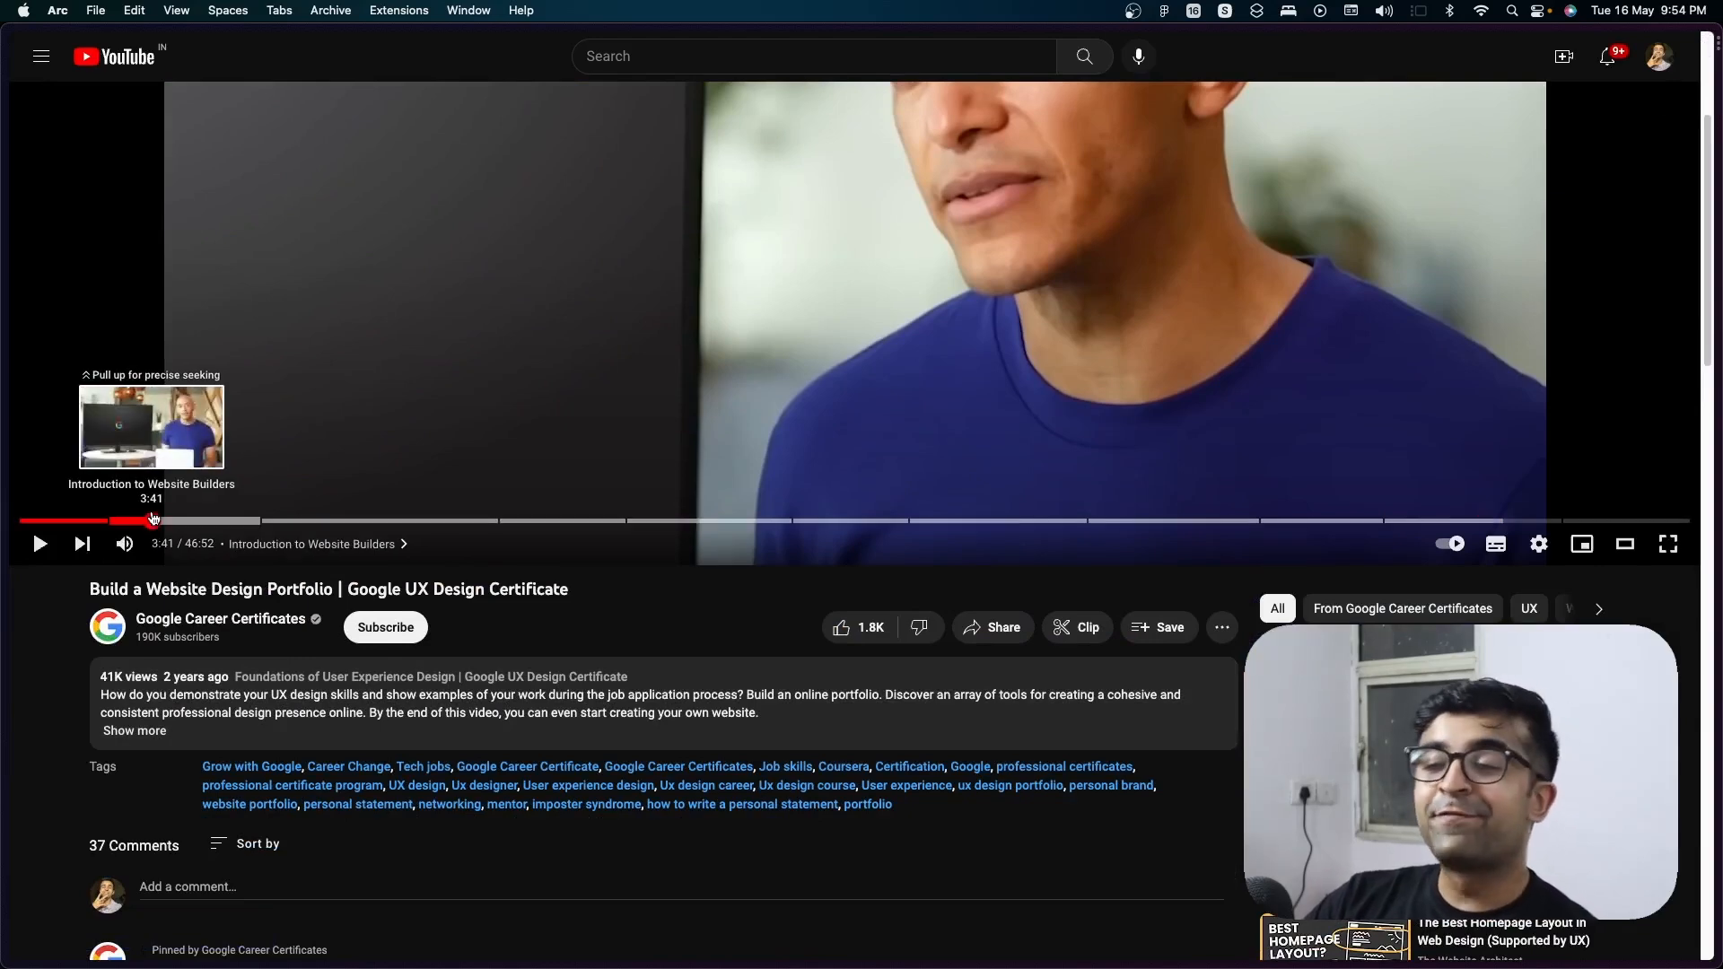
pyautogui.click(33, 520)
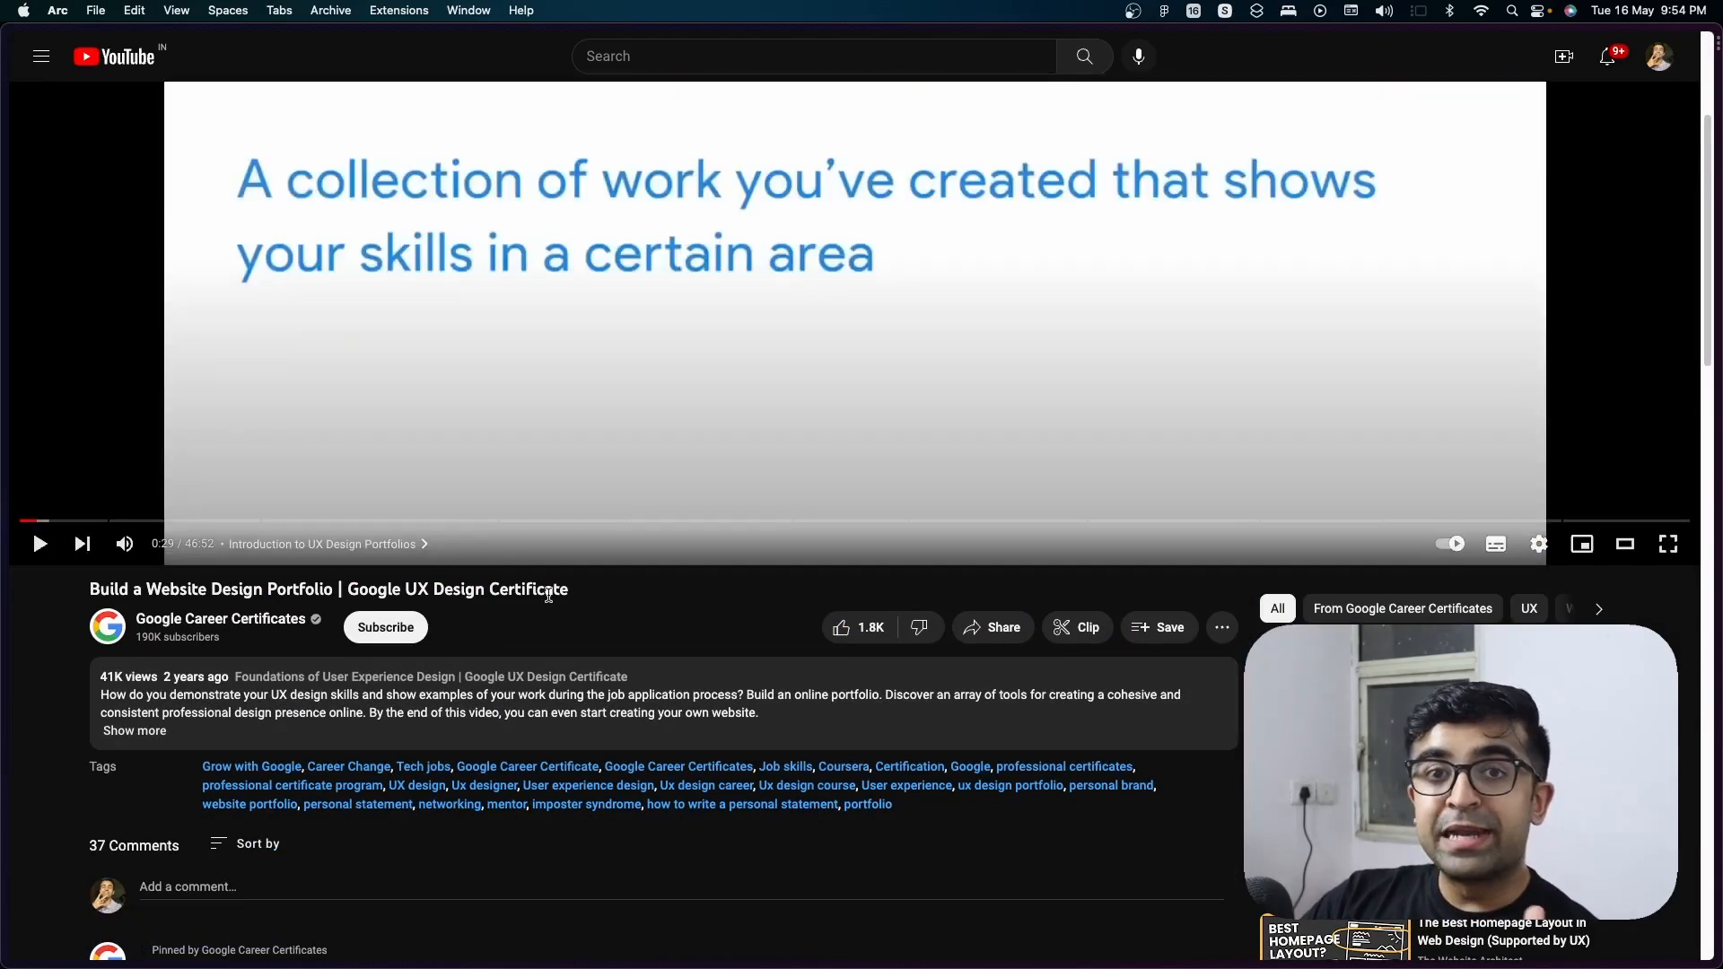
pyautogui.scroll(-3)
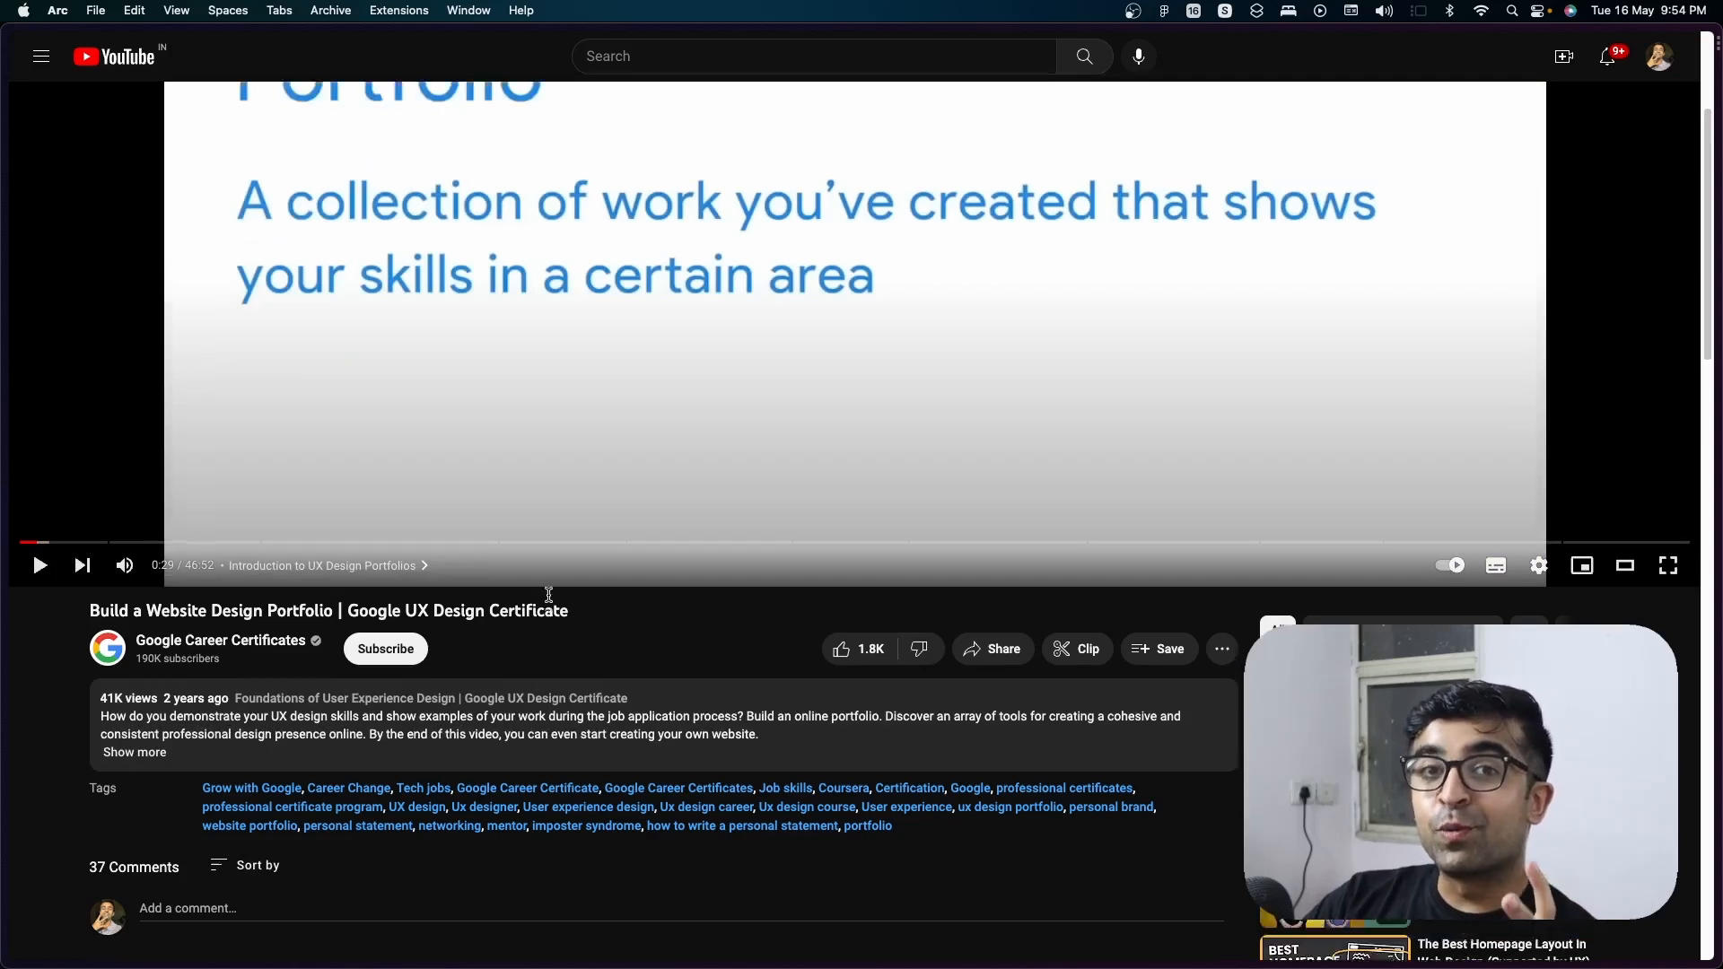
pyautogui.click(308, 728)
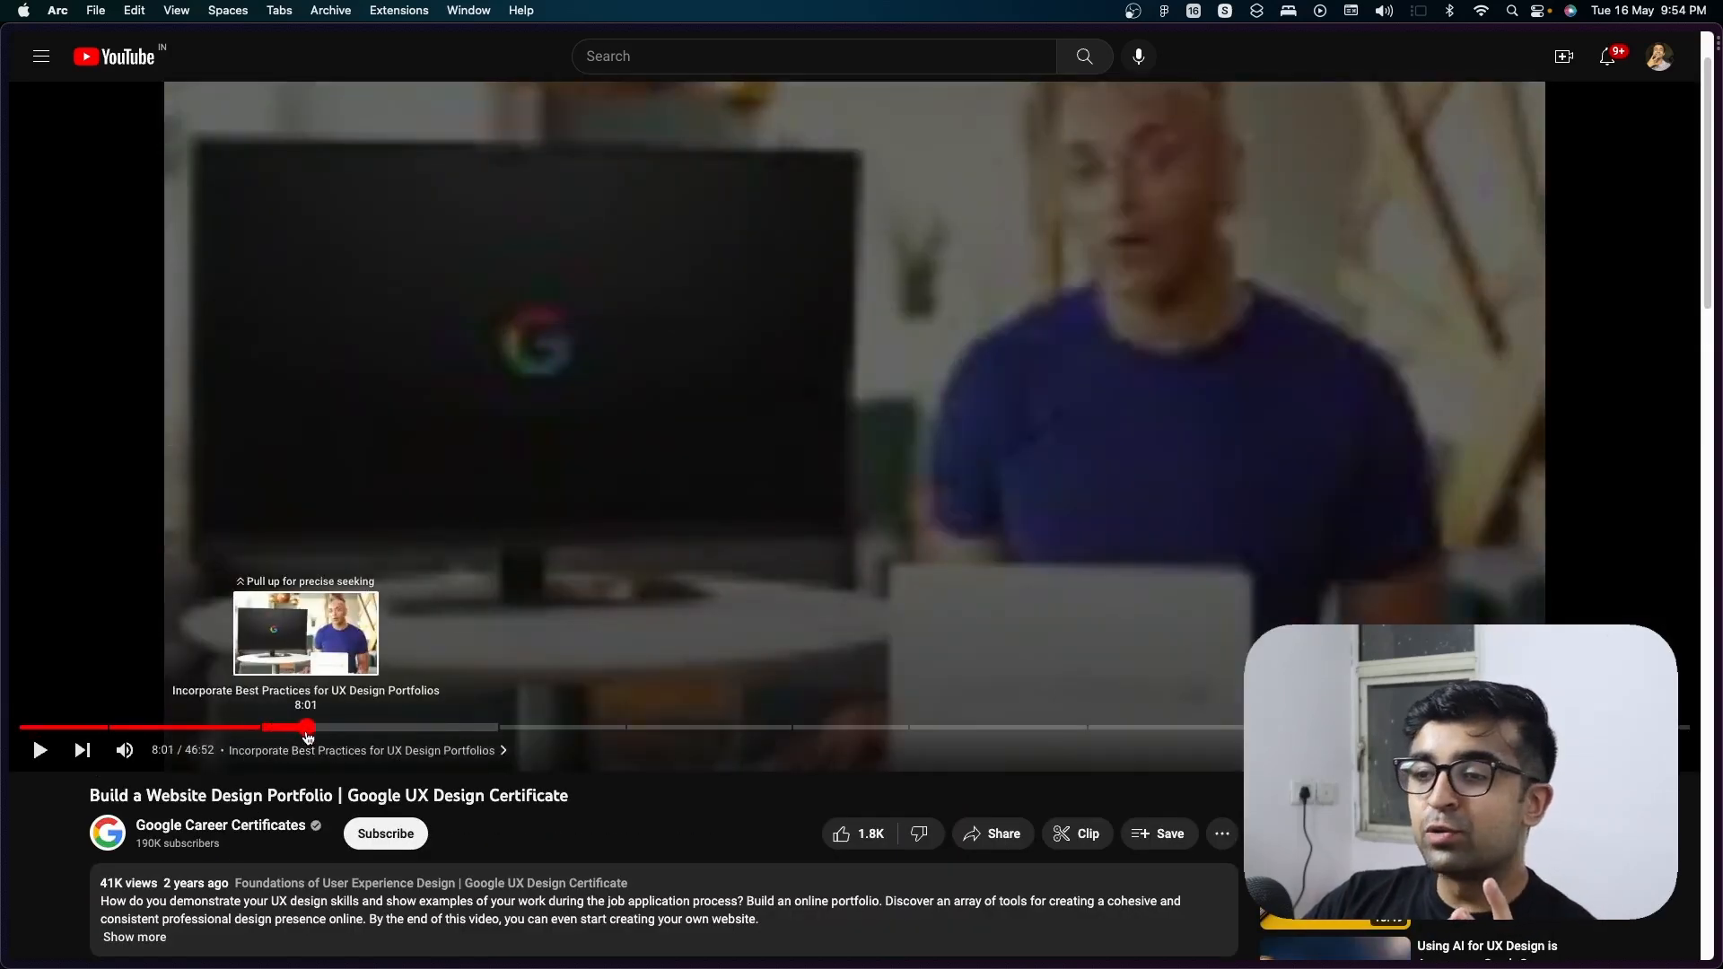
pyautogui.click(324, 728)
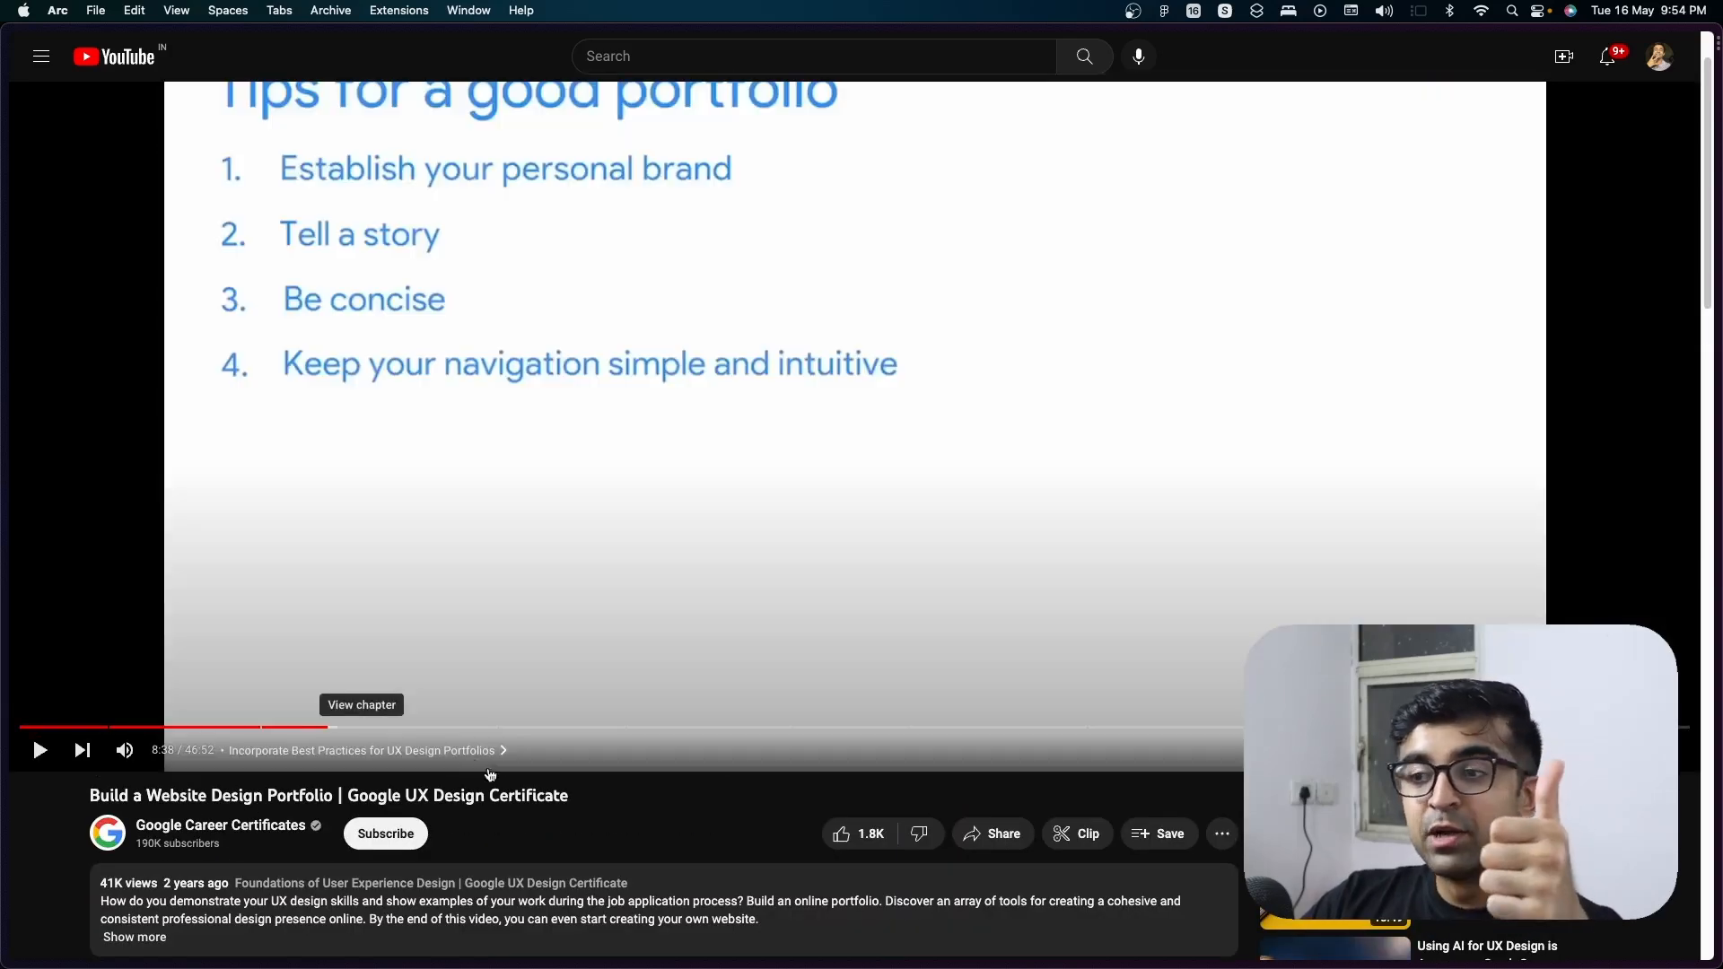
pyautogui.moveTo(590, 824)
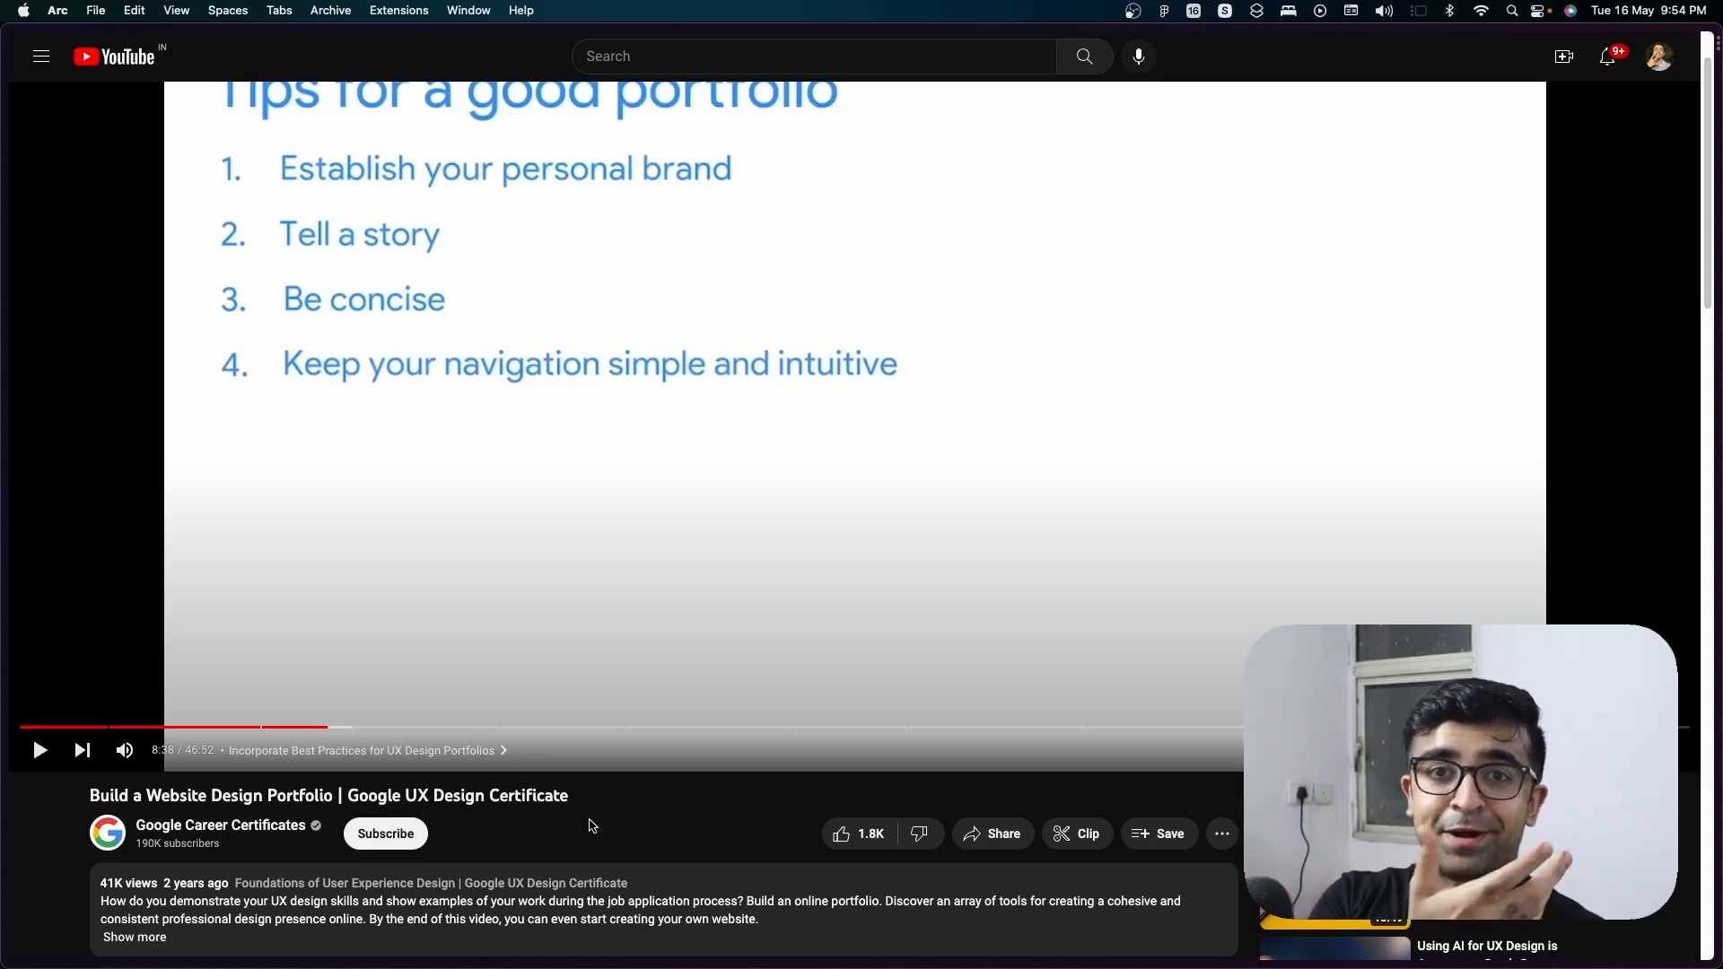
pyautogui.moveTo(394, 729)
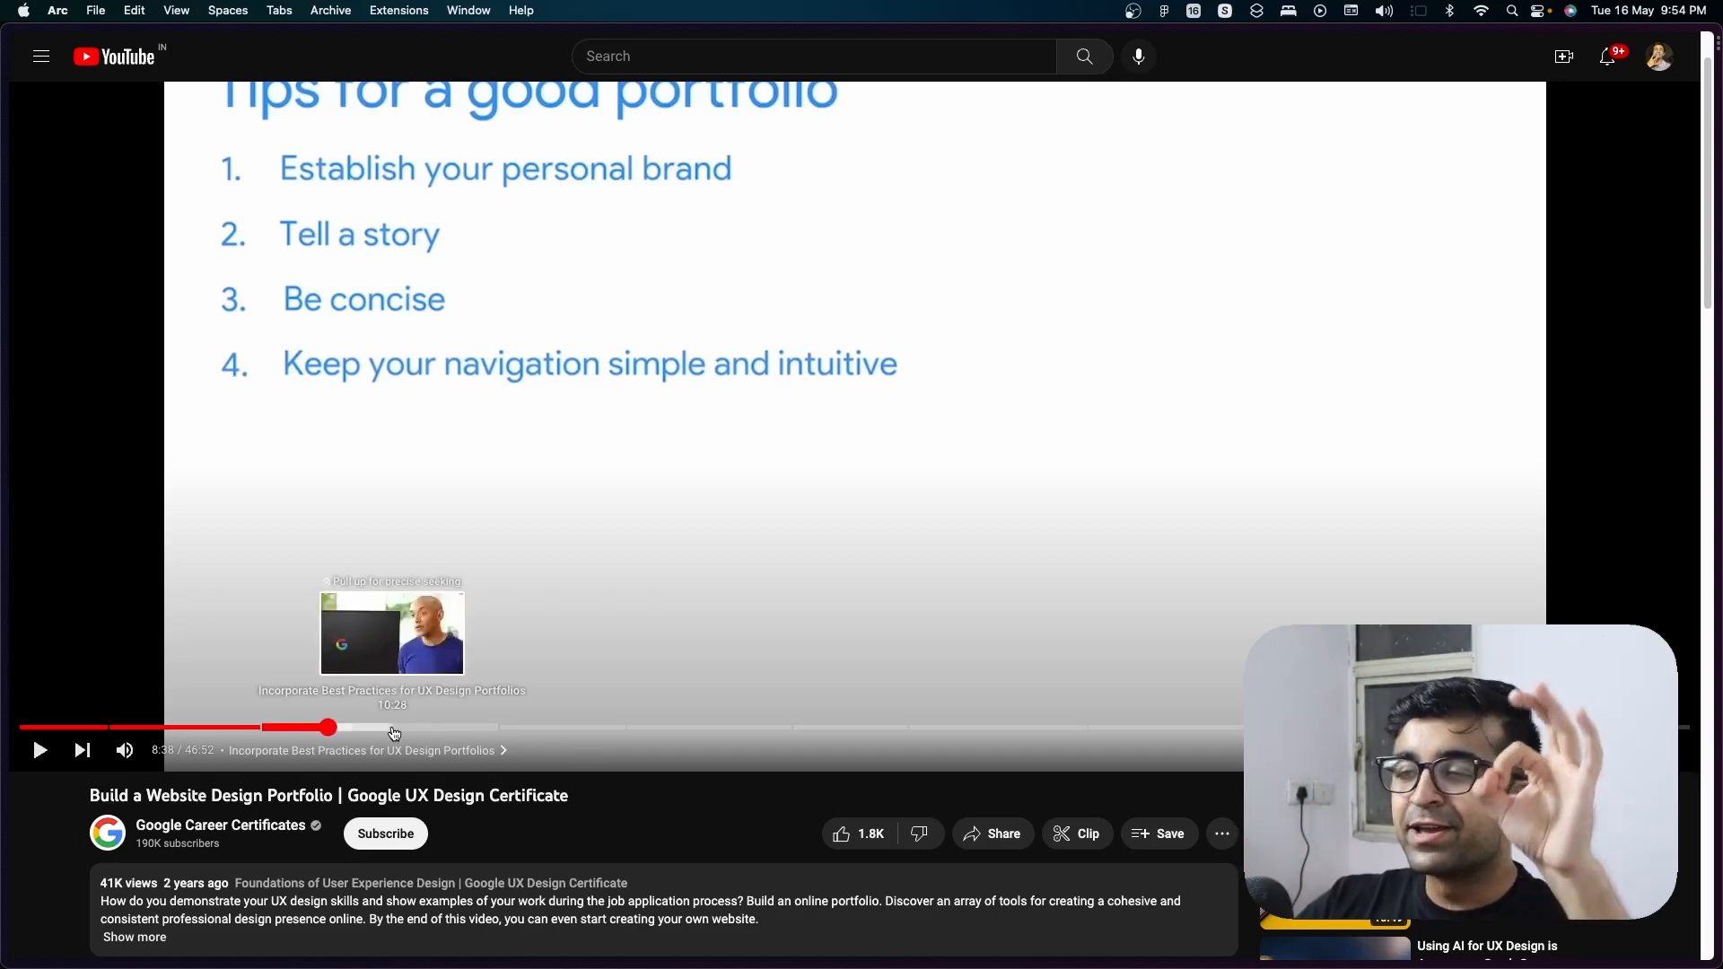
pyautogui.moveTo(577, 731)
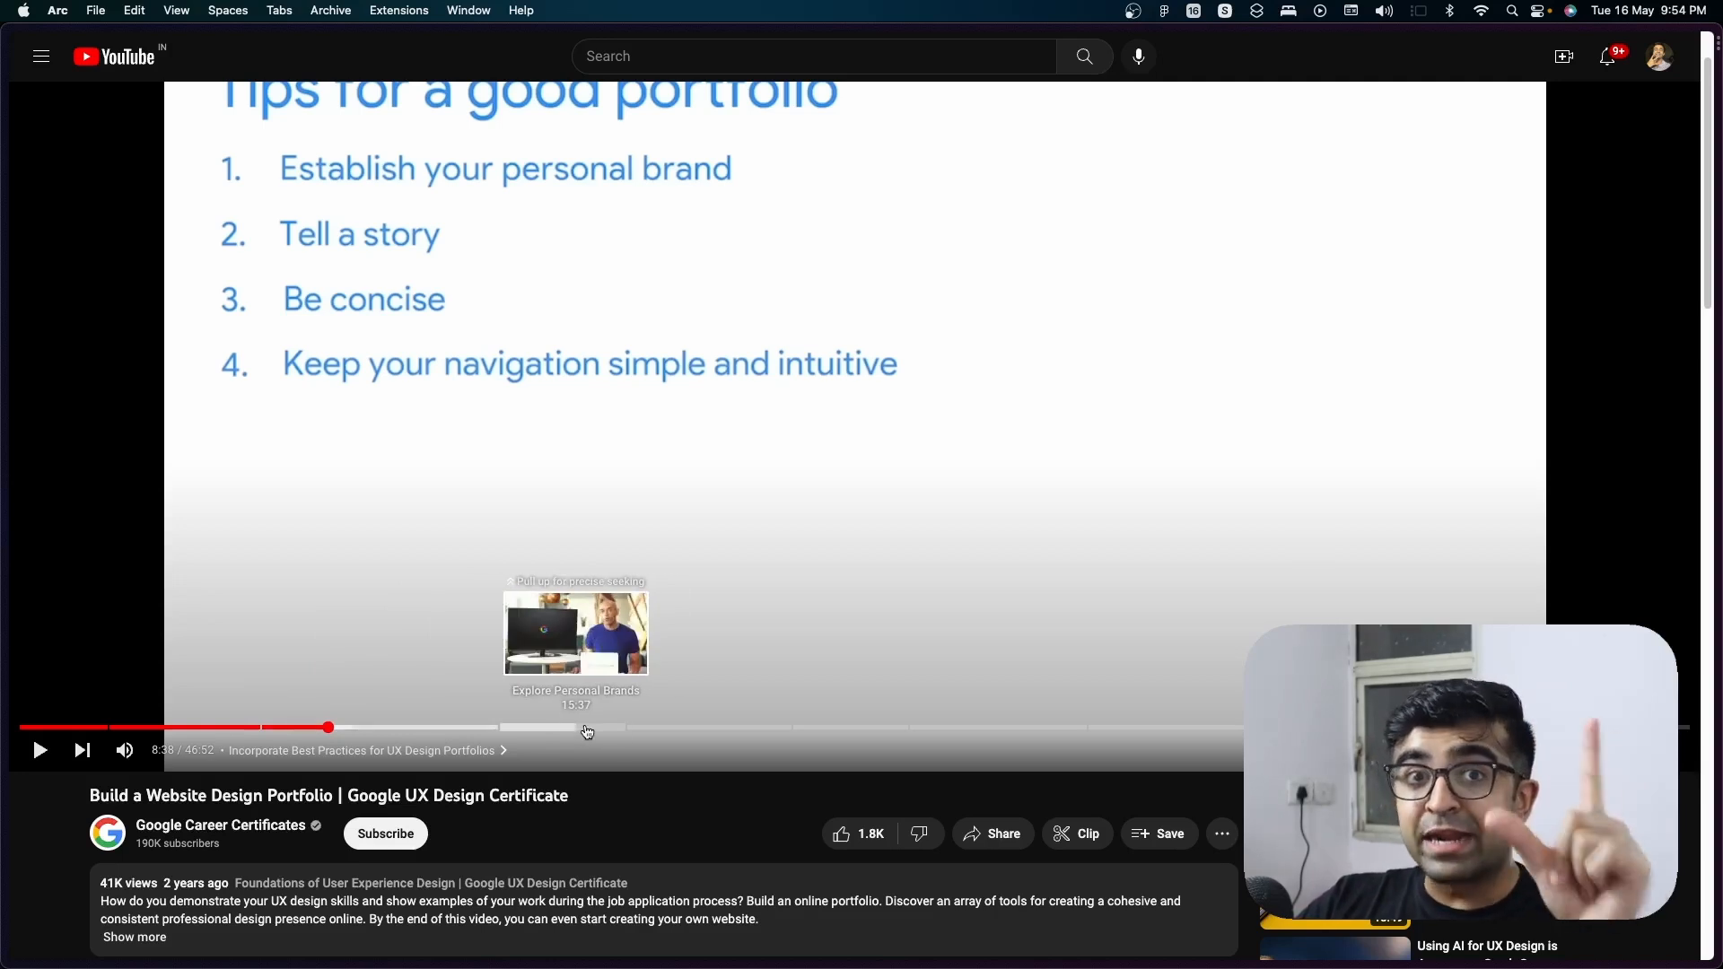
pyautogui.moveTo(850, 734)
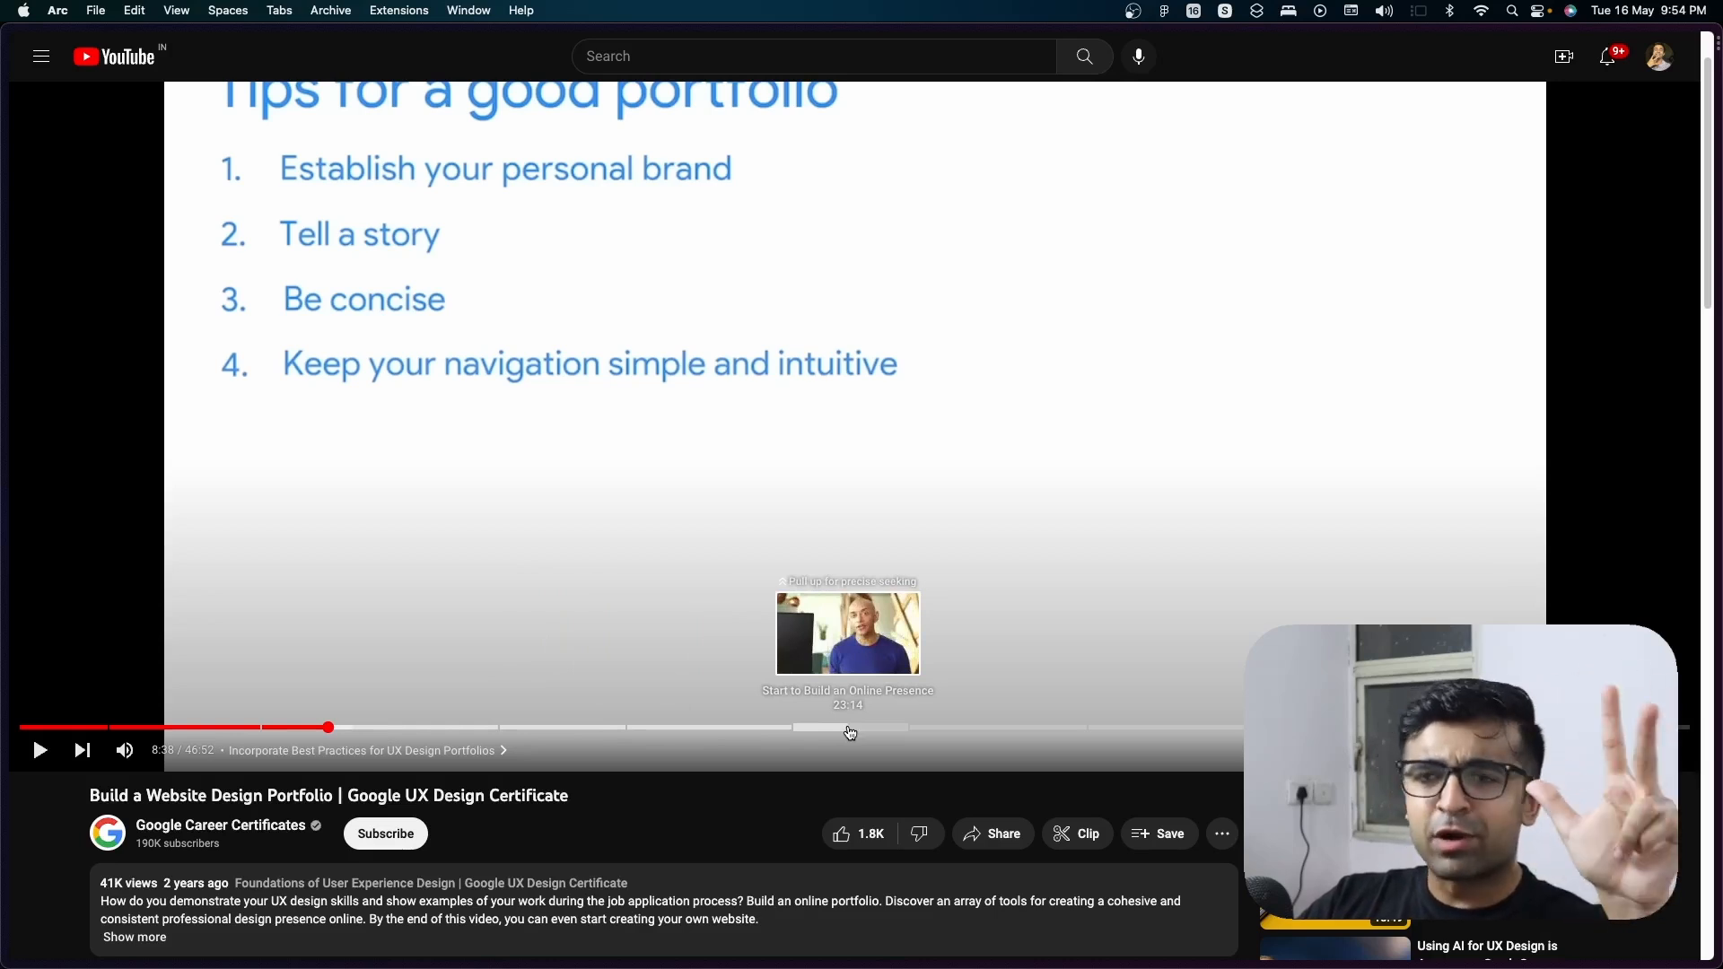
pyautogui.moveTo(939, 729)
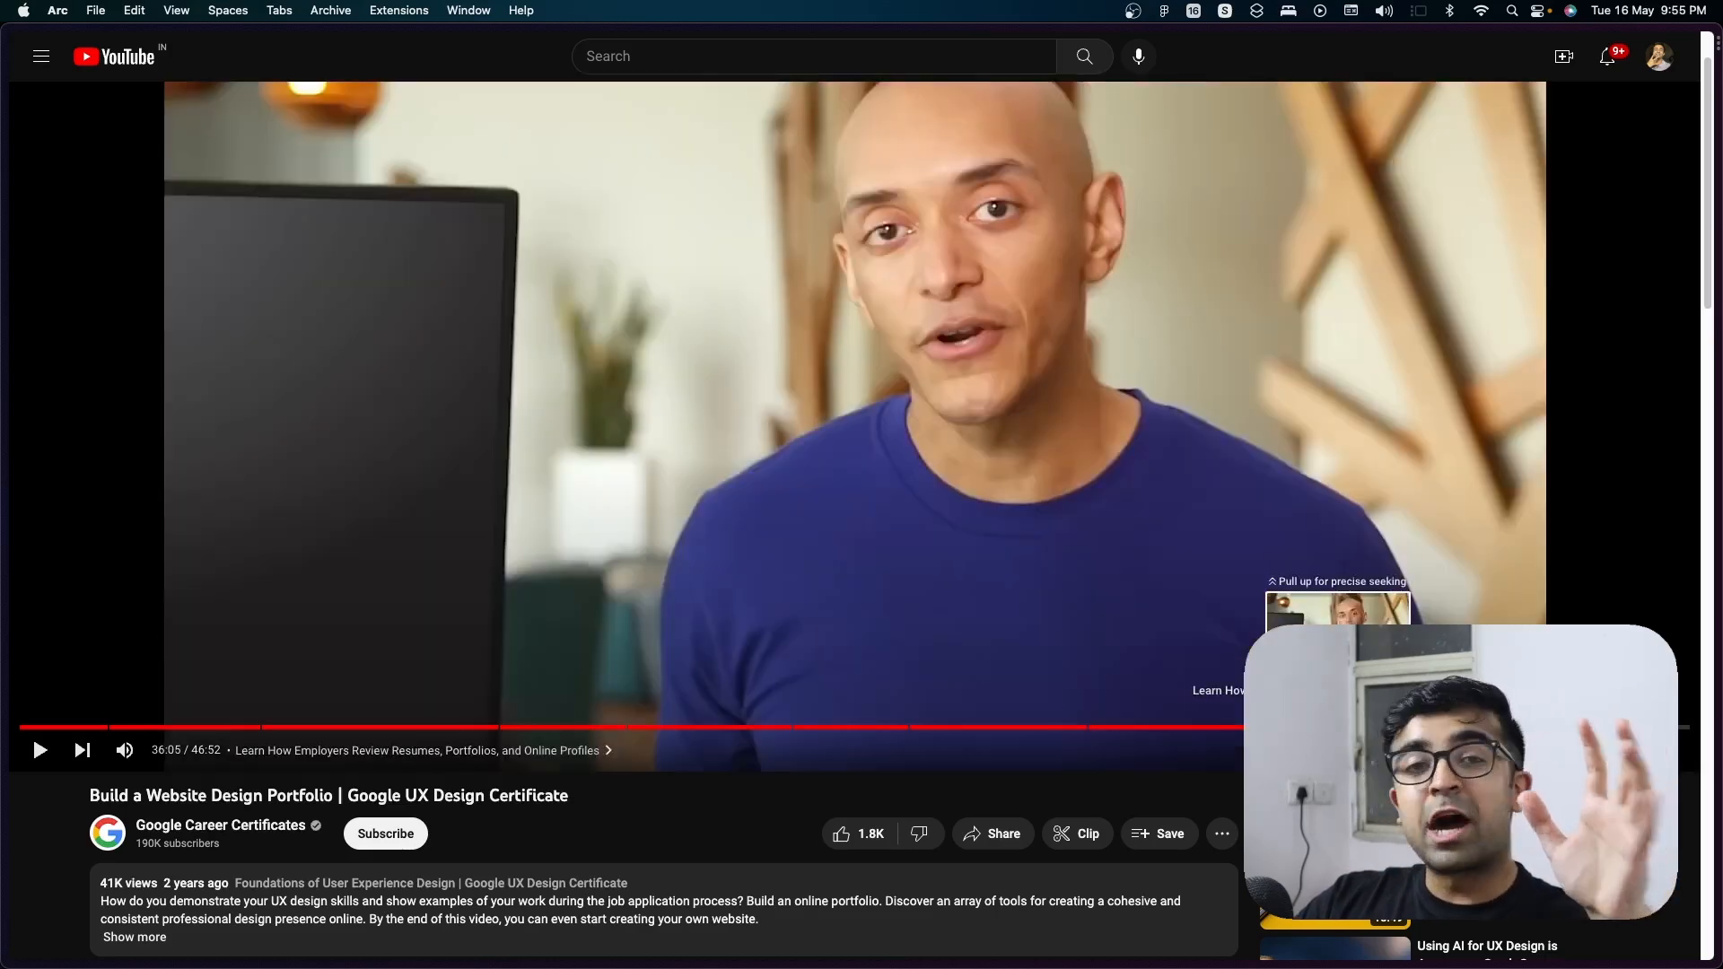
pyautogui.moveTo(797, 805)
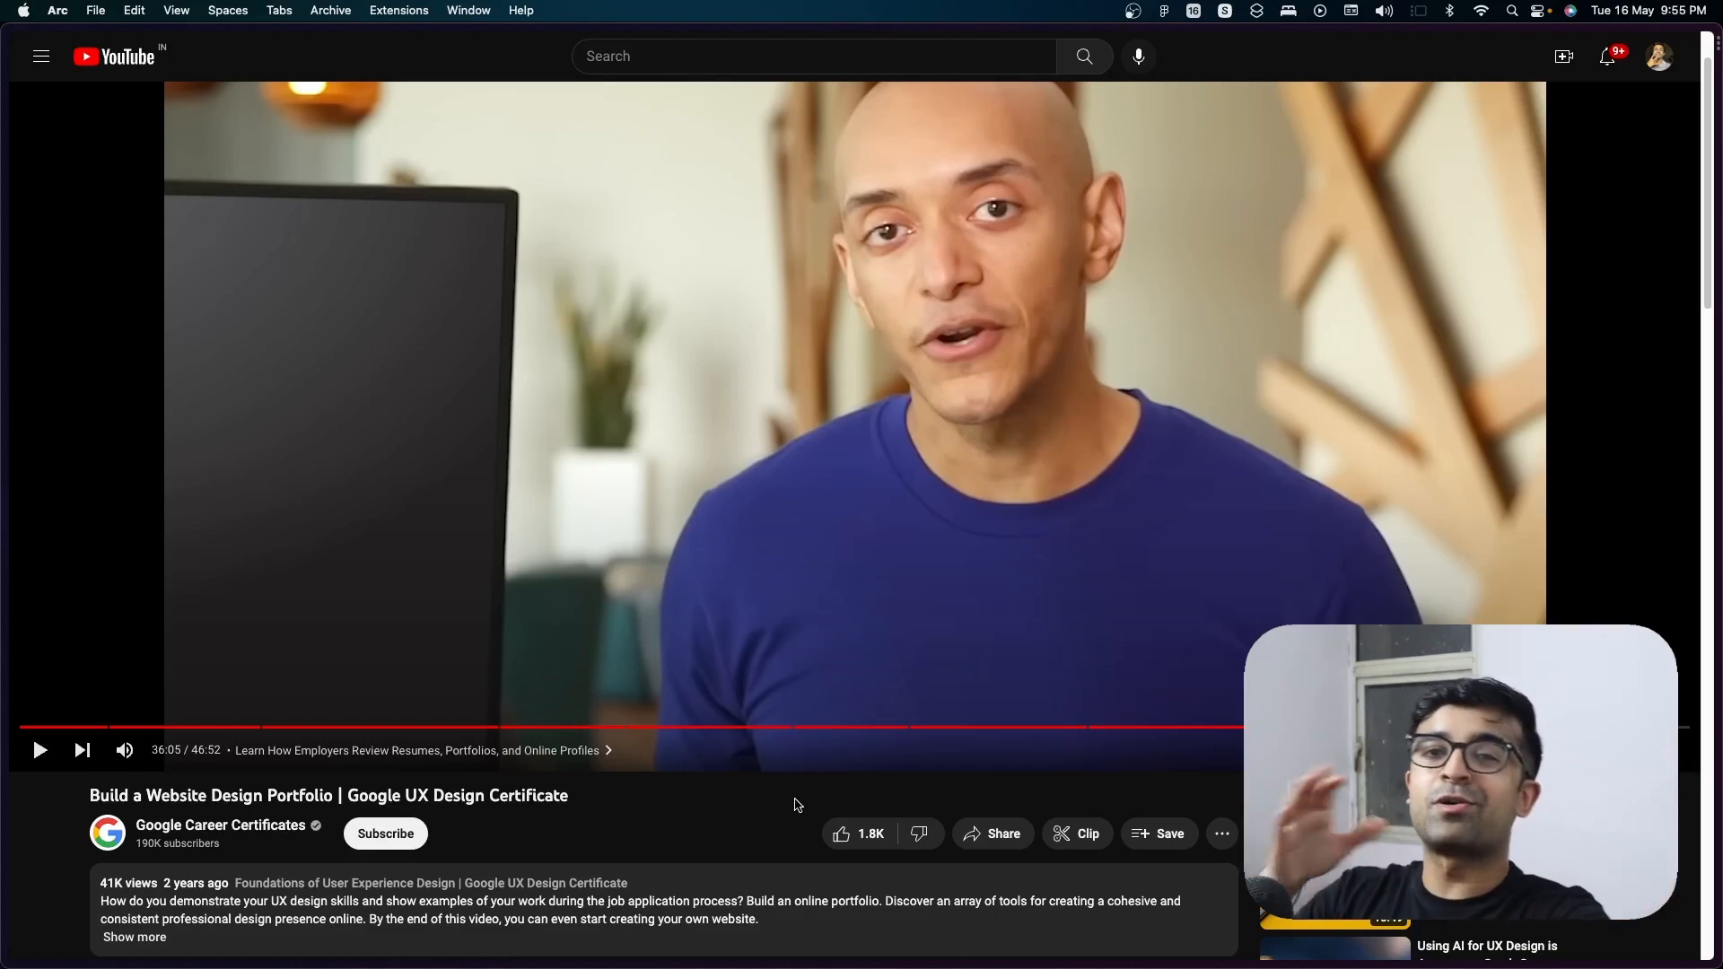
pyautogui.moveTo(597, 701)
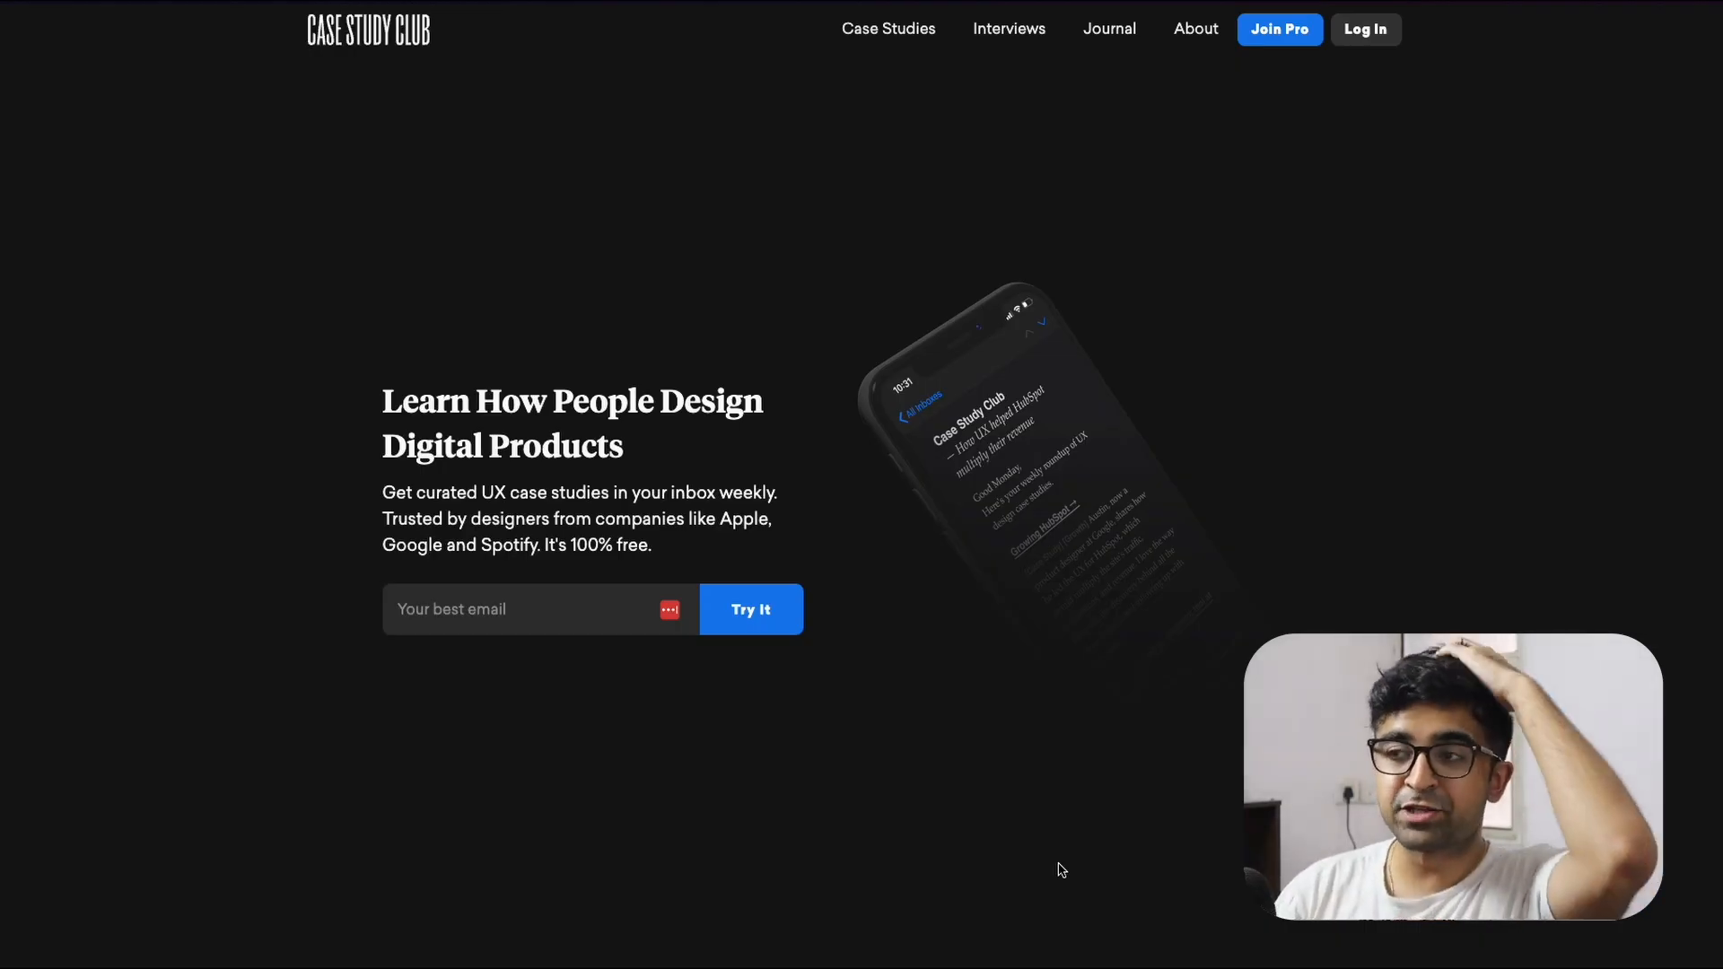
pyautogui.moveTo(818, 794)
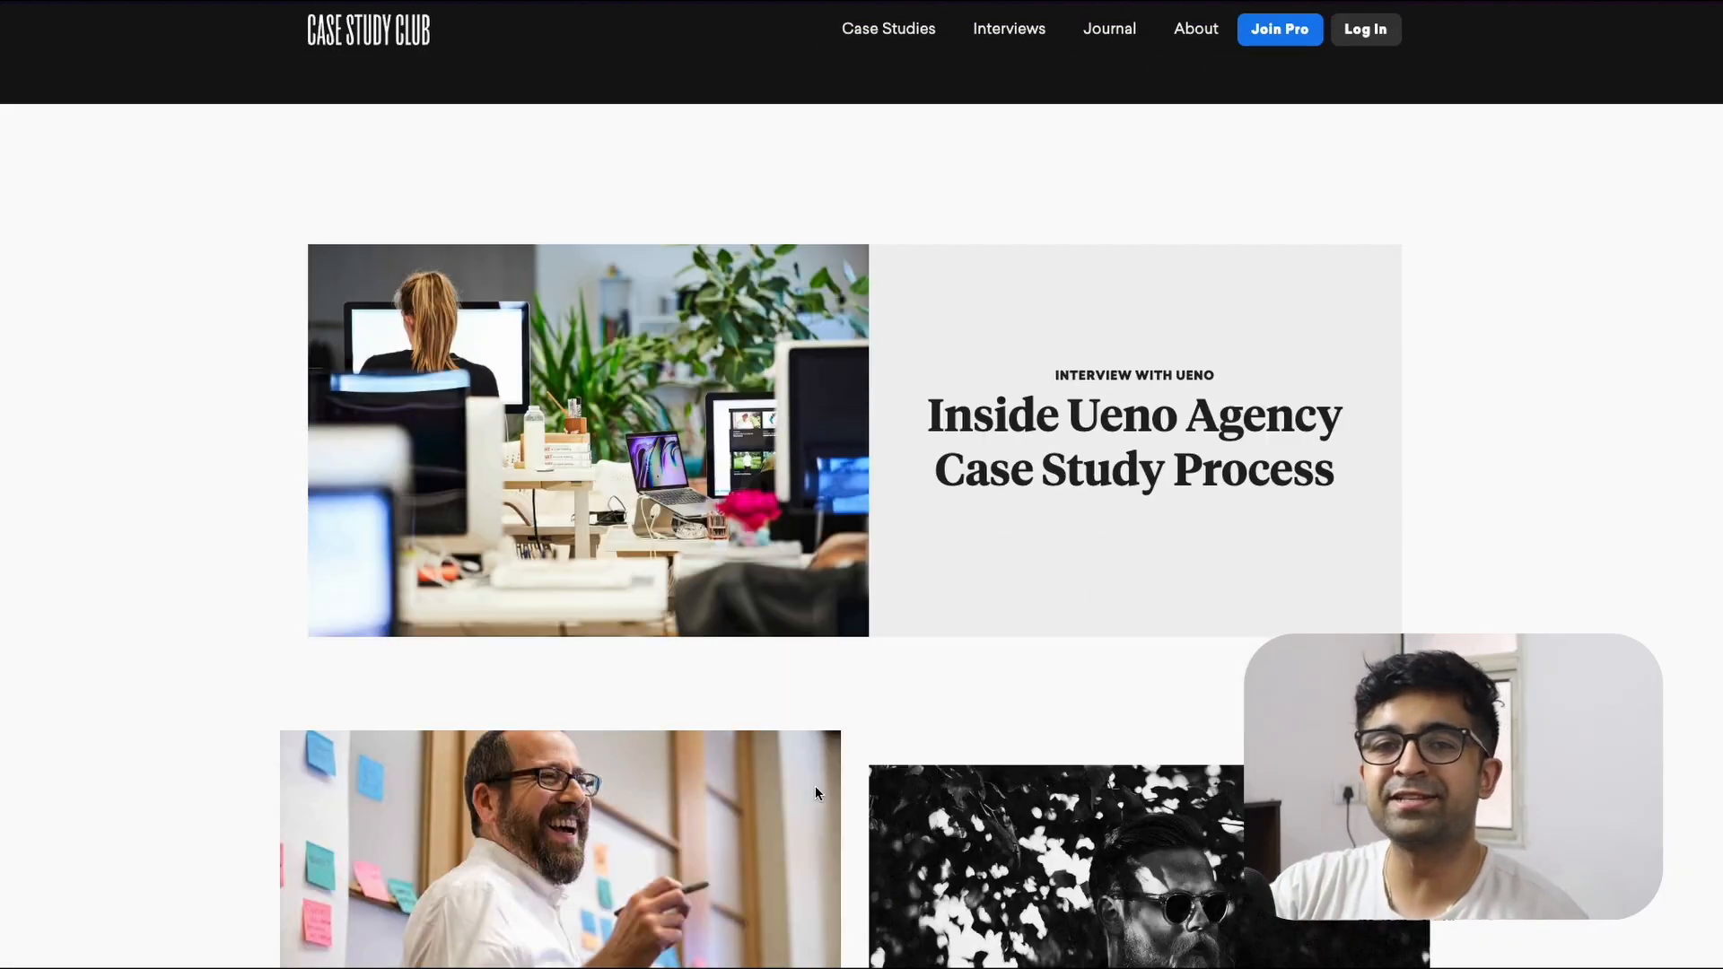
pyautogui.scroll(-3)
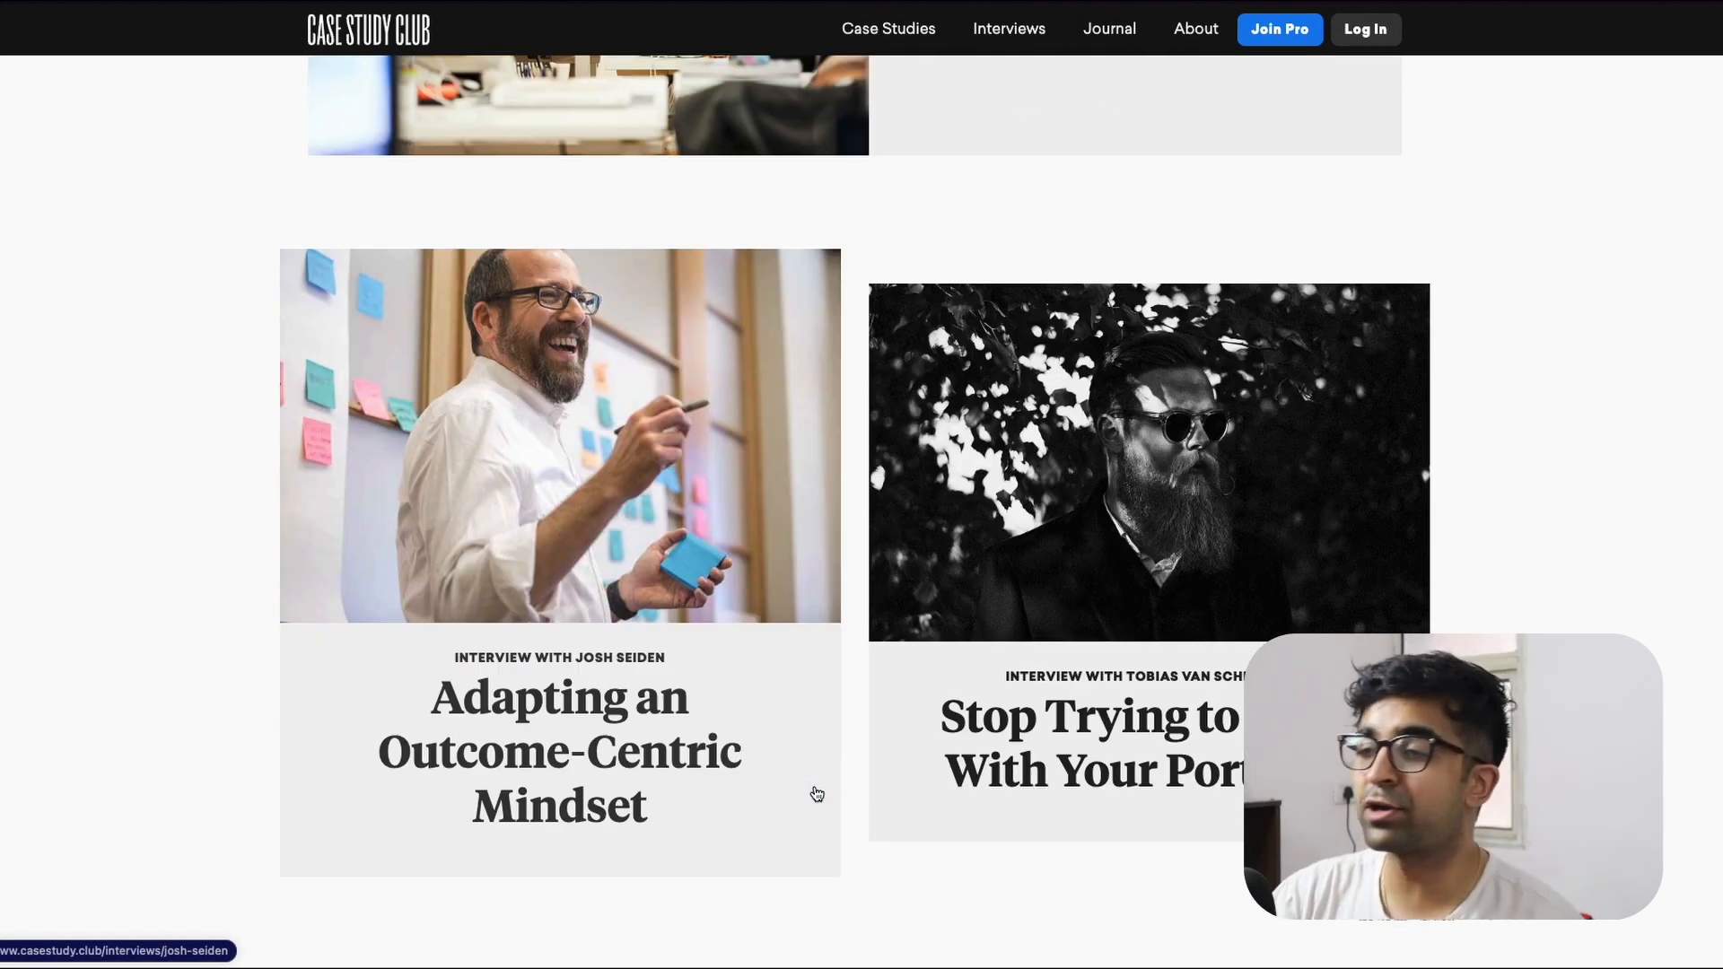
pyautogui.scroll(-3)
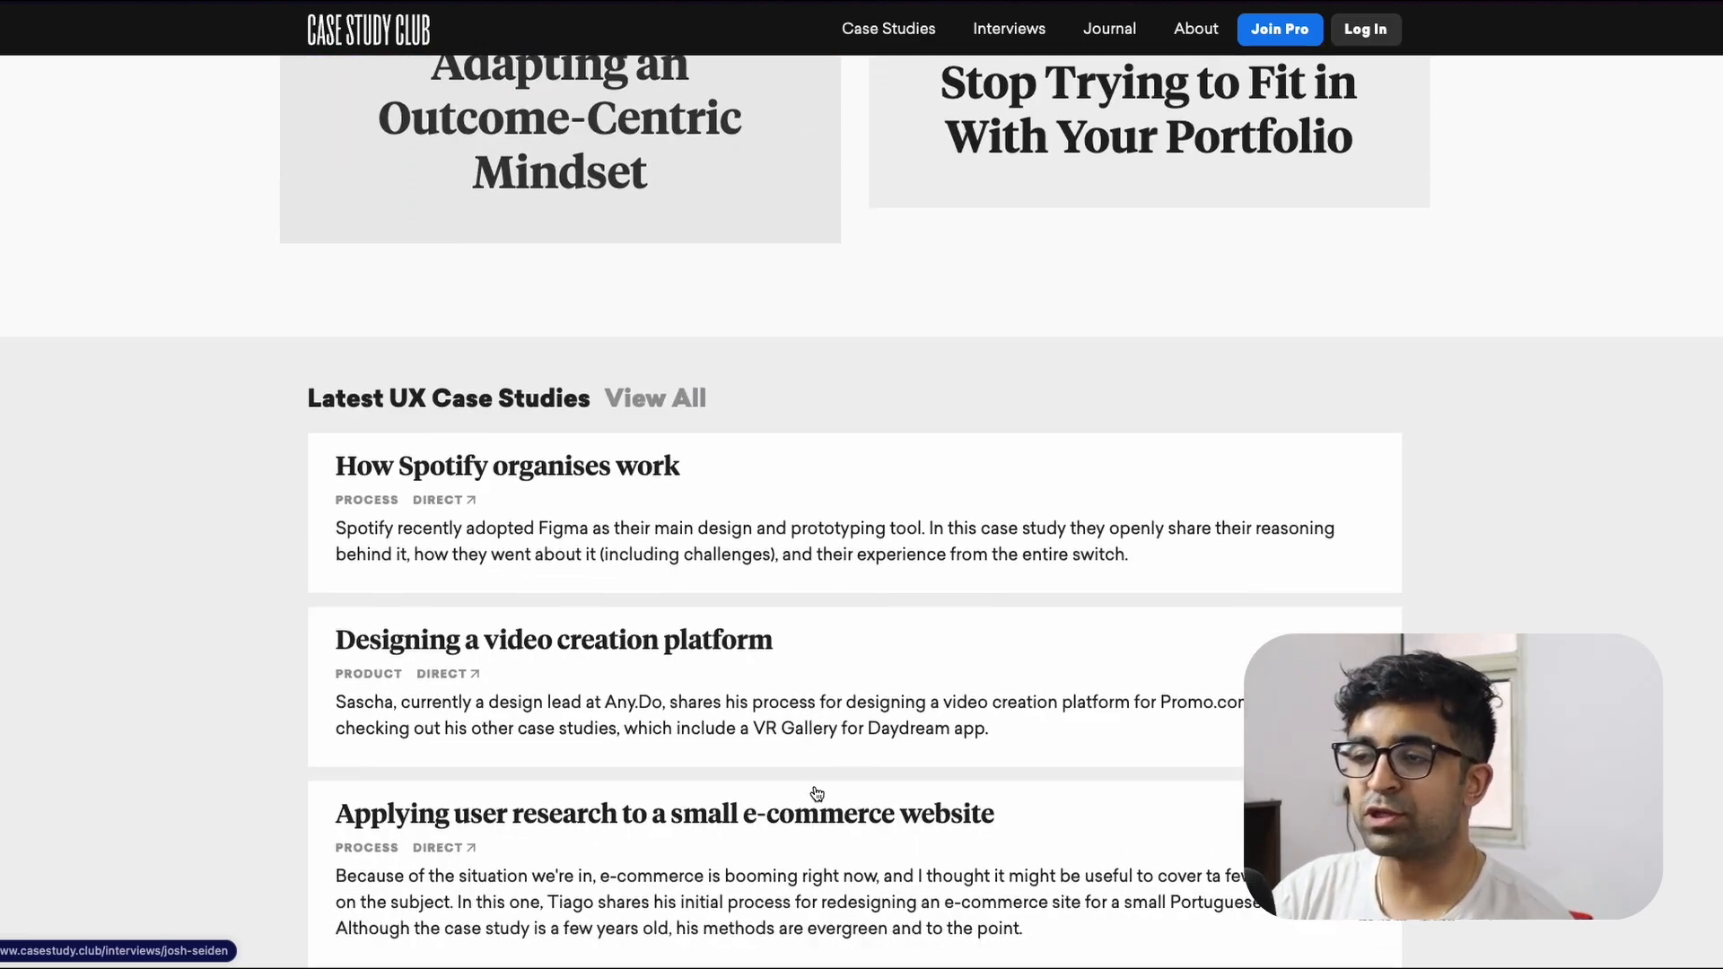
pyautogui.scroll(-3)
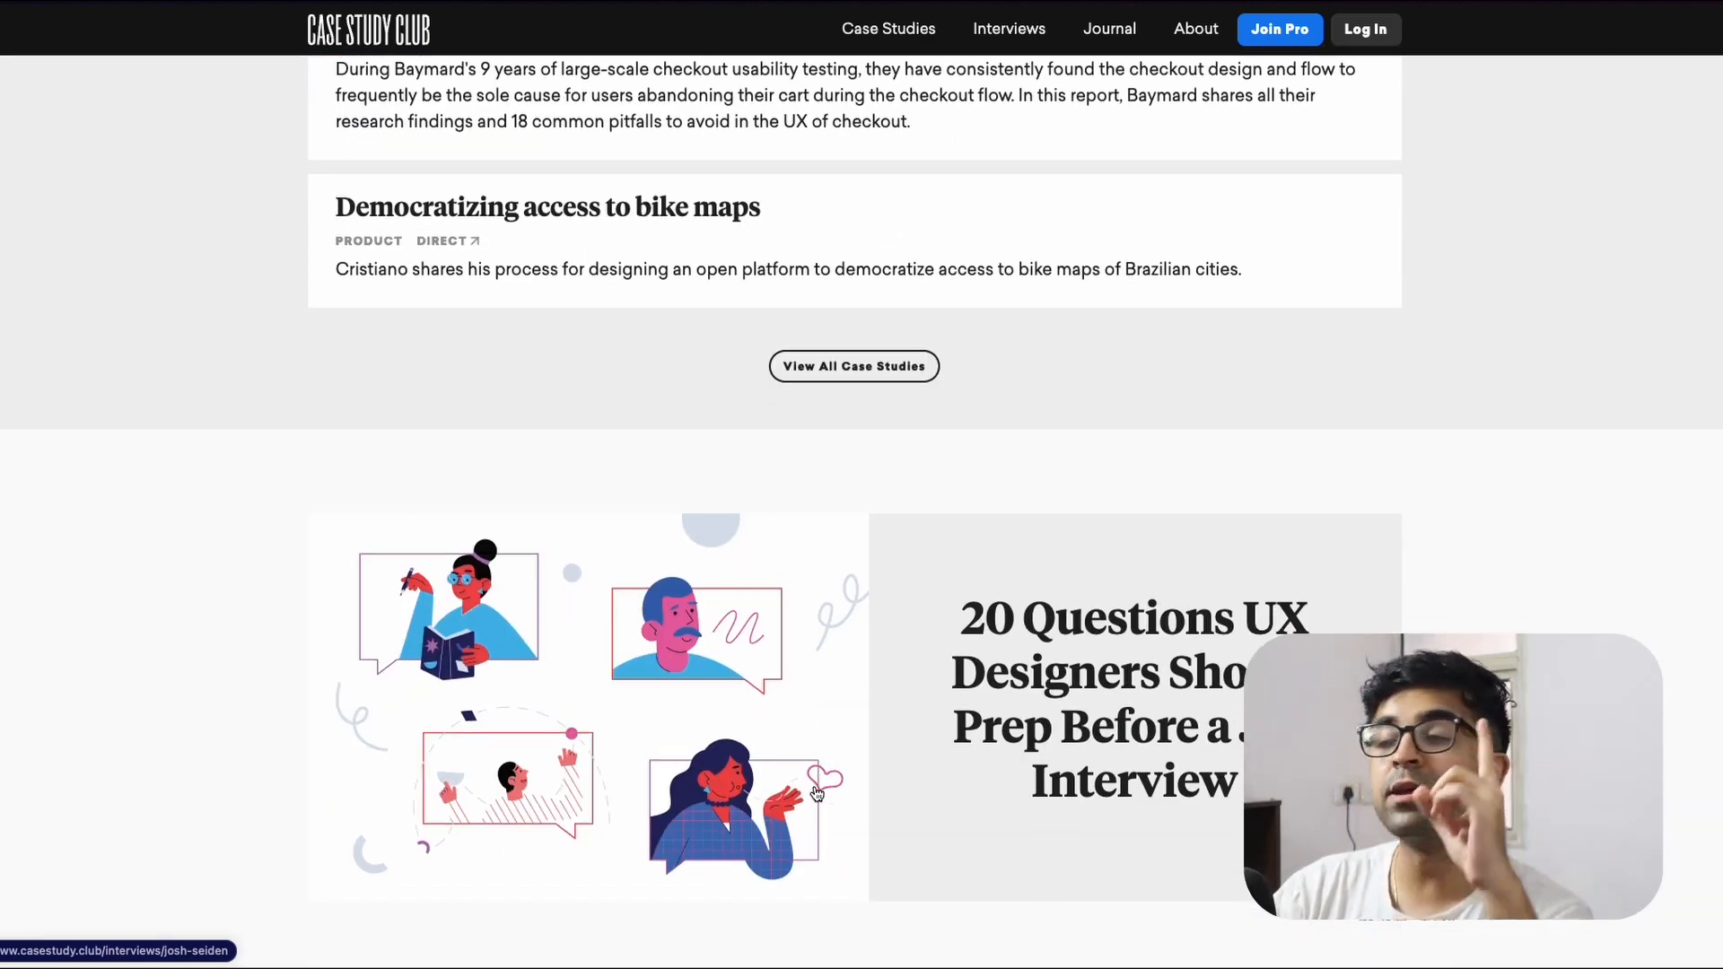
pyautogui.scroll(-3)
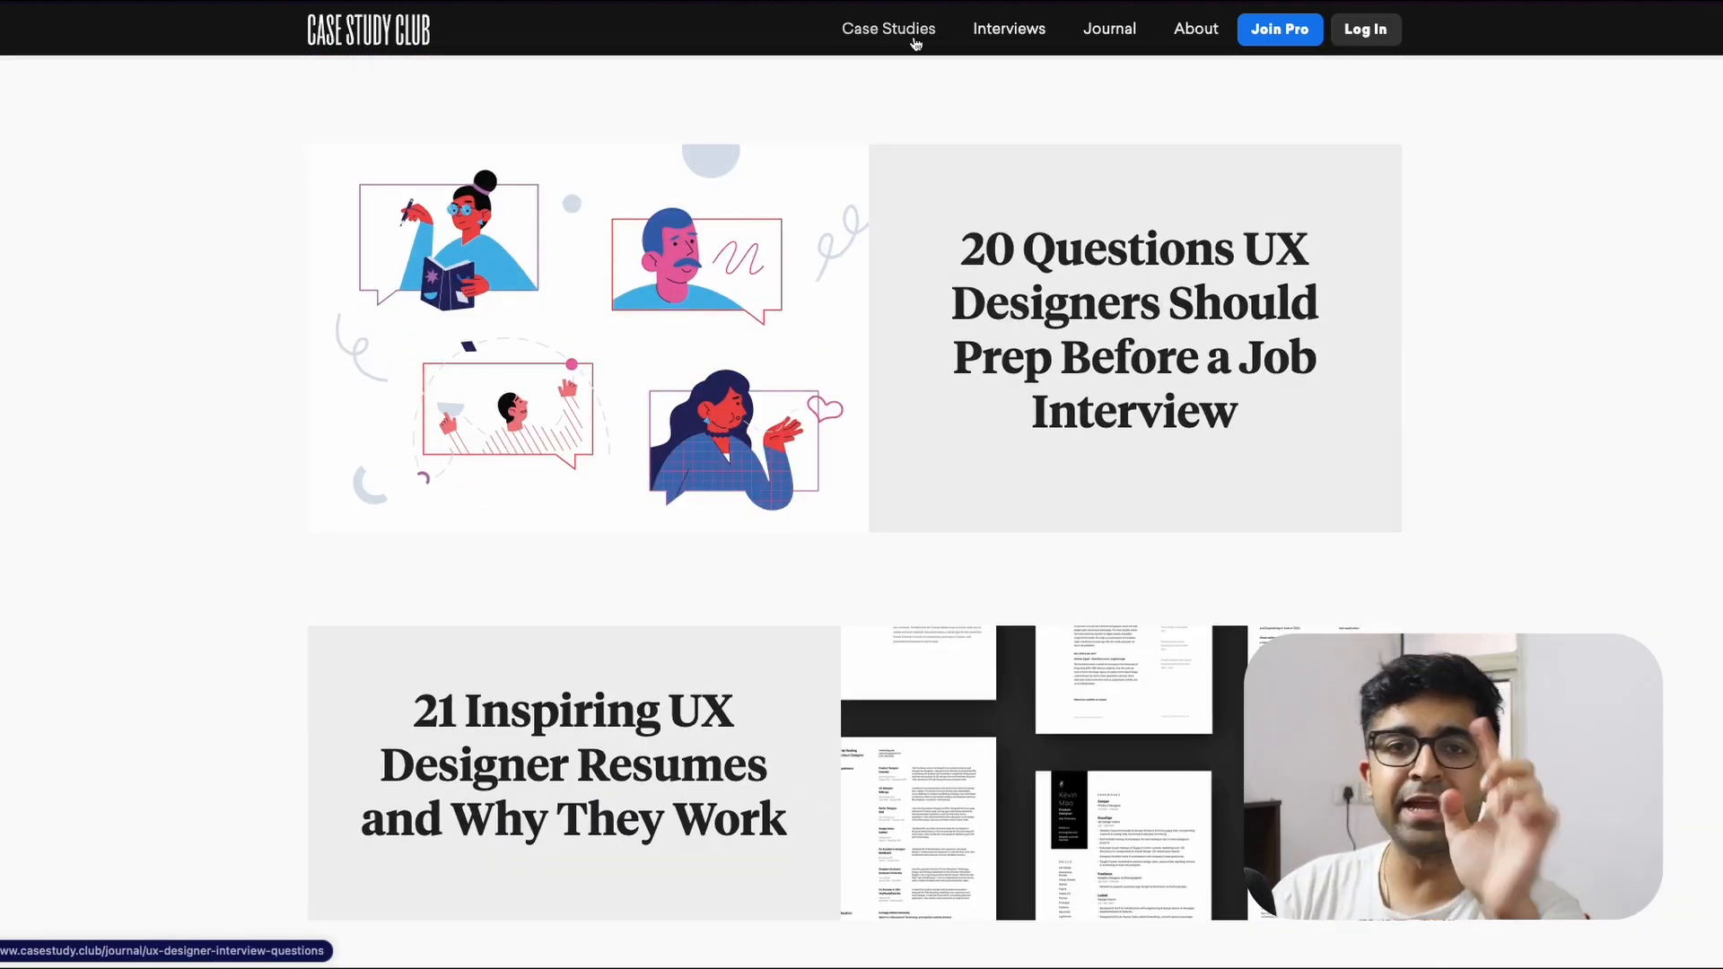
# Open 'How Spotify organises work' and its Figma source article from the collection.
pyautogui.click(887, 29)
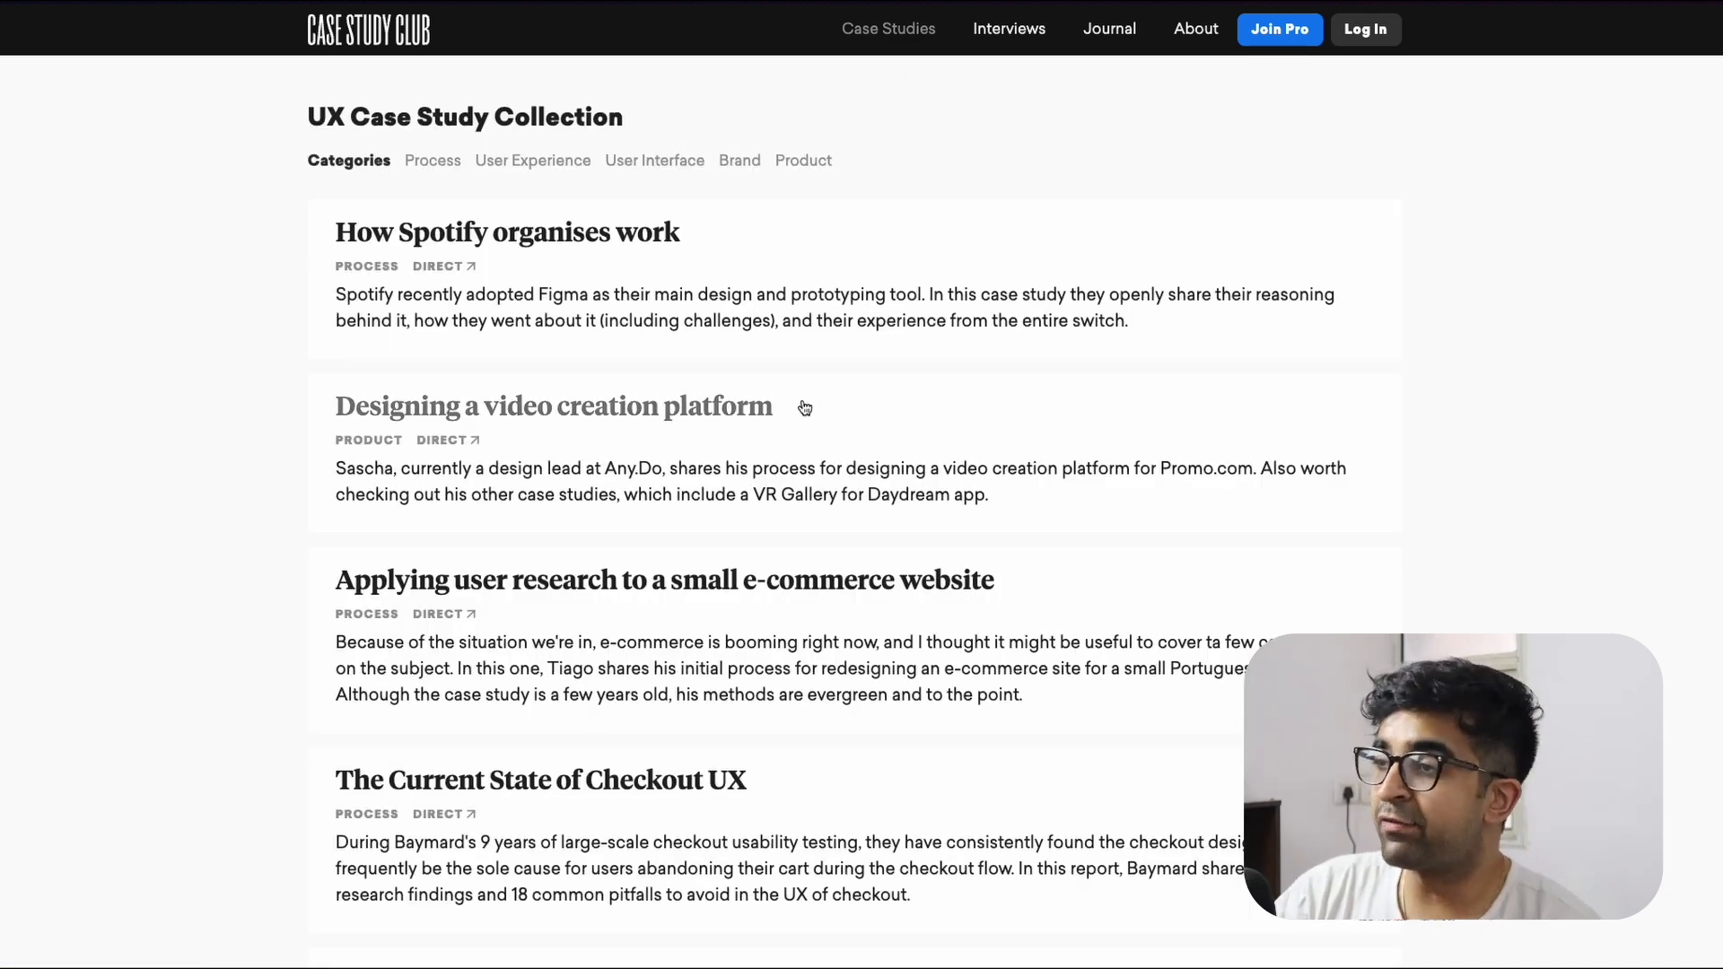
pyautogui.click(507, 231)
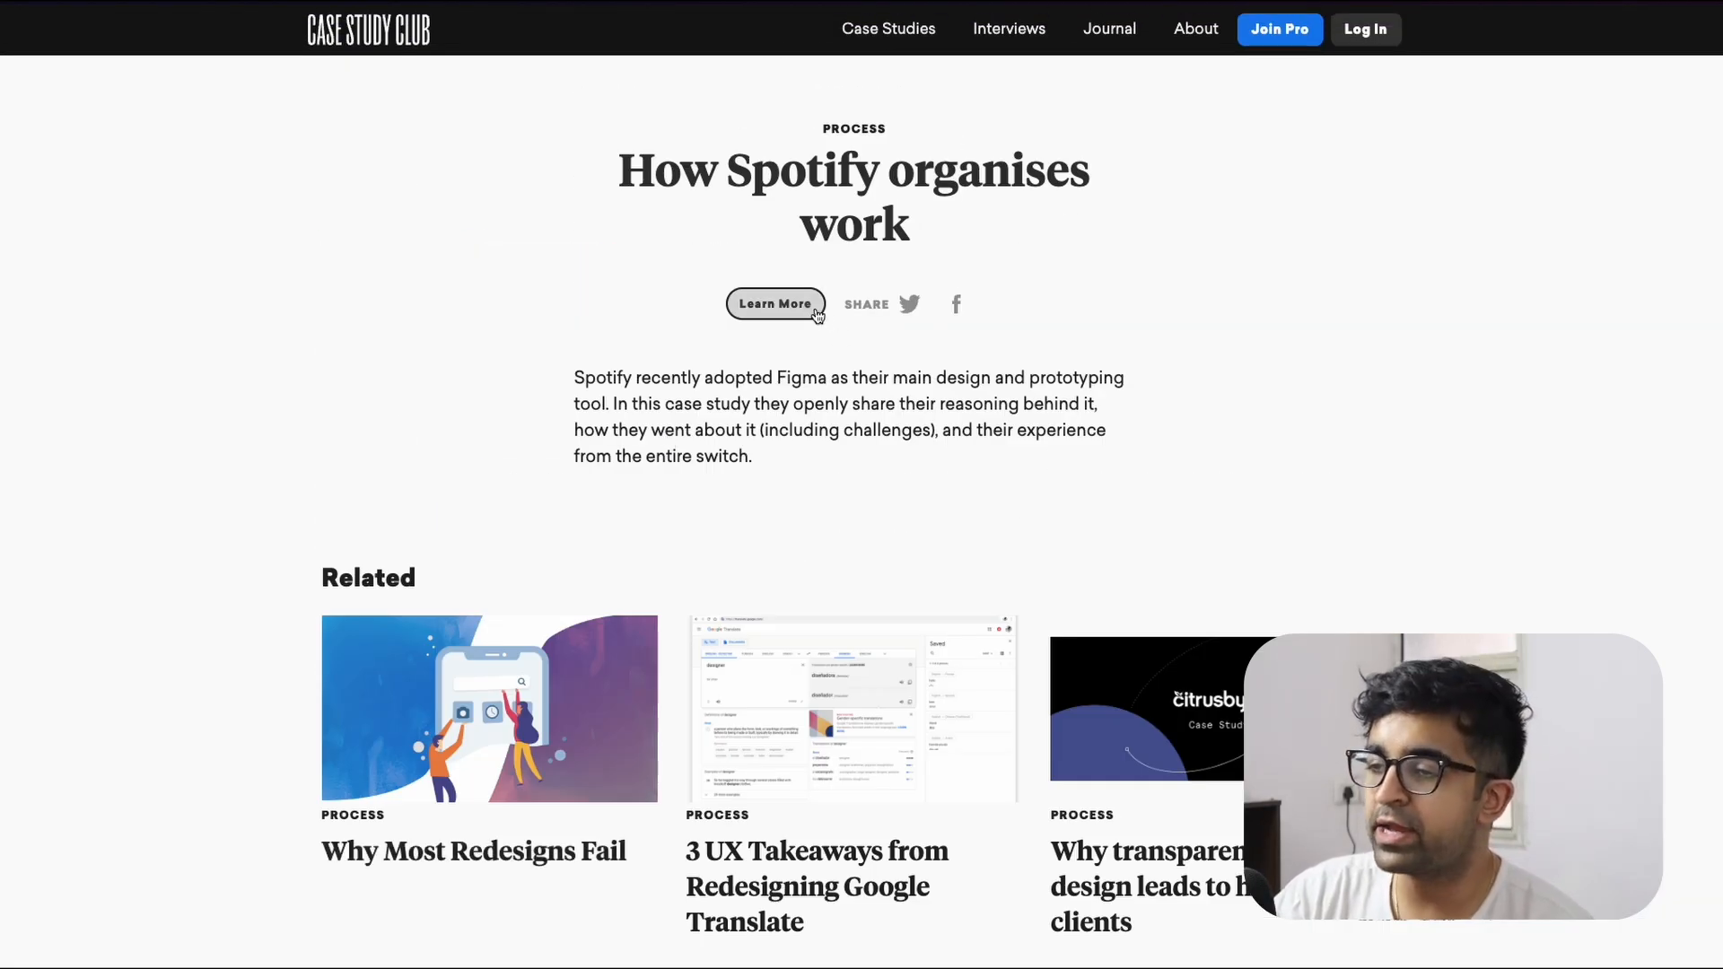
pyautogui.click(774, 305)
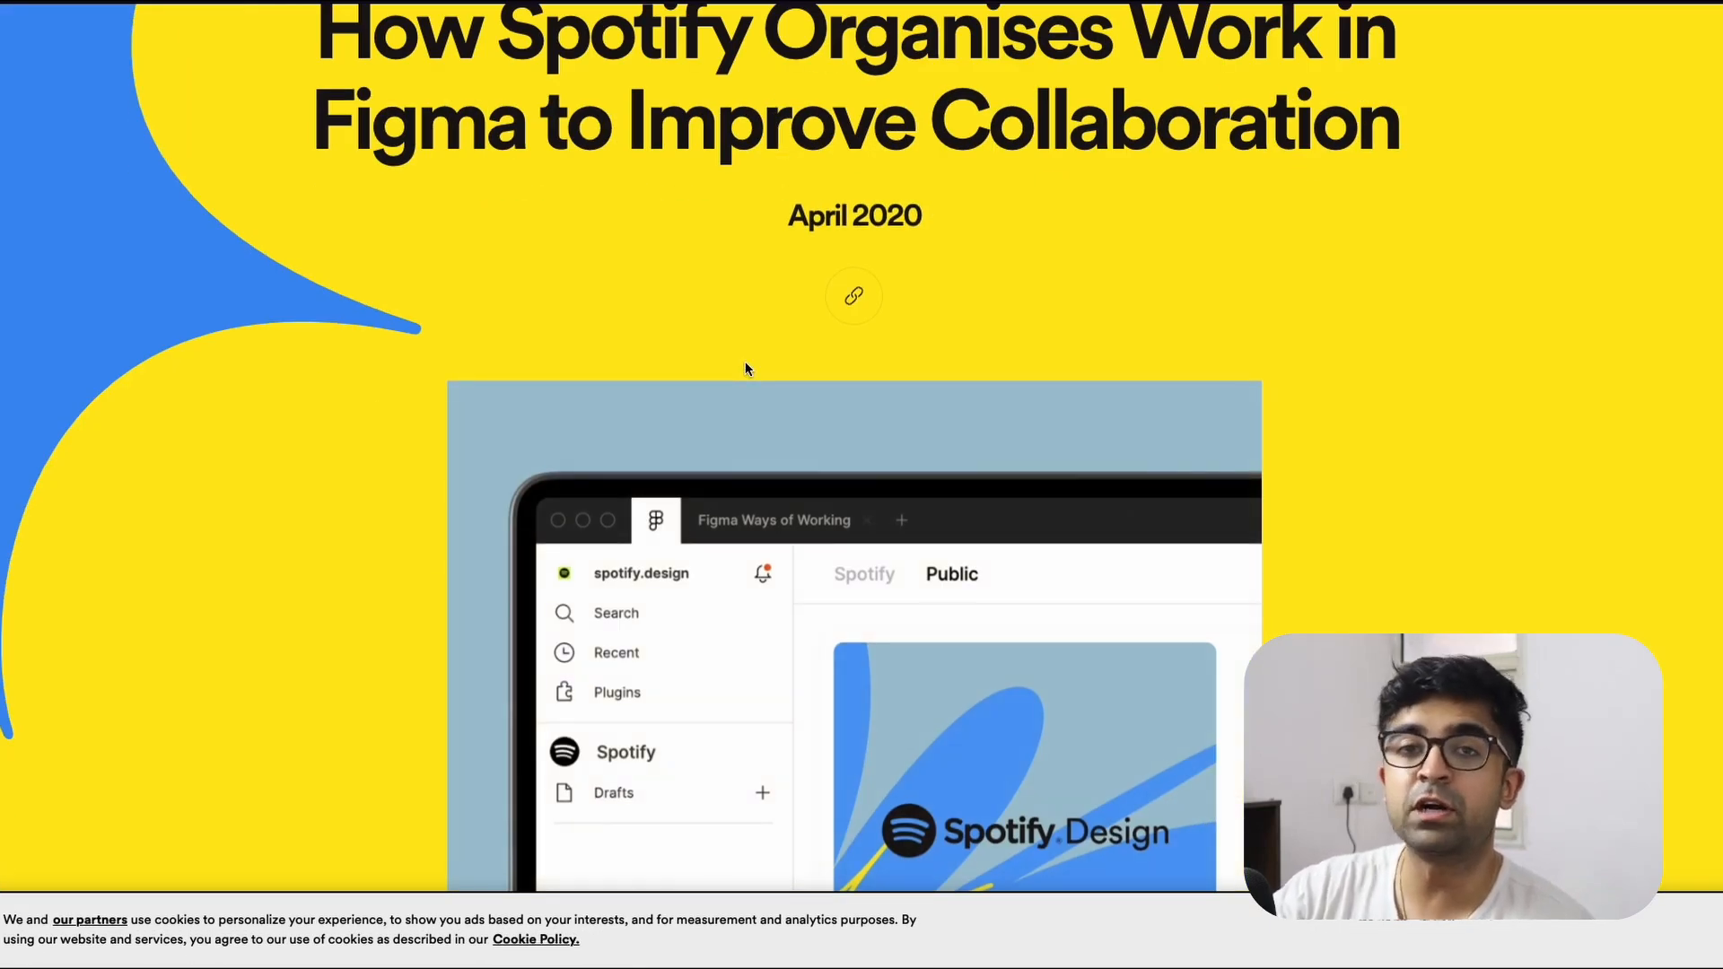
pyautogui.scroll(-3)
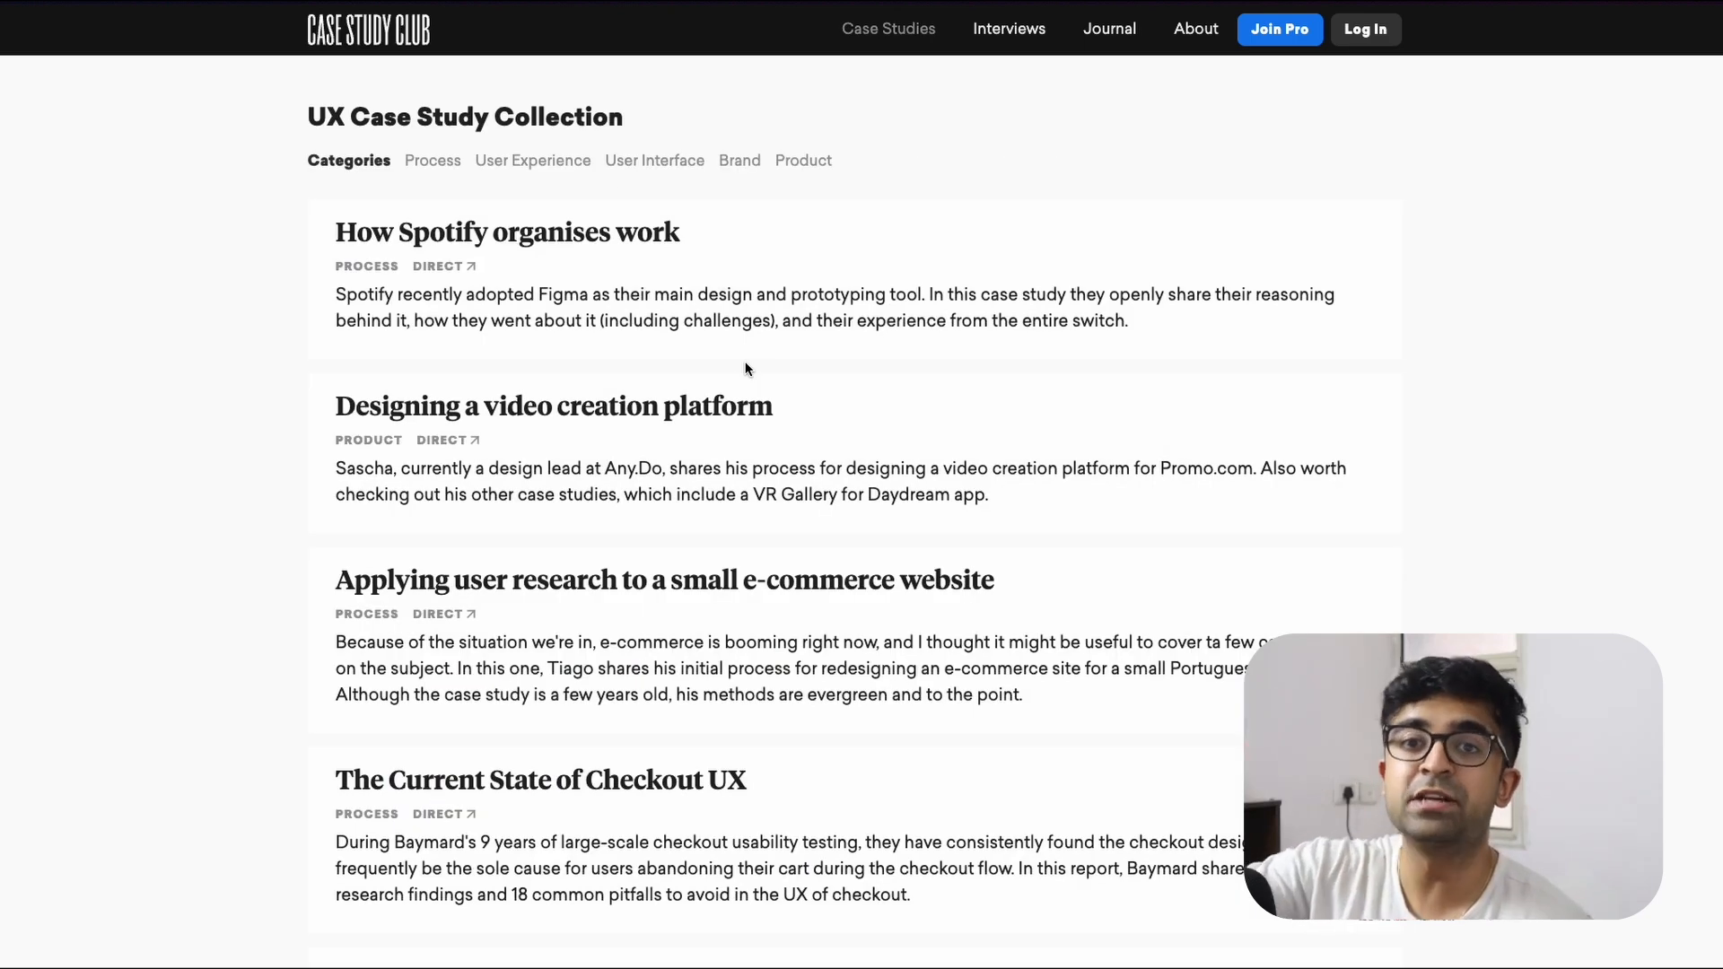
pyautogui.moveTo(1008, 29)
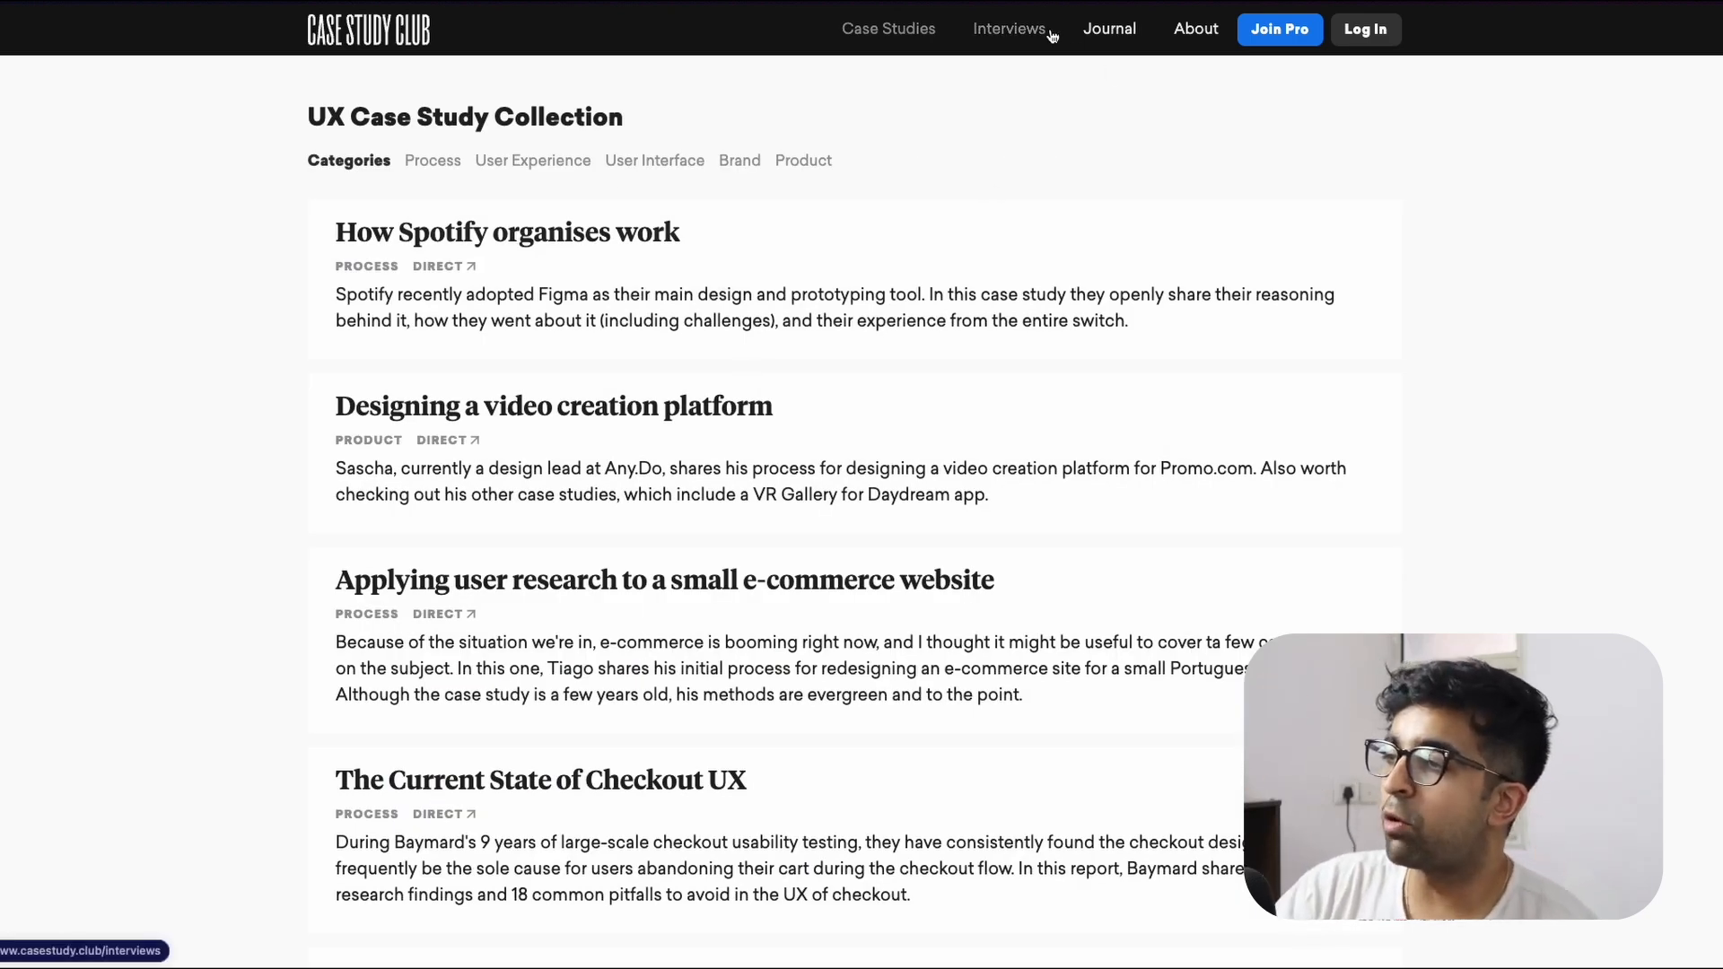
pyautogui.click(1008, 29)
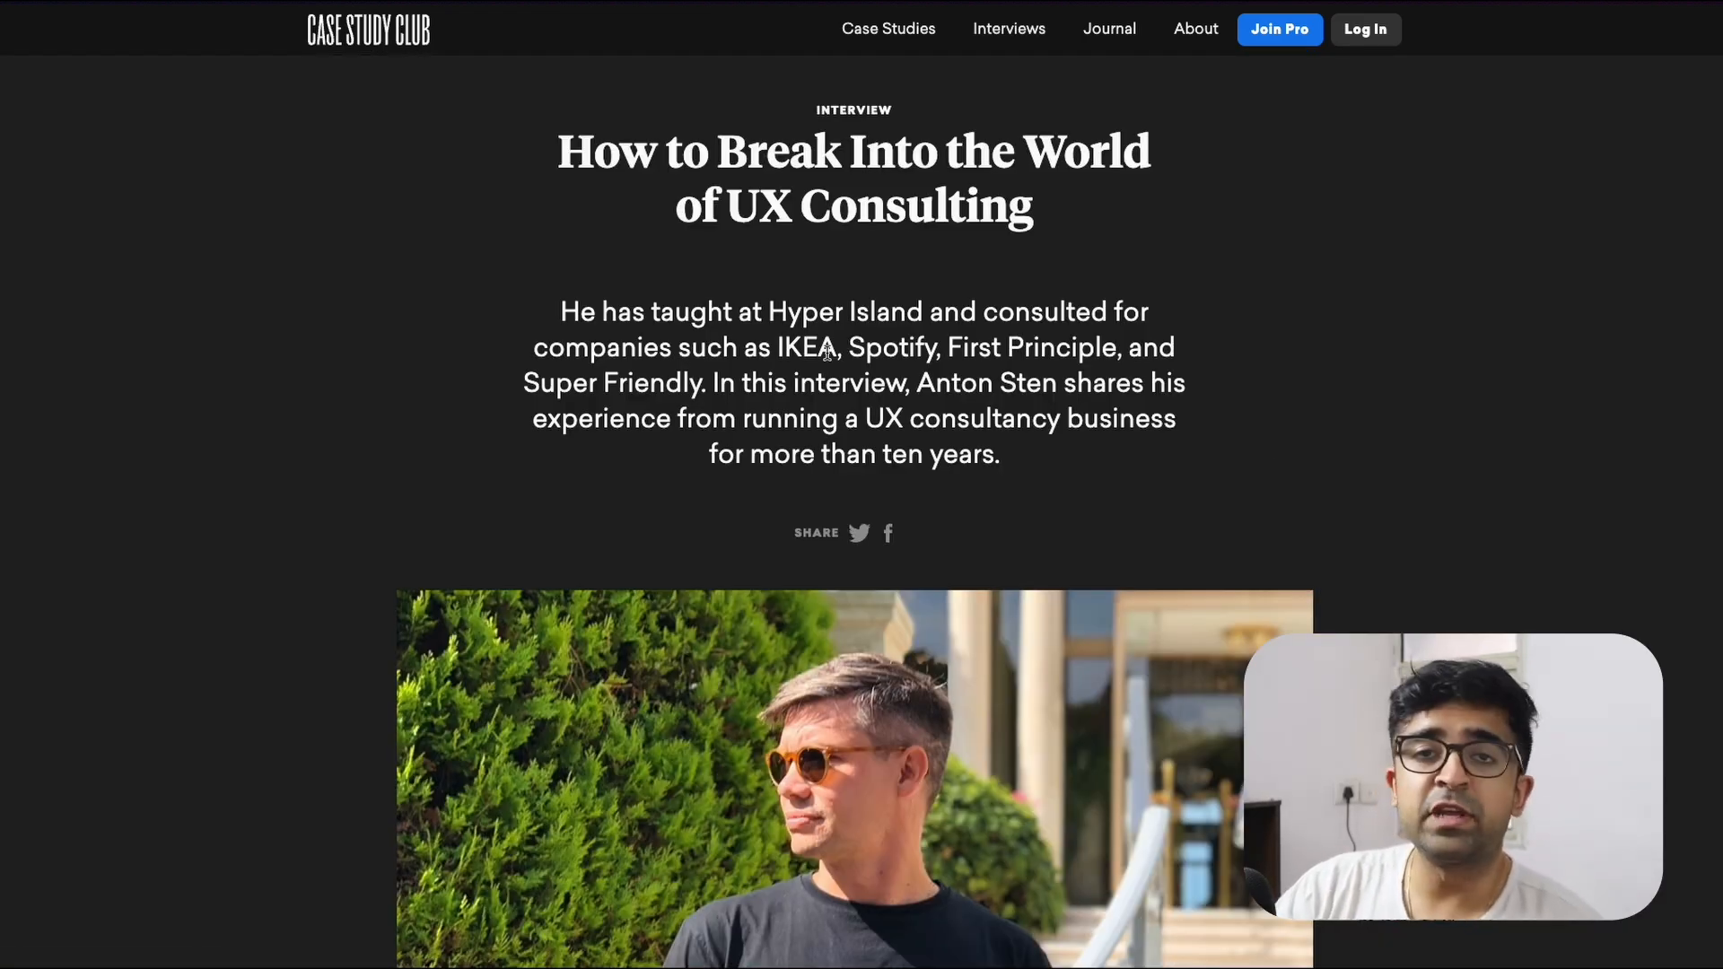
pyautogui.scroll(-3)
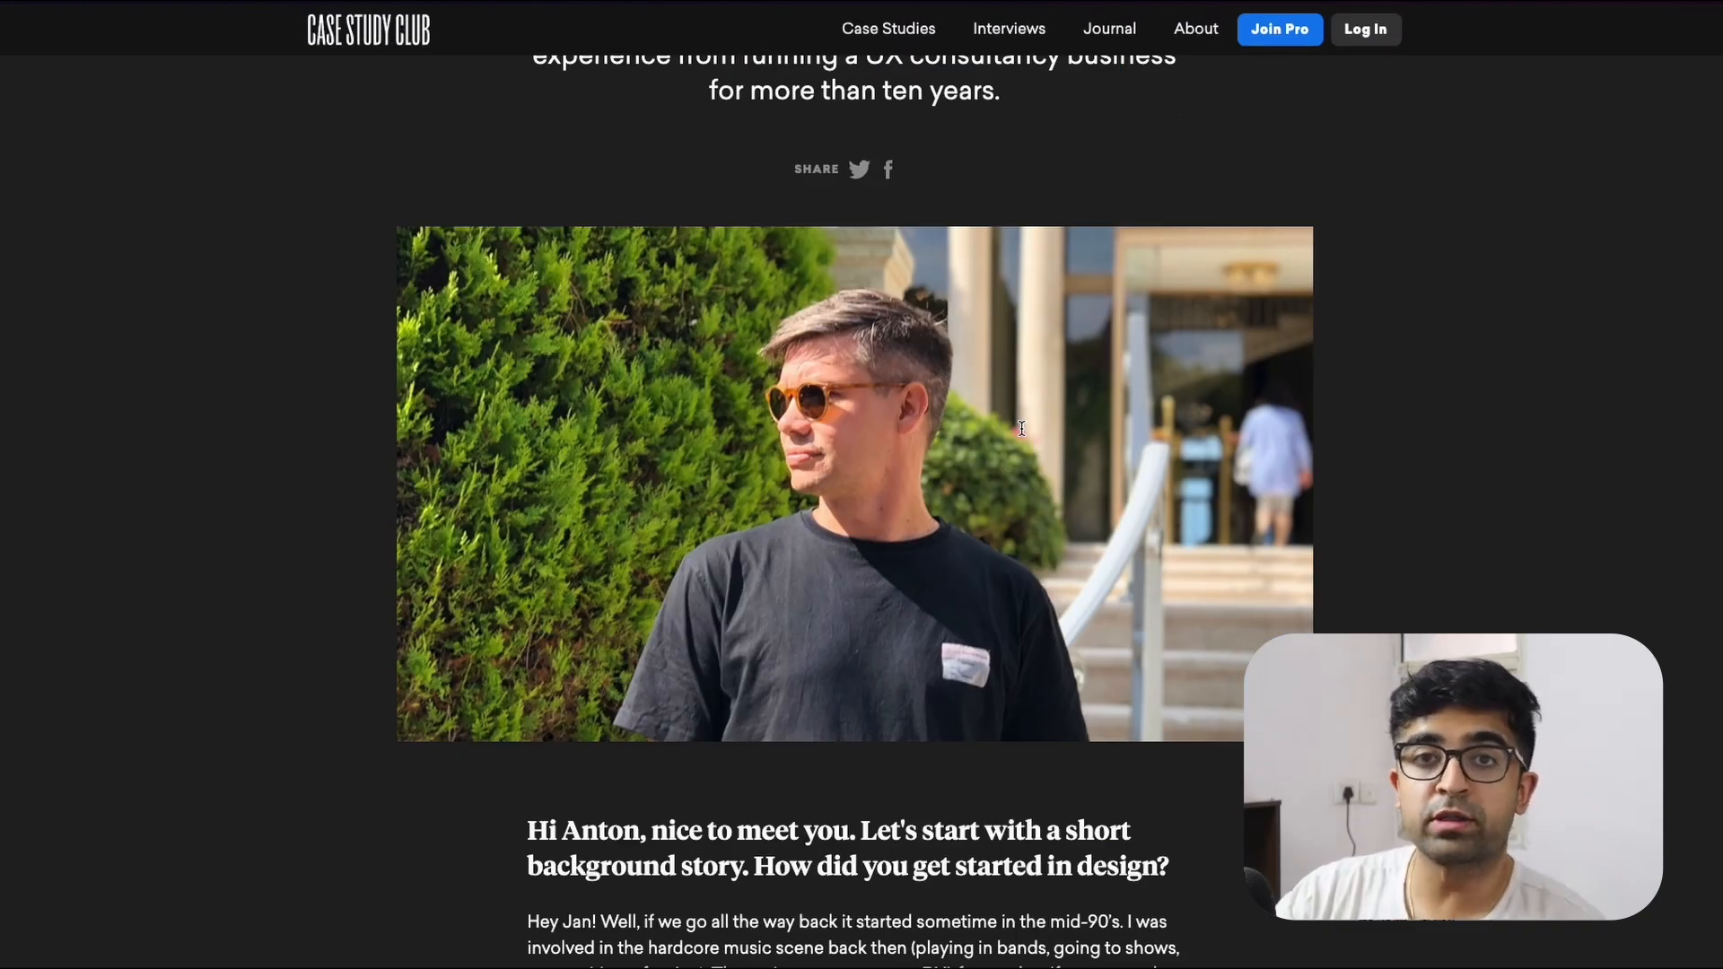
pyautogui.scroll(-3)
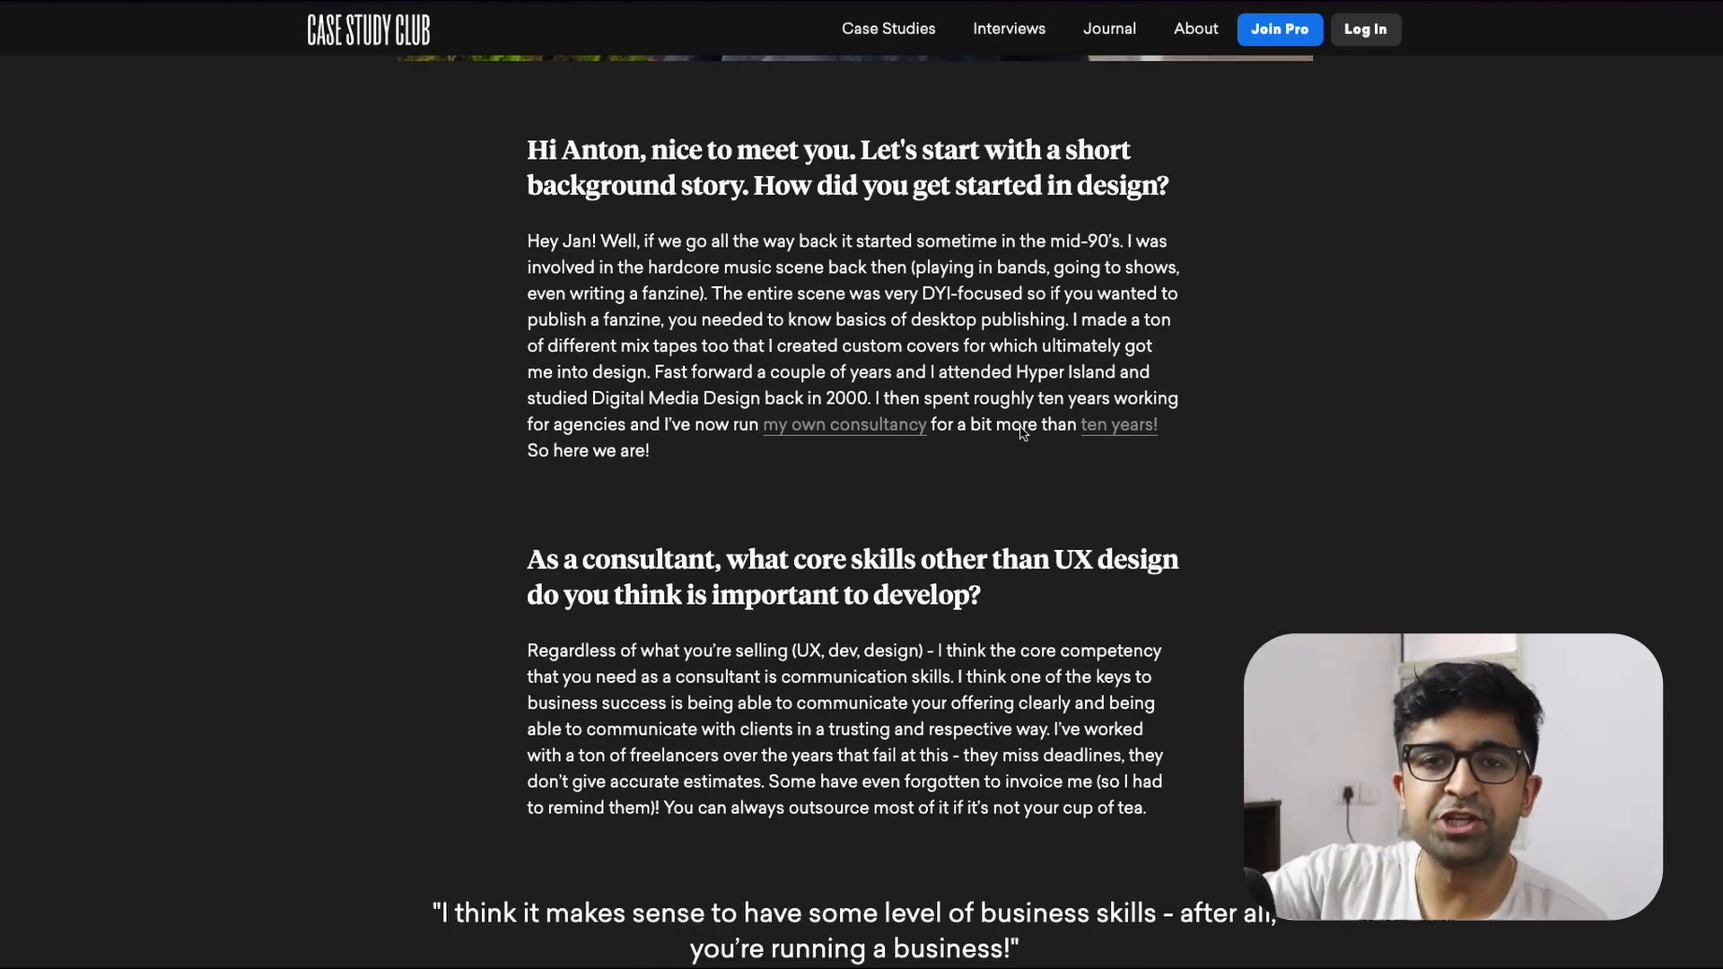
pyautogui.scroll(-3)
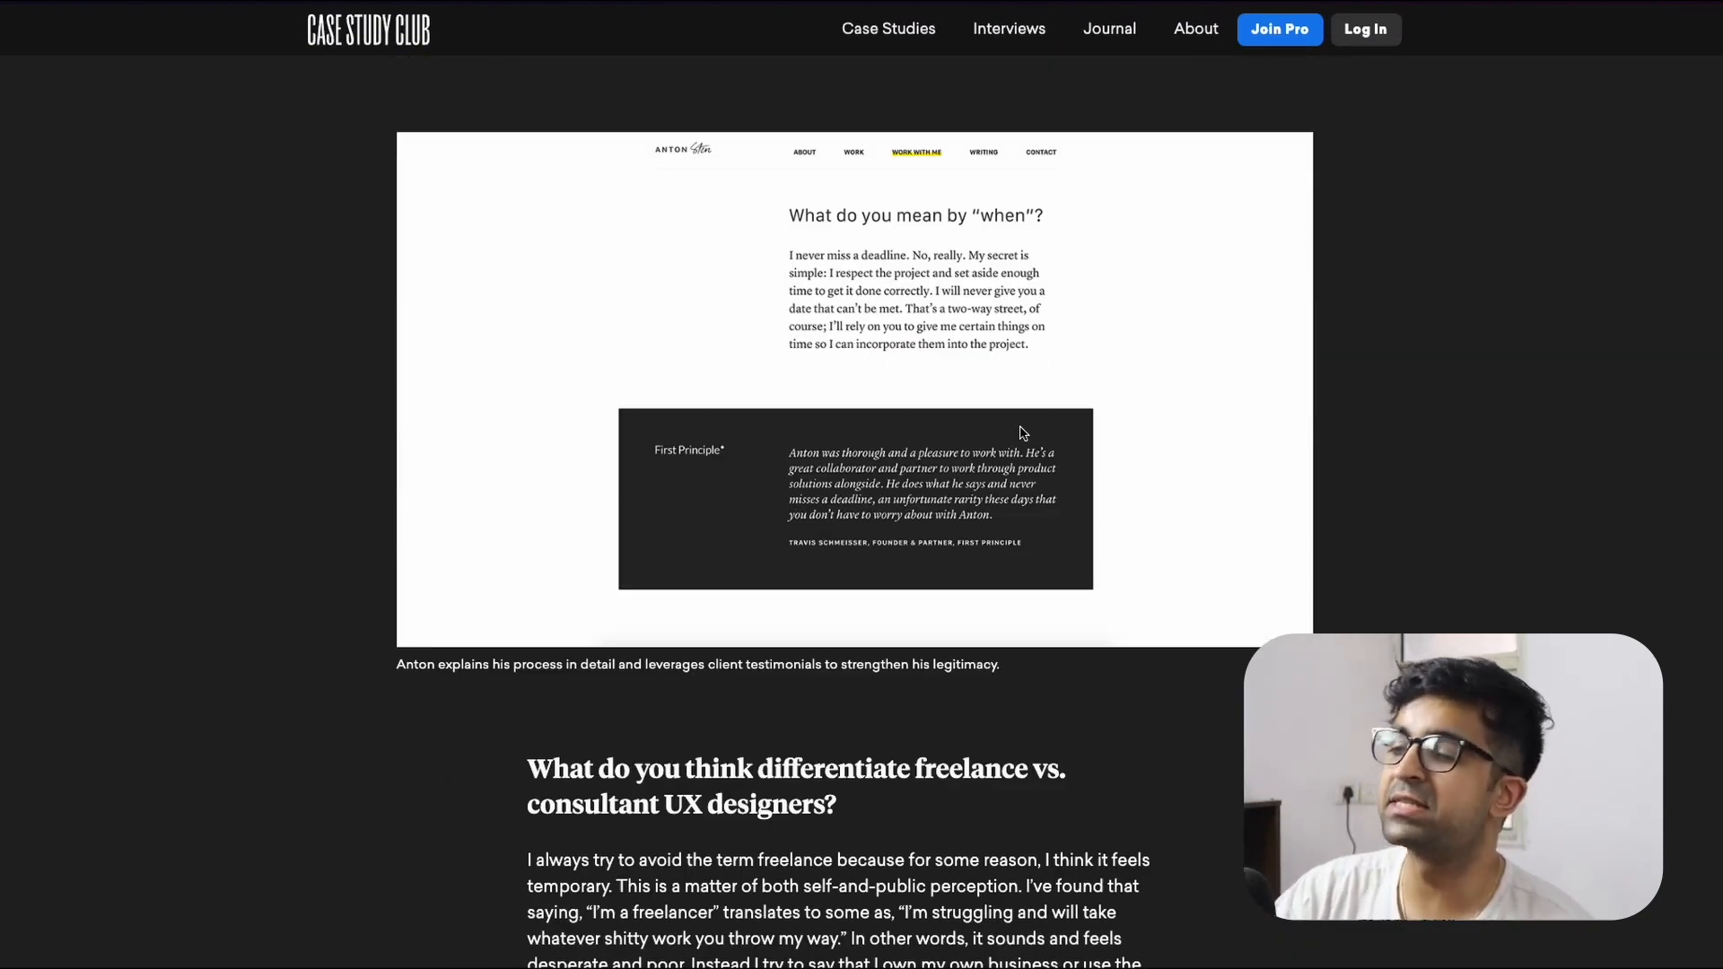
pyautogui.scroll(-3)
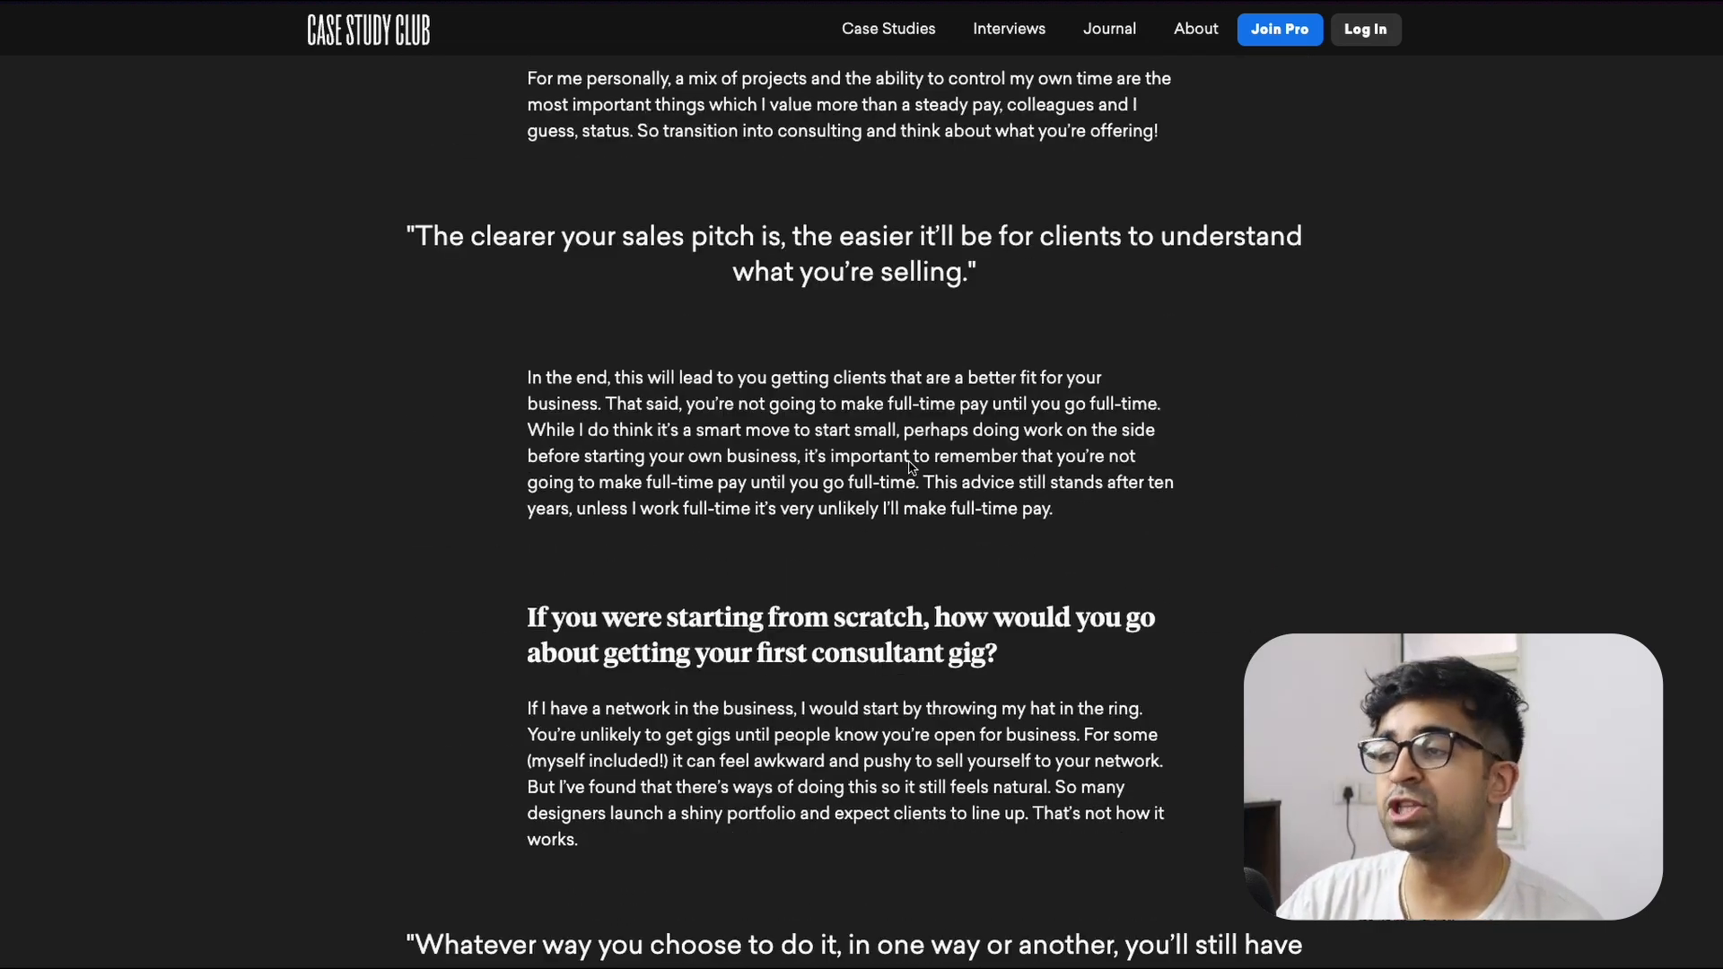
pyautogui.scroll(-3)
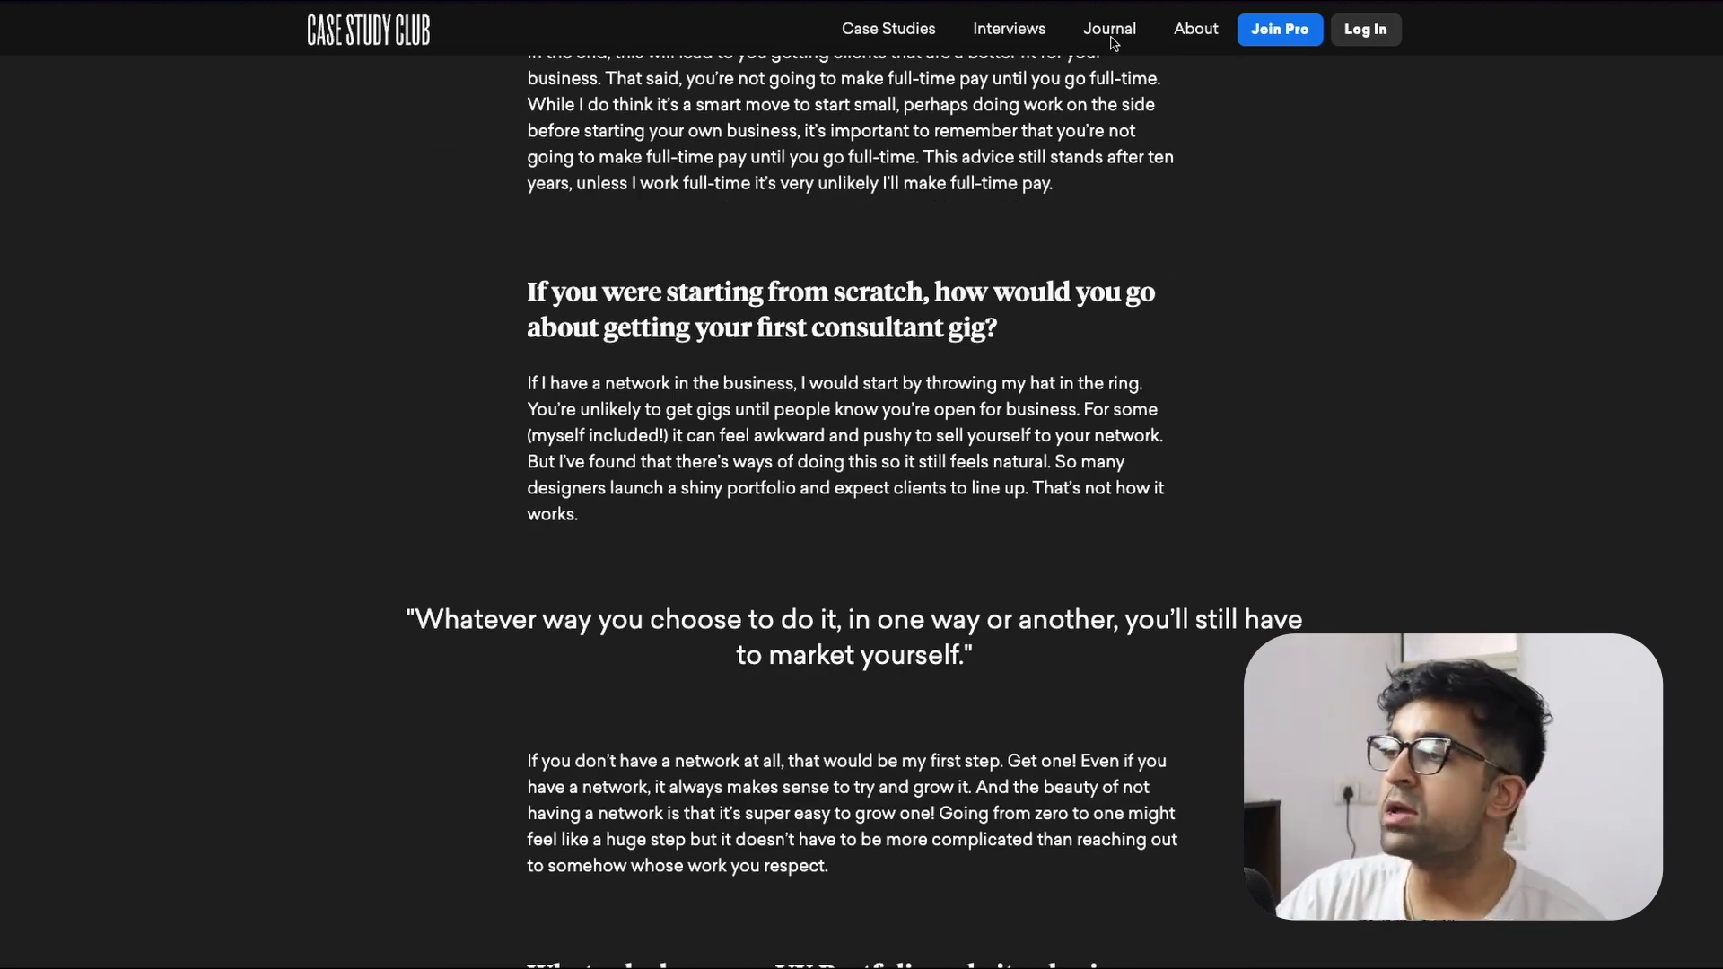
# Open the Journal page of UX design articles.
pyautogui.click(1110, 29)
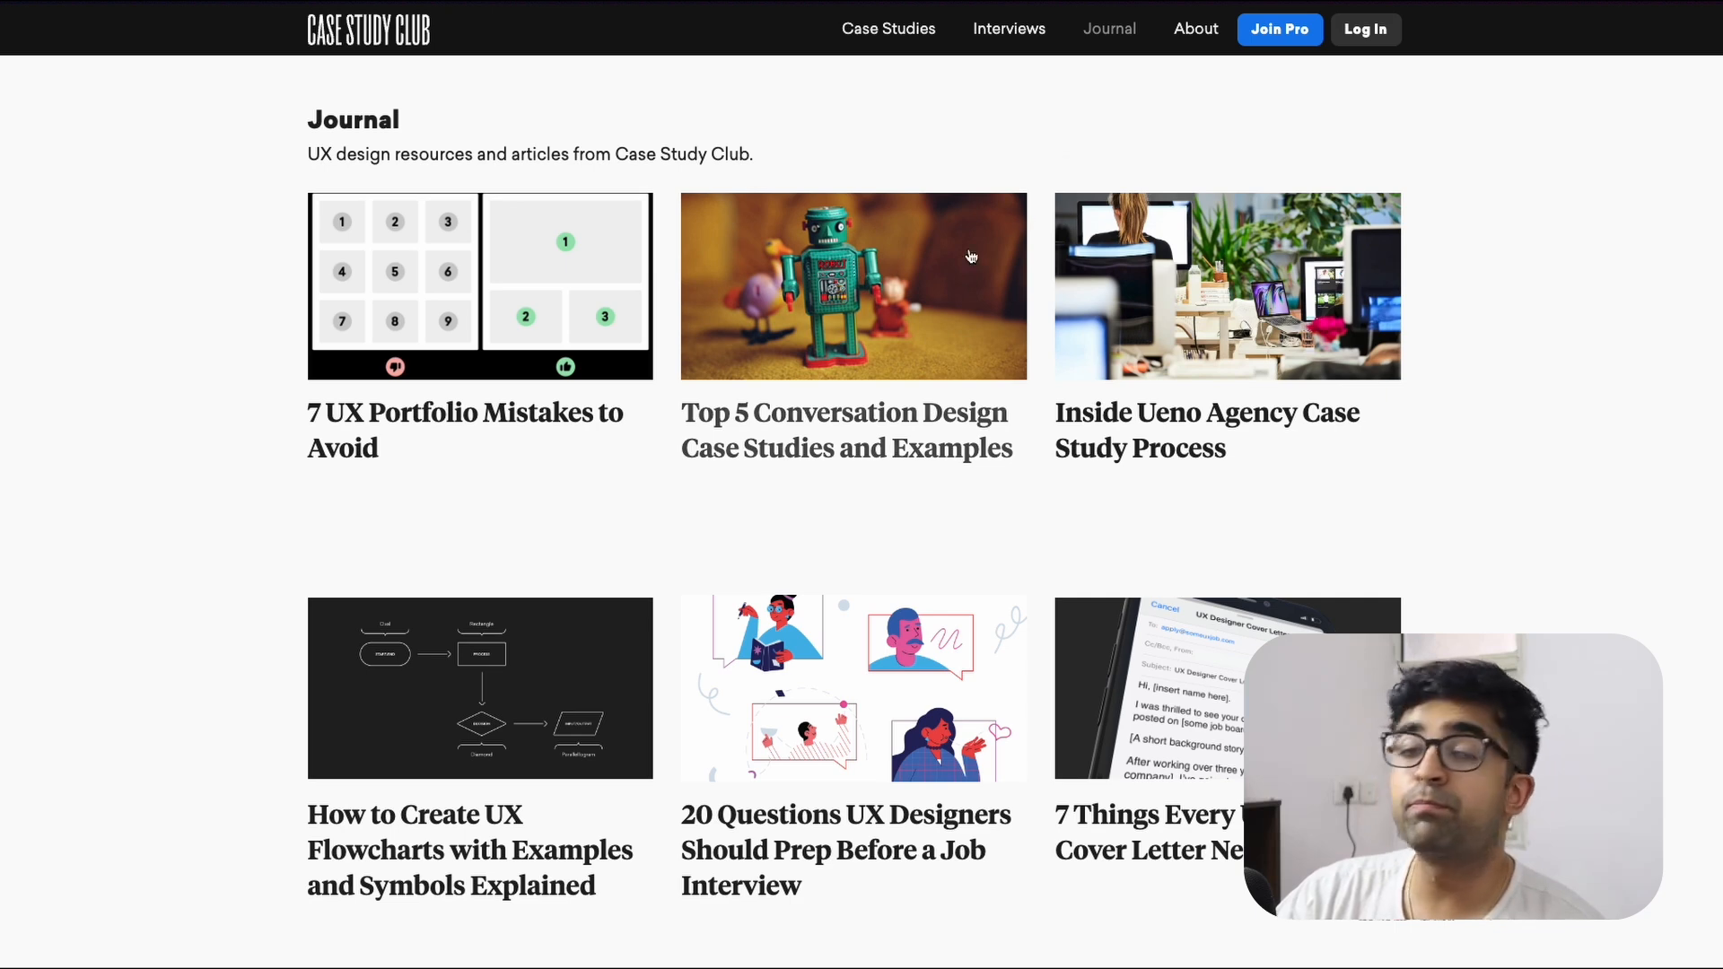
pyautogui.moveTo(576, 304)
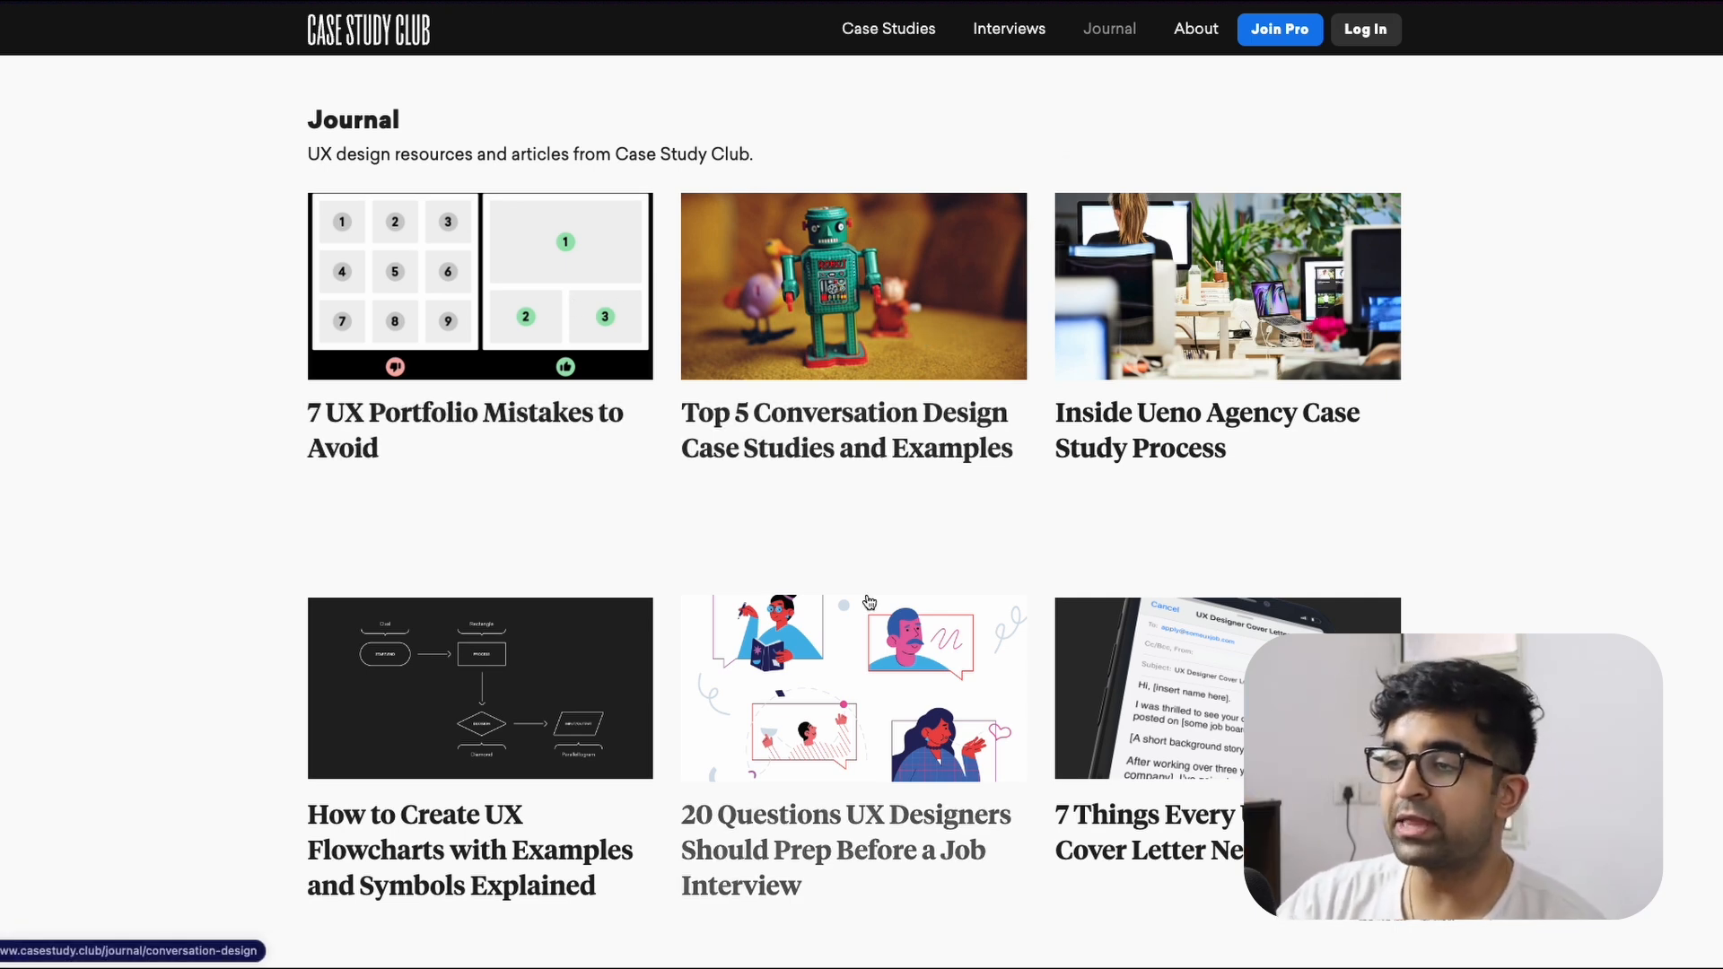
pyautogui.moveTo(1278, 29)
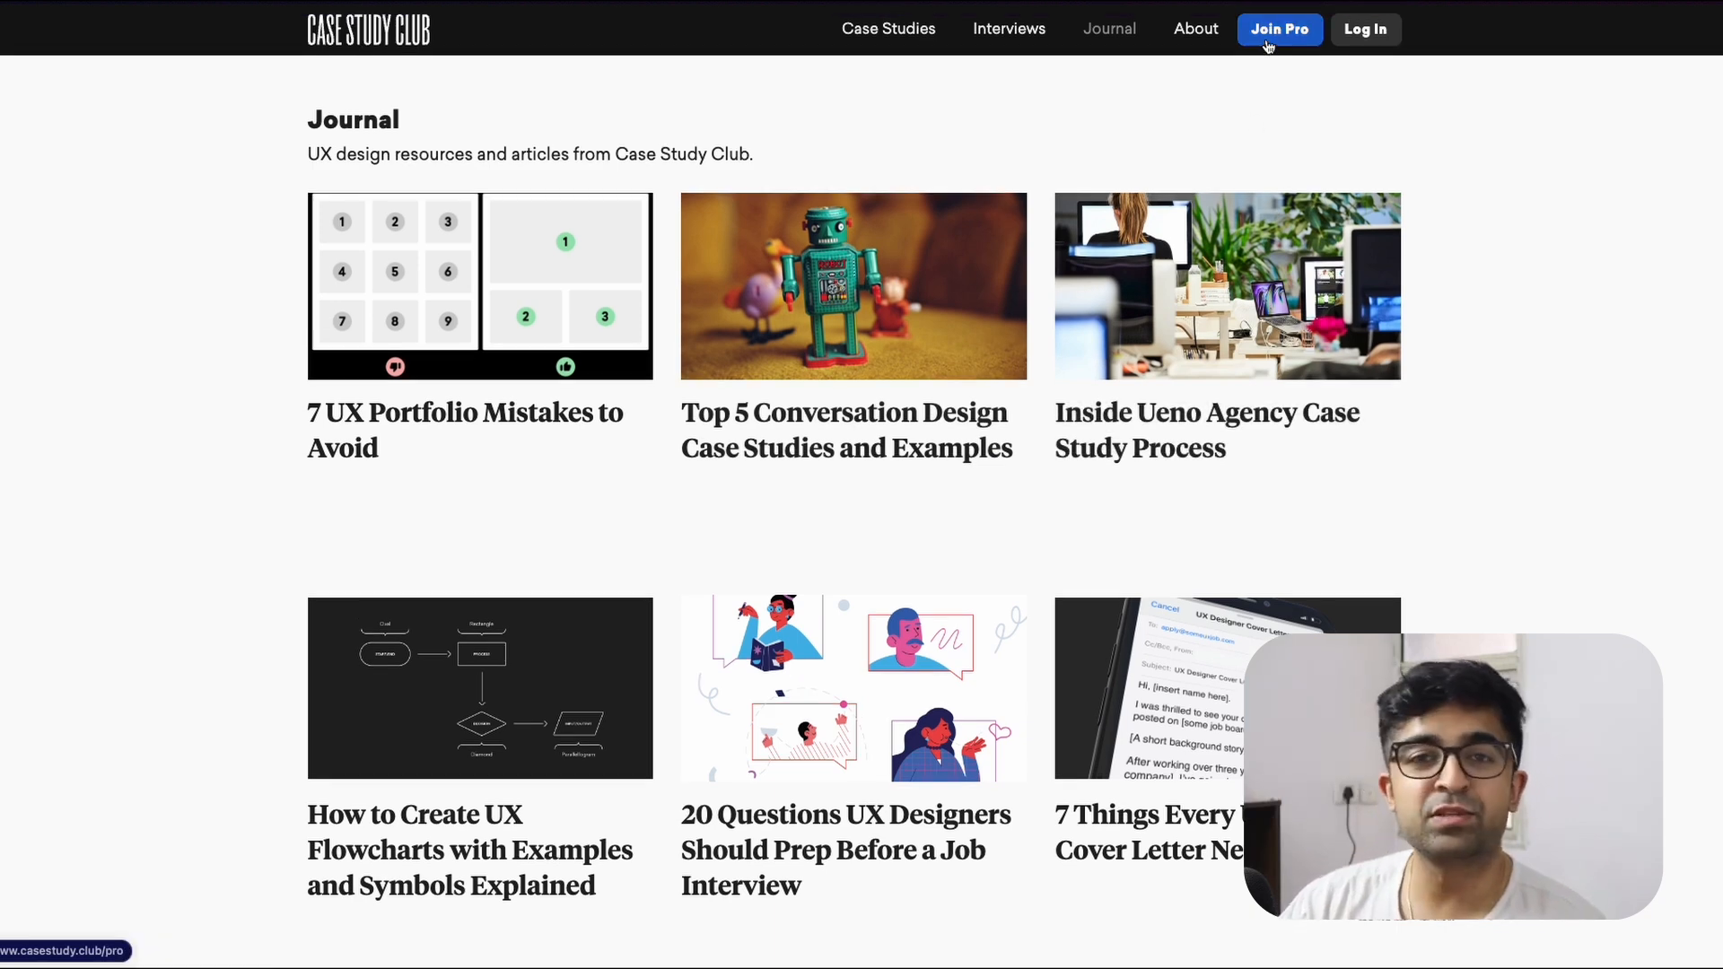
# Open the CSC Pro membership page and scroll down through it.
pyautogui.click(1278, 28)
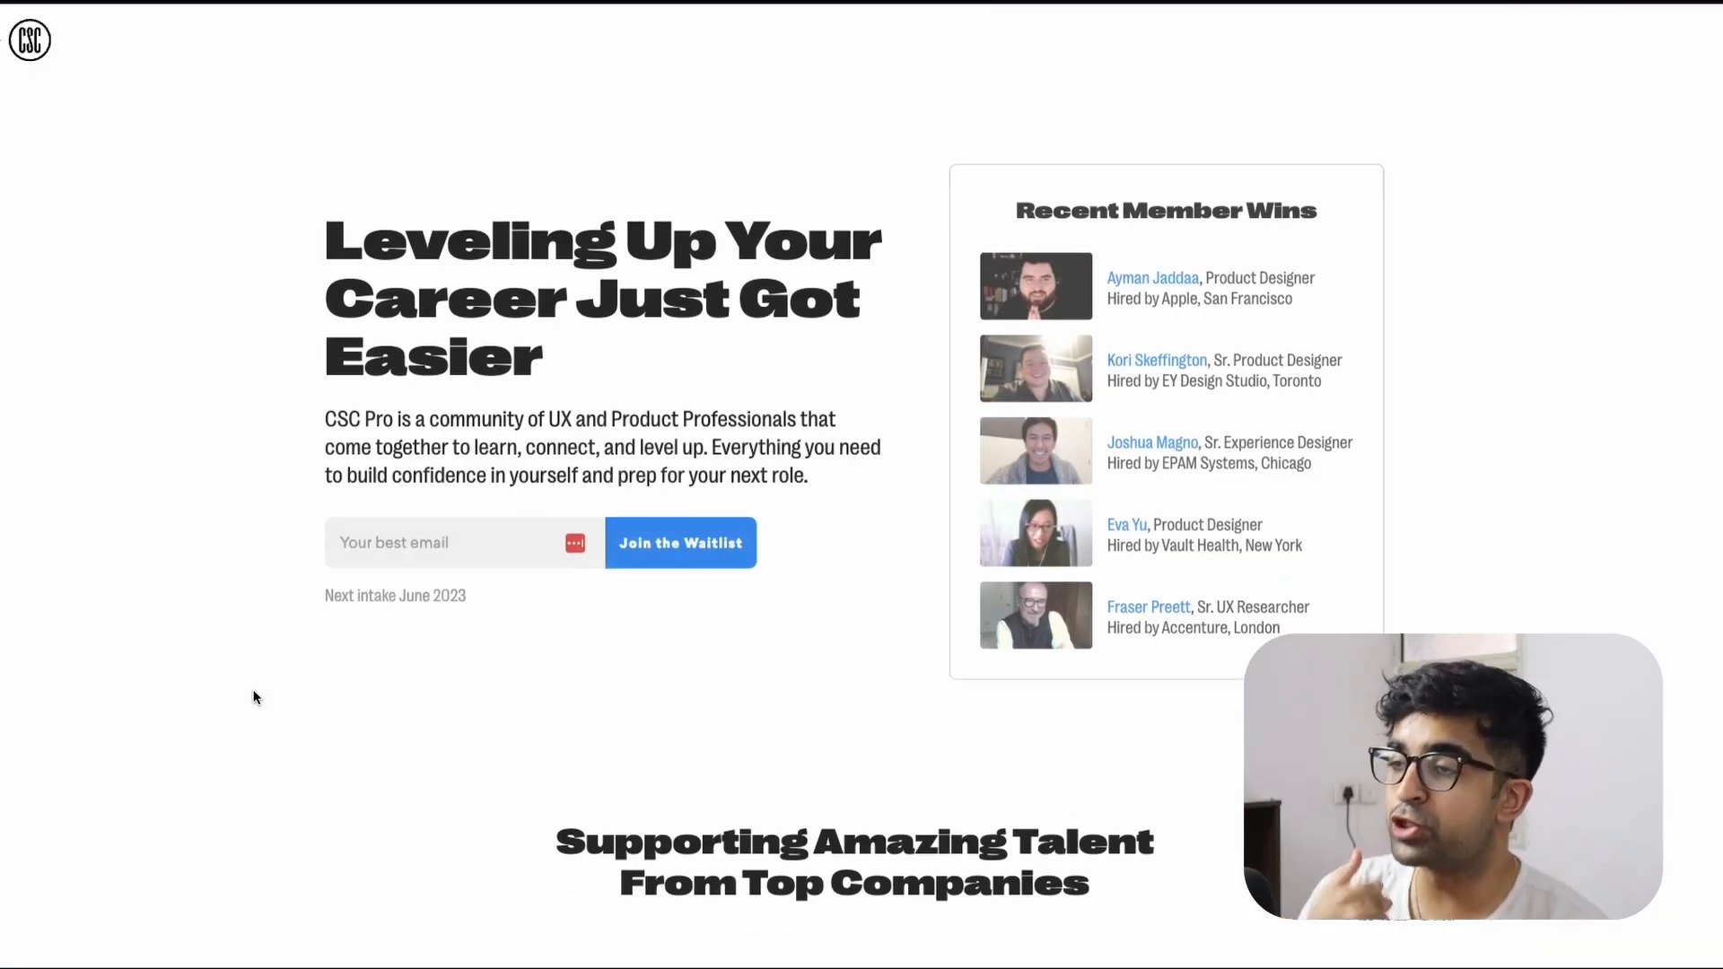
pyautogui.scroll(-3)
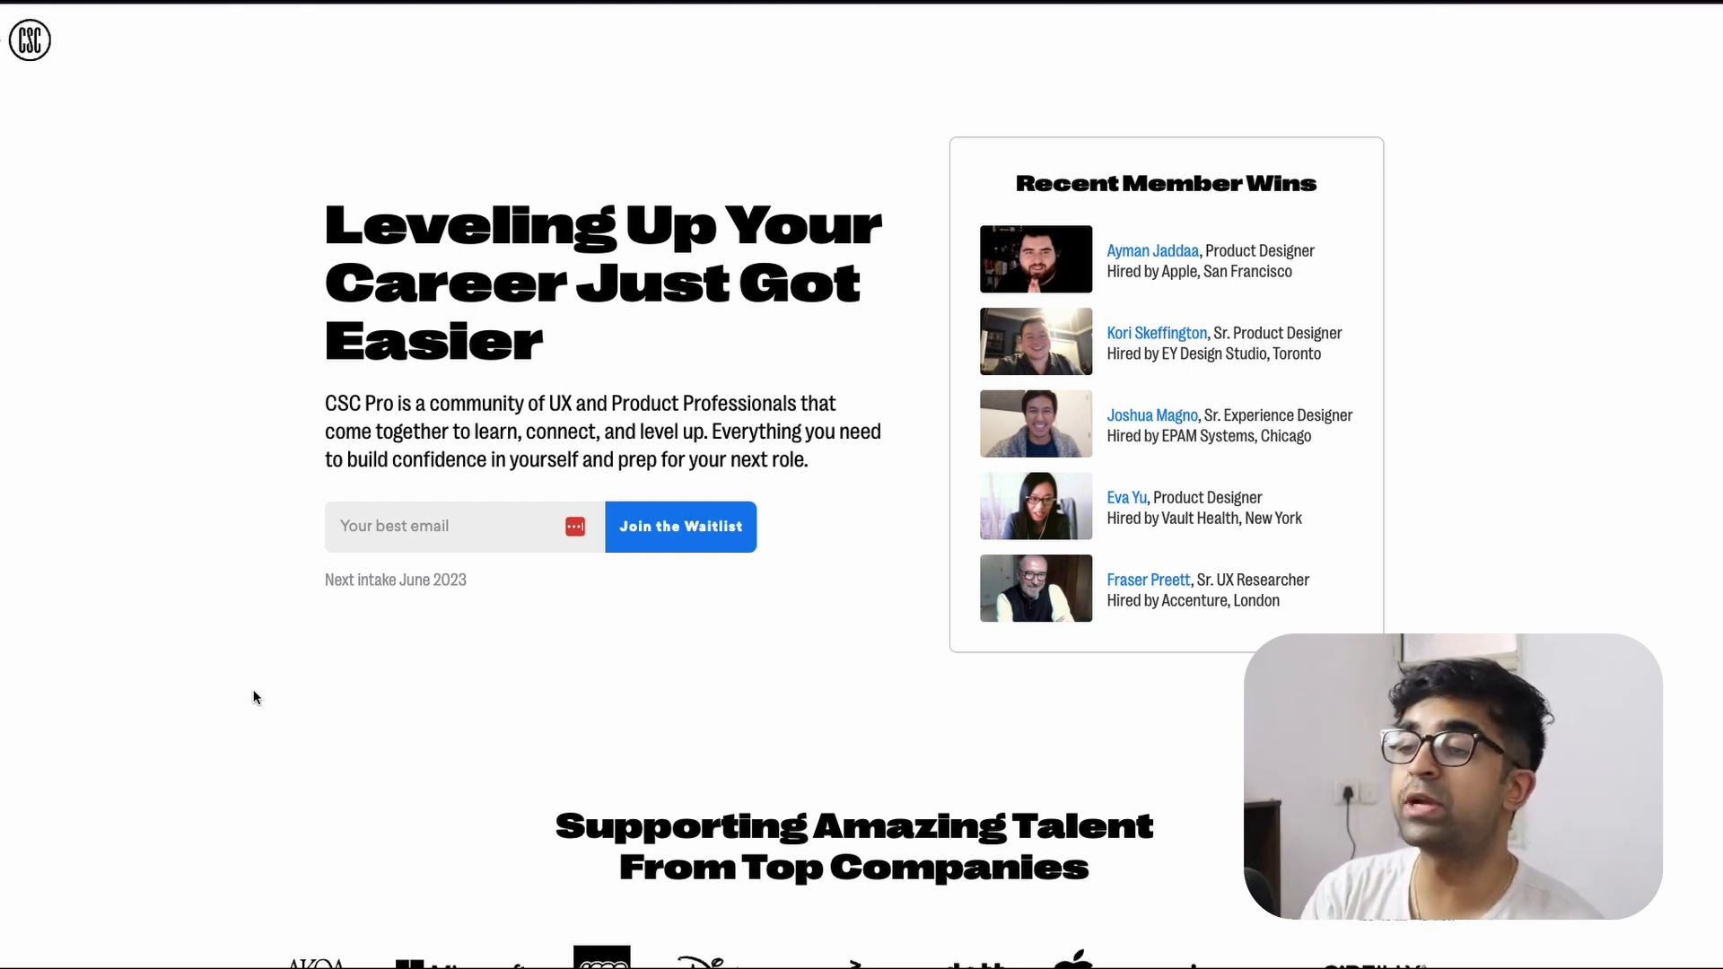
pyautogui.moveTo(630, 642)
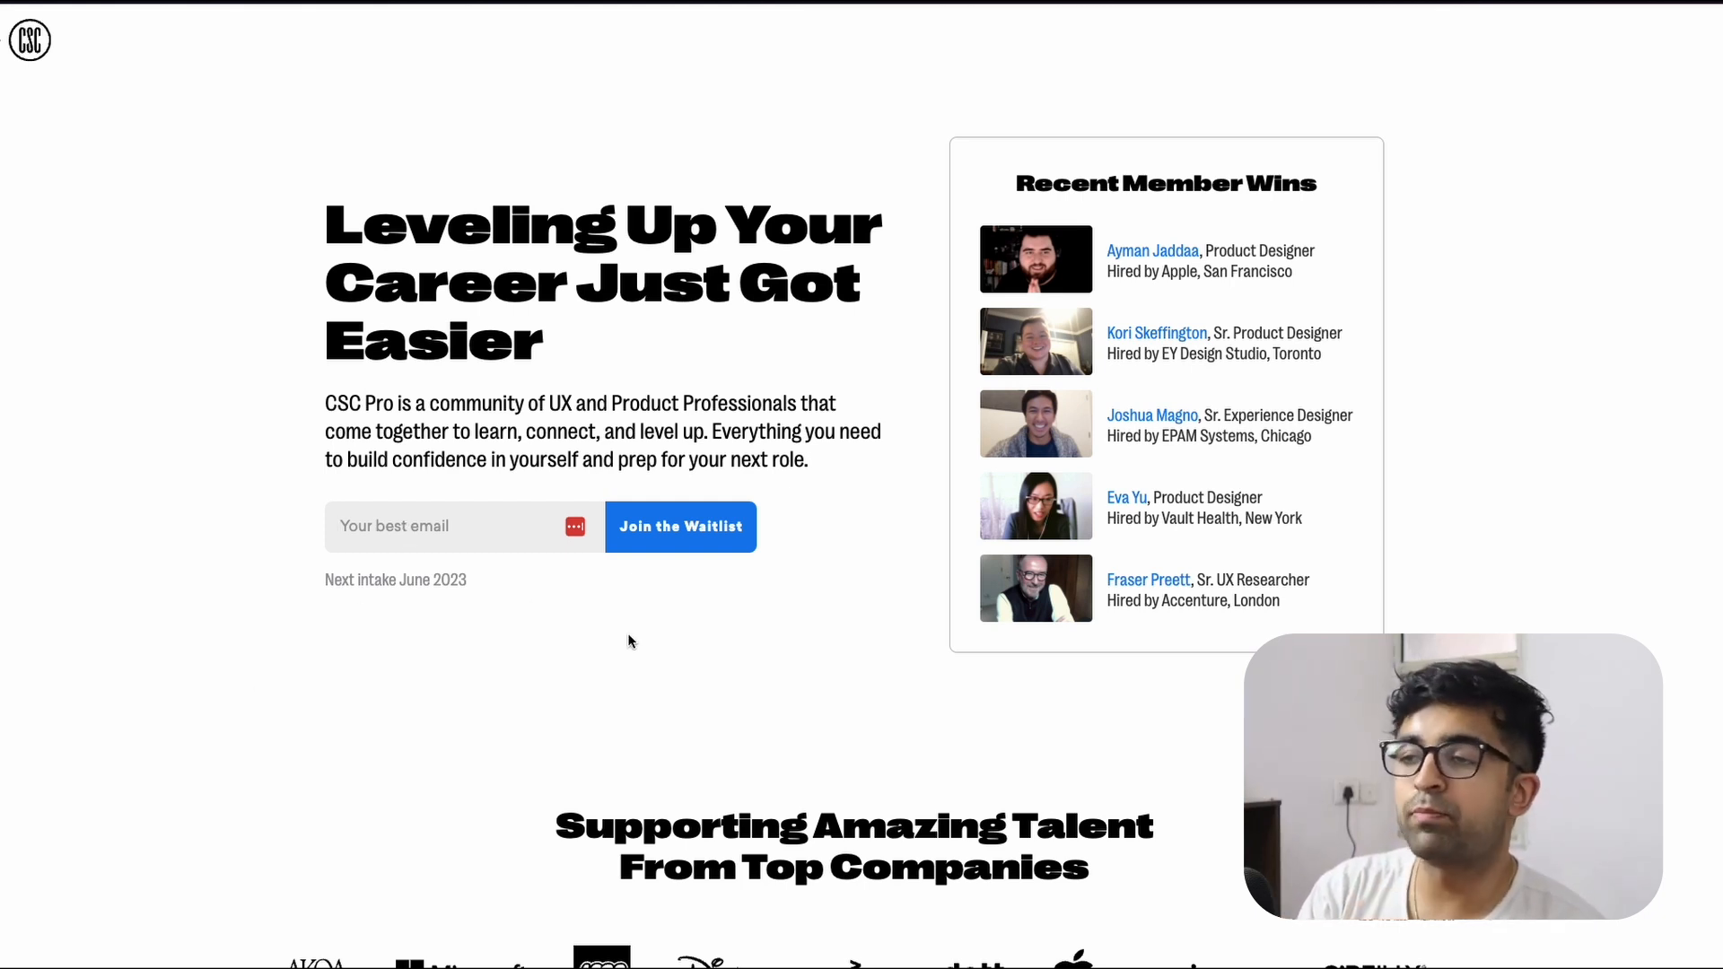
pyautogui.moveTo(935, 755)
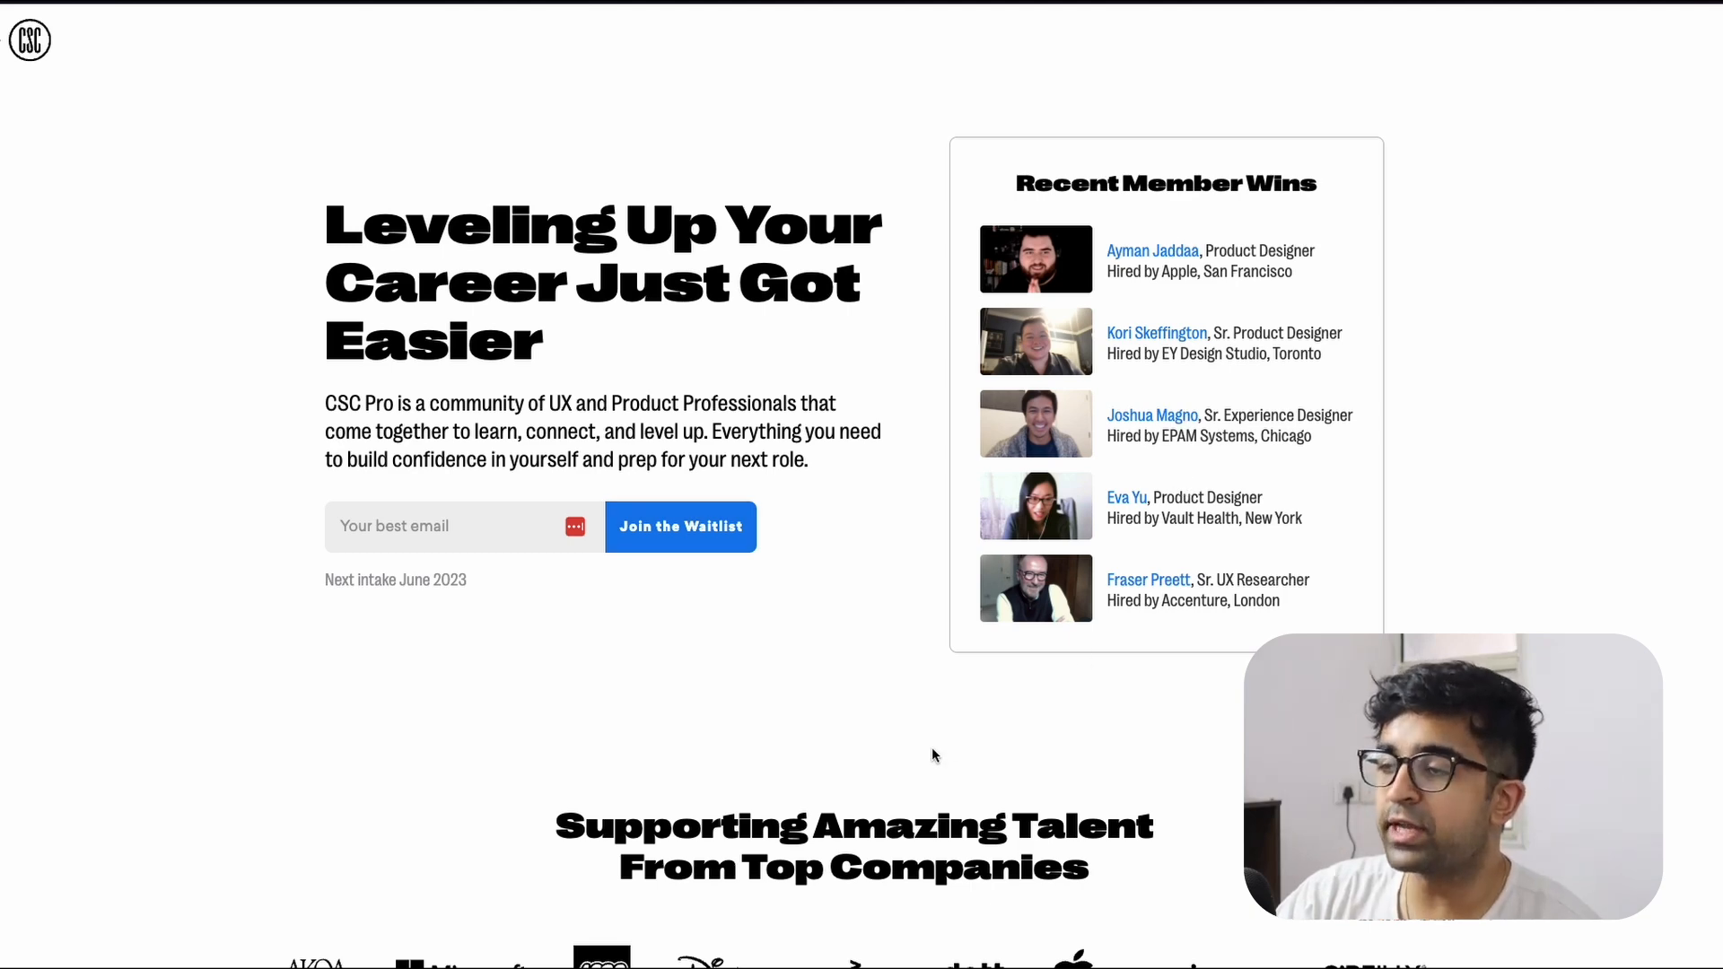
pyautogui.scroll(-3)
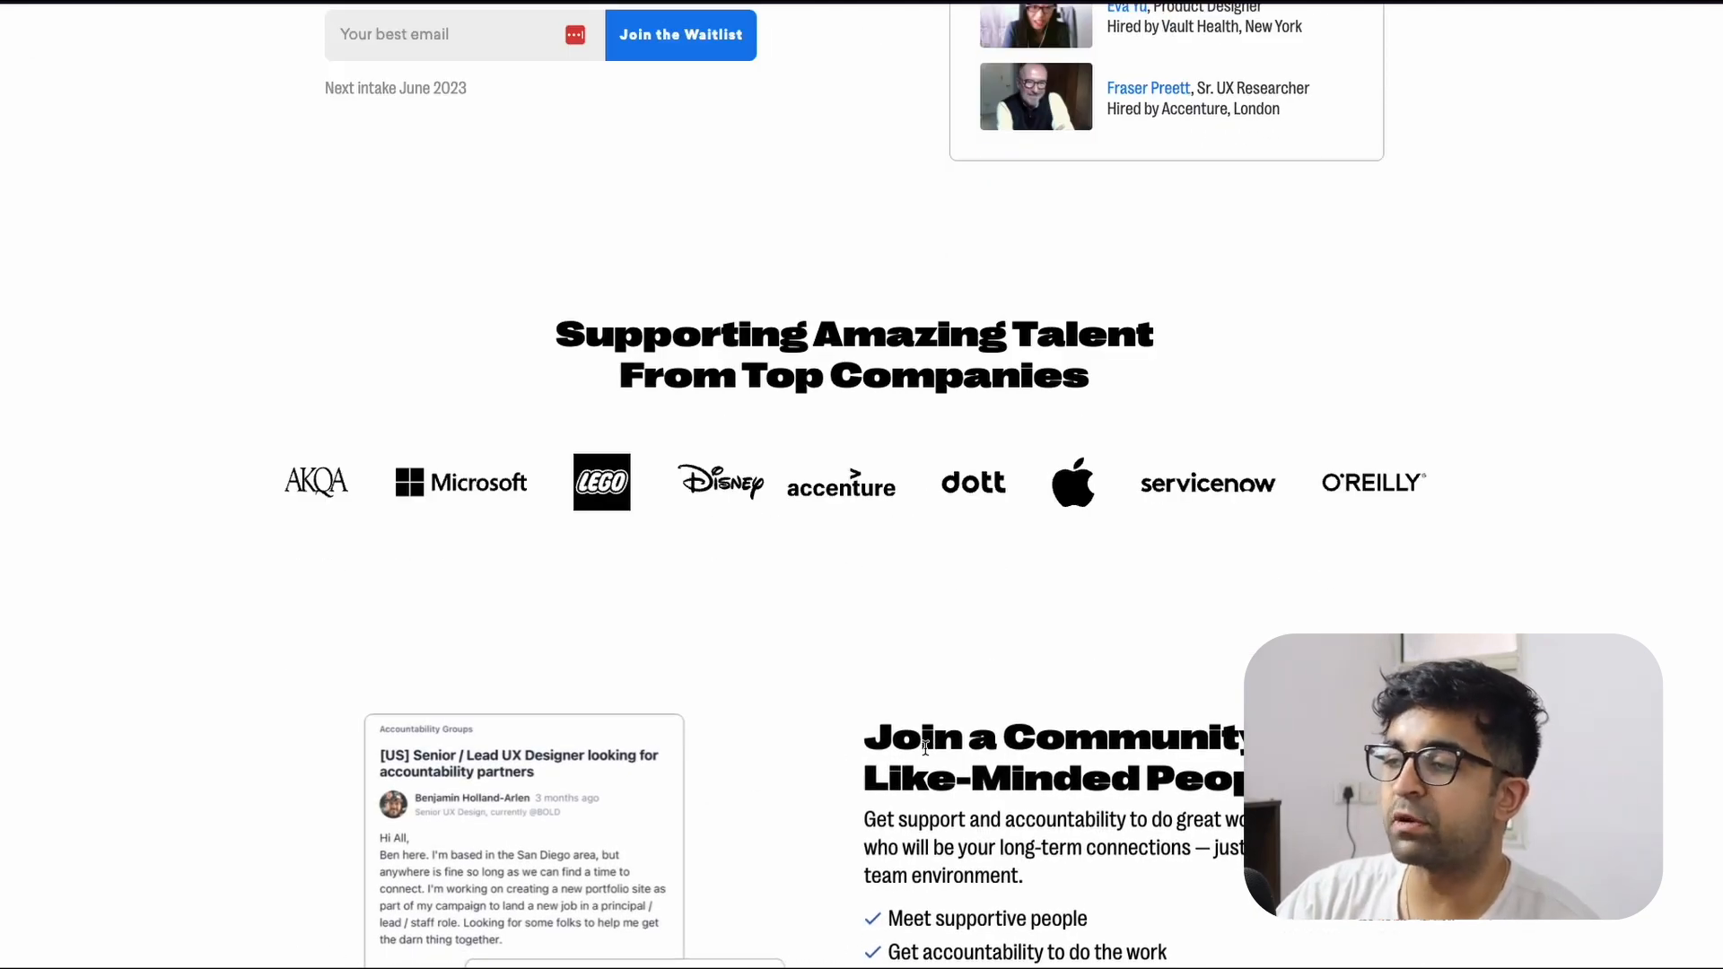
pyautogui.scroll(-3)
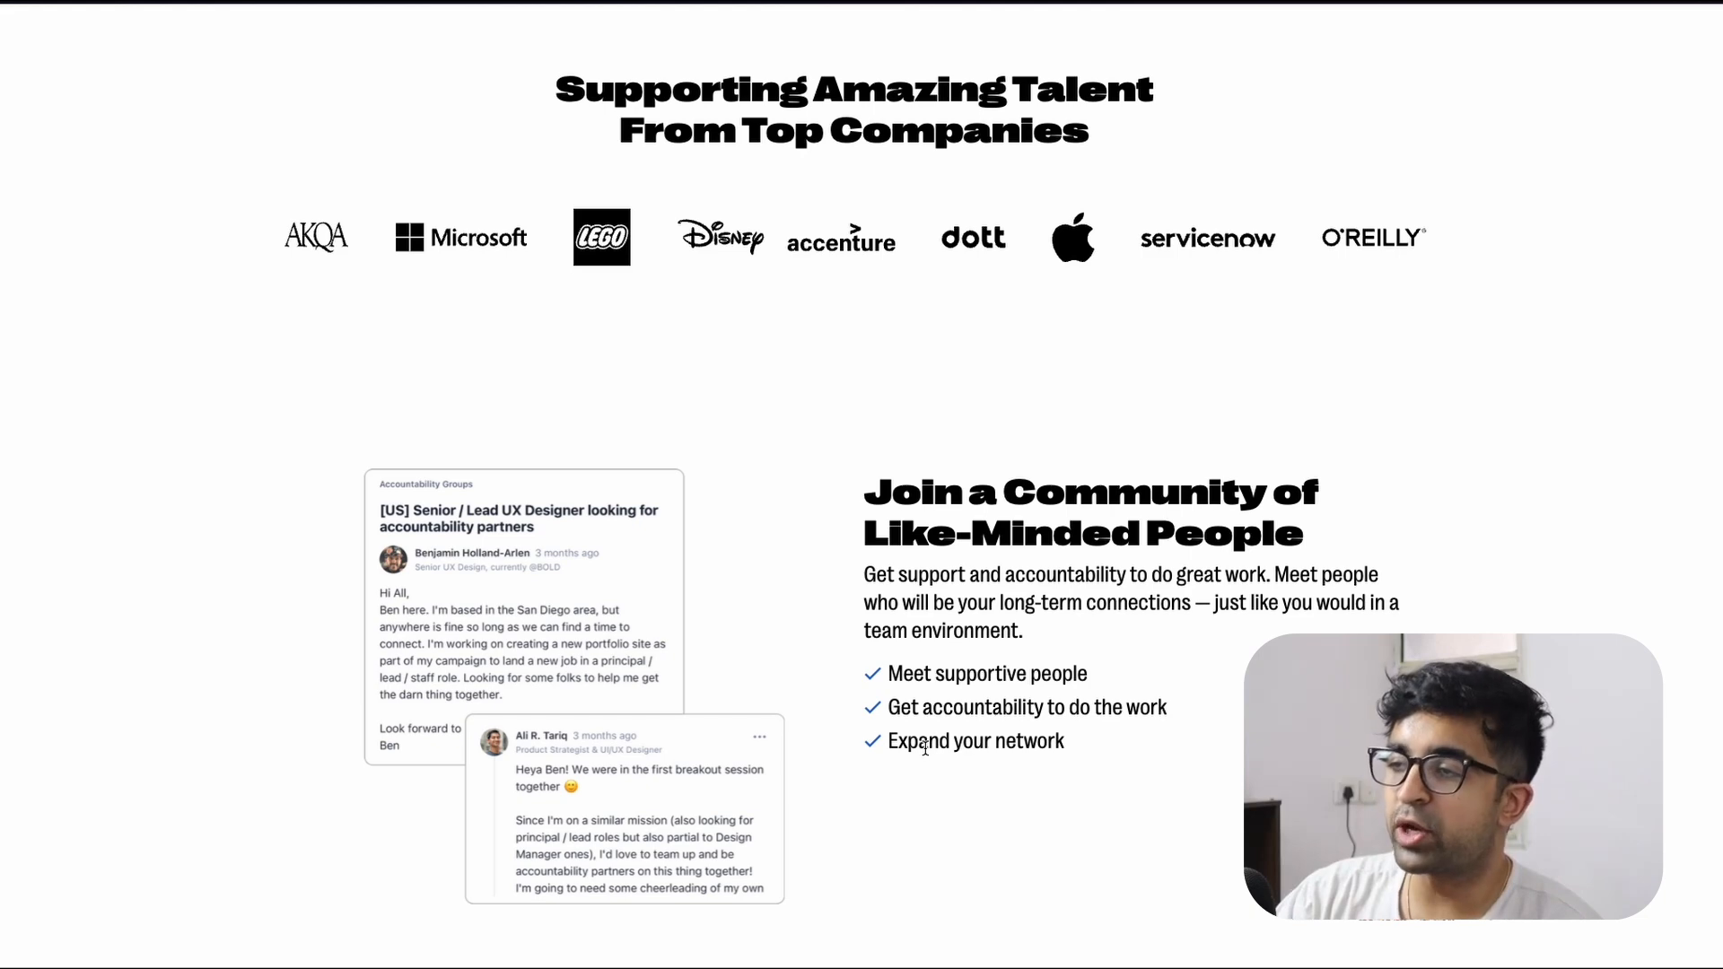
pyautogui.scroll(-3)
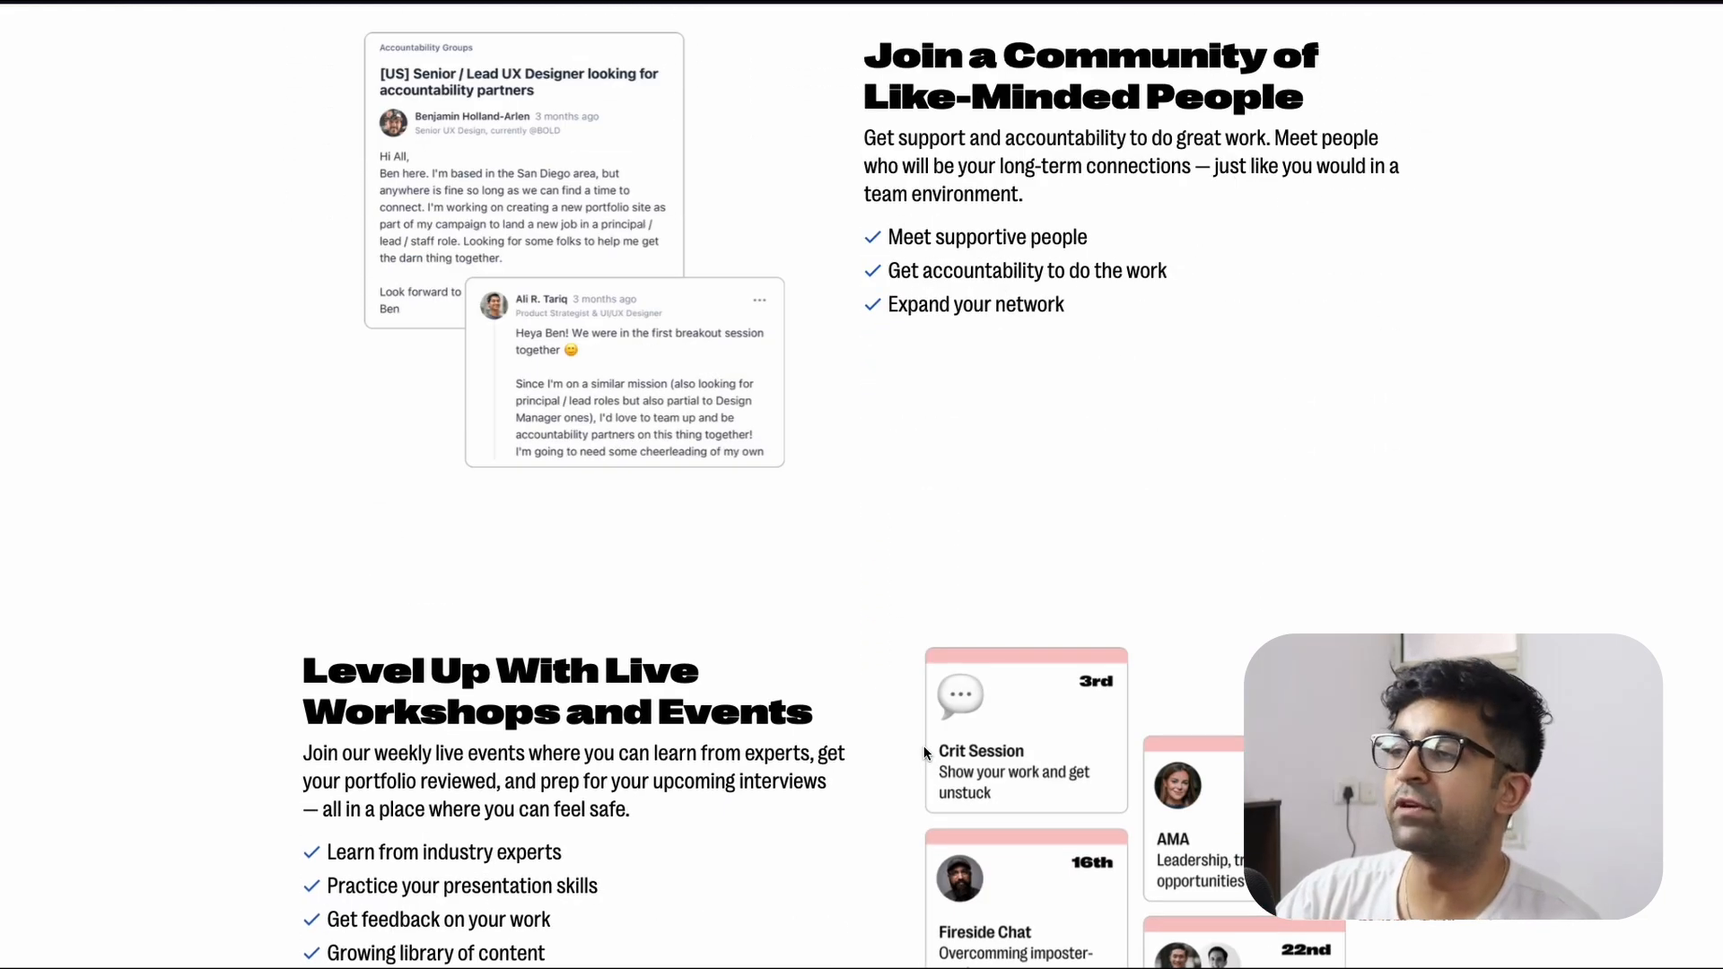
pyautogui.scroll(-3)
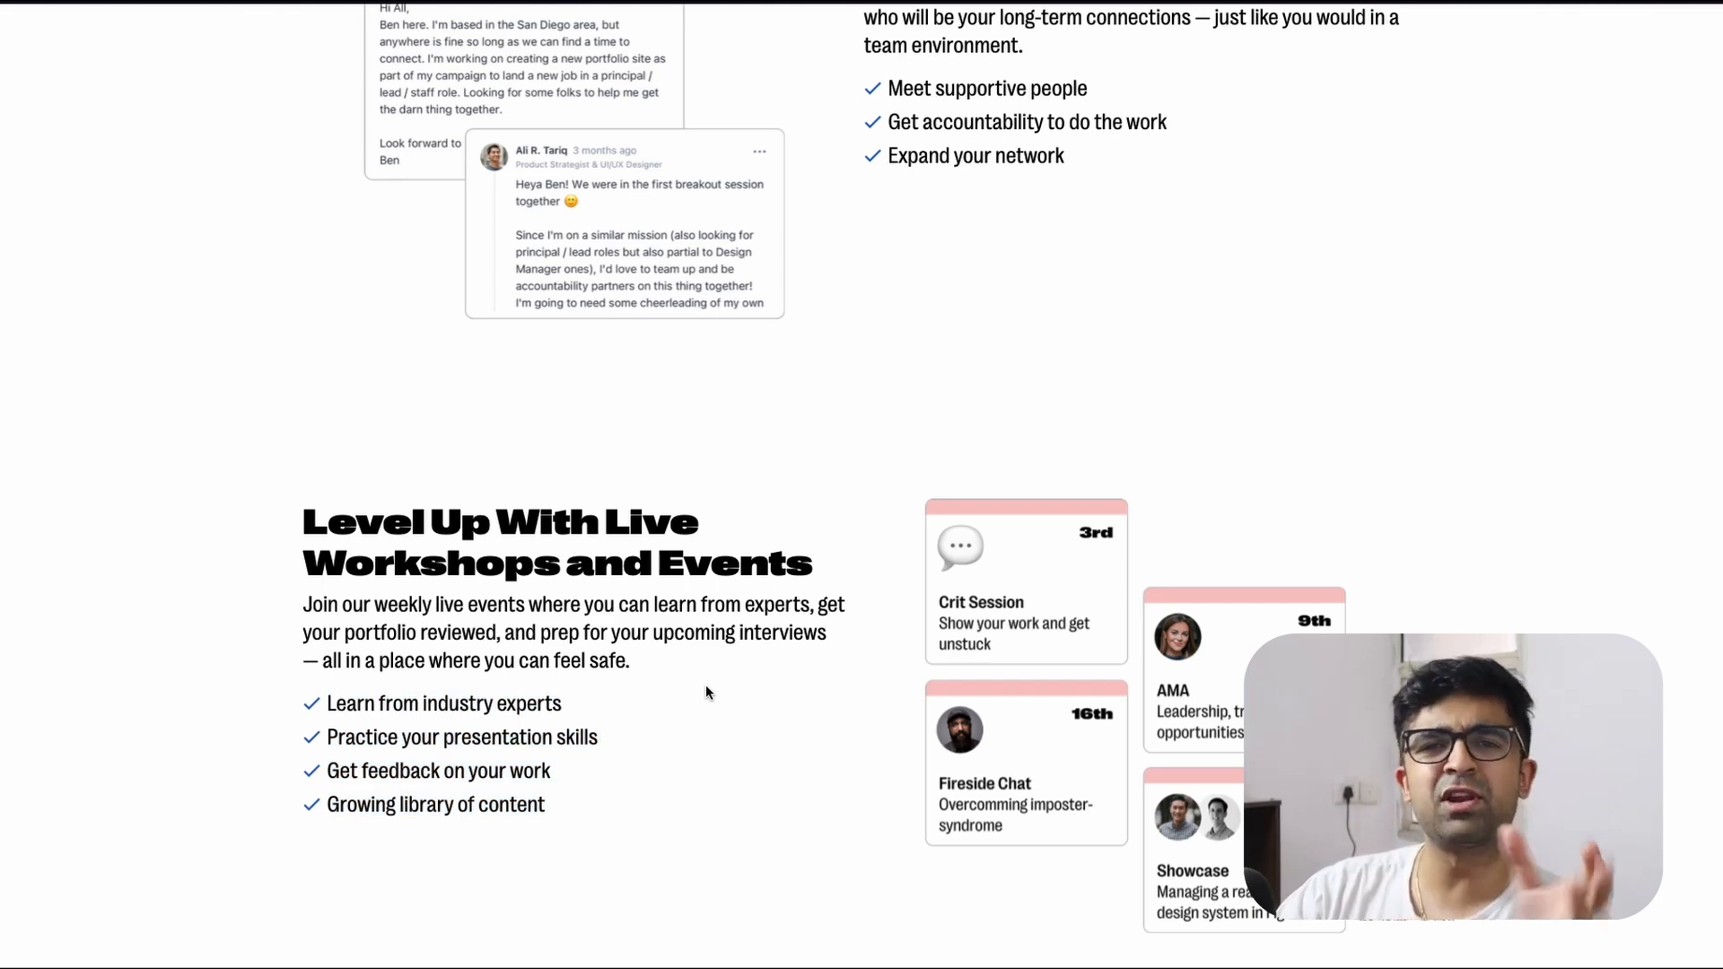
pyautogui.scroll(-3)
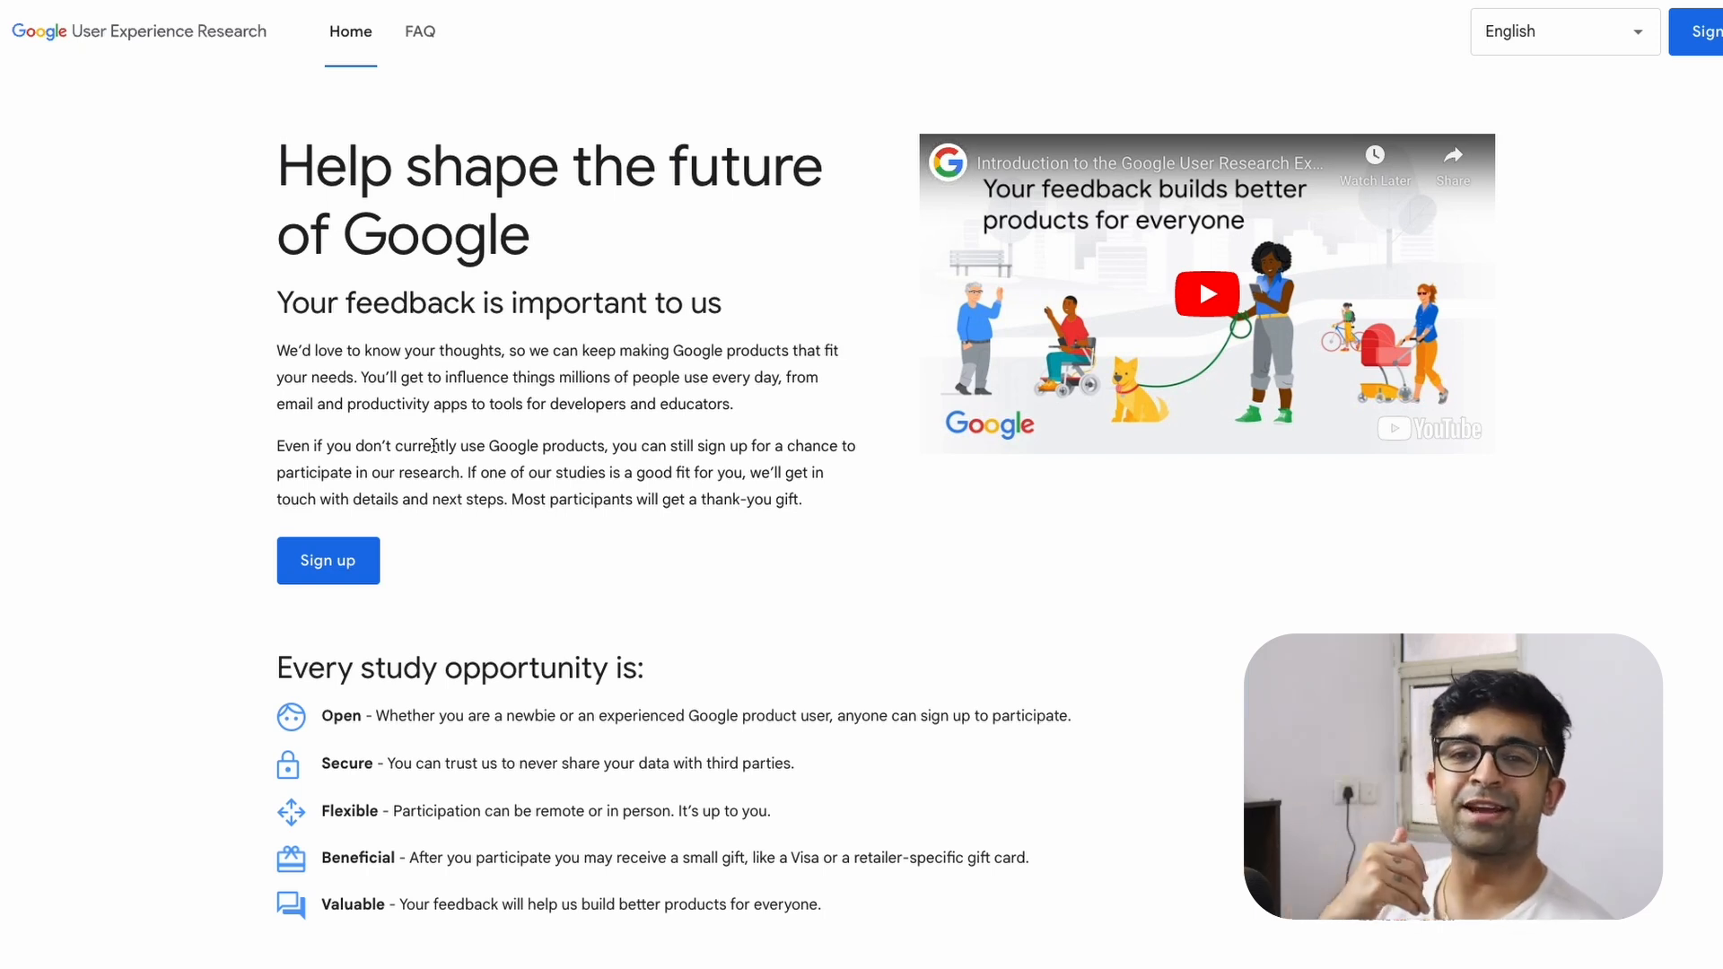
# Highlight and clear the 'Help shape the future of Google' heading, then review the participation steps.
pyautogui.moveTo(278, 165); pyautogui.dragTo(527, 234)
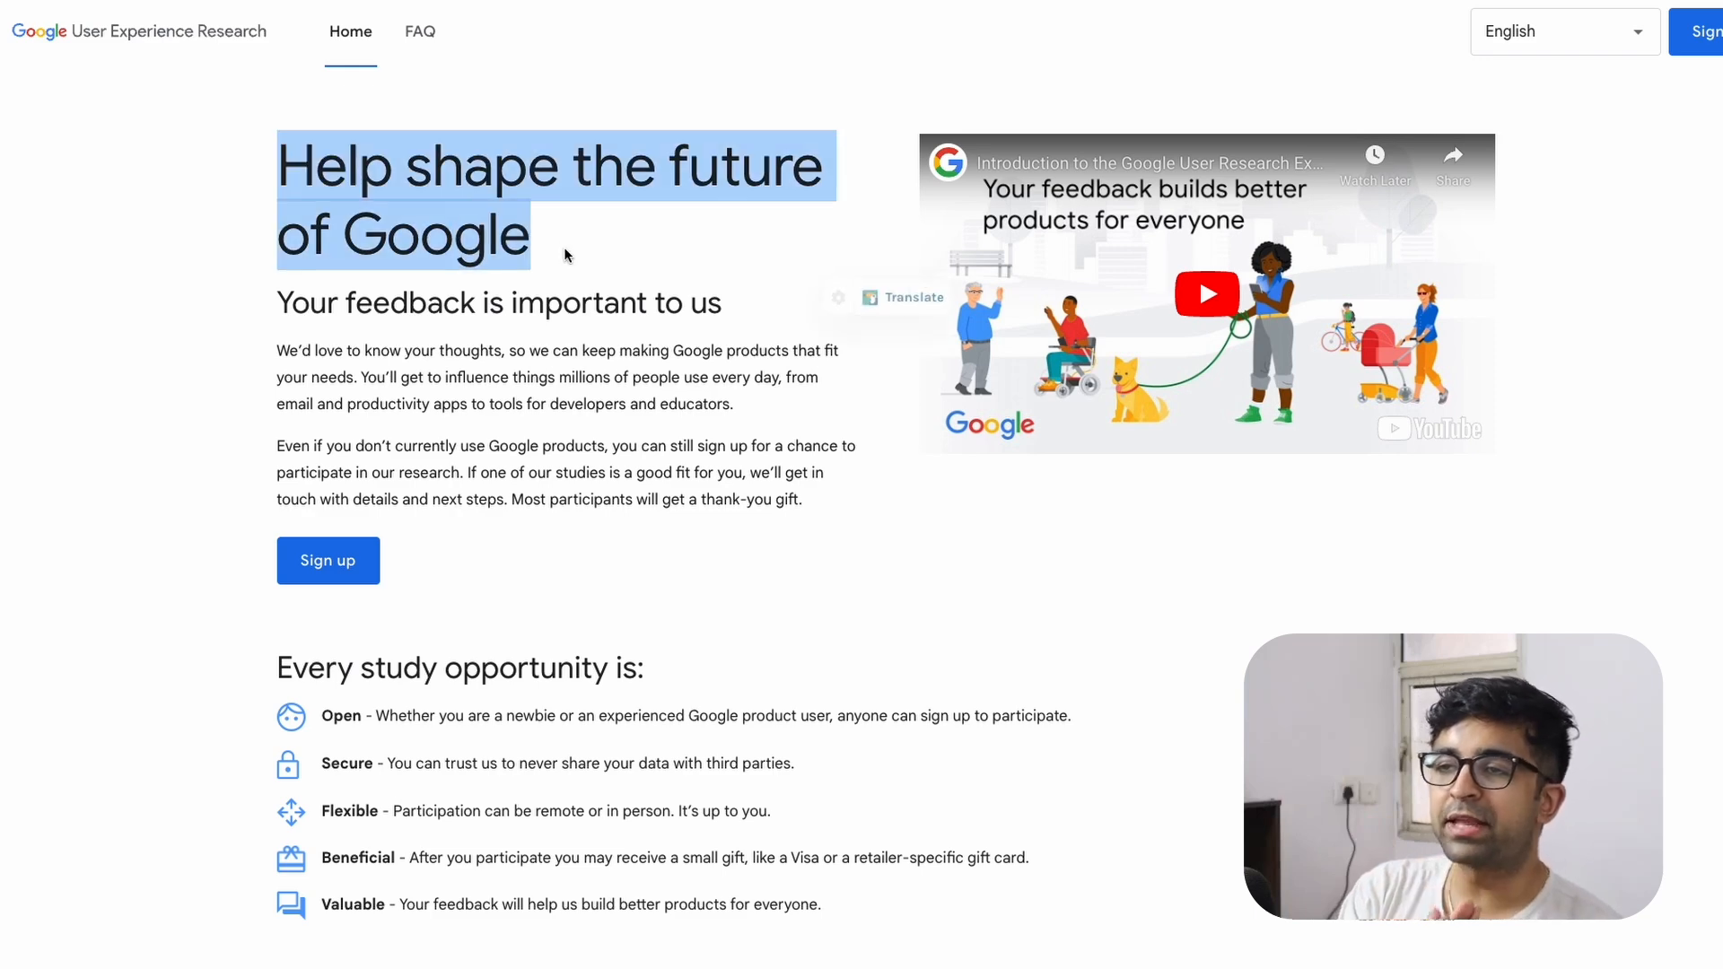
pyautogui.click(582, 255)
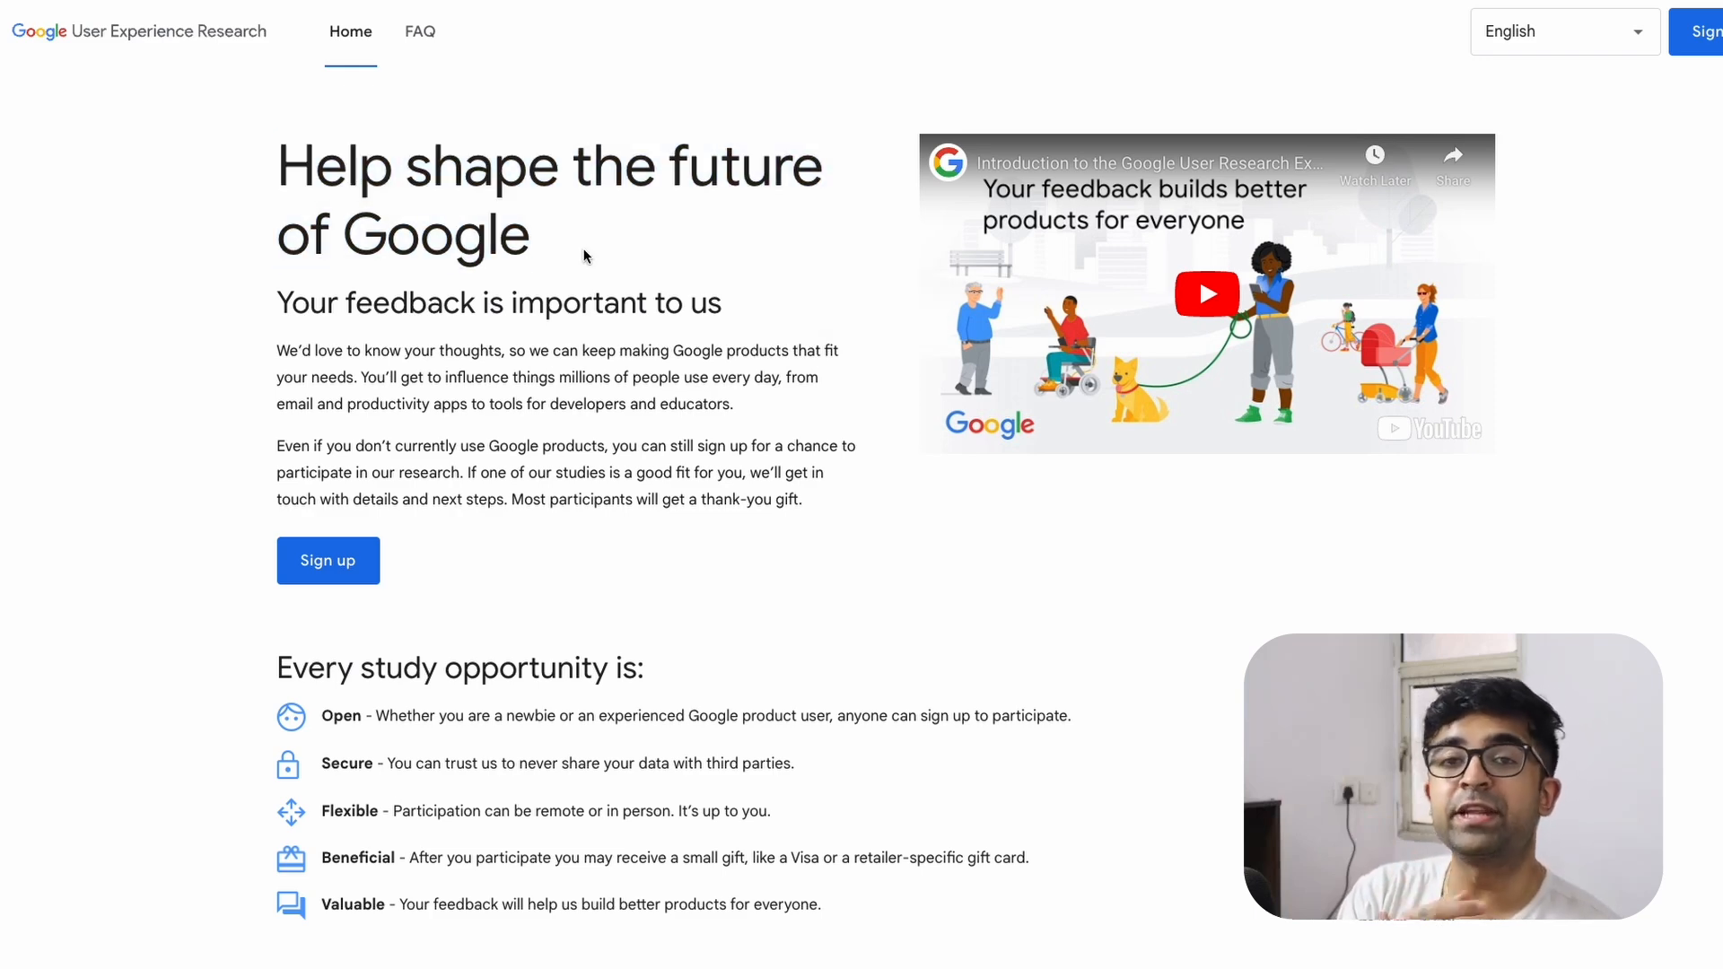
pyautogui.scroll(-3)
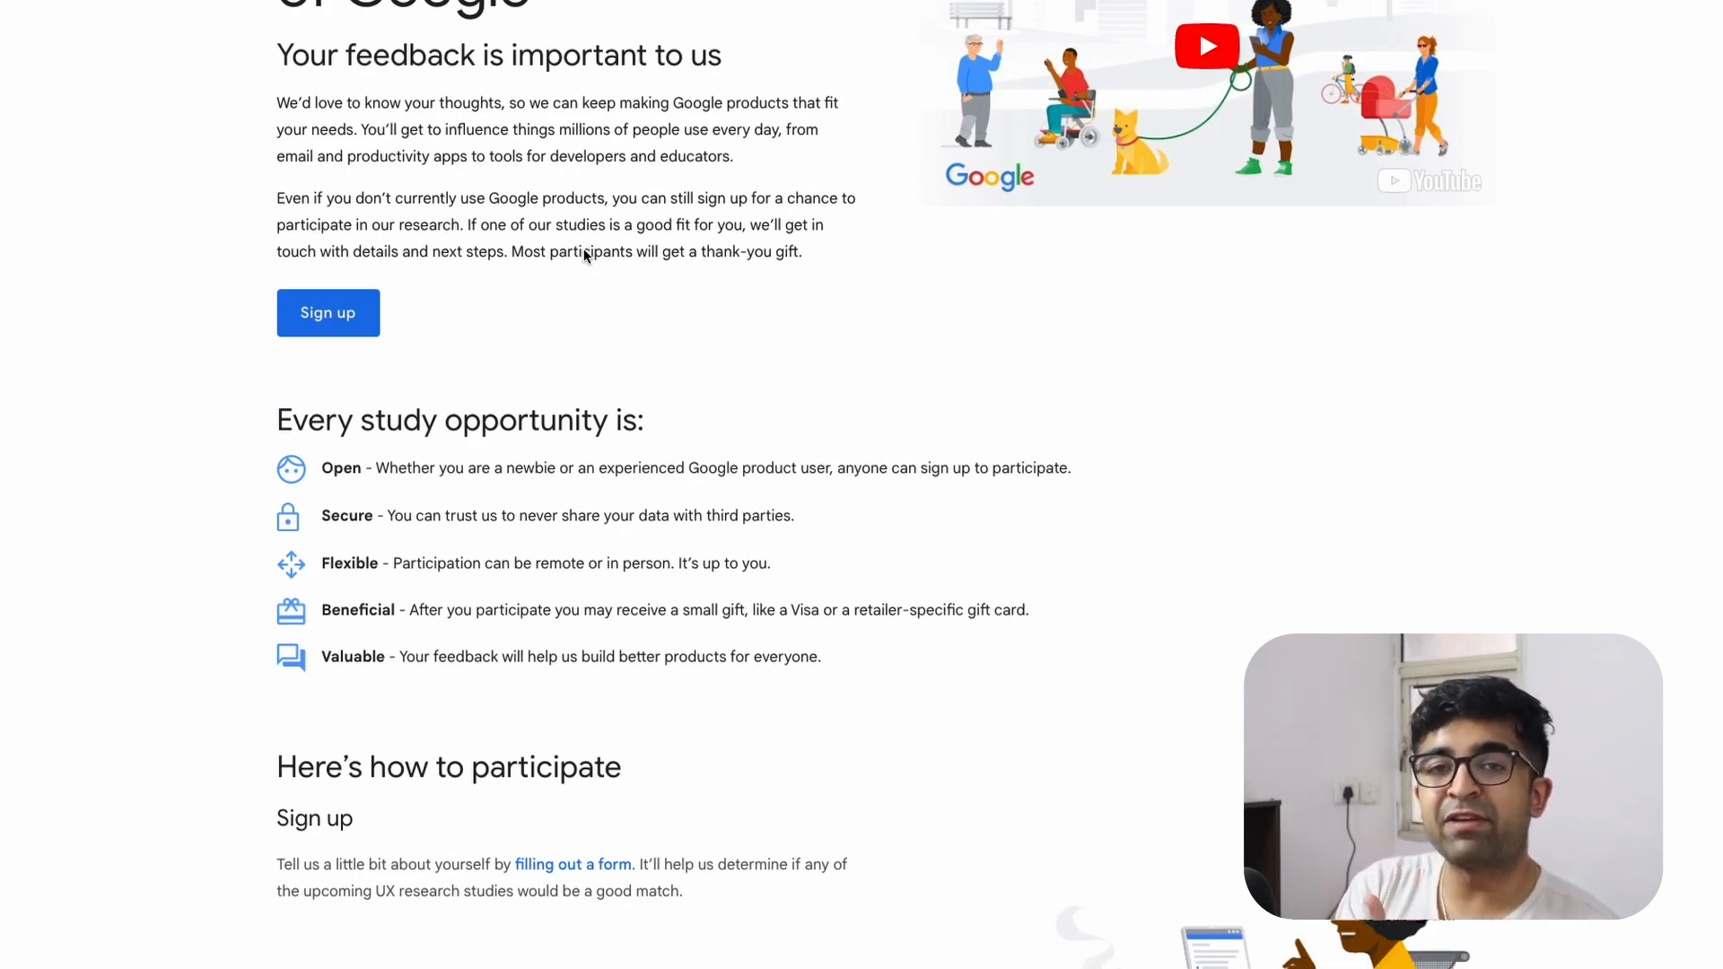
pyautogui.scroll(-3)
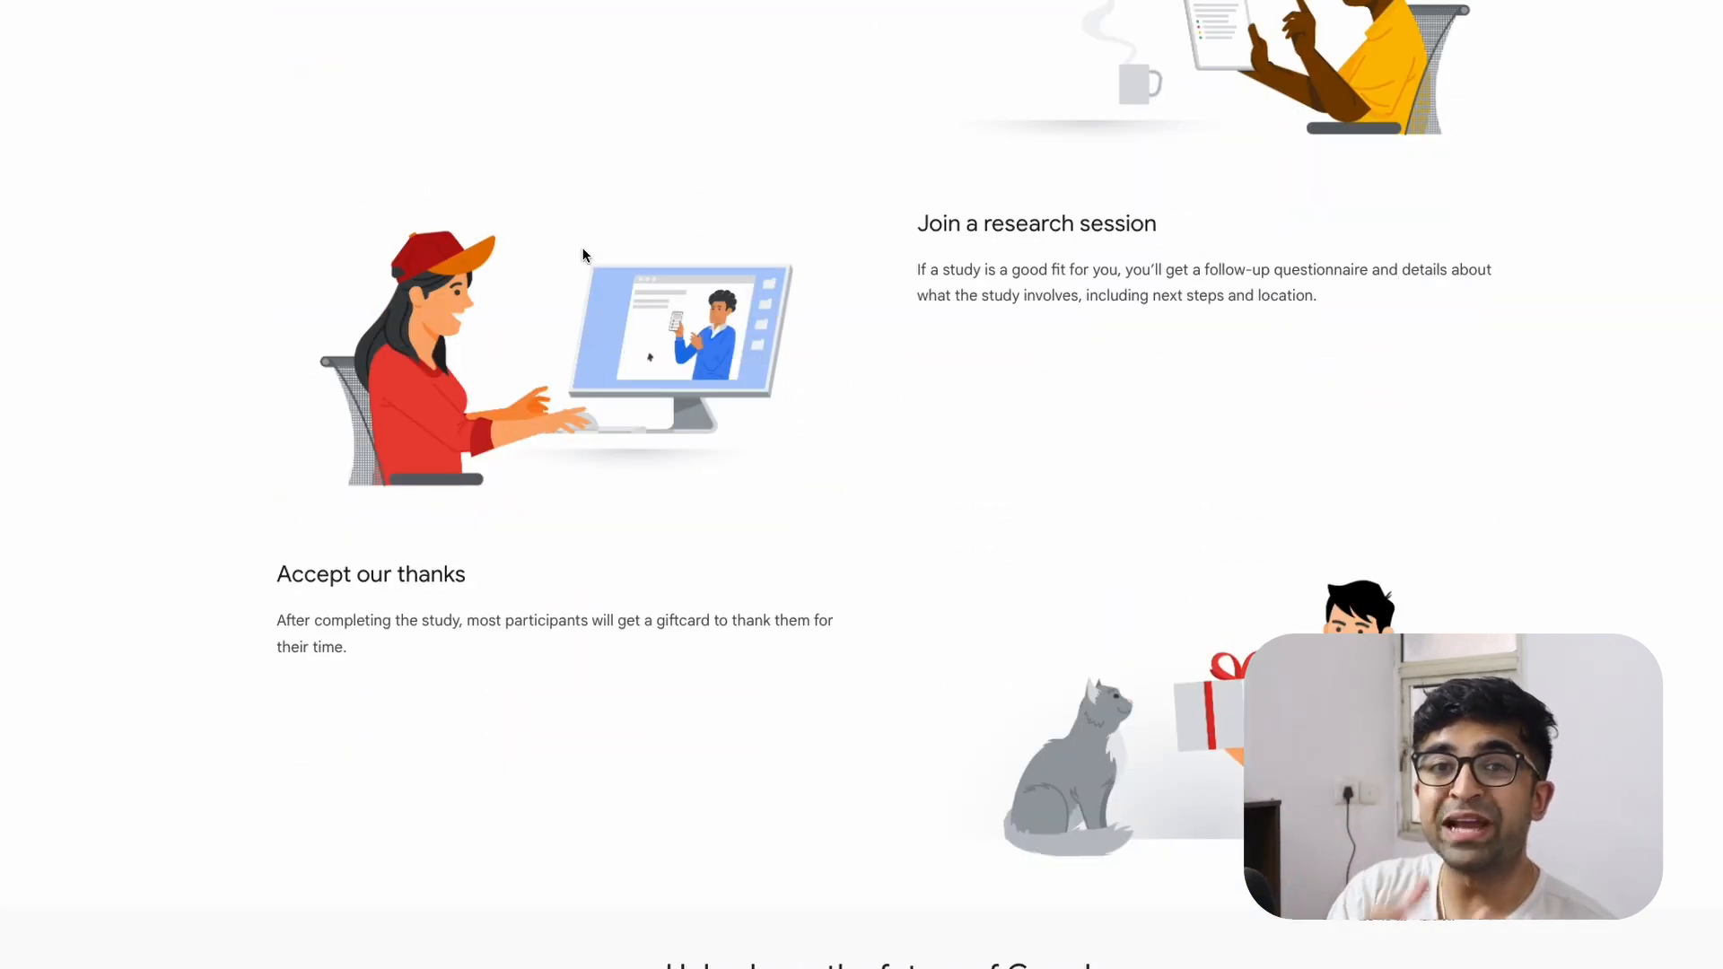
pyautogui.scroll(-3)
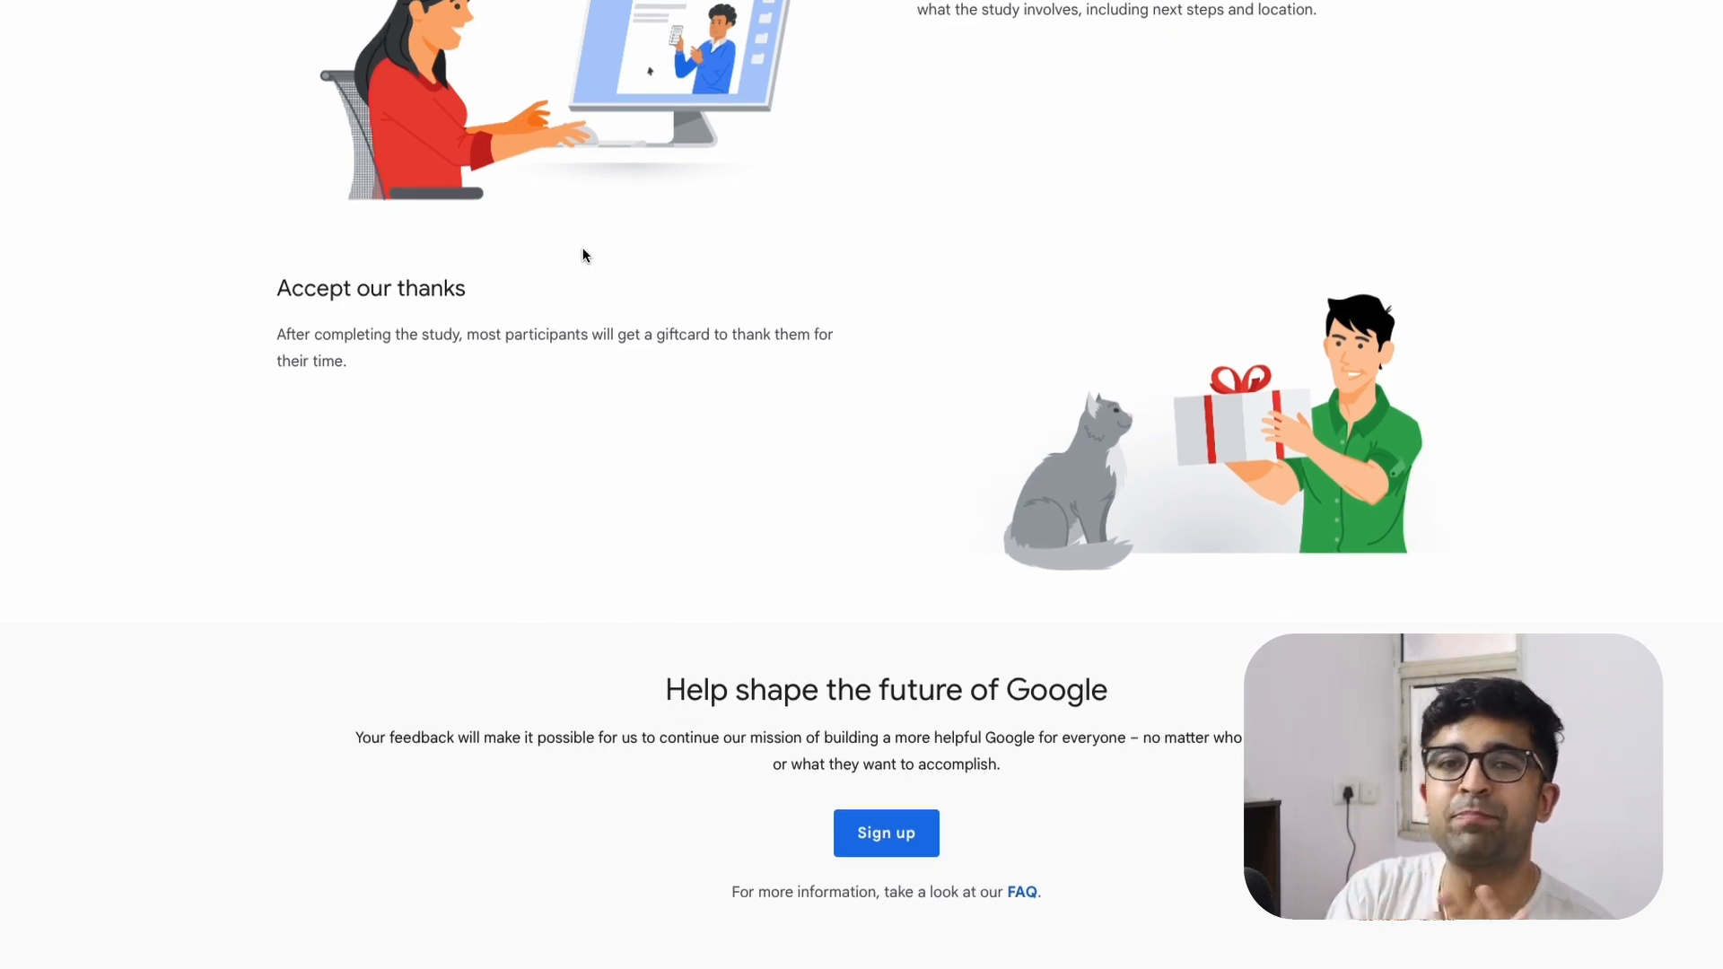
pyautogui.scroll(3)
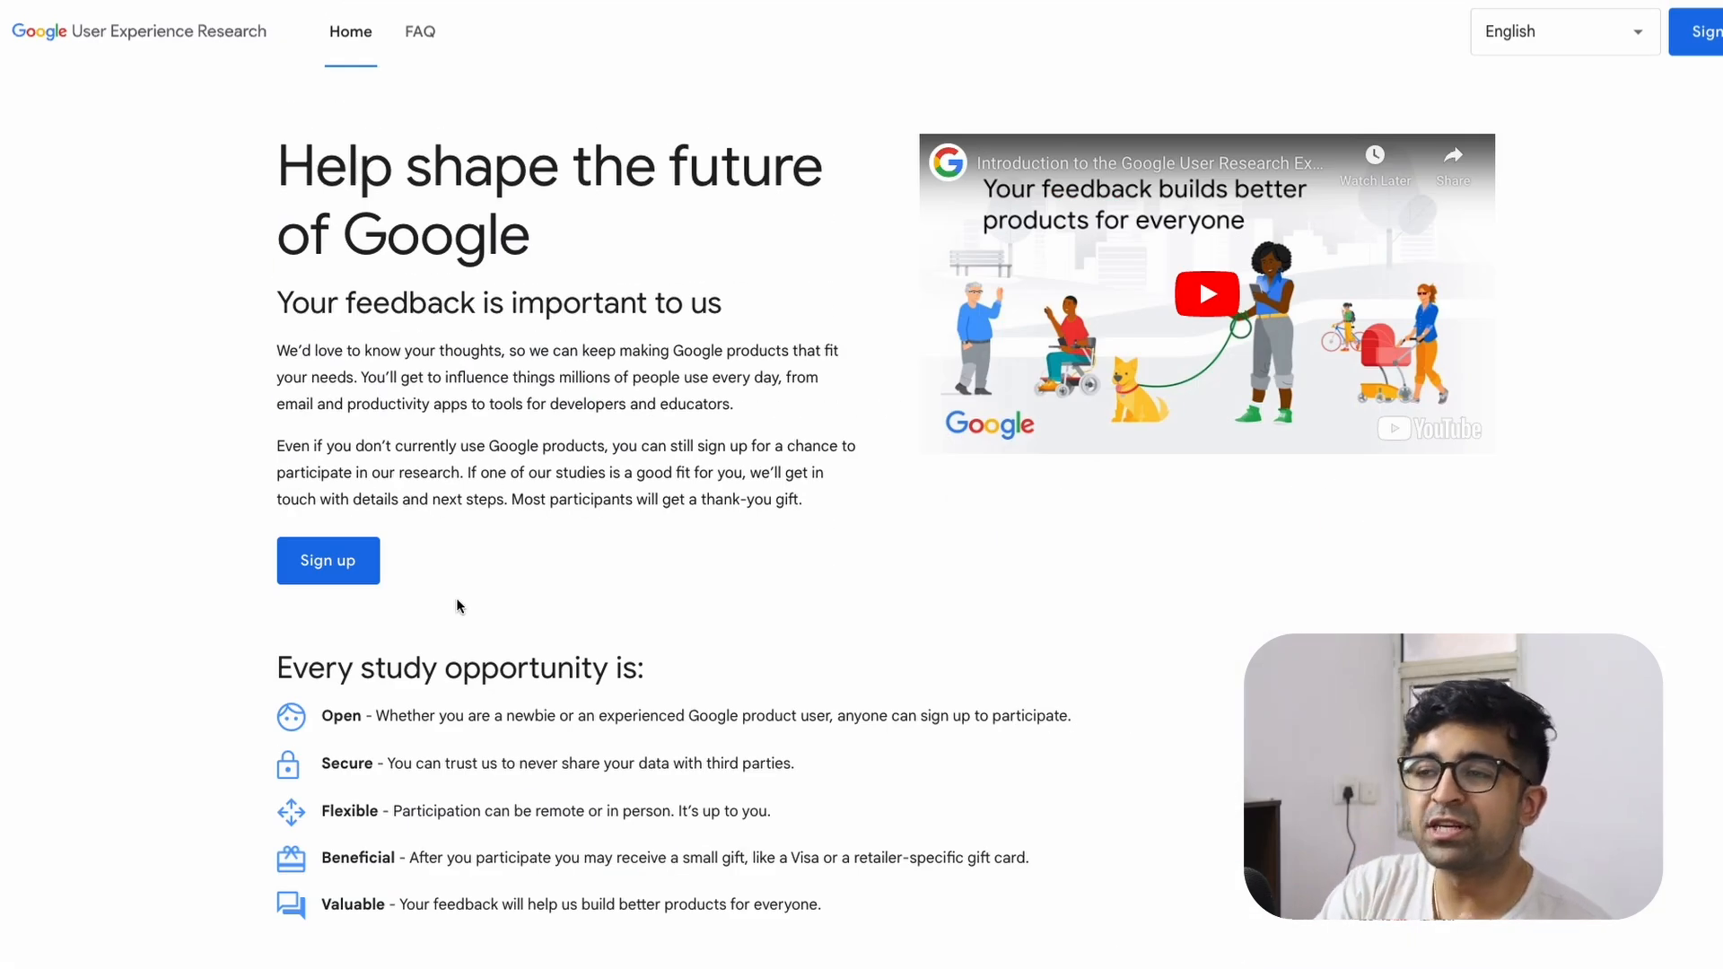